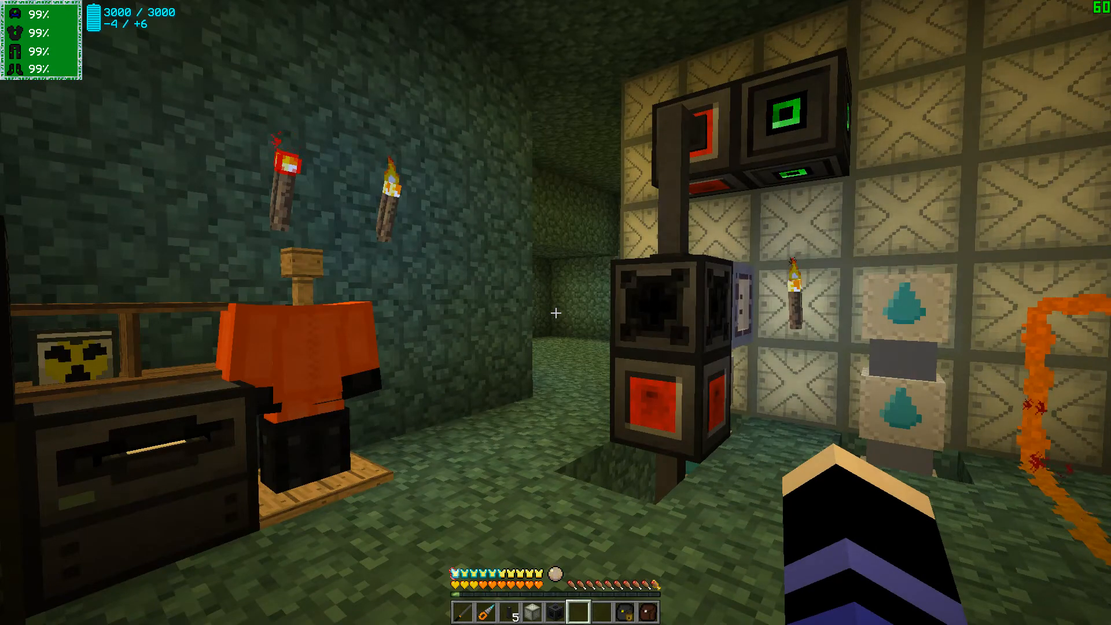
pyautogui.moveTo(638, 312)
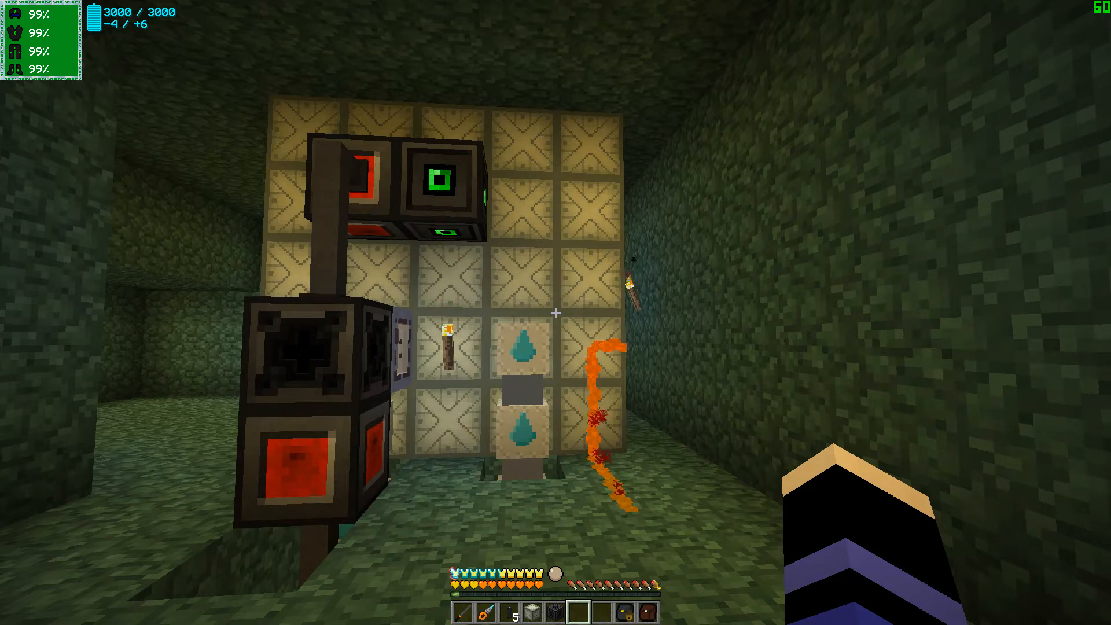
pyautogui.moveTo(556, 313)
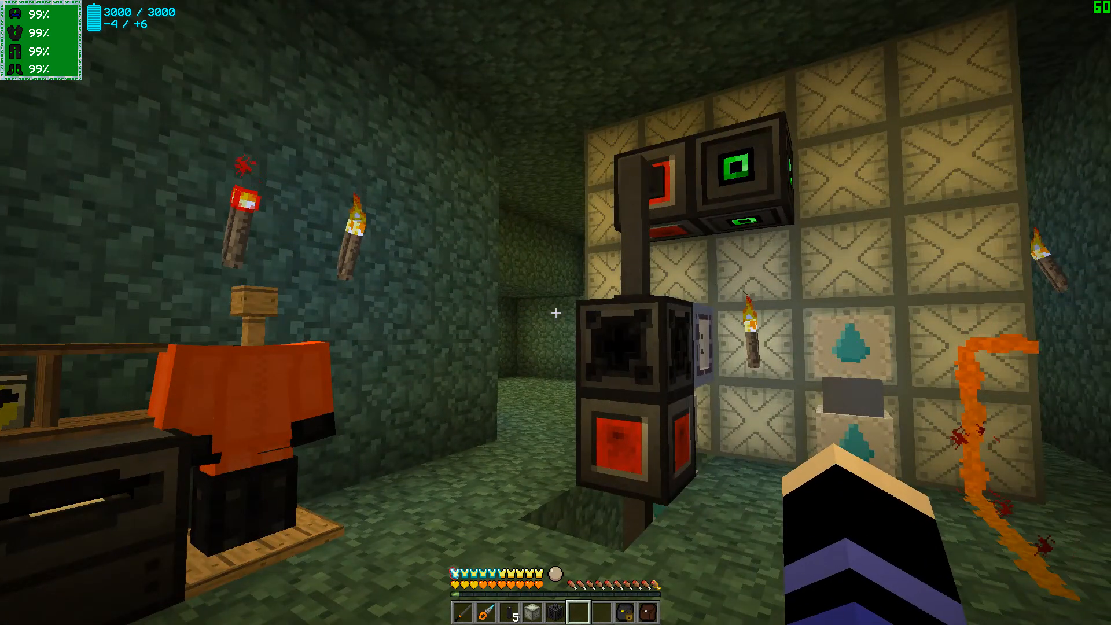
pyautogui.moveTo(555, 312)
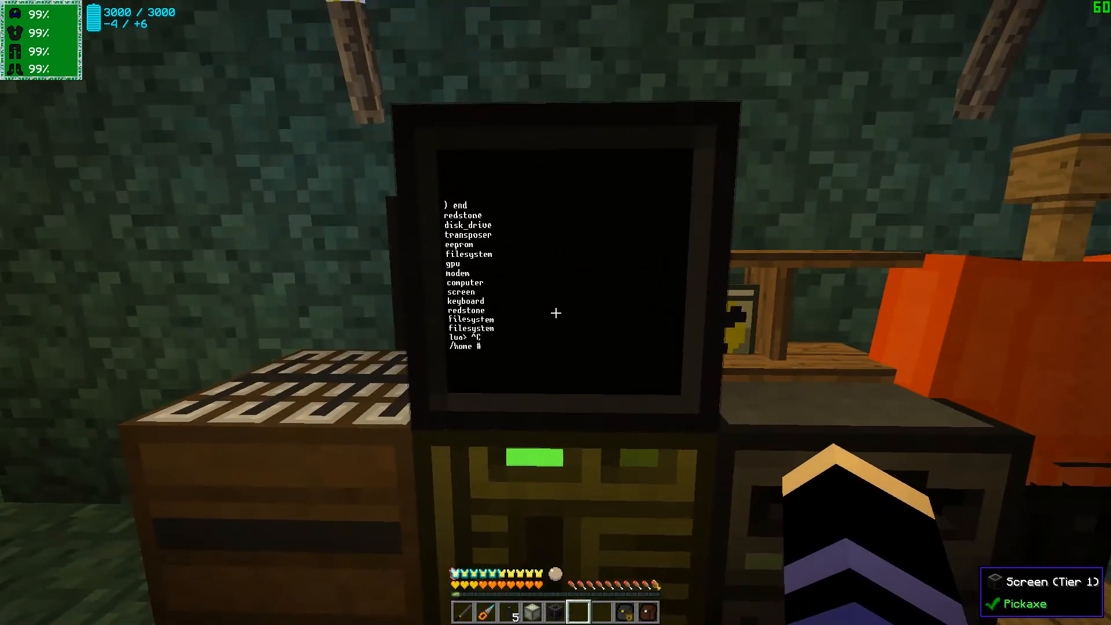
pyautogui.moveTo(555, 313)
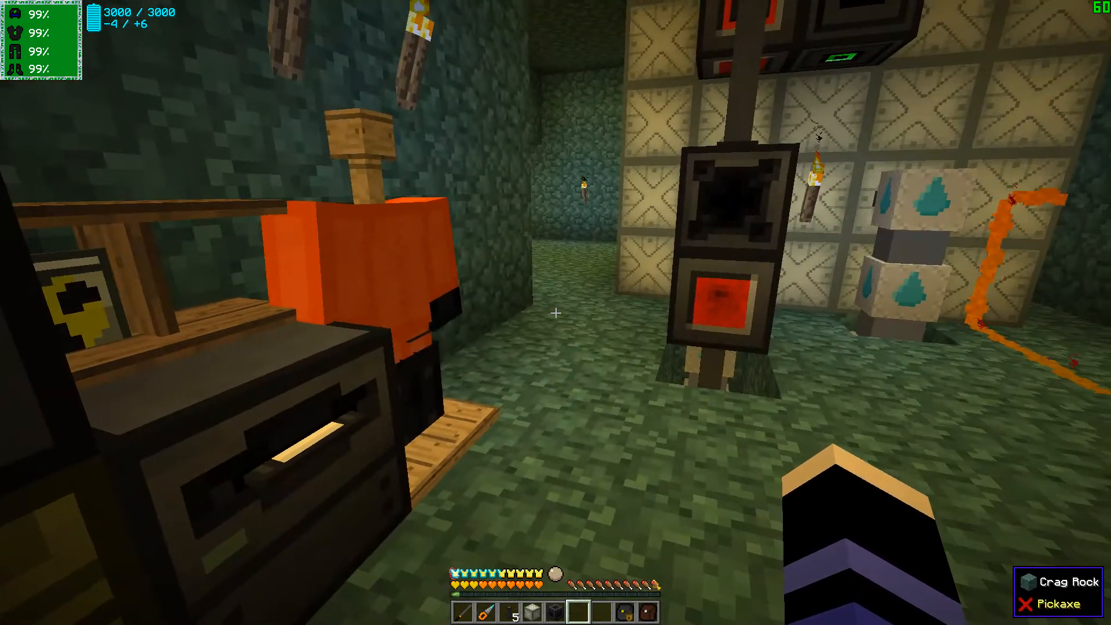
pyautogui.moveTo(556, 313)
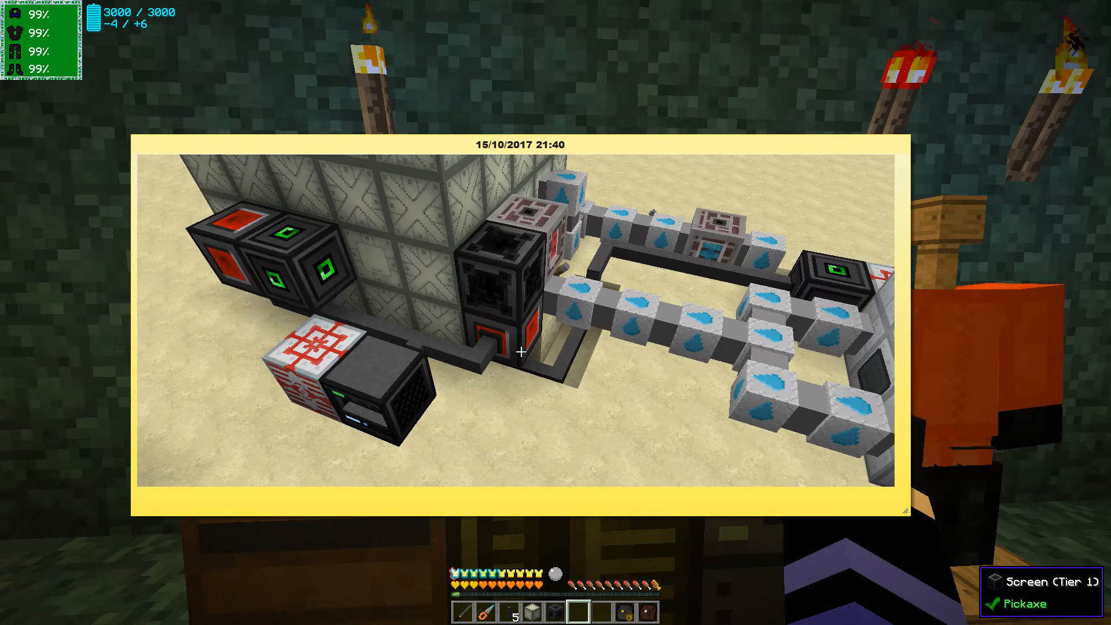
pyautogui.moveTo(575, 321)
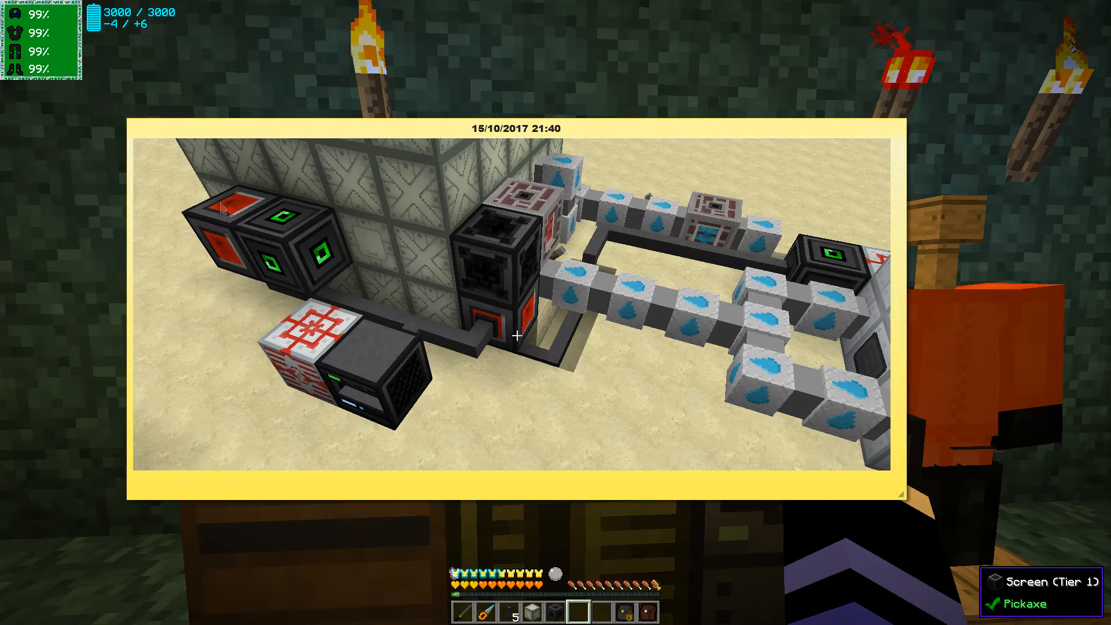
pyautogui.moveTo(314, 204)
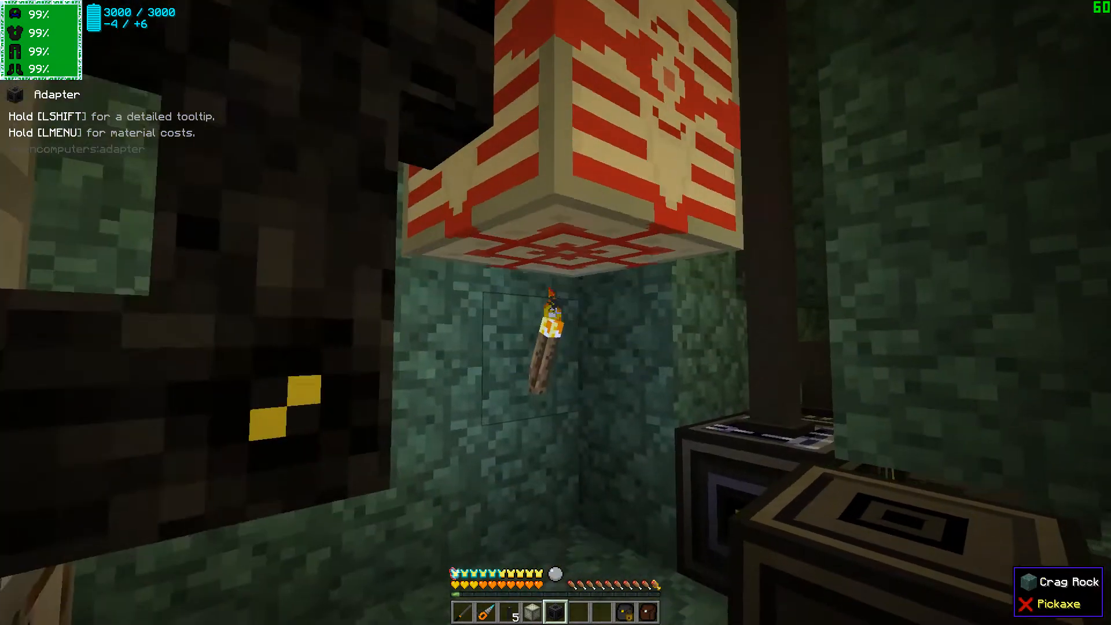
pyautogui.moveTo(555, 312)
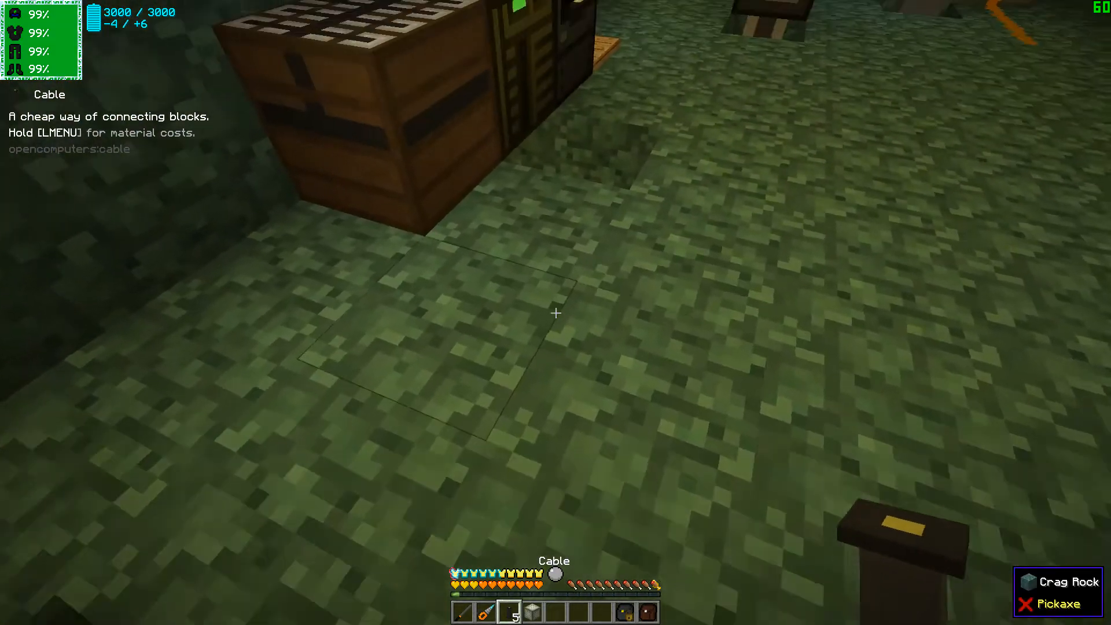
pyautogui.moveTo(556, 313)
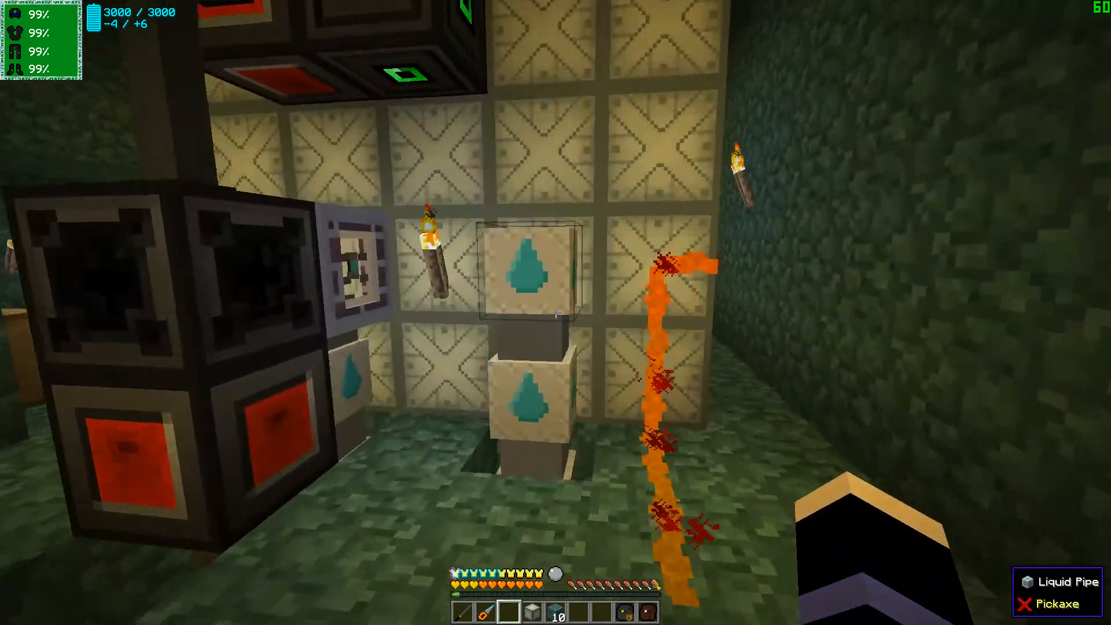
pyautogui.moveTo(555, 312)
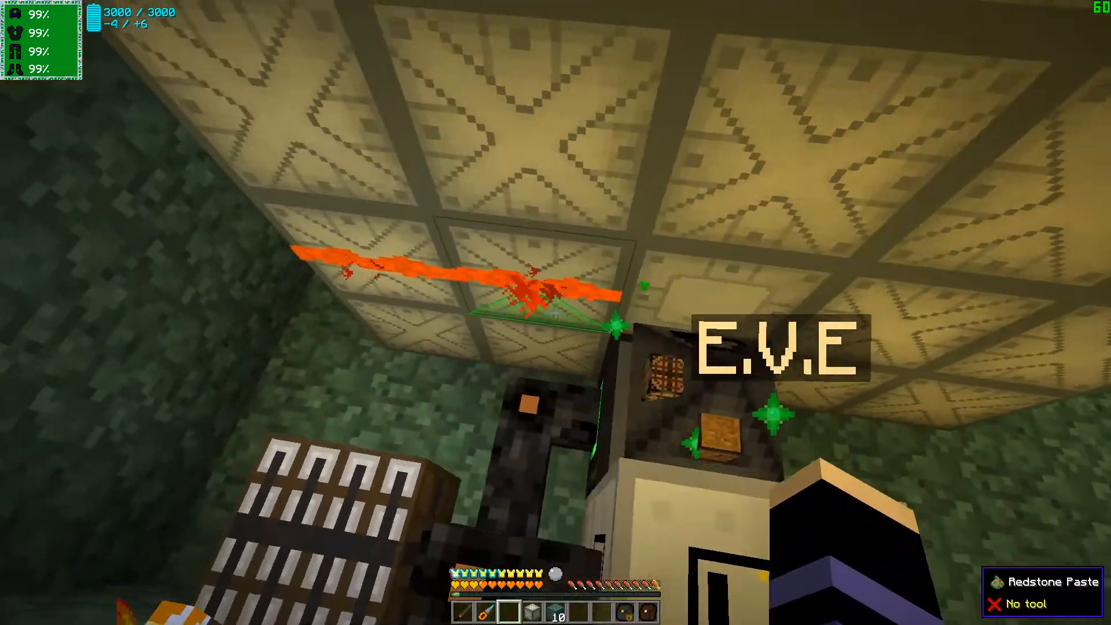
pyautogui.moveTo(555, 312)
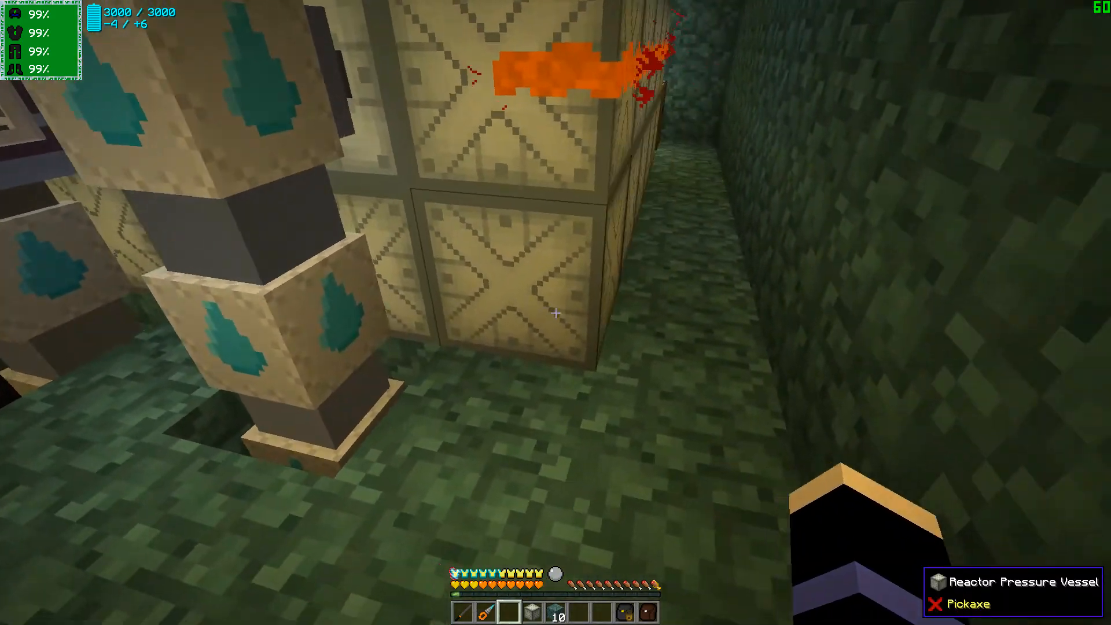
# - Check the backpack and inventory, then take the Redstone I/O block and cables from the large chest
pyautogui.press('e')
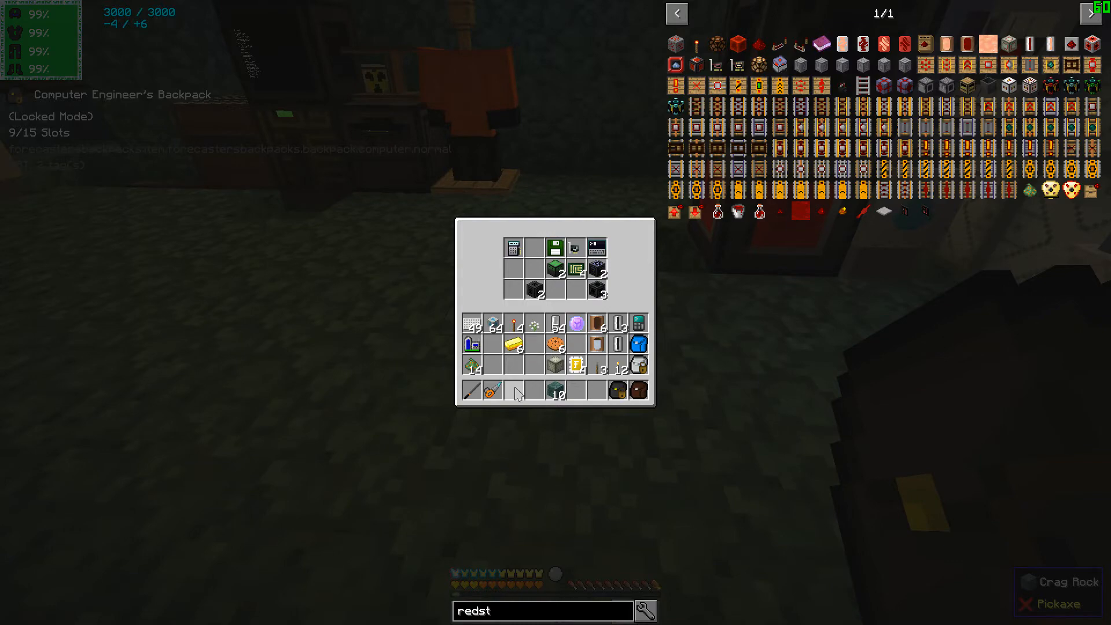
pyautogui.press('Escape')
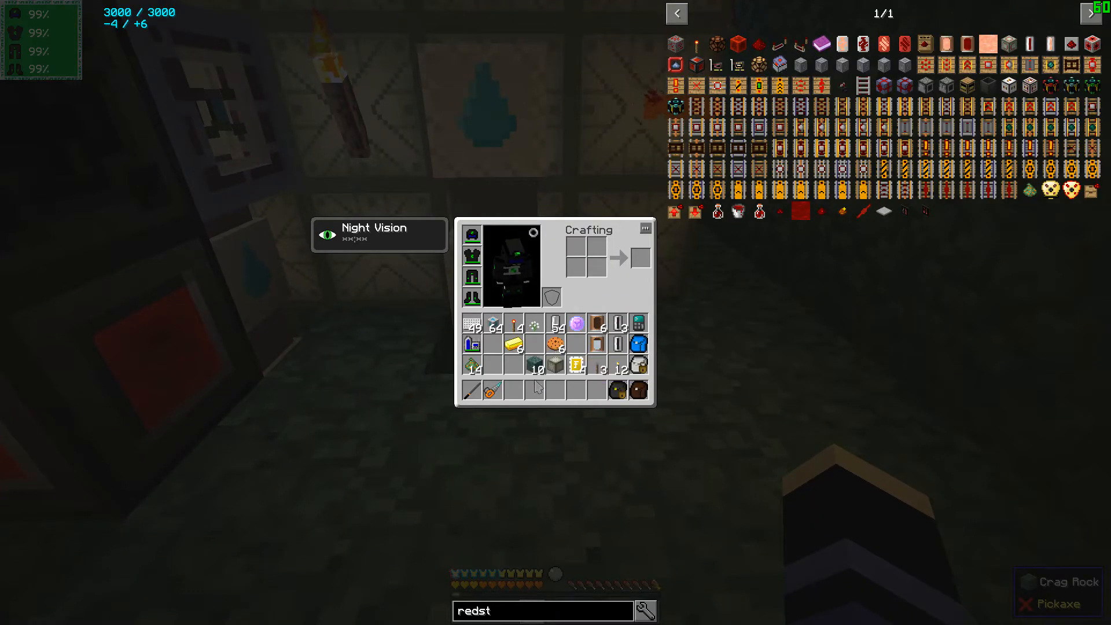
pyautogui.press('Escape')
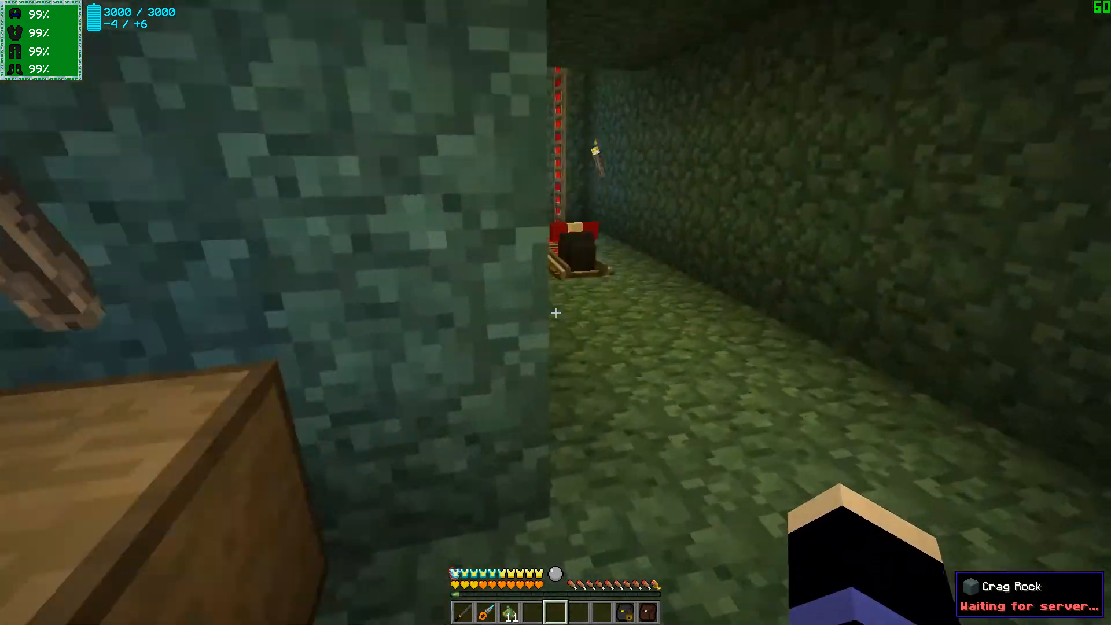
pyautogui.moveTo(555, 313)
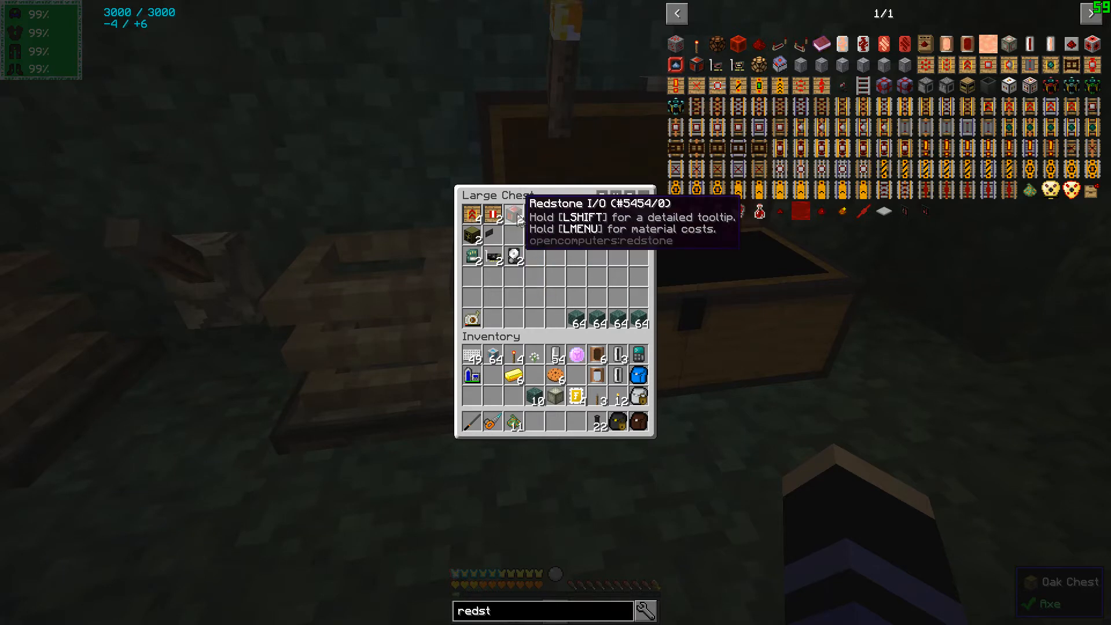
pyautogui.press('Escape')
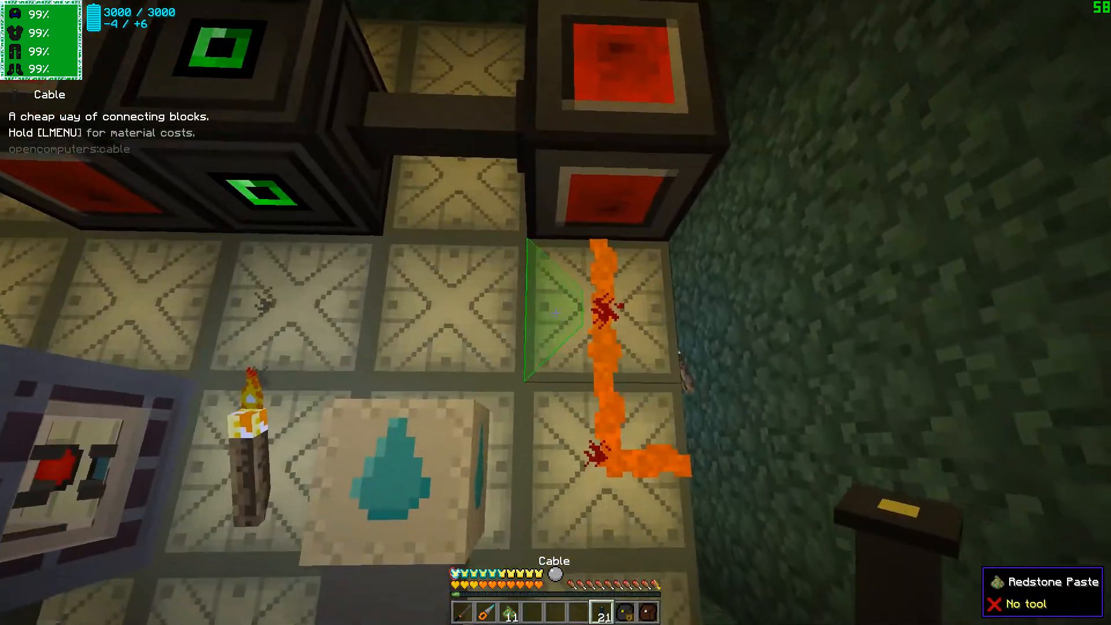
pyautogui.moveTo(556, 312)
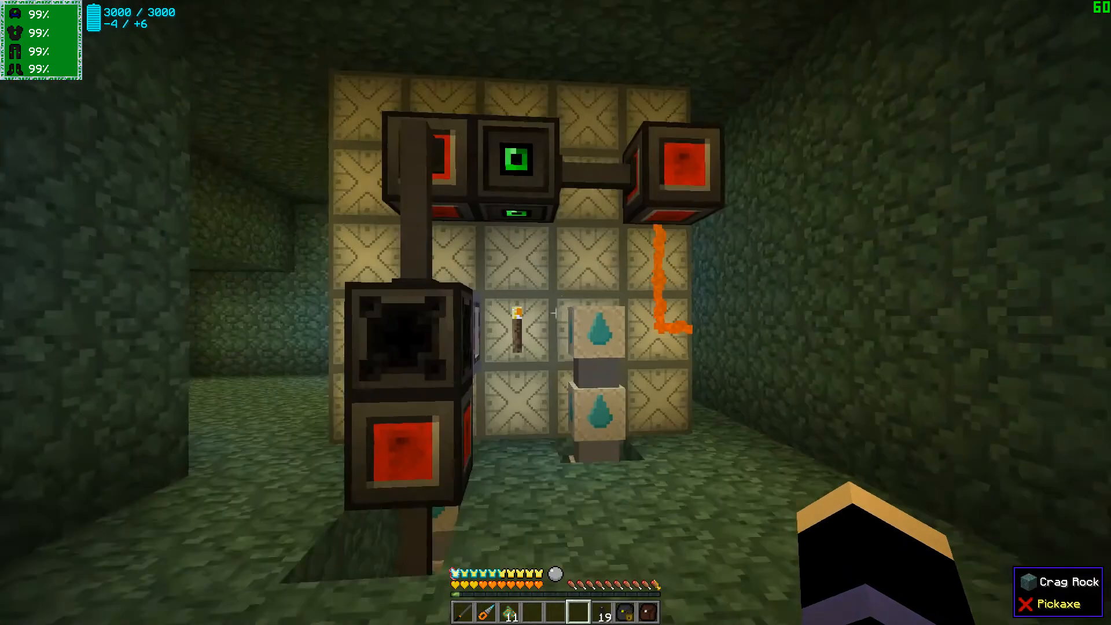
pyautogui.moveTo(555, 312)
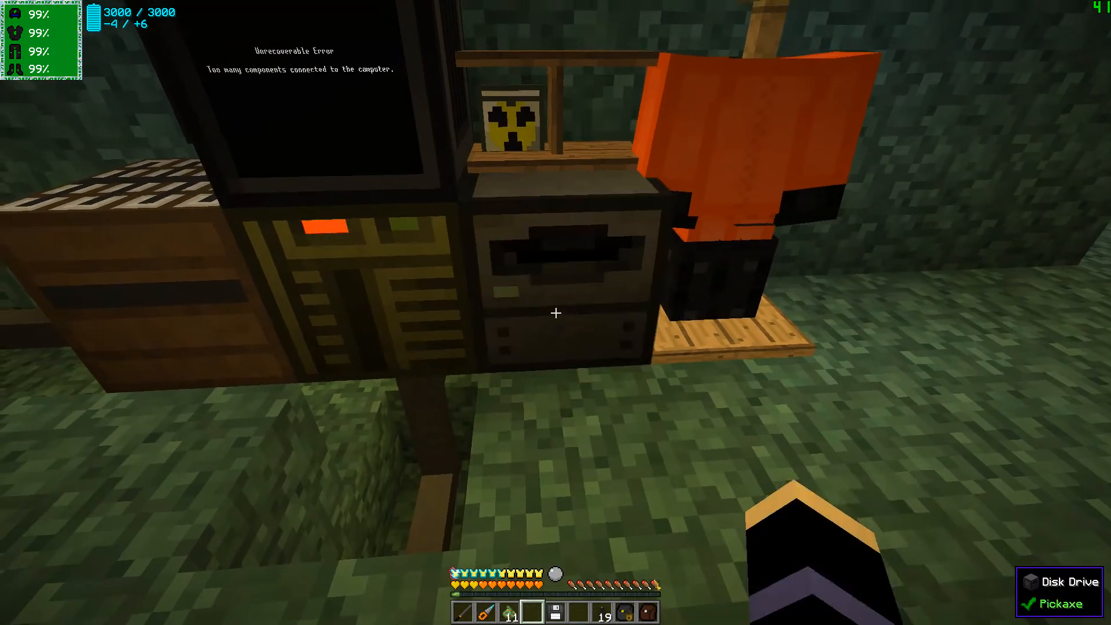
pyautogui.press('2')
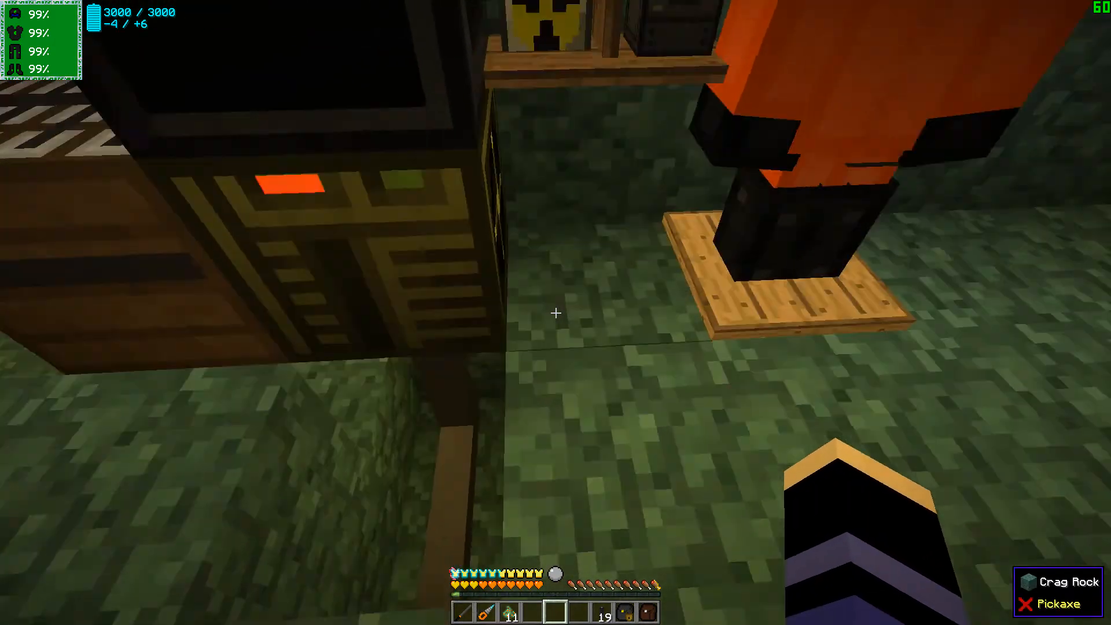
pyautogui.moveTo(556, 313)
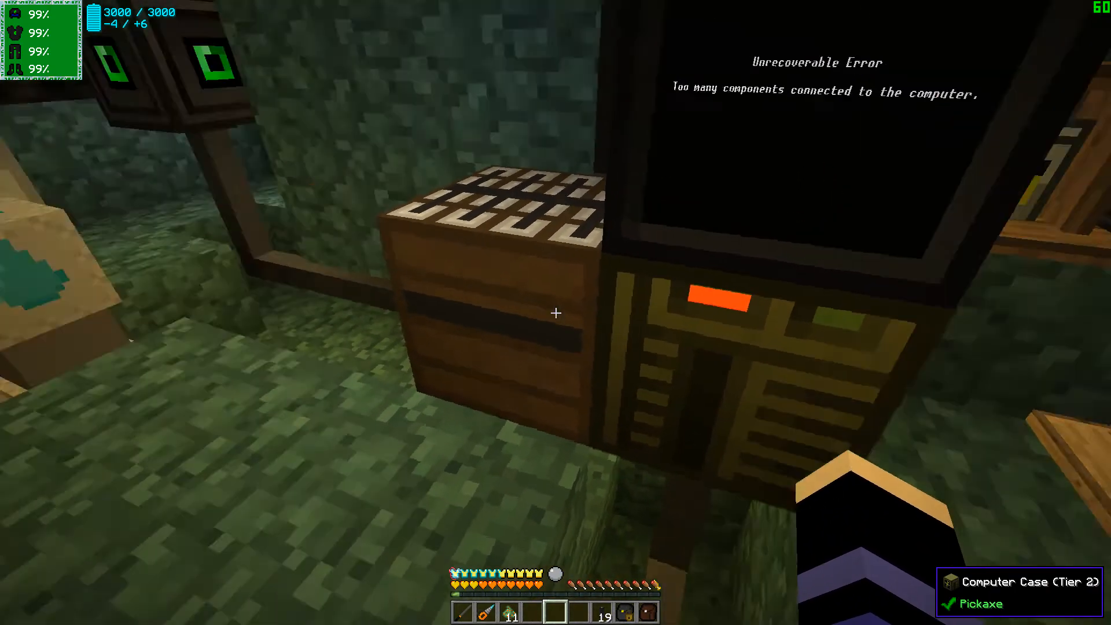
pyautogui.moveTo(556, 312)
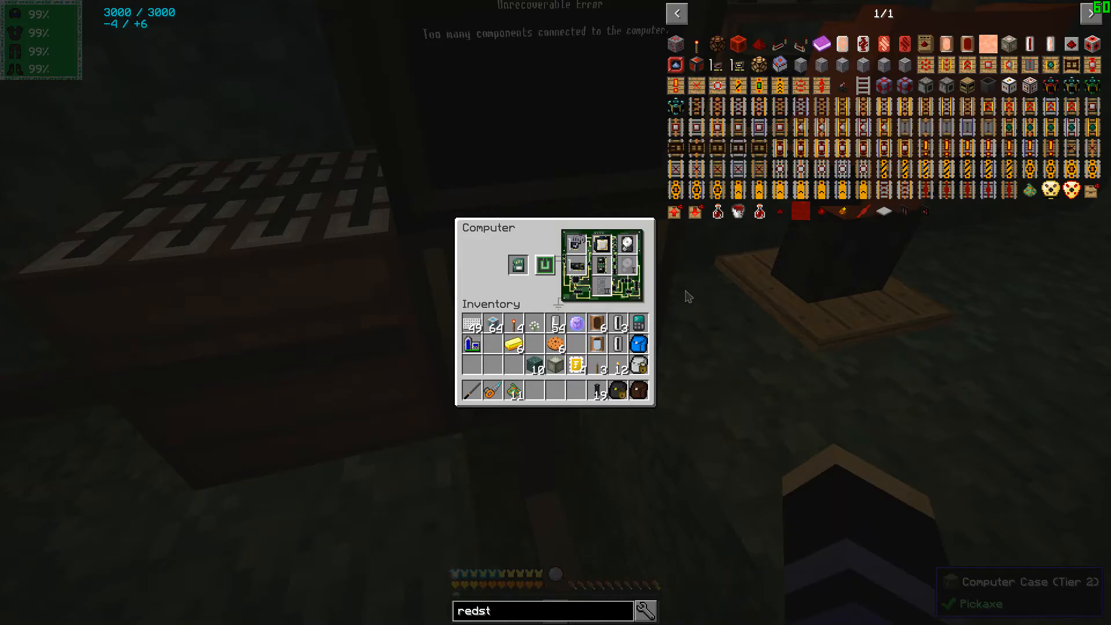
# - Inspect the Tier 2 computer case's installed components and close its window
pyautogui.press('Escape')
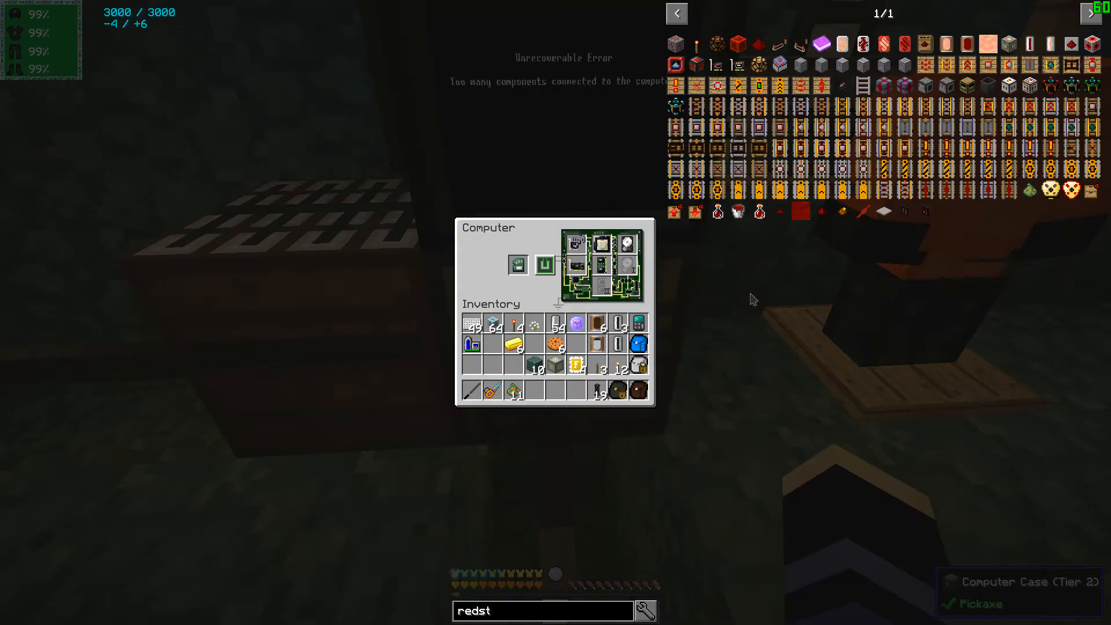
pyautogui.press('Escape')
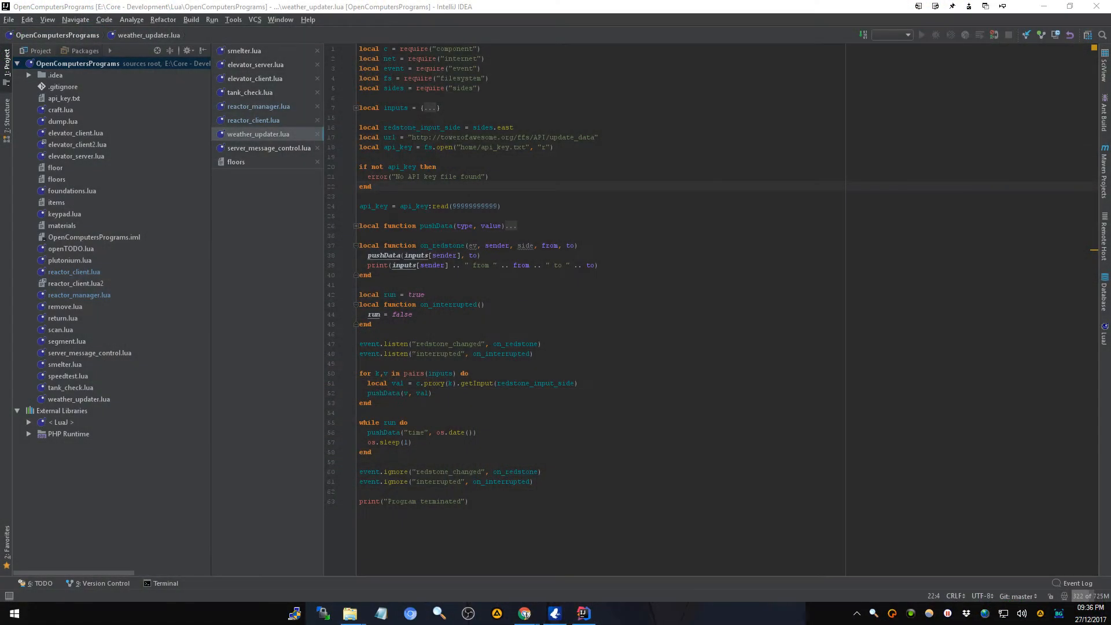
# - Switch the editor from weather_updater.lua to reactor_manager.lua via Recent Files
pyautogui.click(371, 187)
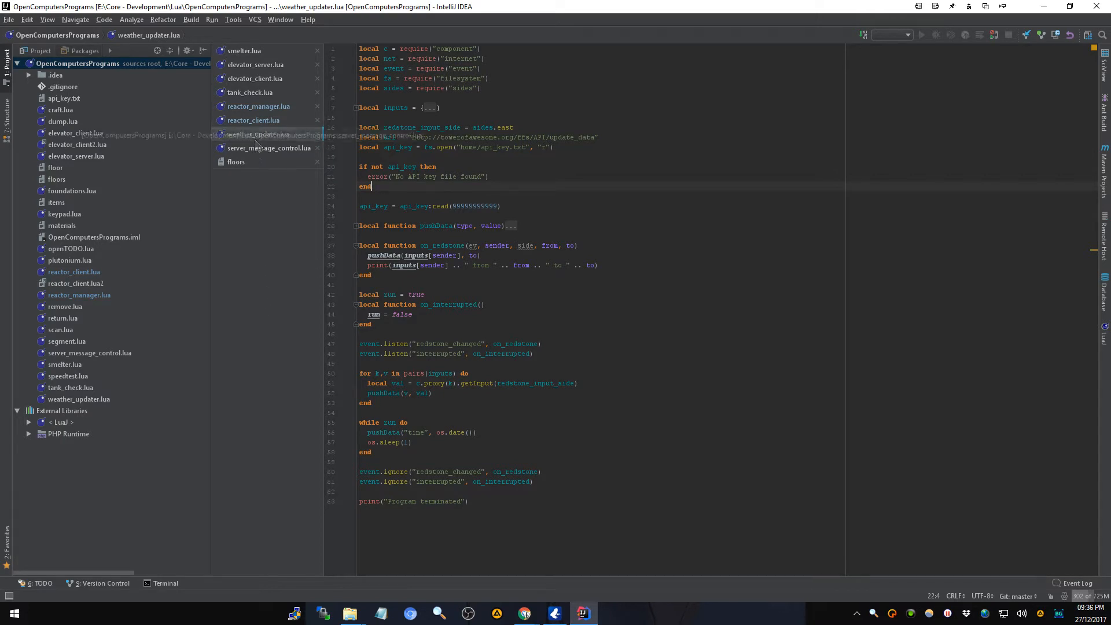
pyautogui.click(259, 107)
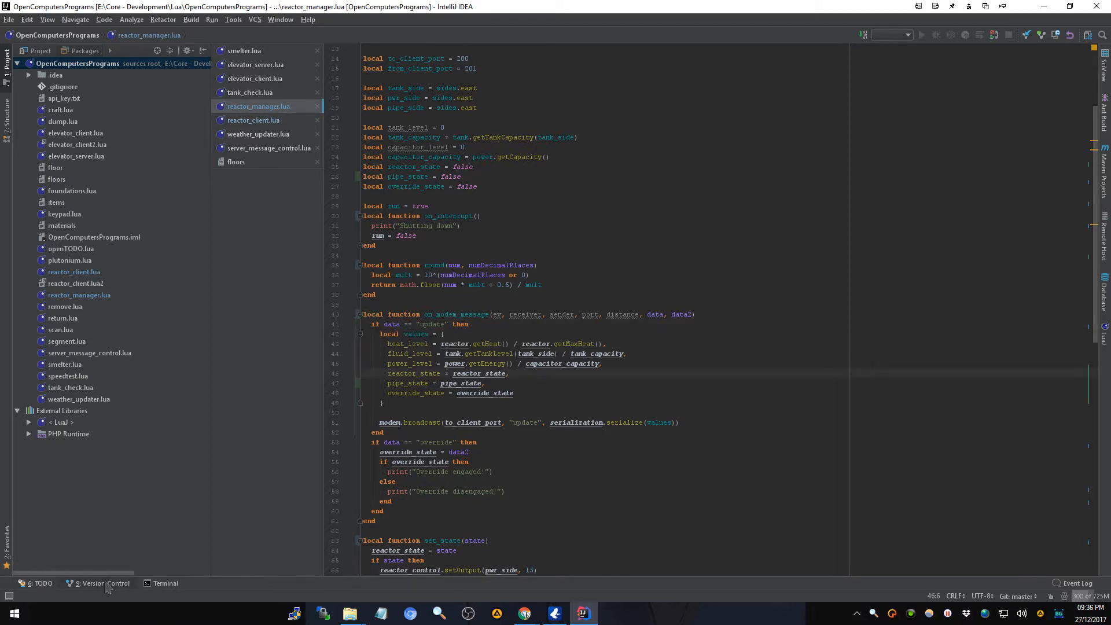
# - Review the reactor_client.lua diff from Local Changes and close the comparison
pyautogui.click(97, 582)
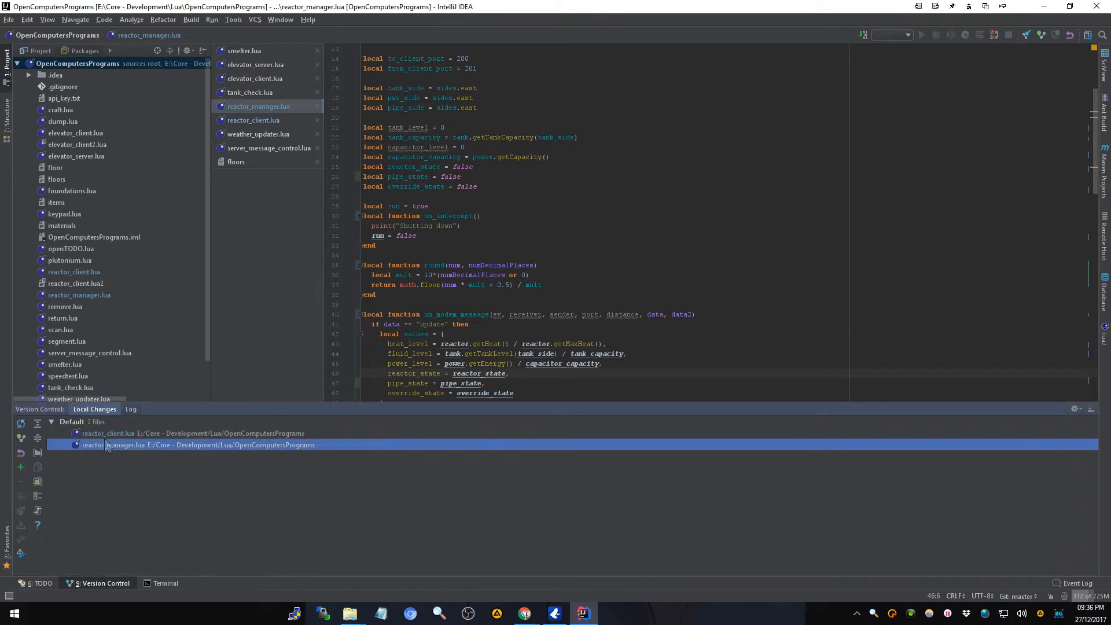
pyautogui.click(110, 433)
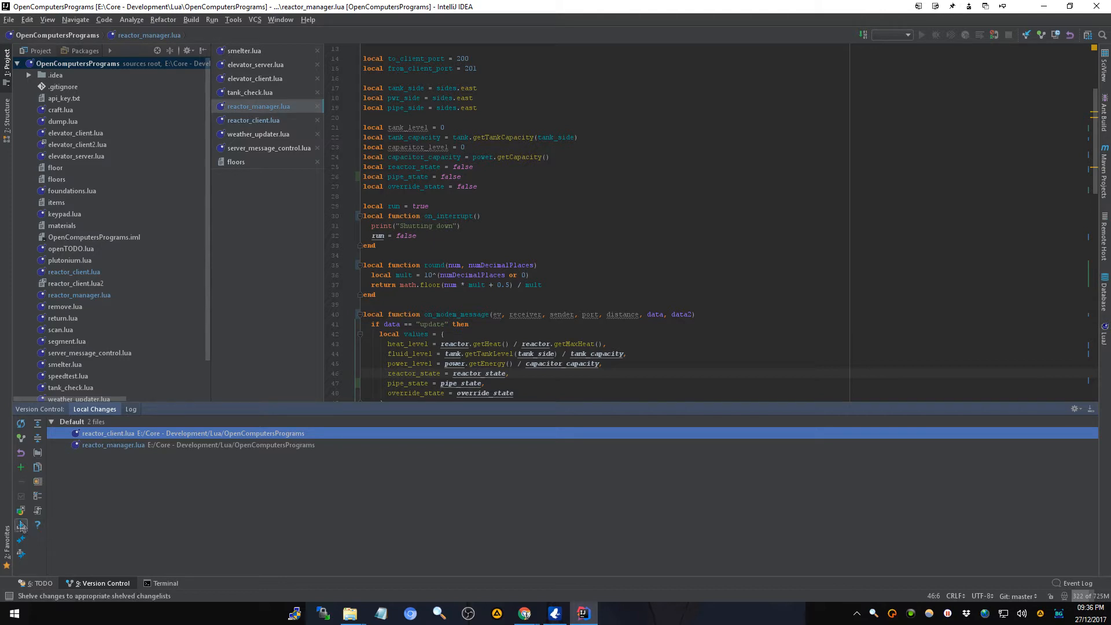
pyautogui.moveTo(37, 468)
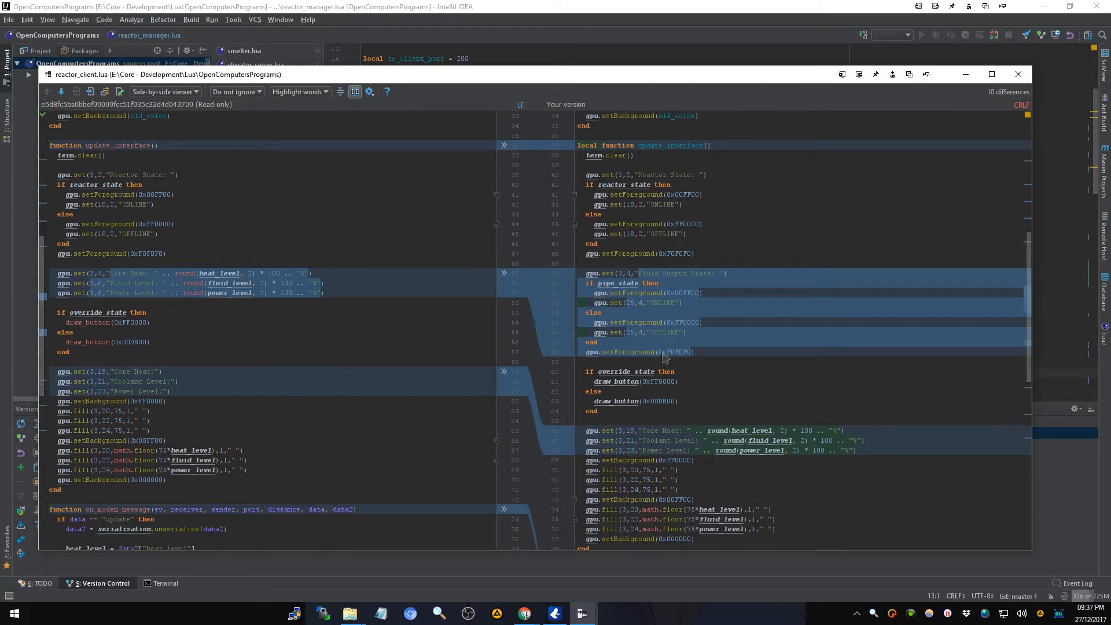
pyautogui.scroll(-3)
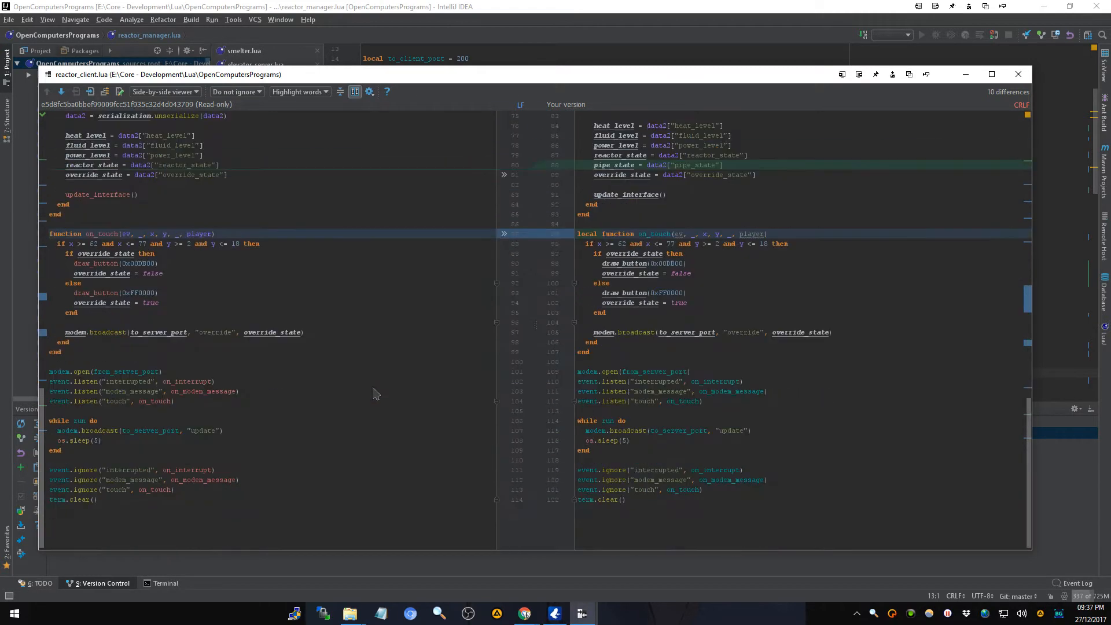
pyautogui.click(1018, 74)
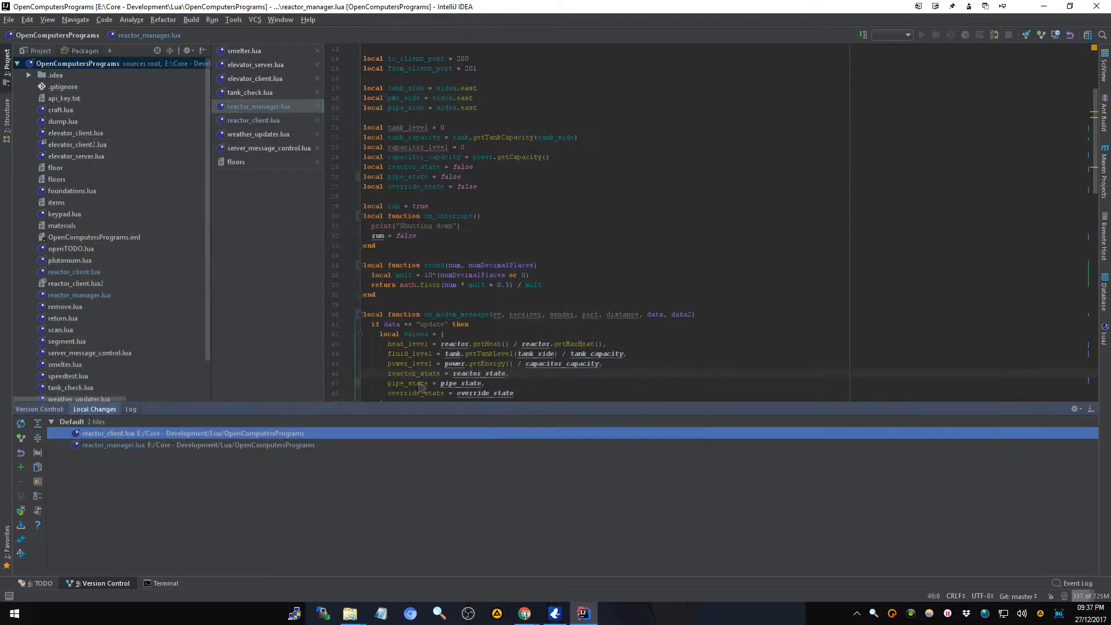
# - Review the reactor_manager.lua diff and commit both files with the message 'Some stuff', choosing Commit and Push
pyautogui.click(114, 445)
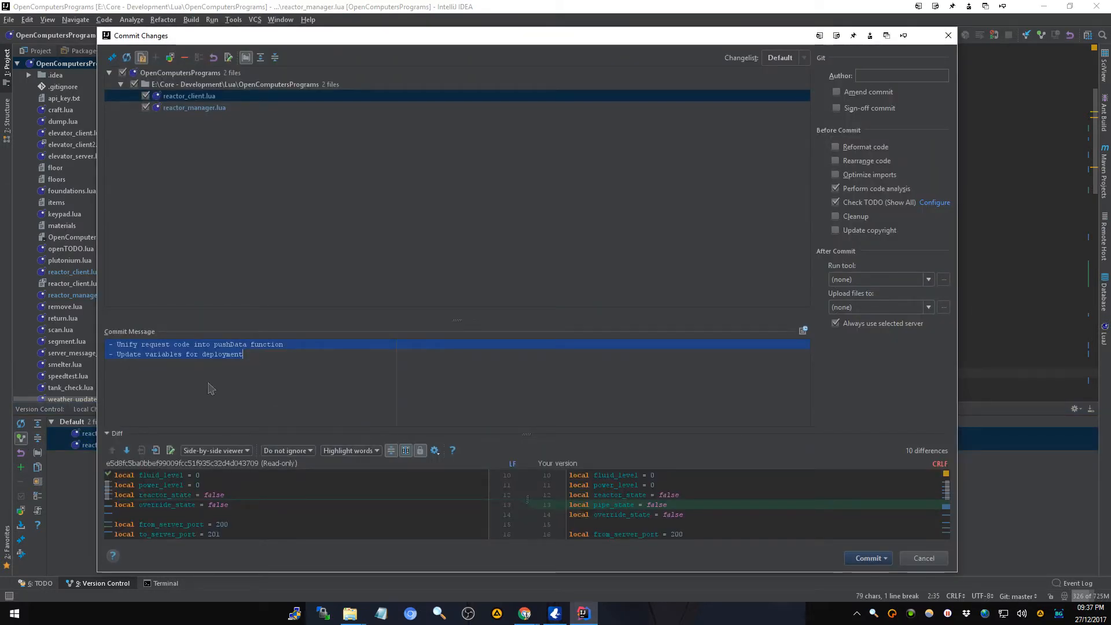
pyautogui.click(193, 106)
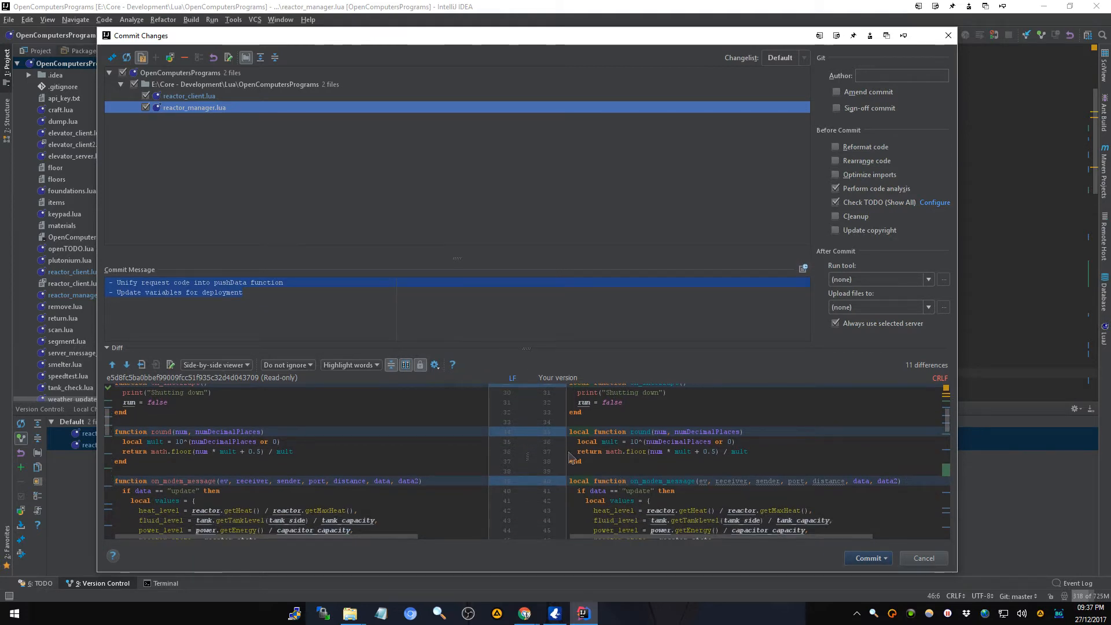
pyautogui.moveTo(625, 494)
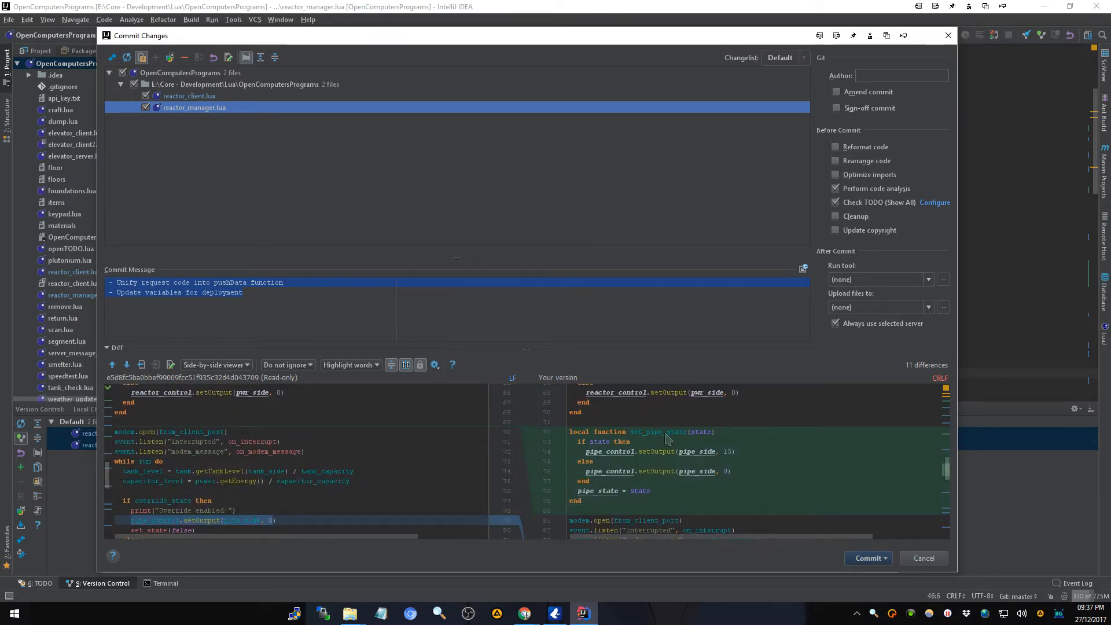
pyautogui.scroll(-3)
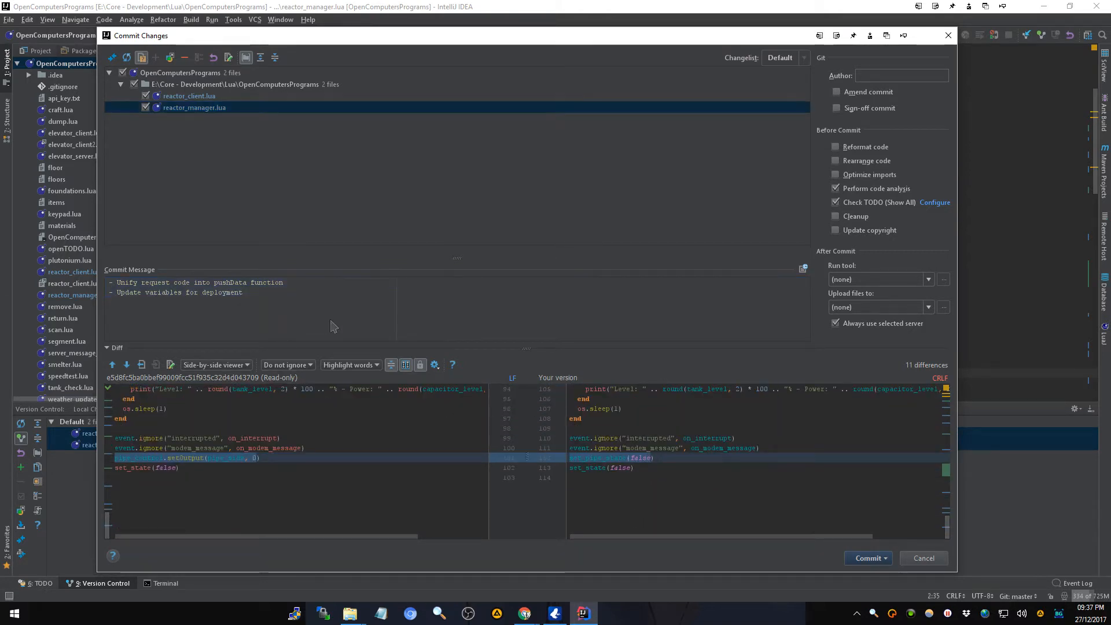
pyautogui.write('Spome stuf')
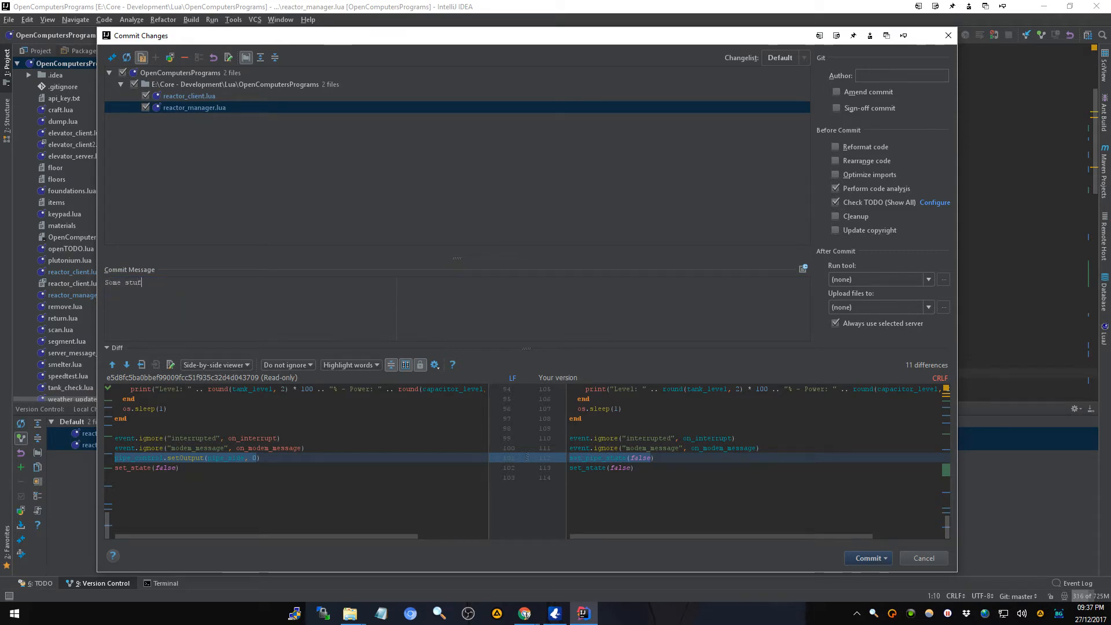
pyautogui.click(885, 558)
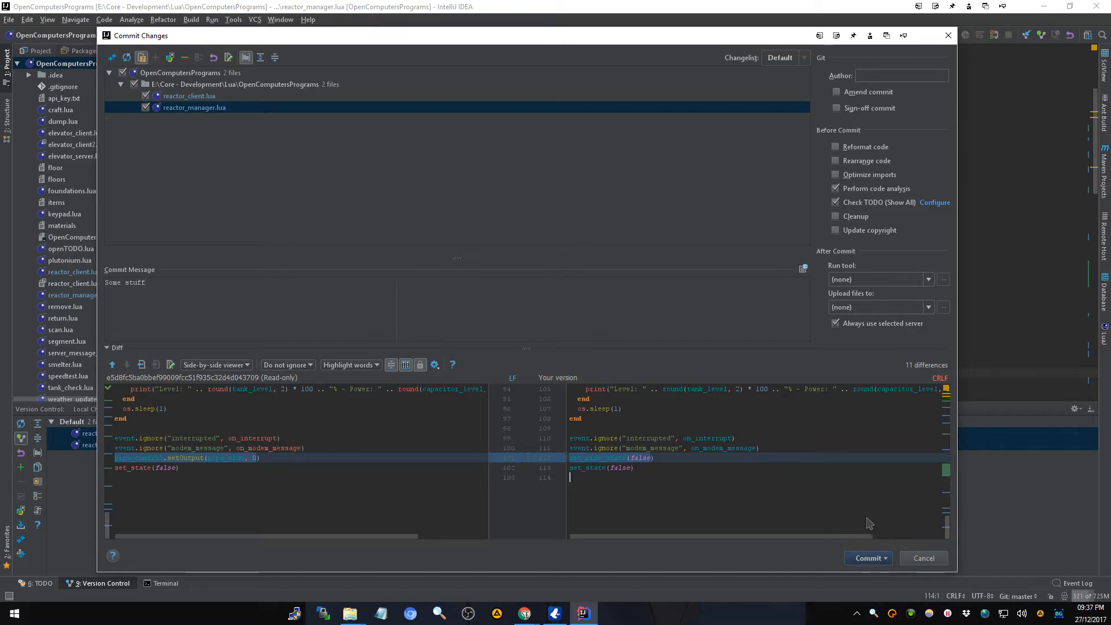
pyautogui.click(866, 558)
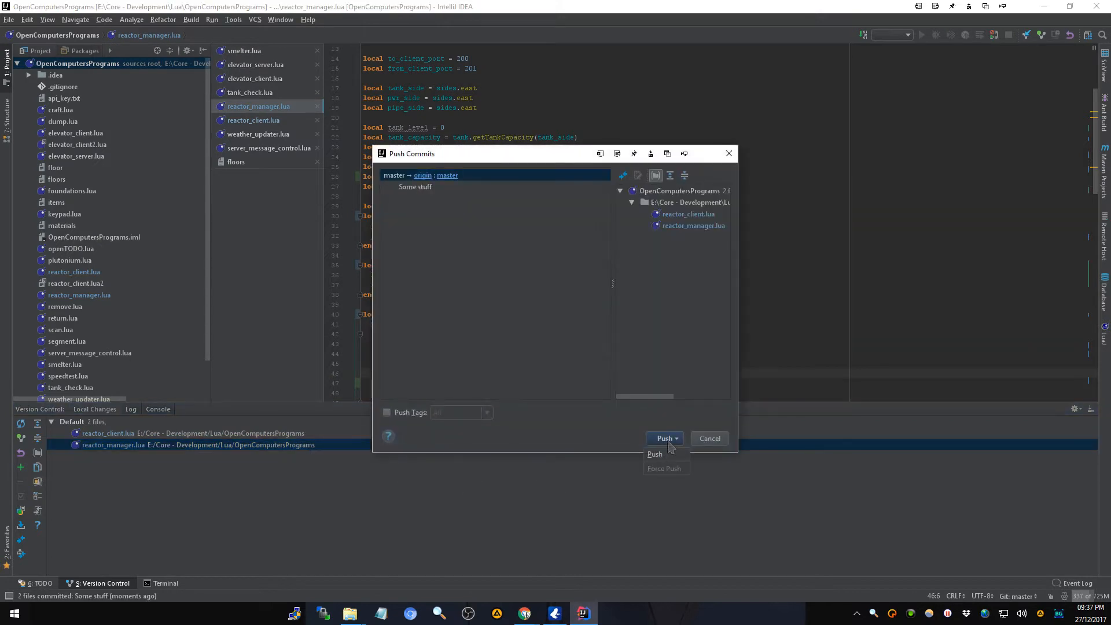
# - Push the 'Some stuff' commit to origin/master
pyautogui.click(662, 438)
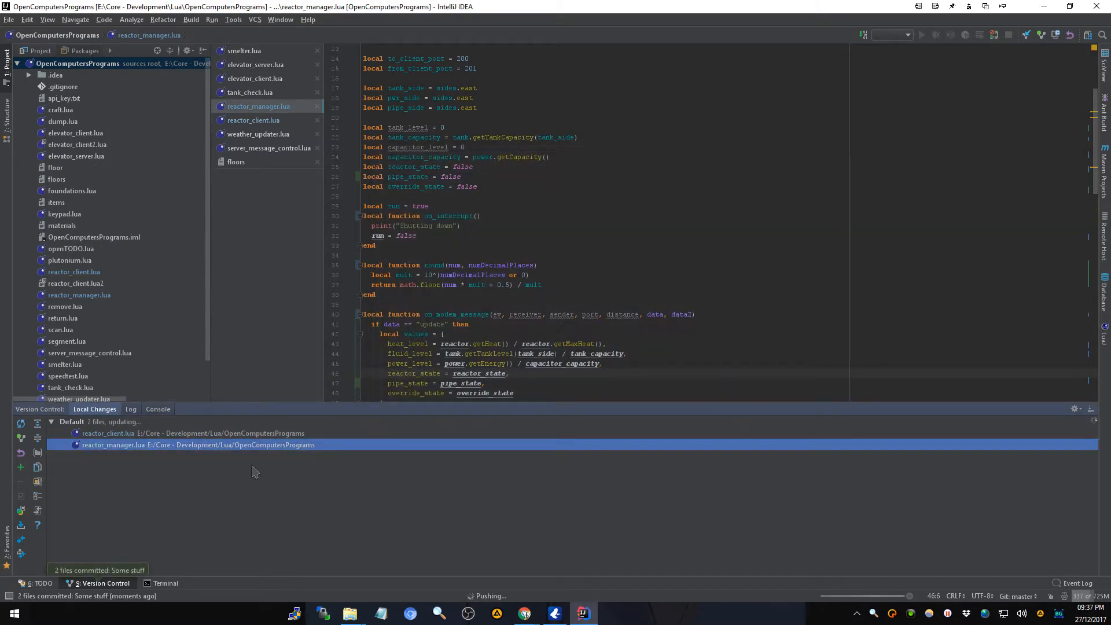
pyautogui.moveTo(209, 499)
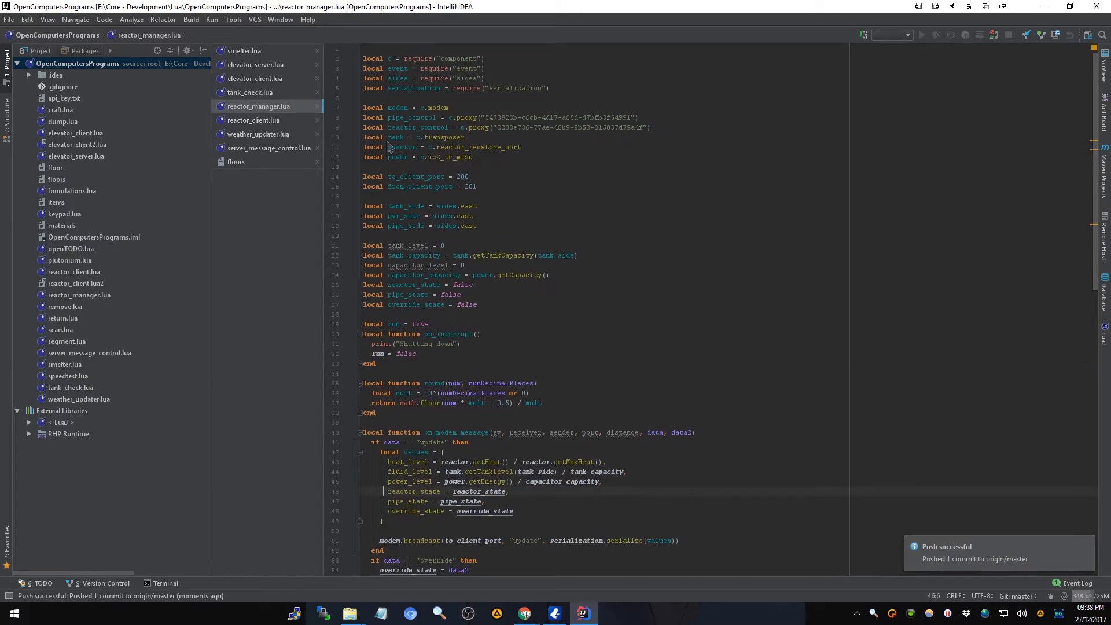
pyautogui.moveTo(406, 183)
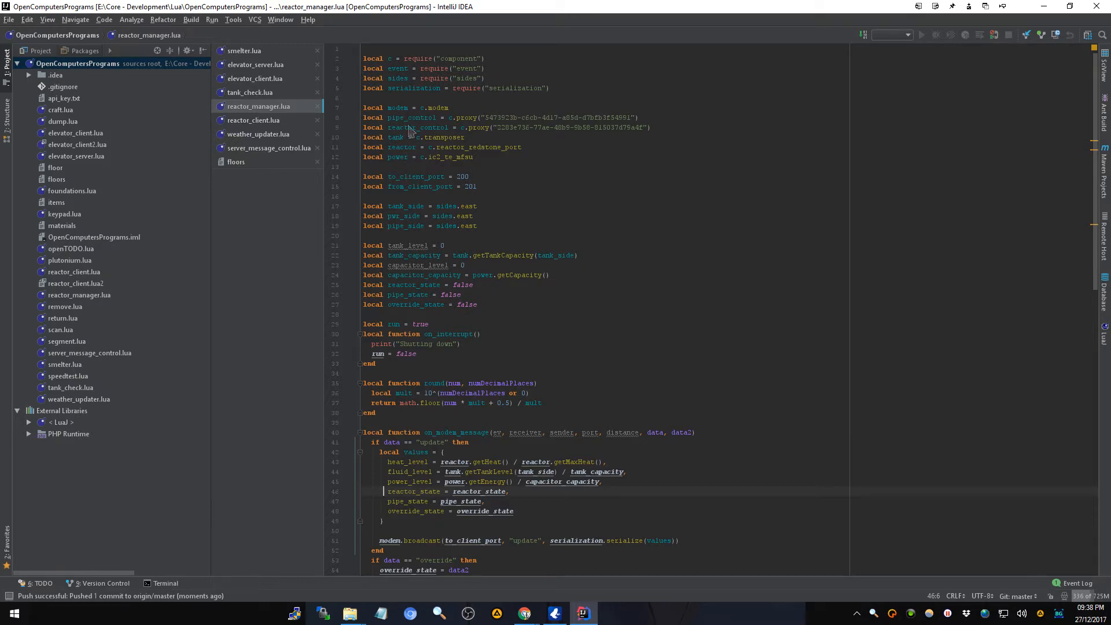
# - Insert a blank line after the 'local power = c.ic2_te_mfsu' declaration
pyautogui.click(420, 127)
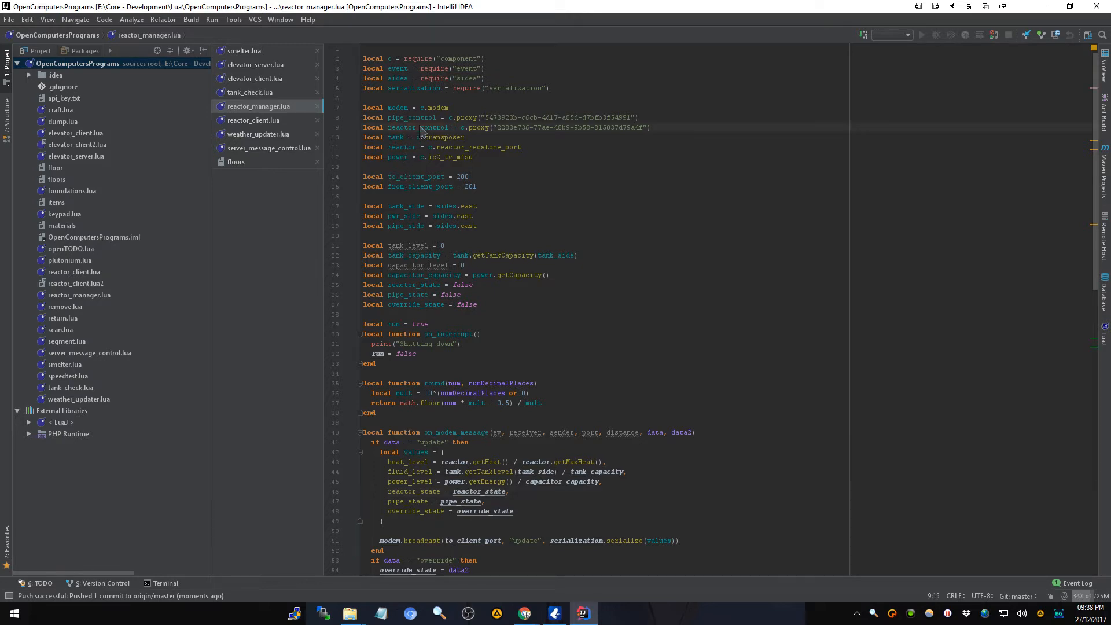
pyautogui.moveTo(517, 122)
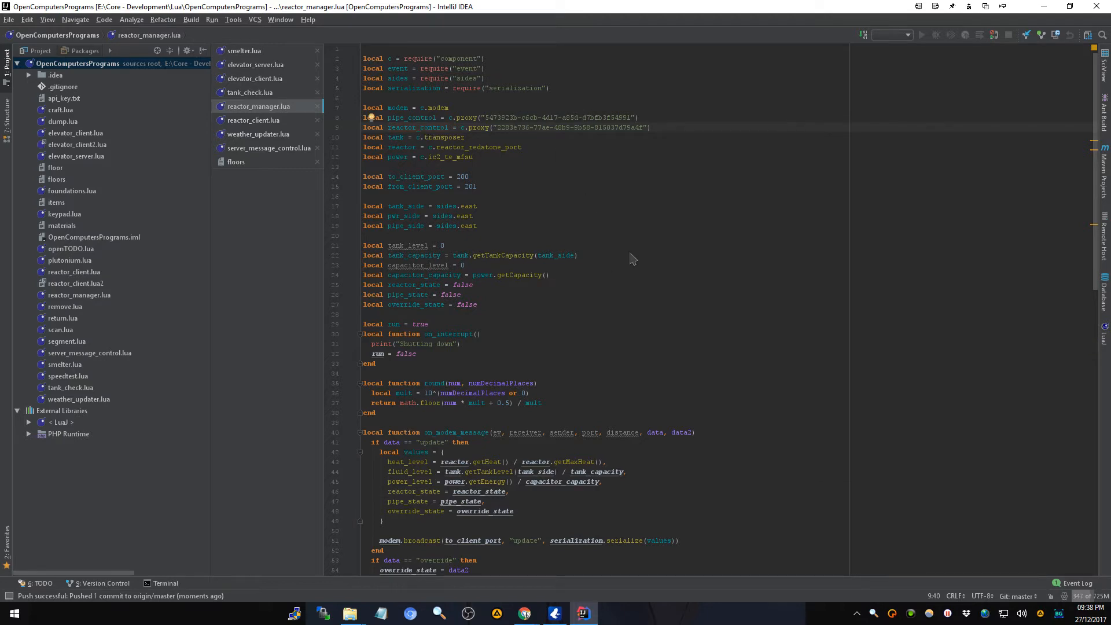
pyautogui.moveTo(653, 259)
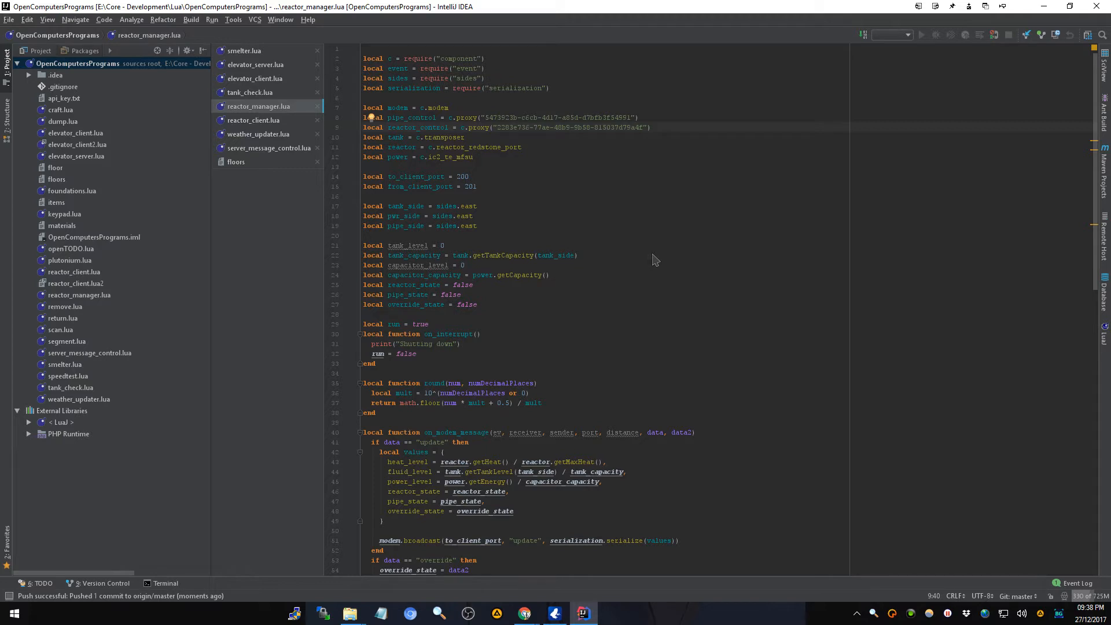
pyautogui.moveTo(677, 264)
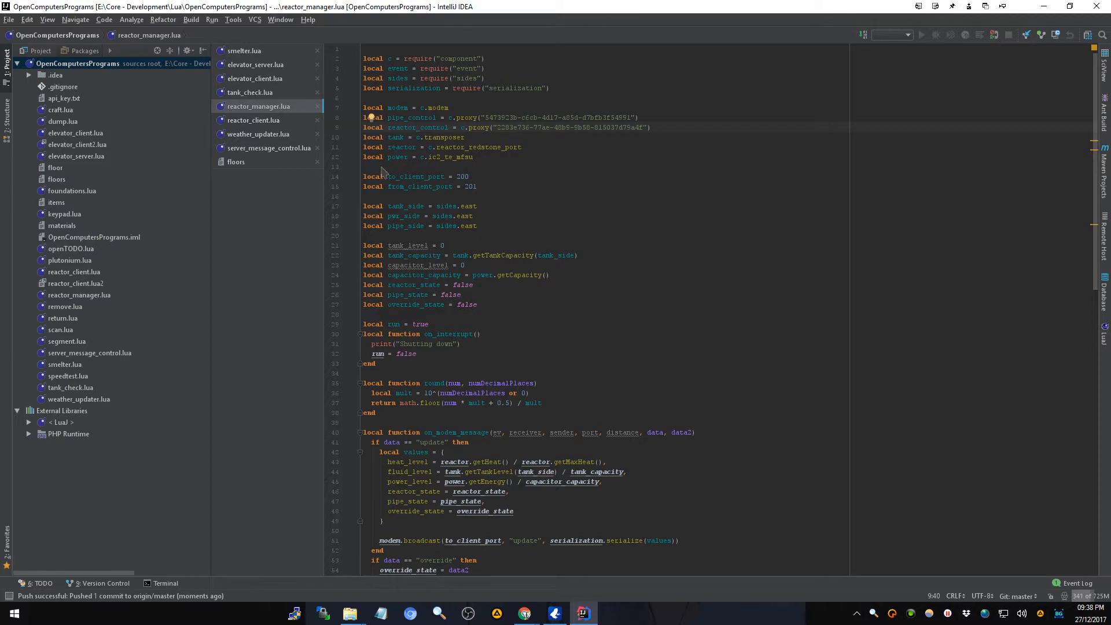
pyautogui.moveTo(384, 185)
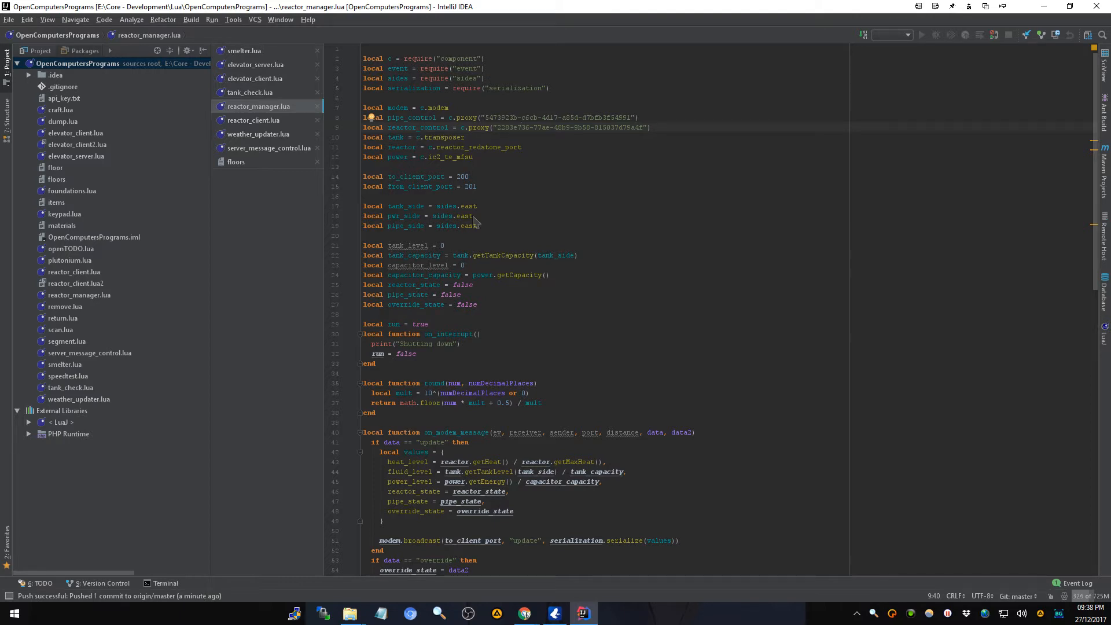
pyautogui.moveTo(463, 149)
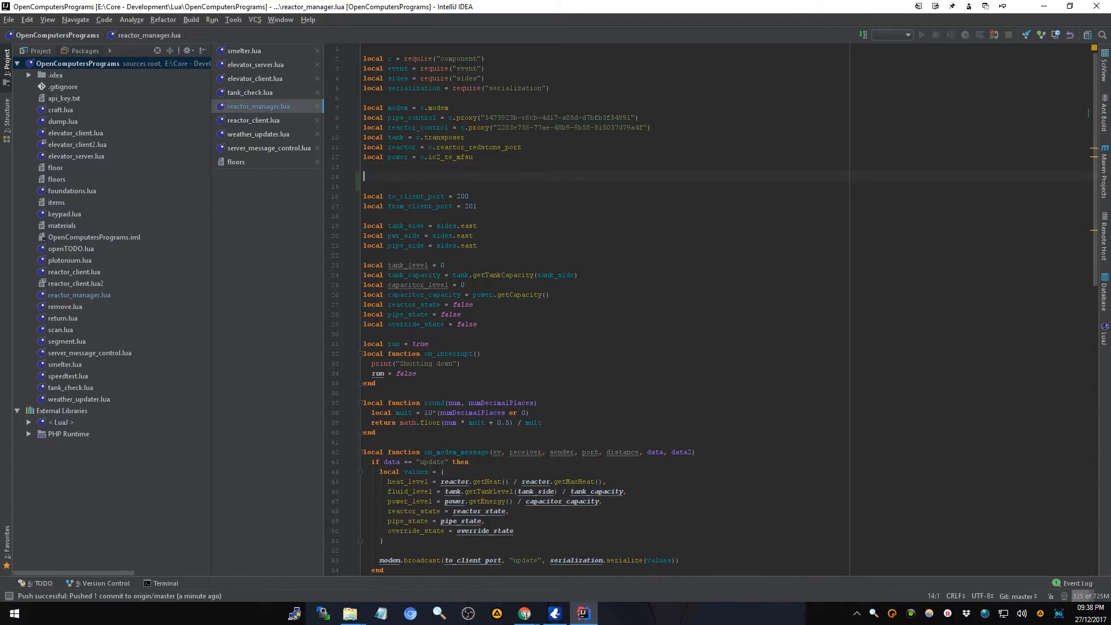
# - Add a modem nil check that raises error("No modem found")
pyautogui.write('if')
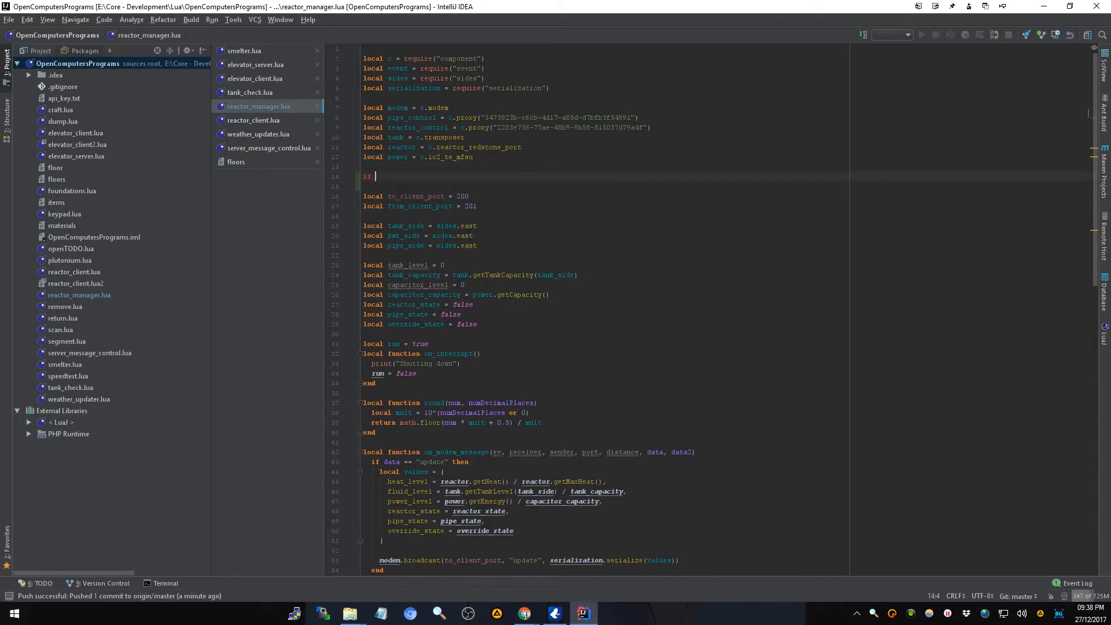
pyautogui.doubleClick(419, 197)
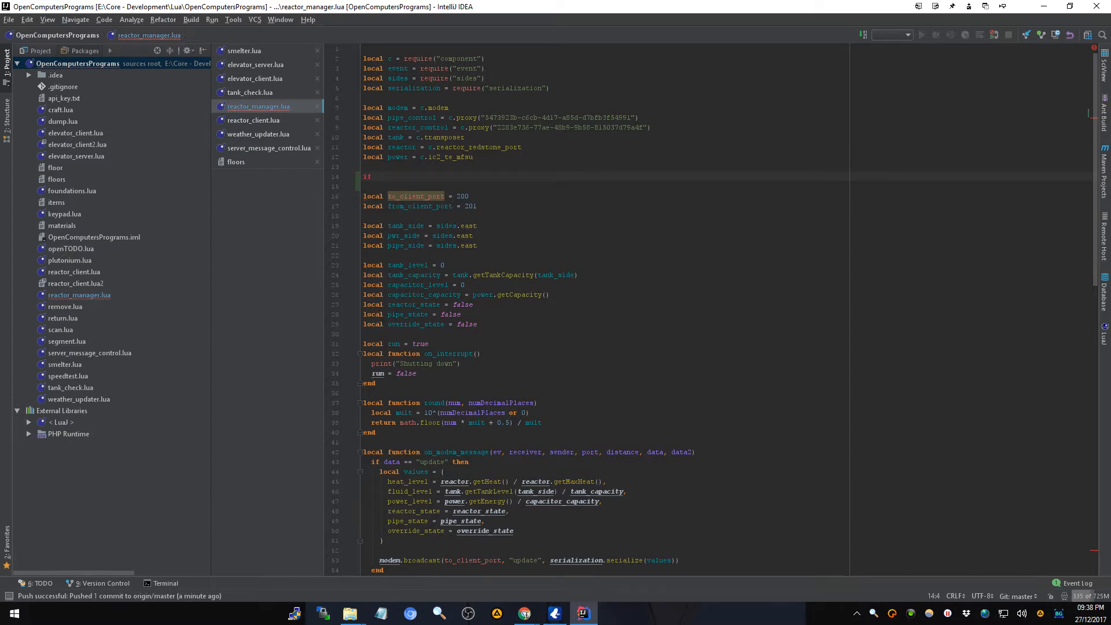
pyautogui.write('modem')
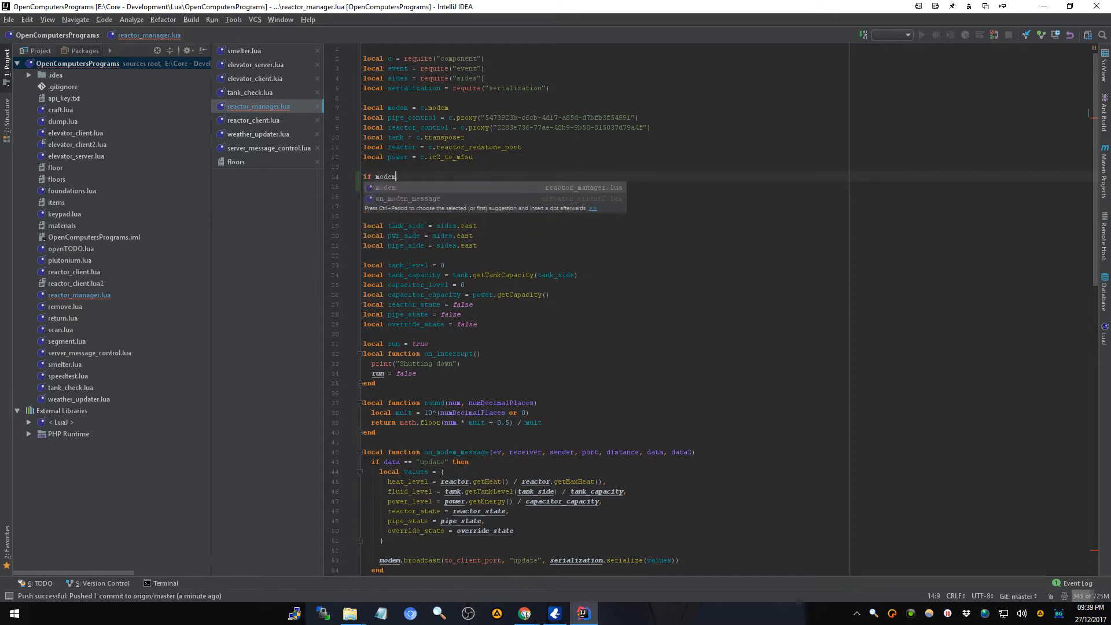
pyautogui.write('is nil')
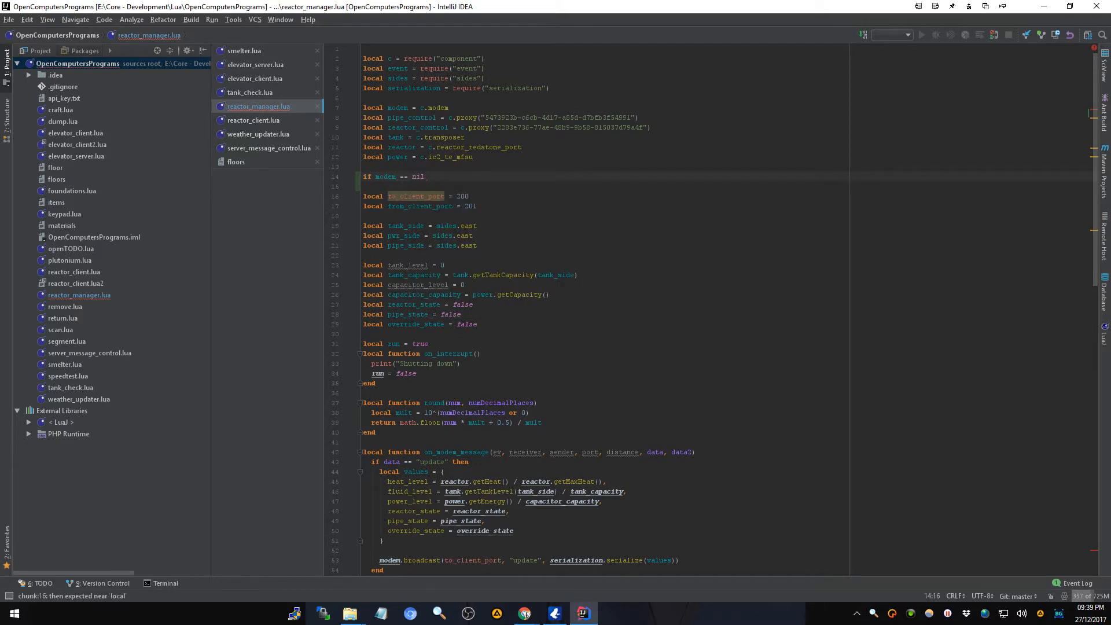
pyautogui.write('then')
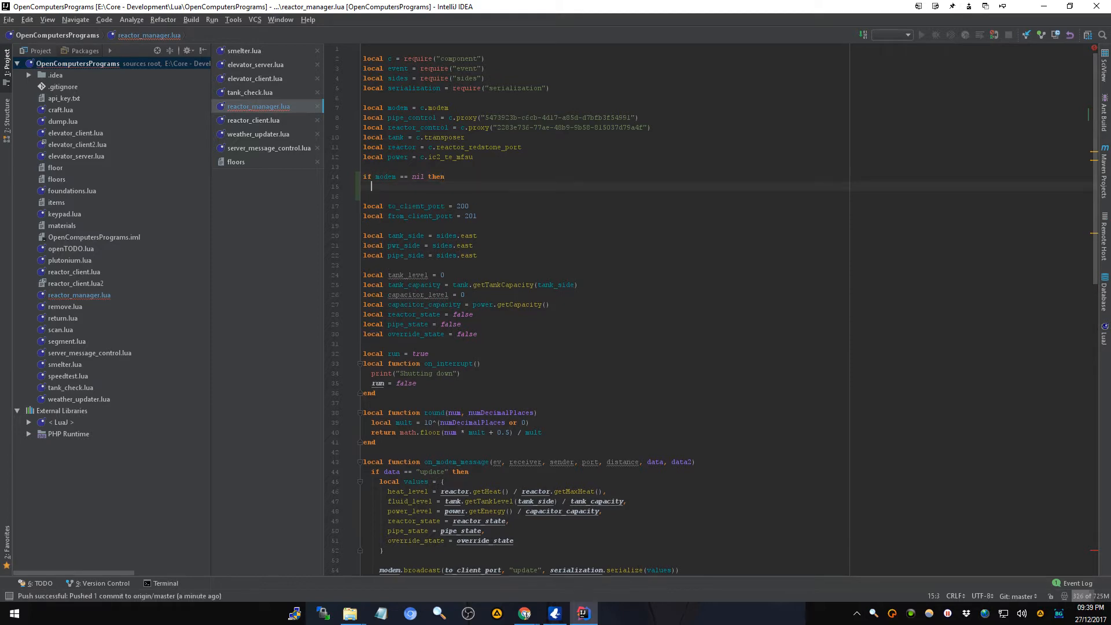
pyautogui.write('error("")')
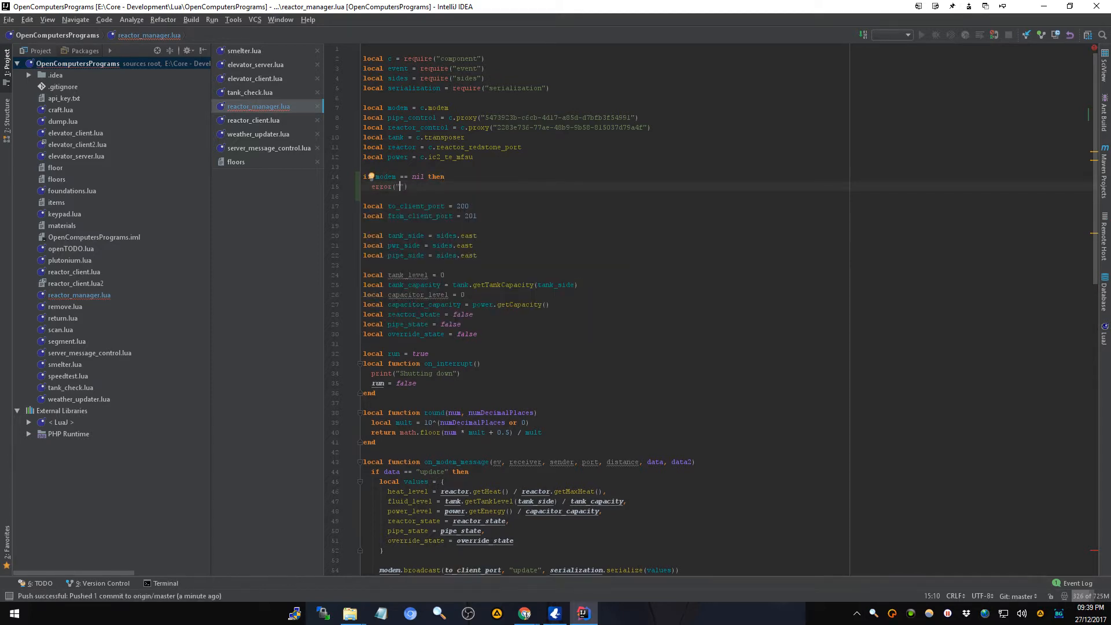
pyautogui.write('No modem')
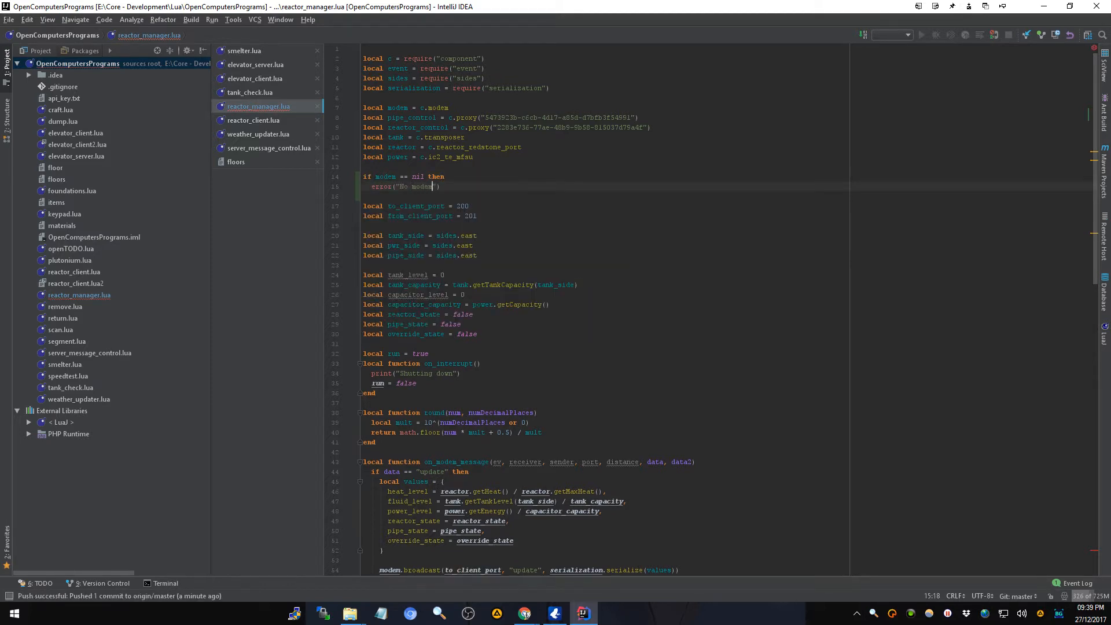
pyautogui.write('found')
pyautogui.write('if')
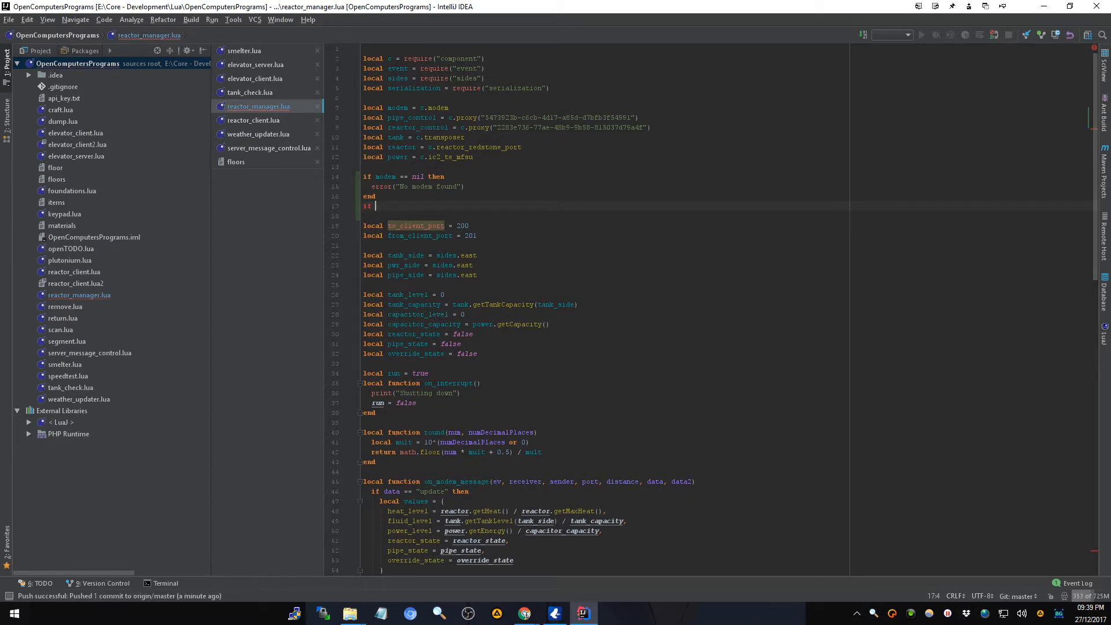
# - Start a pipe_control nil check holding an empty error("") call
pyautogui.write('pipe_control')
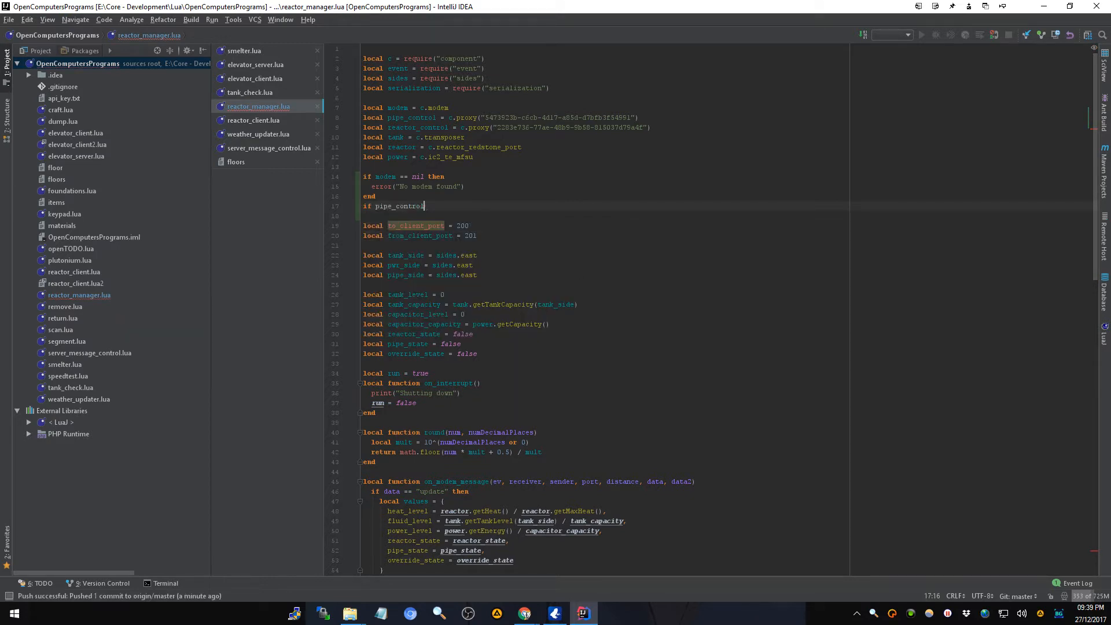
pyautogui.write('== nil then')
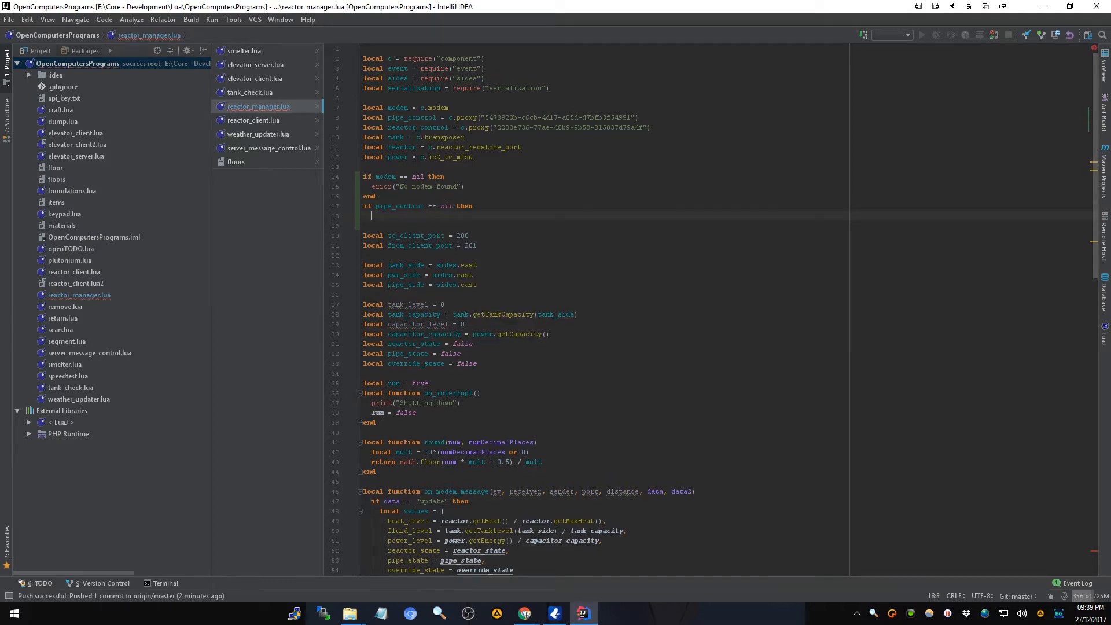
pyautogui.write('error("")')
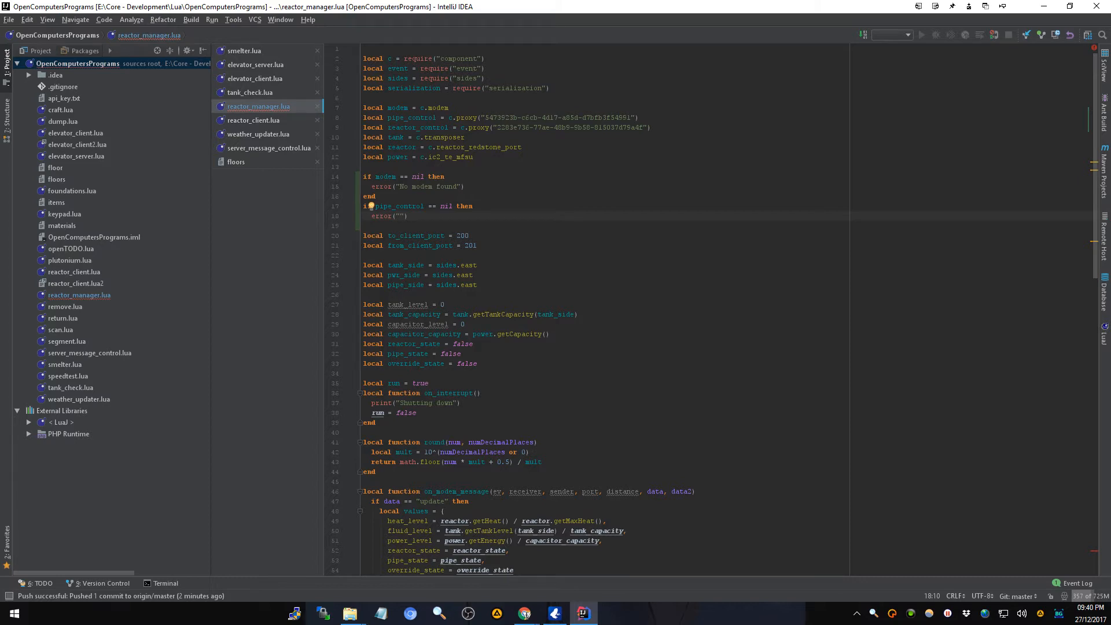
pyautogui.moveTo(1063, 275)
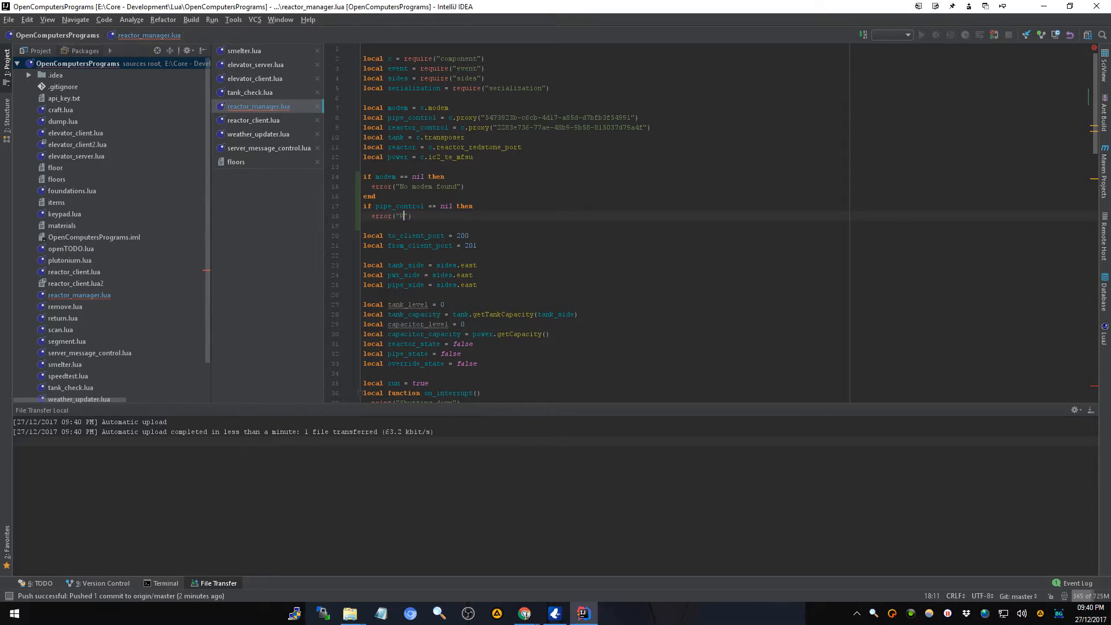
# - Fill in 'No Redstone I/O pipe control found' and collapse both nil checks onto single lines
pyautogui.write('N')
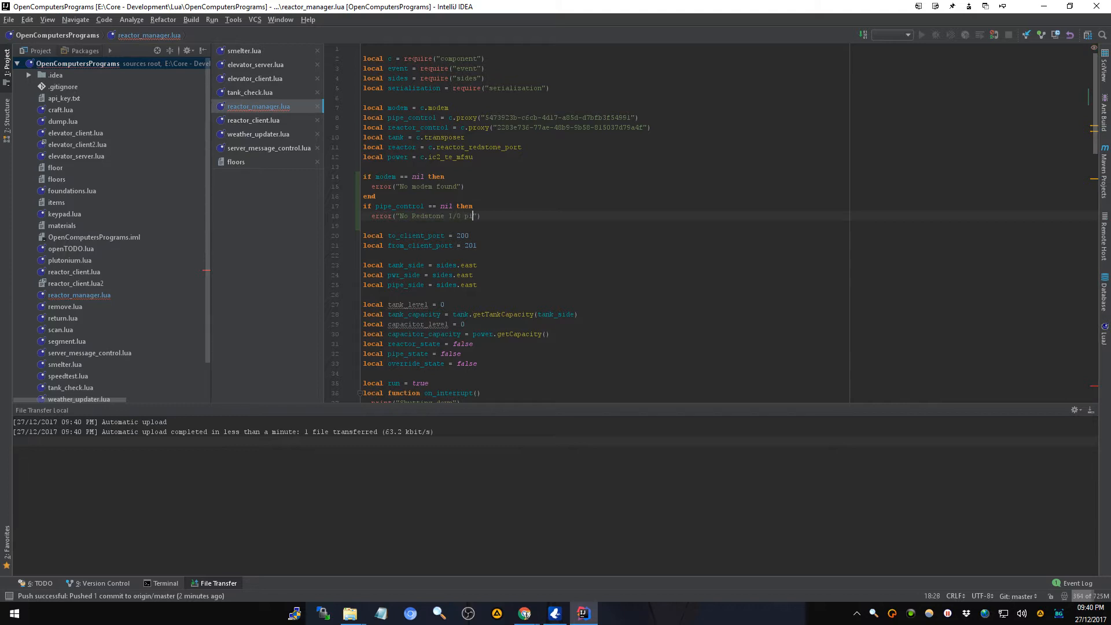
pyautogui.write('ipe control')
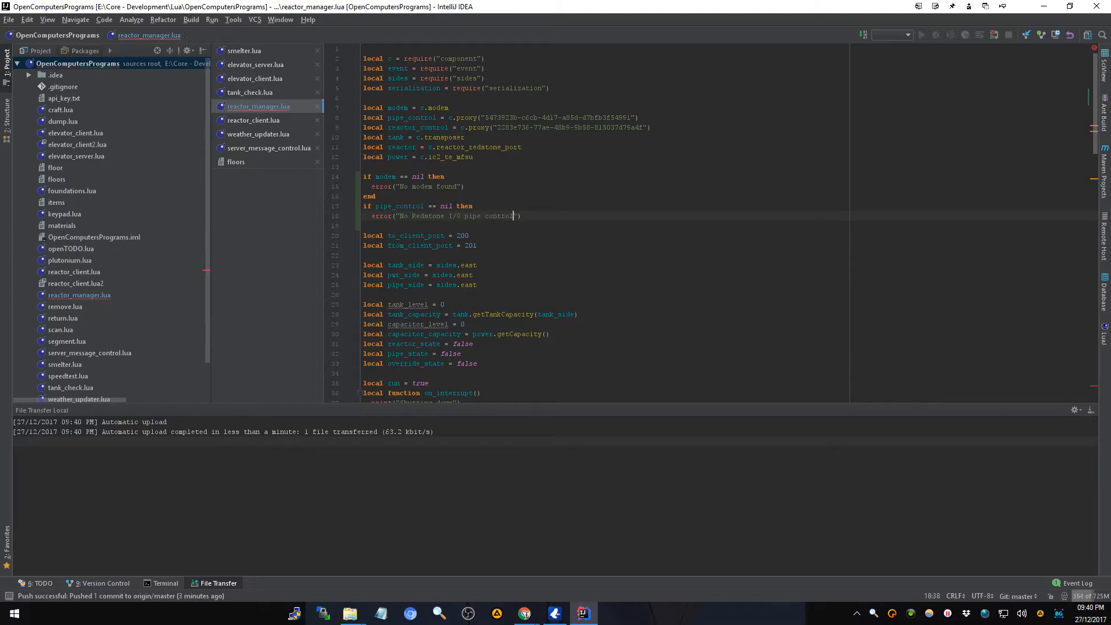
pyautogui.write('found')
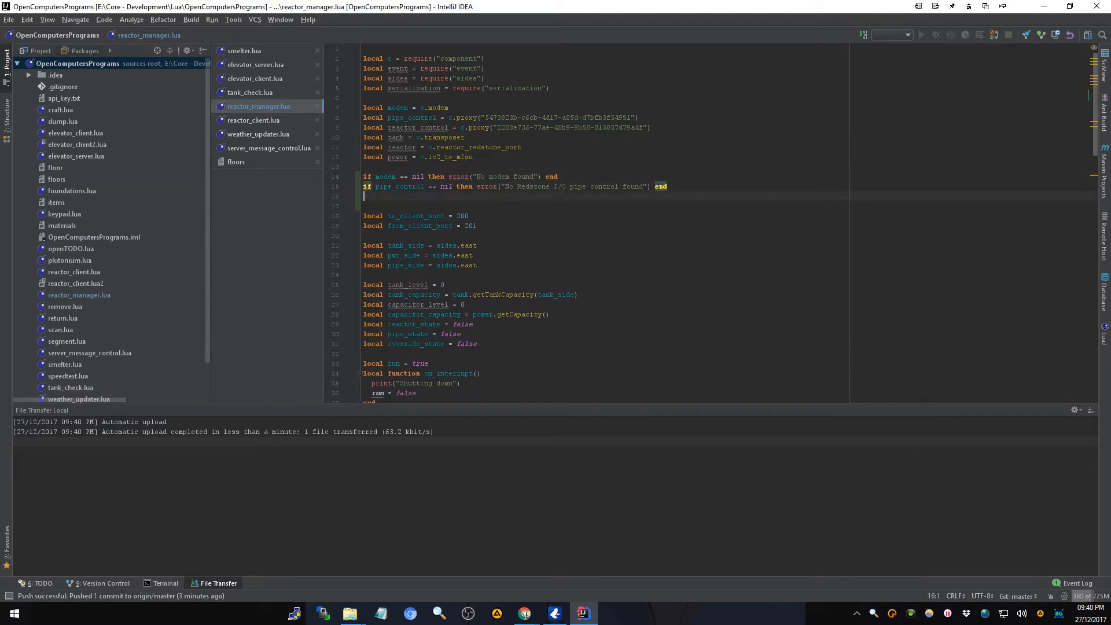
# - Add an 'if not reactor_control' check raising a 'No Redstone I/O reactor' error
pyautogui.write('if')
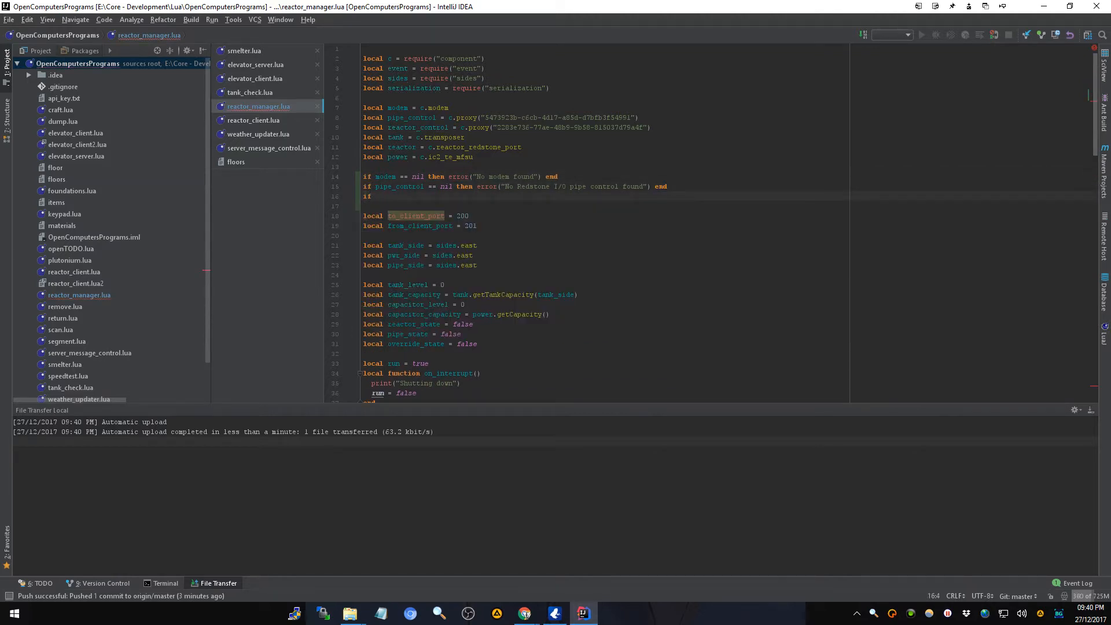
pyautogui.write('reactor_control == nil')
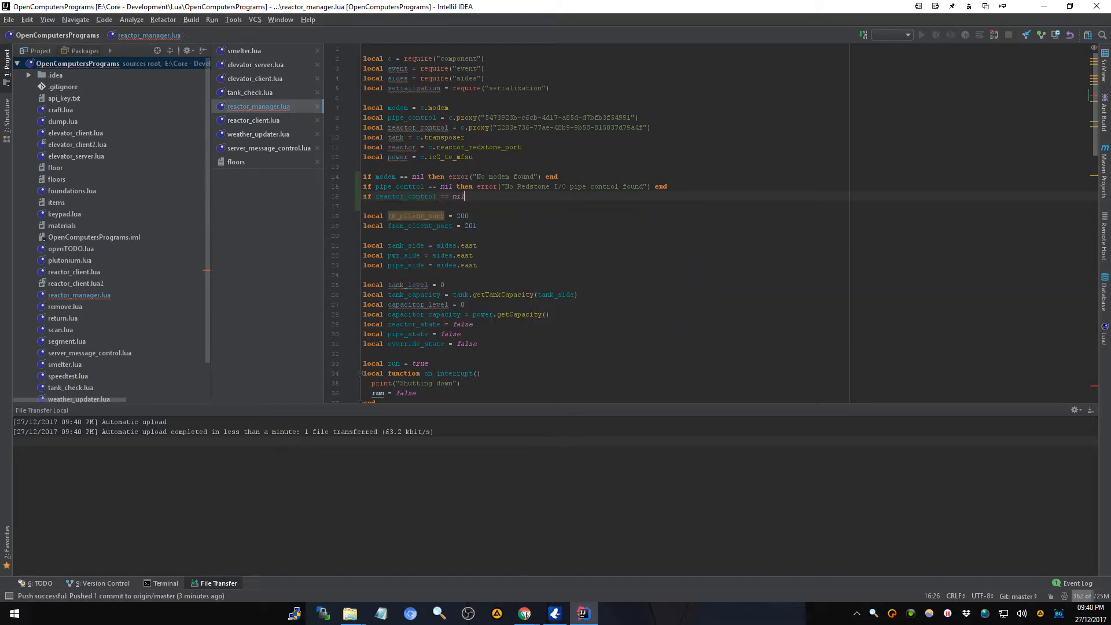
pyautogui.press('backspace')
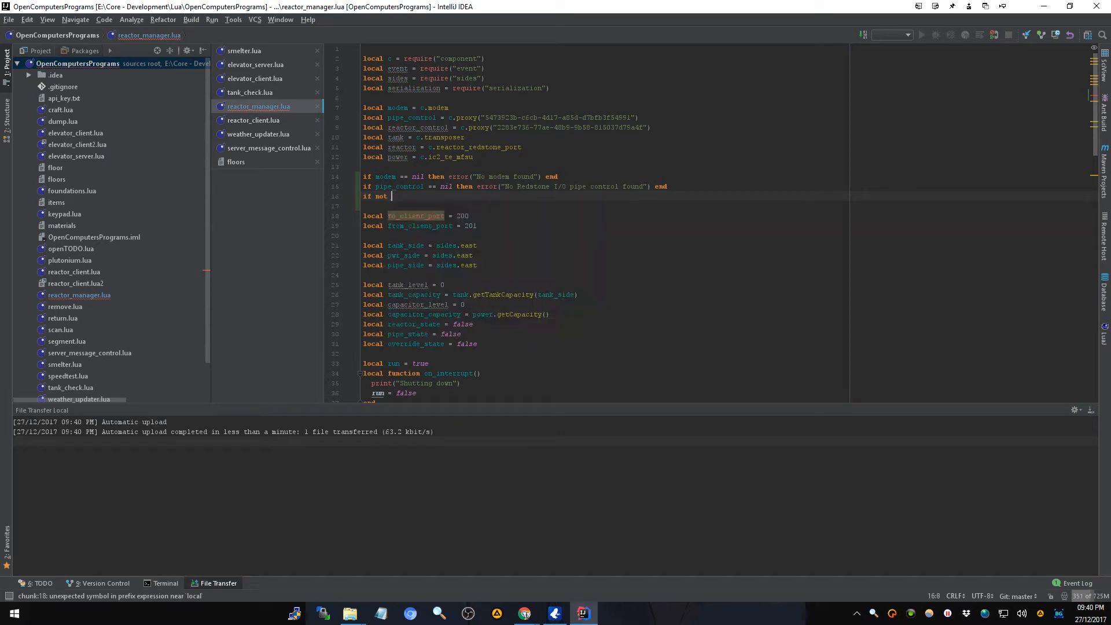
pyautogui.write('reactor_control t')
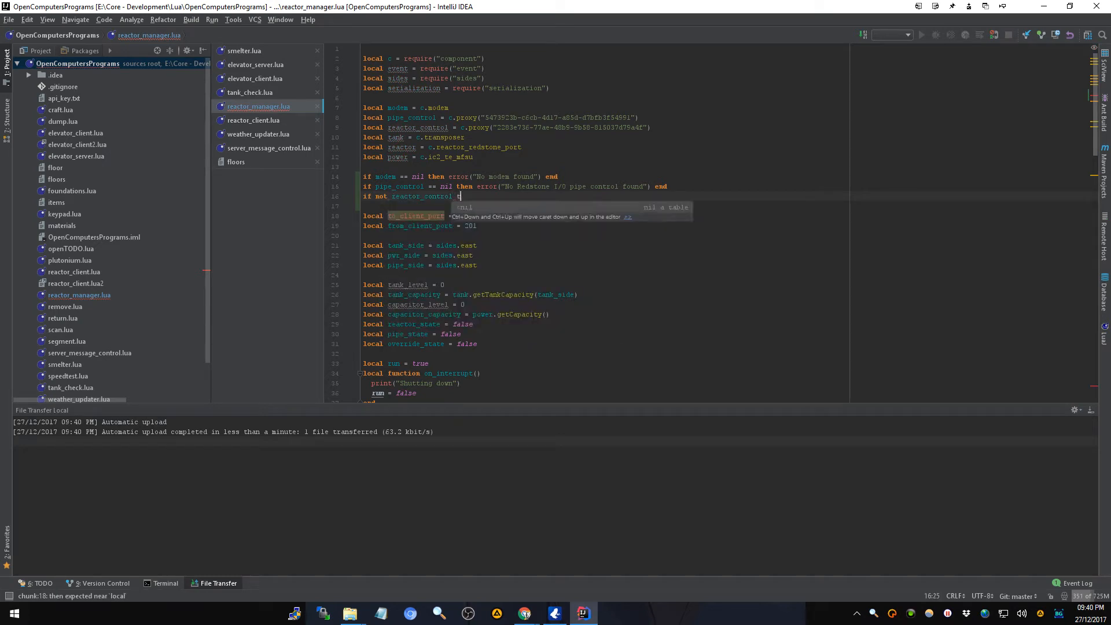
pyautogui.write('then')
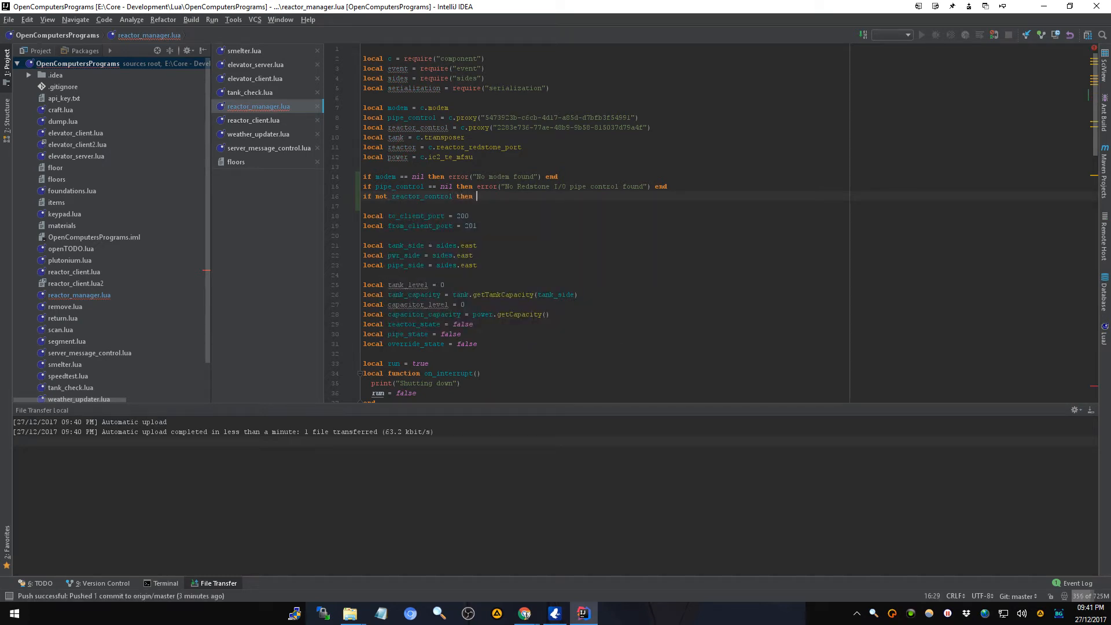
pyautogui.write('err')
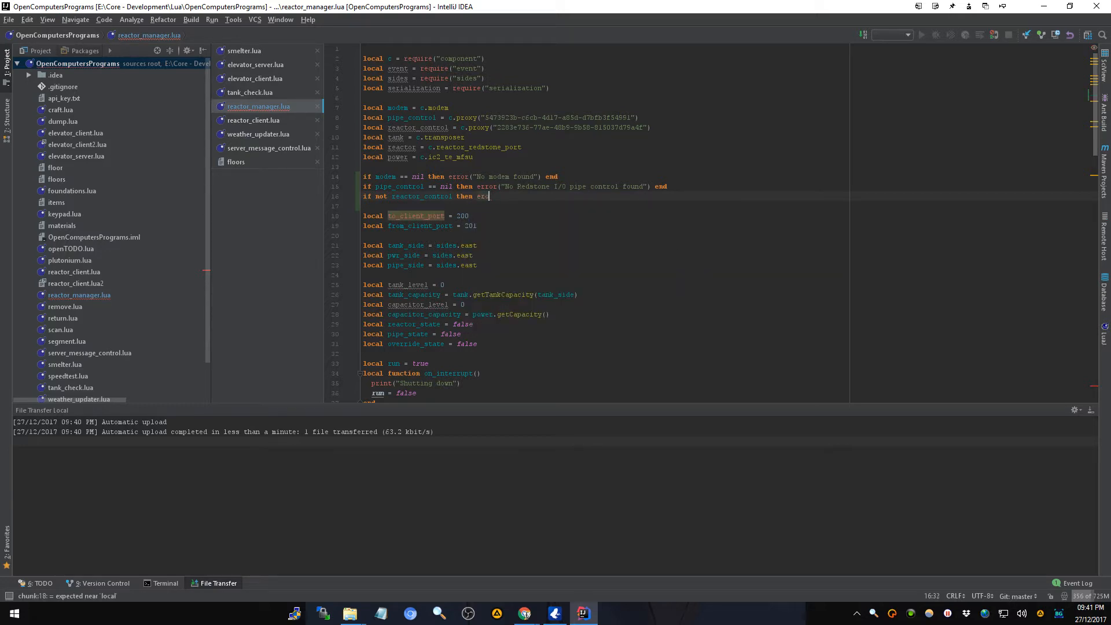
pyautogui.write('error("")')
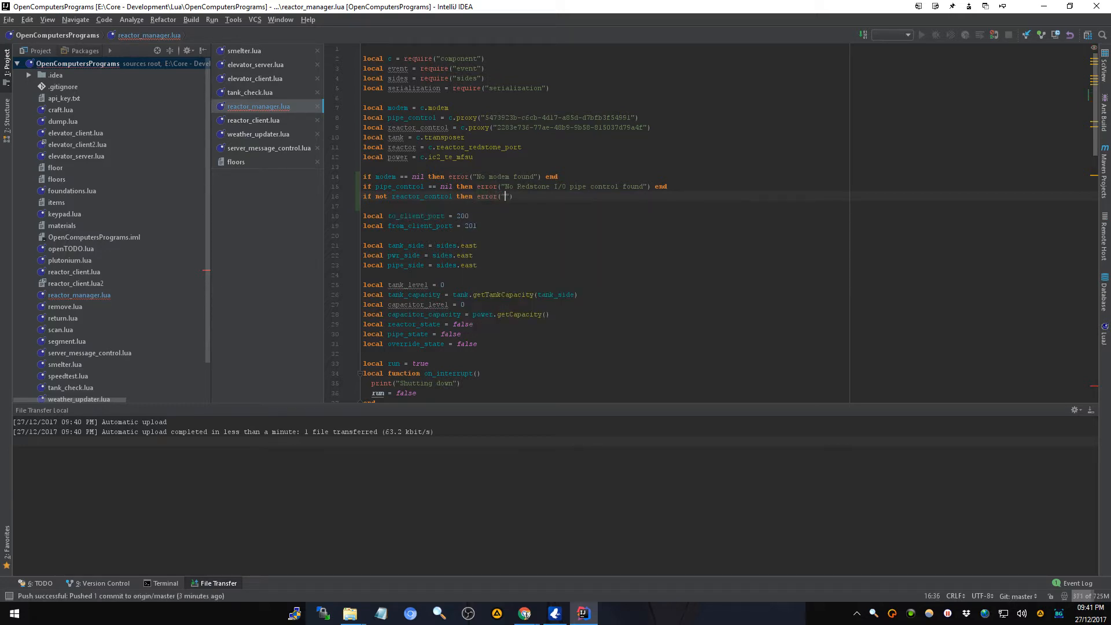
pyautogui.write('No Redstone I')
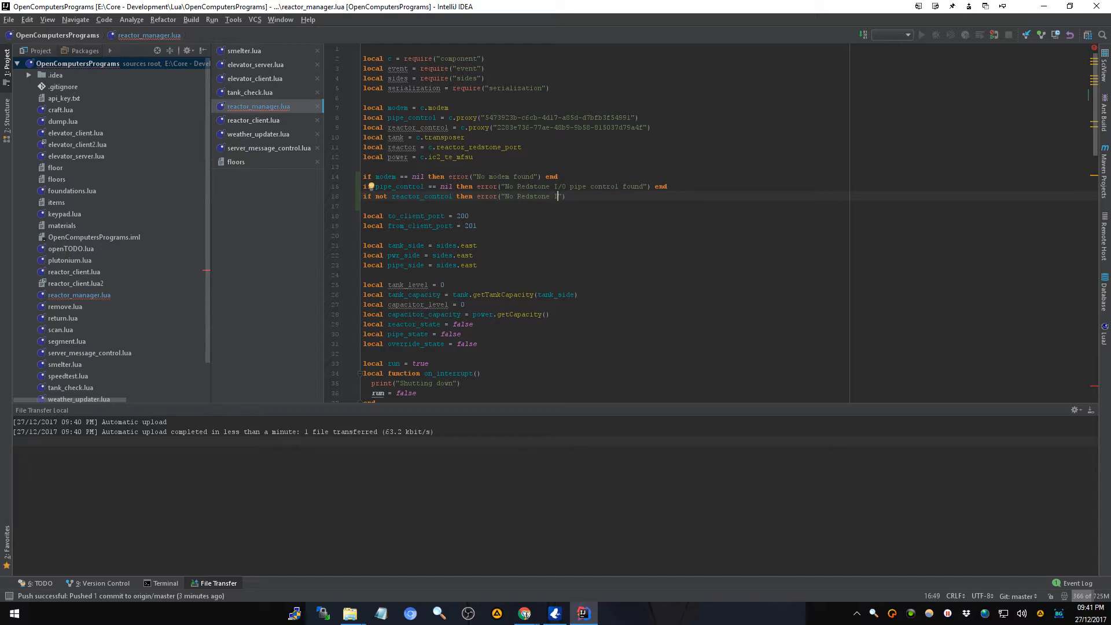
pyautogui.write('/O')
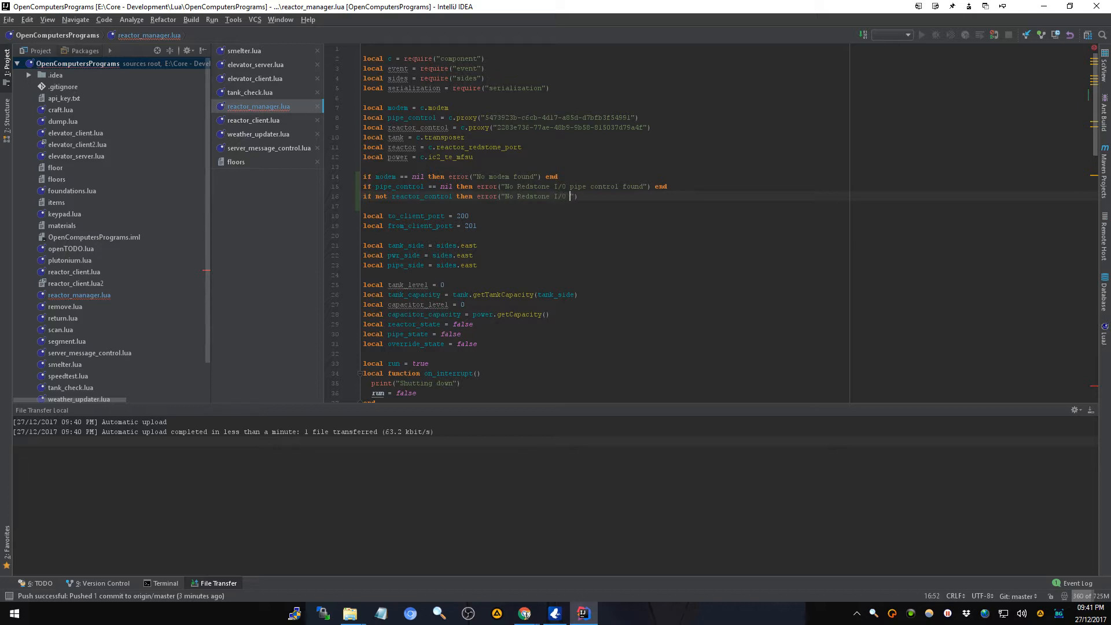
pyautogui.write('reactor control found')
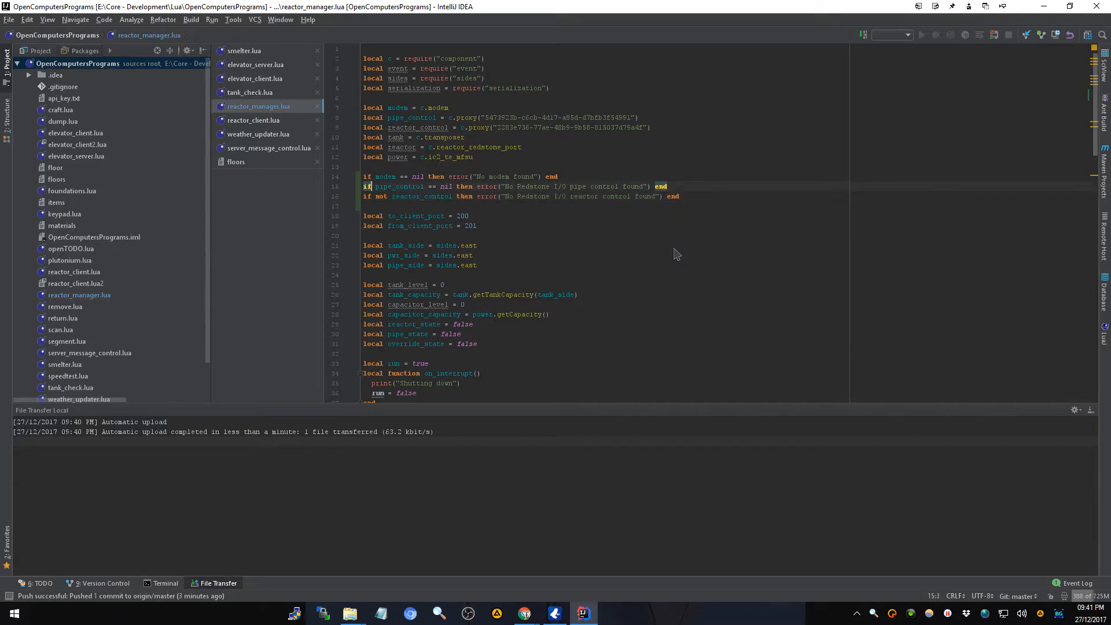
# - Rewrite the checks with 'not' and add a tank check raising 'No tank' error
pyautogui.write('not')
pyautogui.write('if')
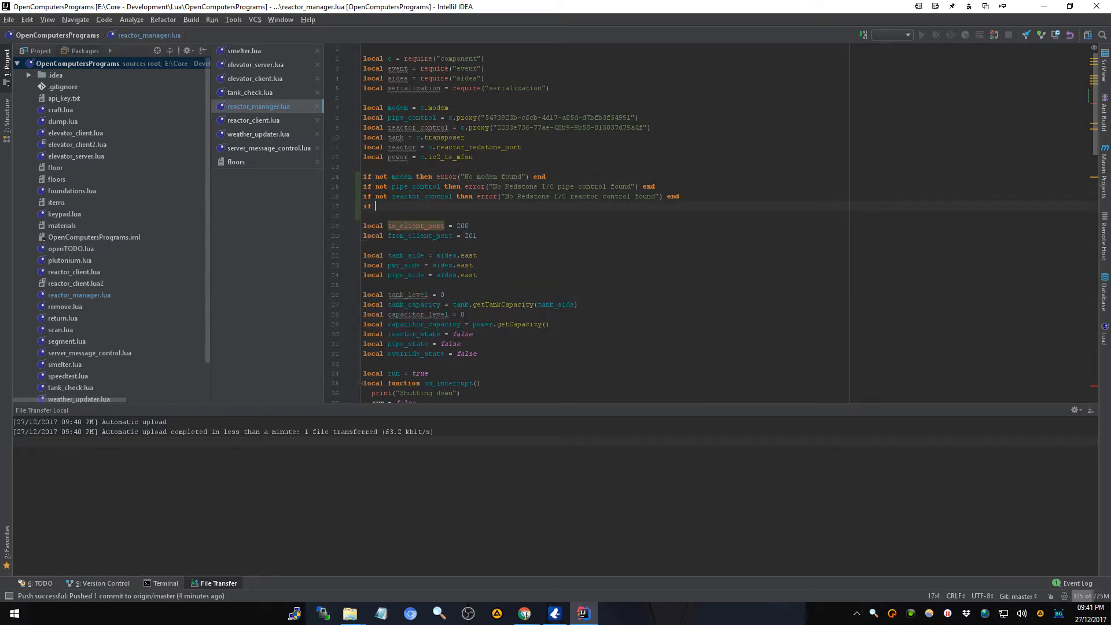
pyautogui.write('not')
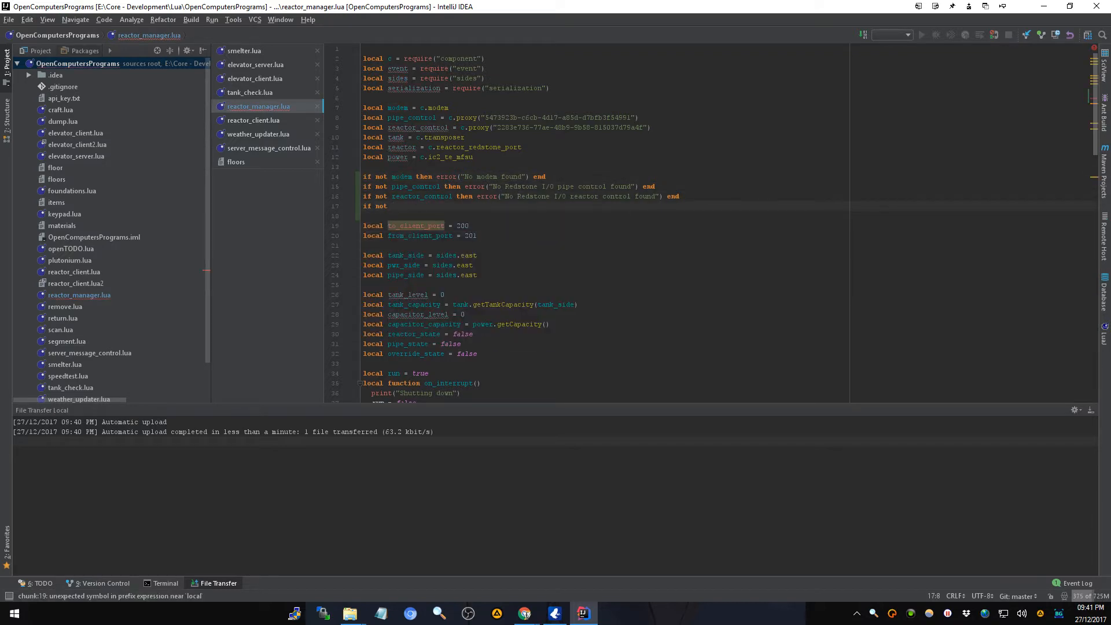
pyautogui.write('tank then error("')
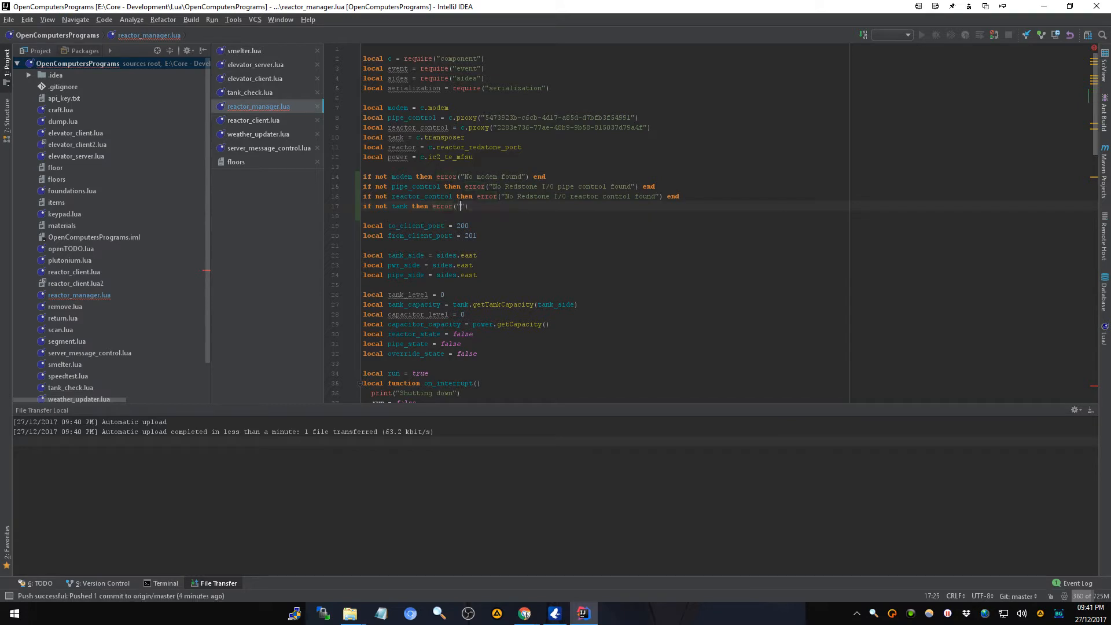
pyautogui.write('No')
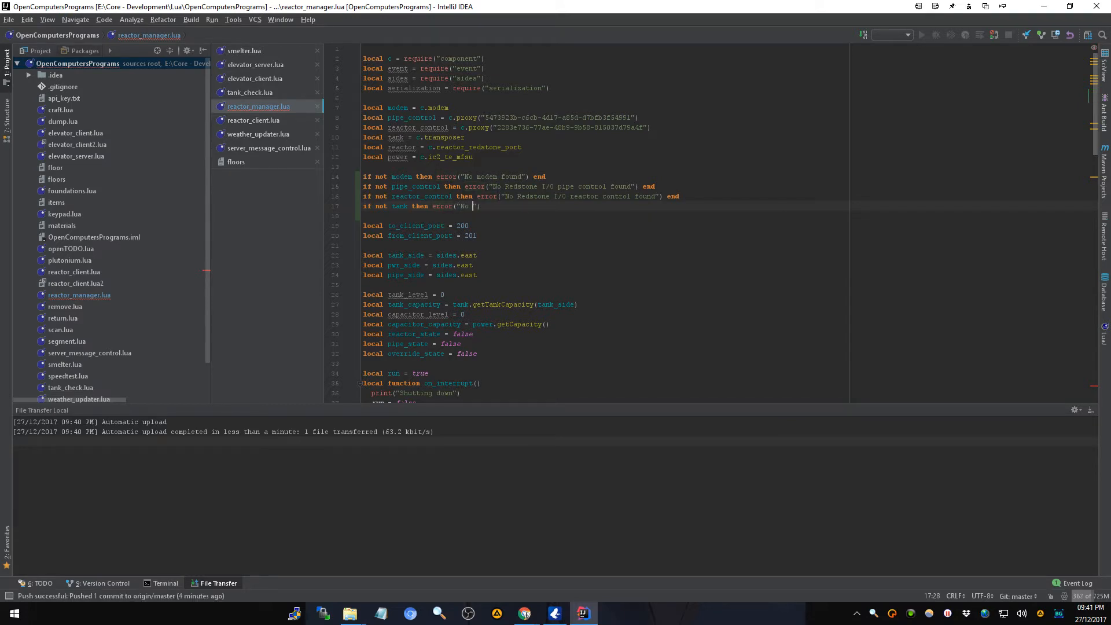
pyautogui.write('tank transposer found')
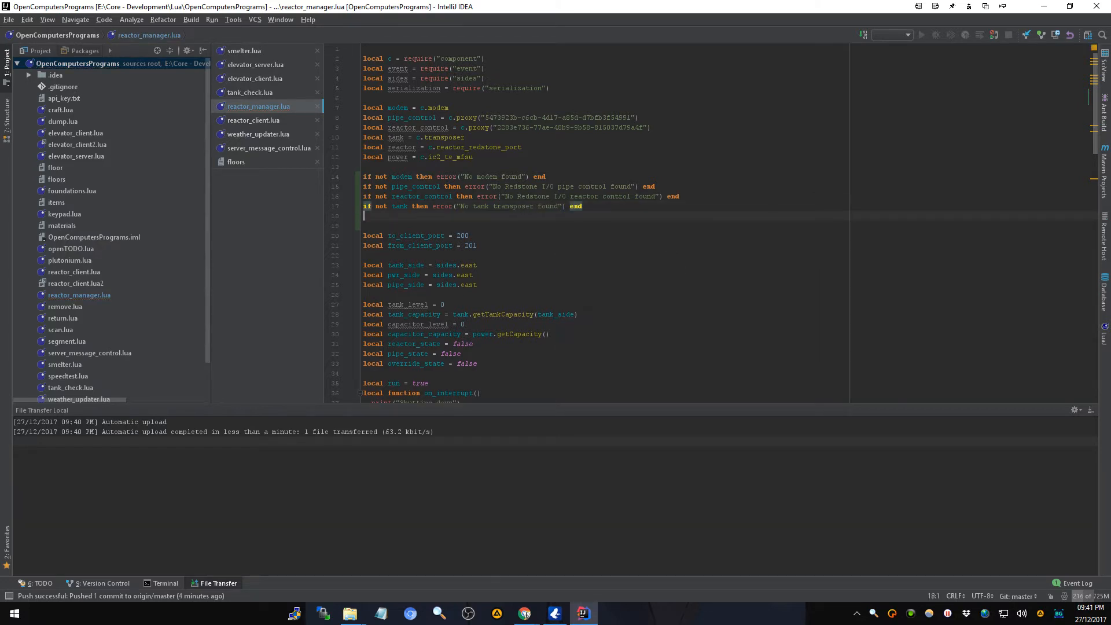
# - Add 'if not' checks for reactor and power, ending with 'No power bank found'
pyautogui.write('if not reactor then error("No reactor redsto')
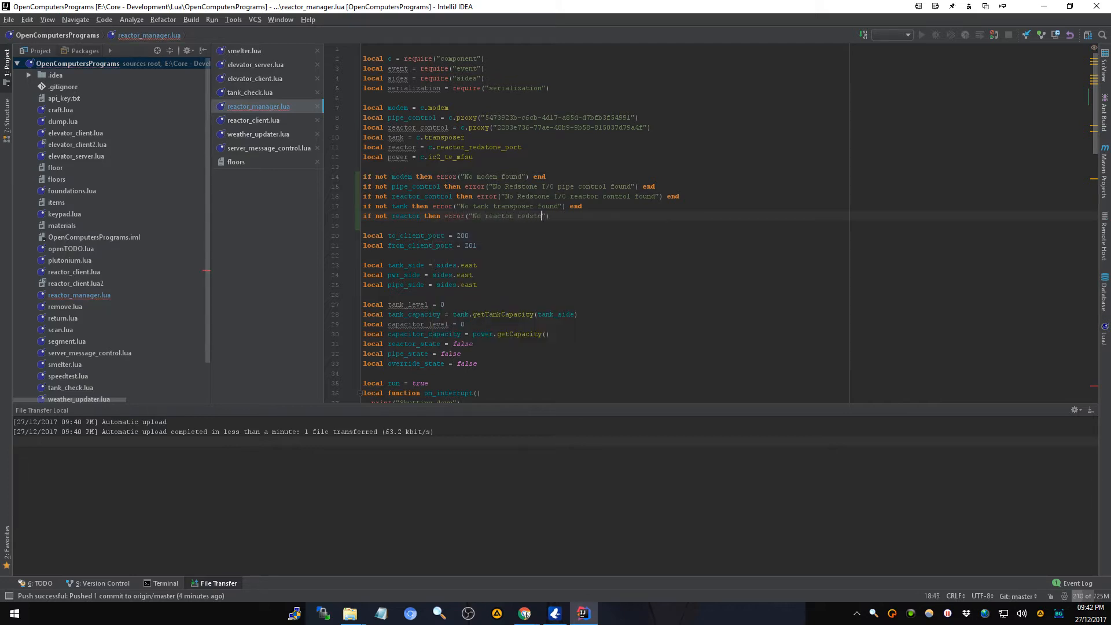
pyautogui.write('port found")')
pyautogui.write('if not')
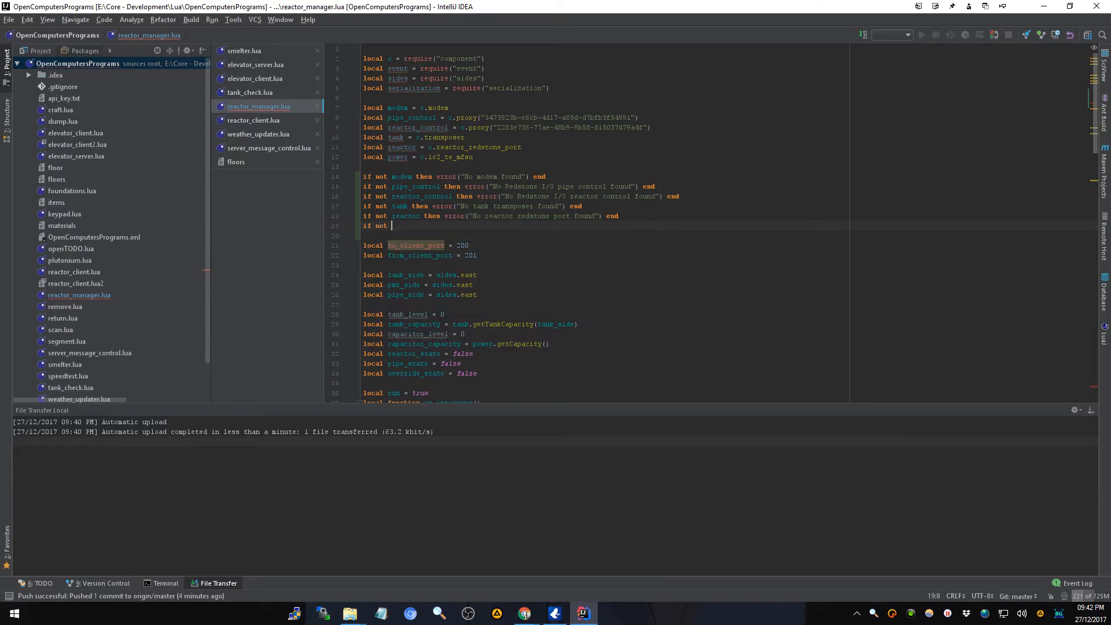
pyautogui.write('power')
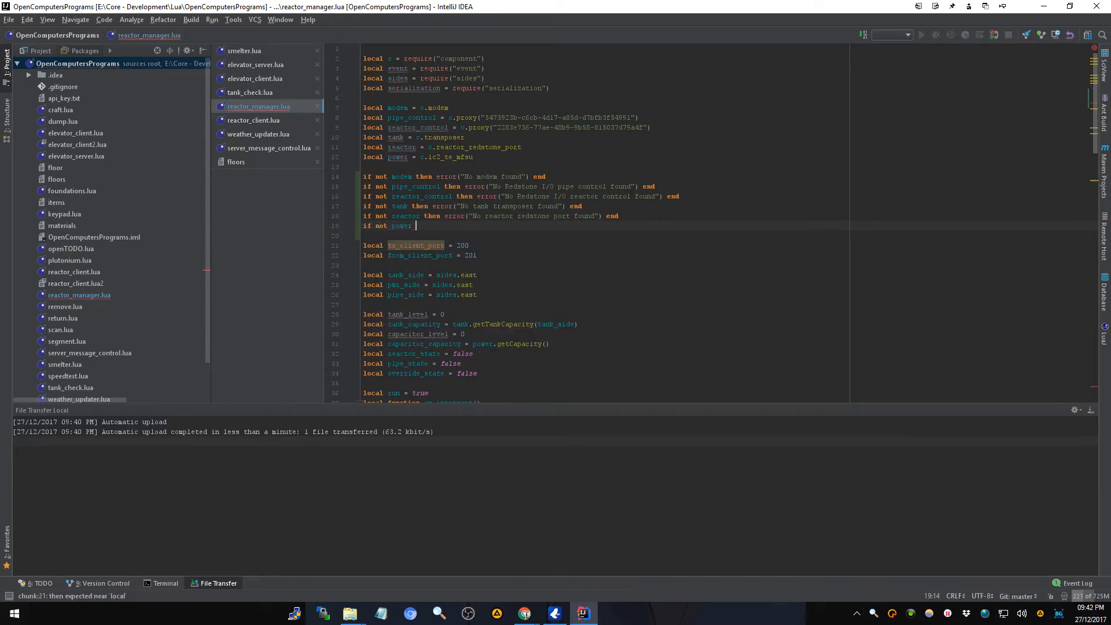
pyautogui.write('then error("No ")')
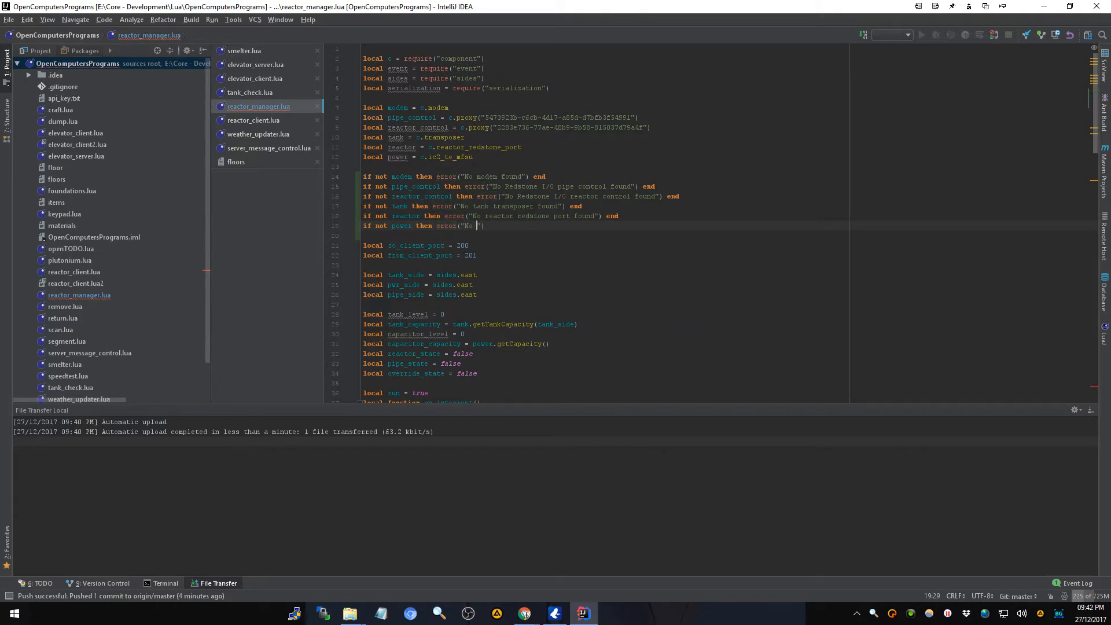
pyautogui.write('power')
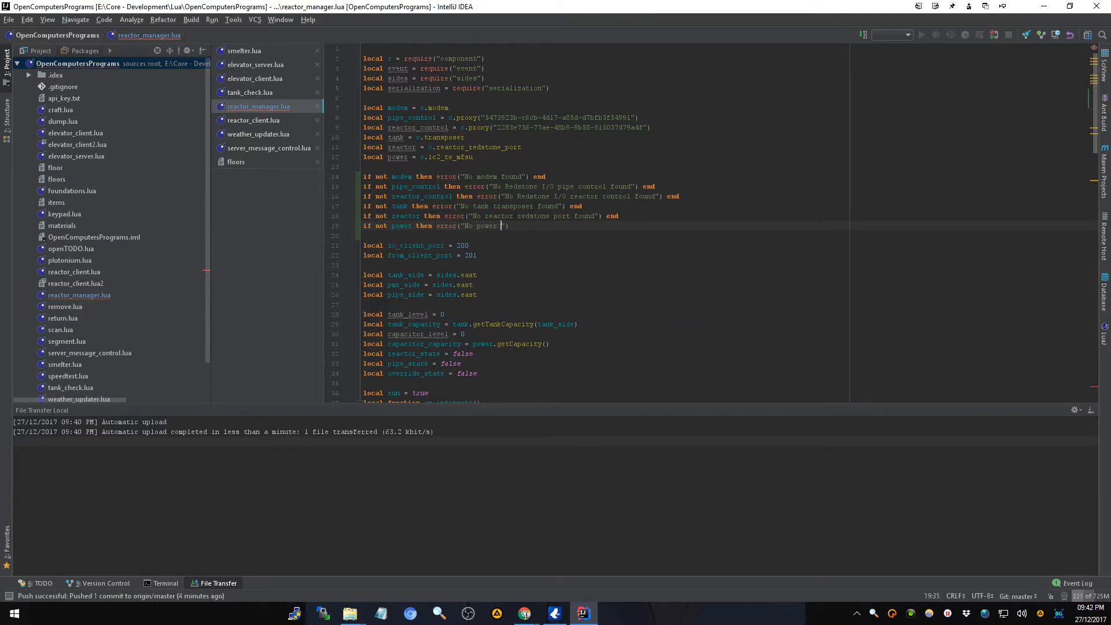
pyautogui.write('bank found')
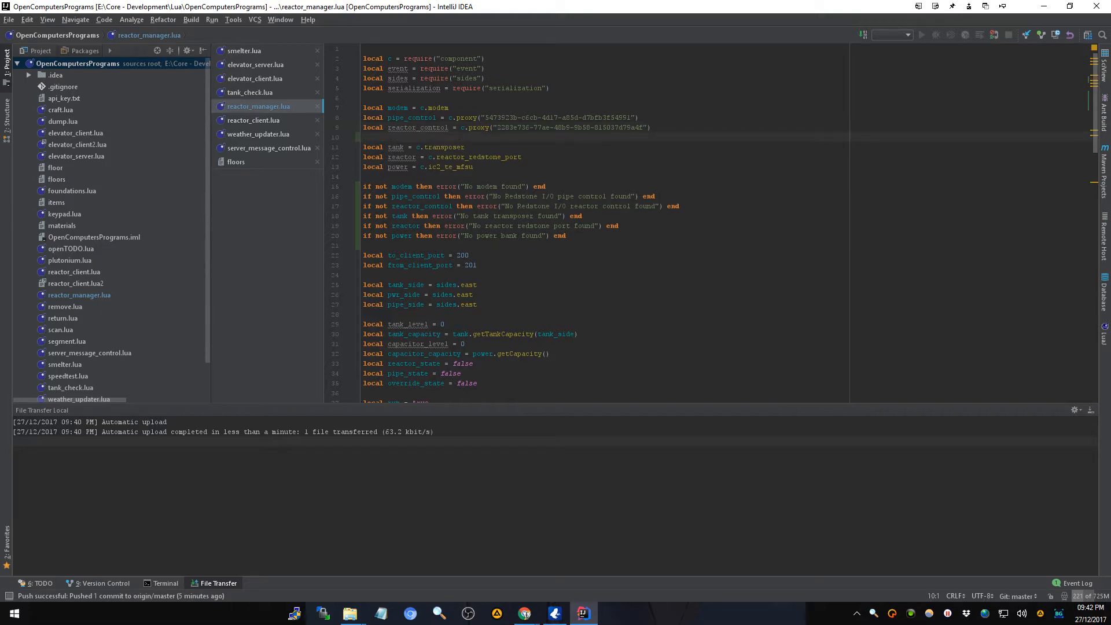
# - Declare local external_override = c.proxy("") on a new line after reactor_control
pyautogui.write('local')
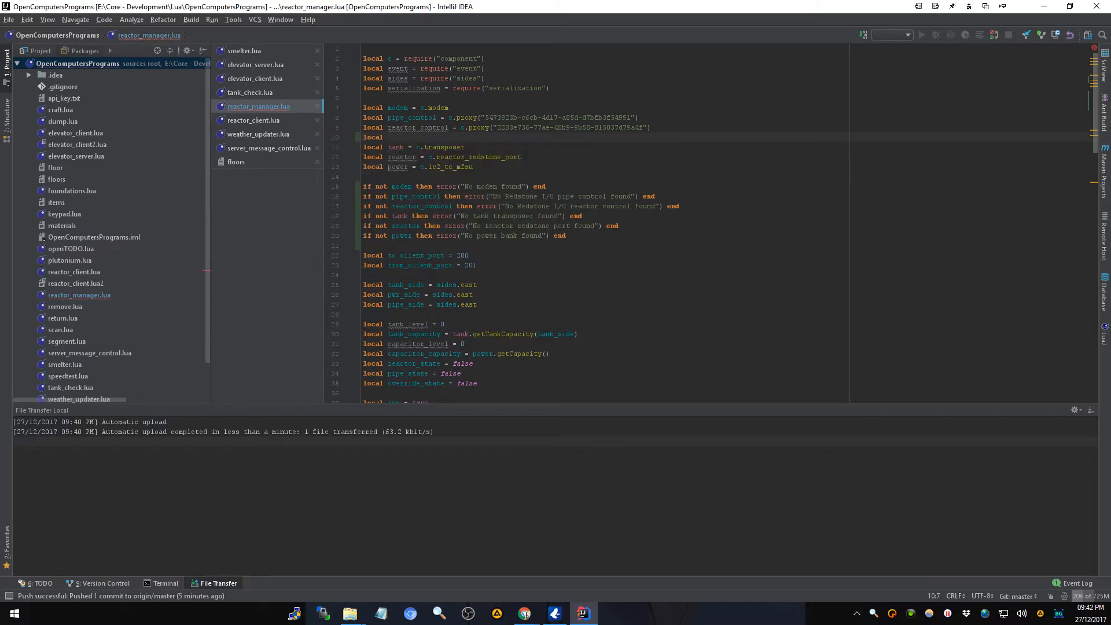
pyautogui.write('x')
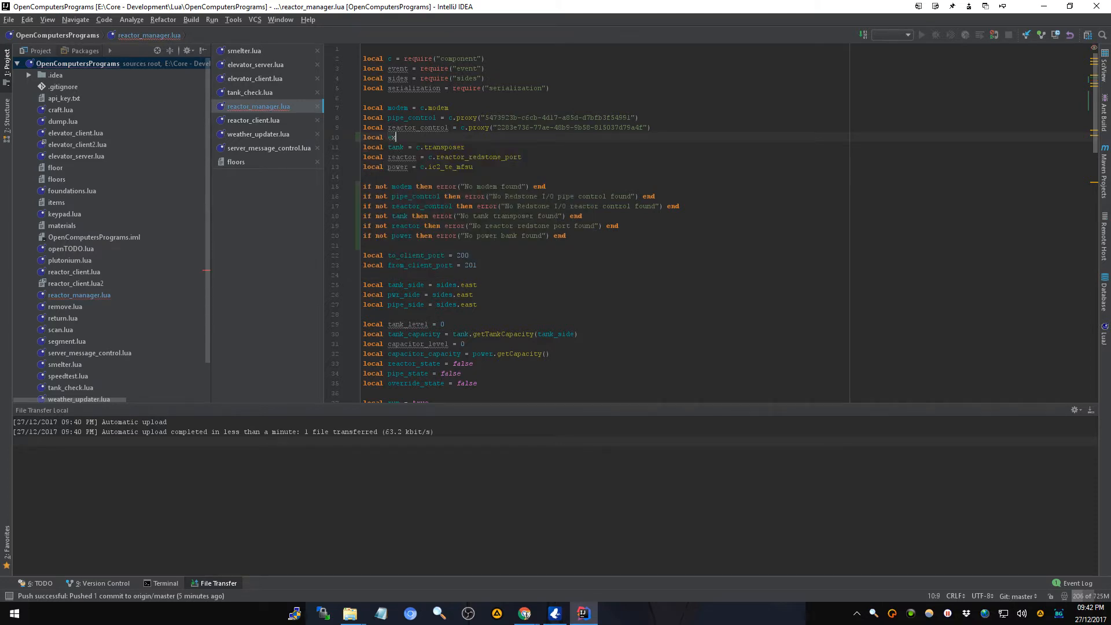
pyautogui.write('external_co')
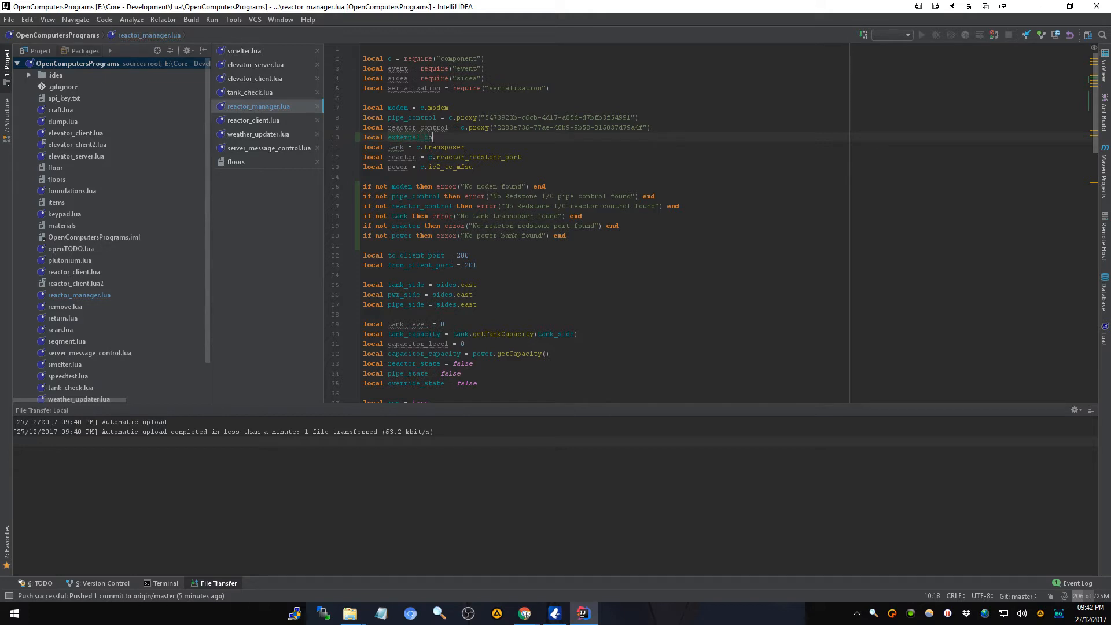
pyautogui.write('rride =')
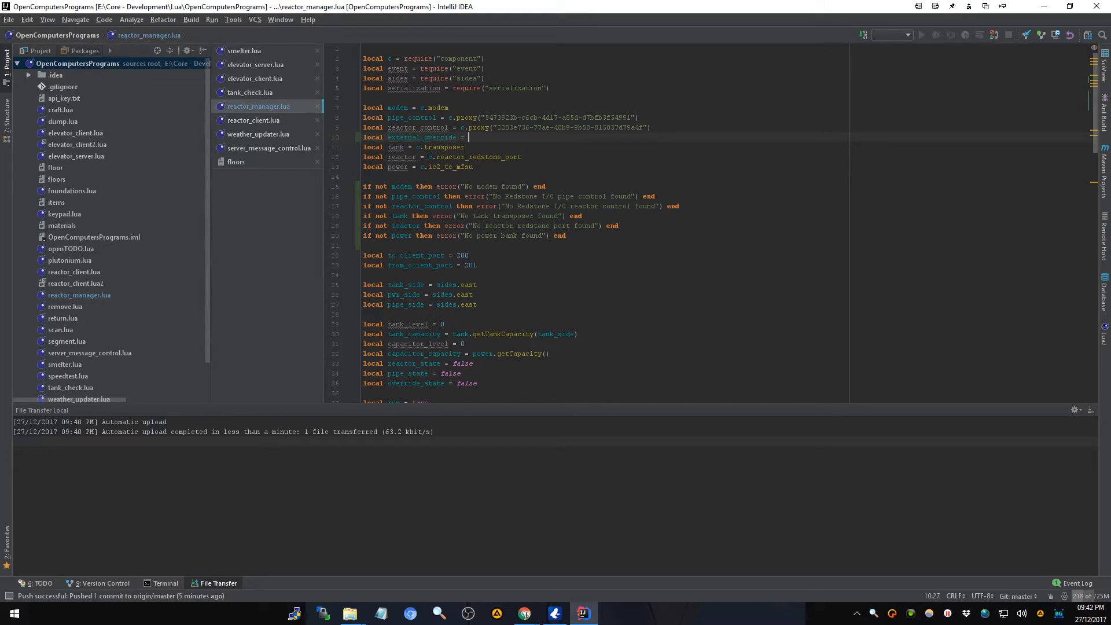
pyautogui.write('c.proxy("")')
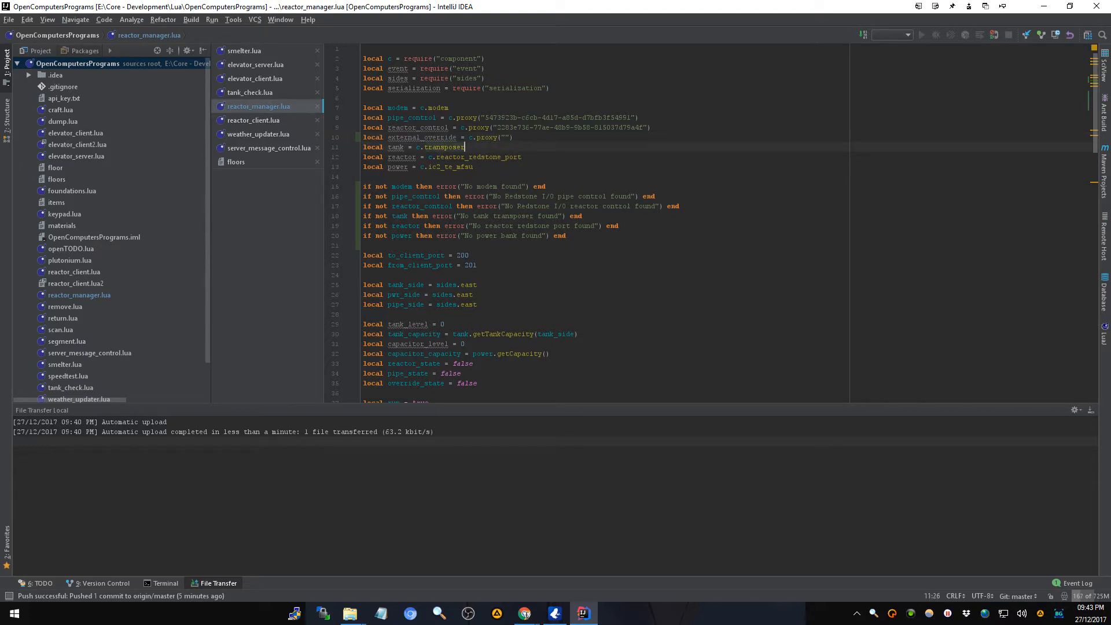
pyautogui.click(512, 206)
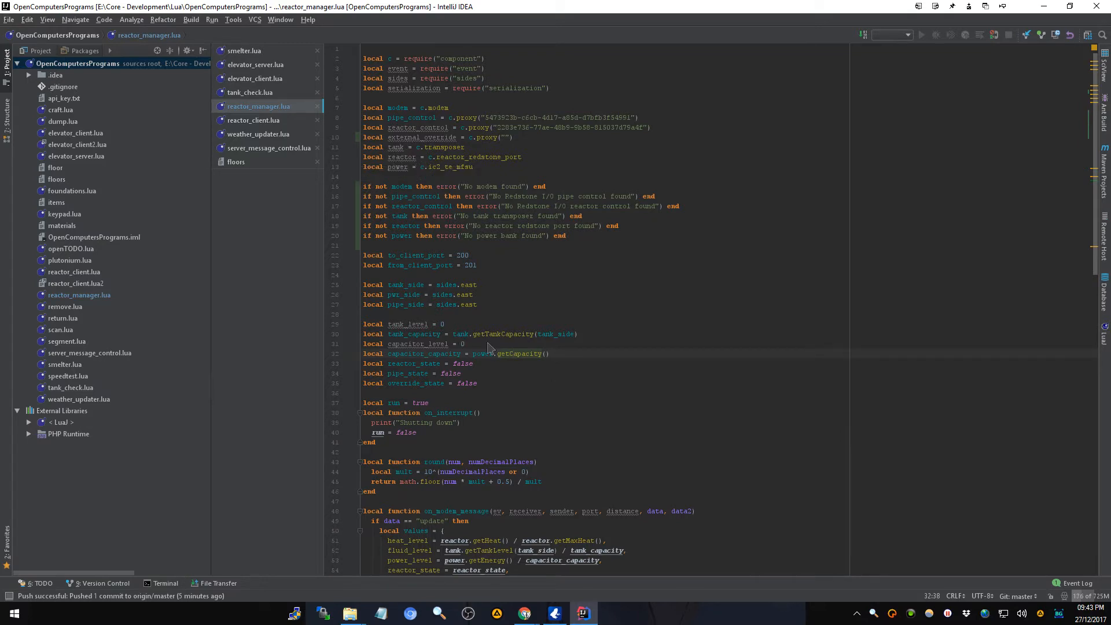
pyautogui.moveTo(410, 138)
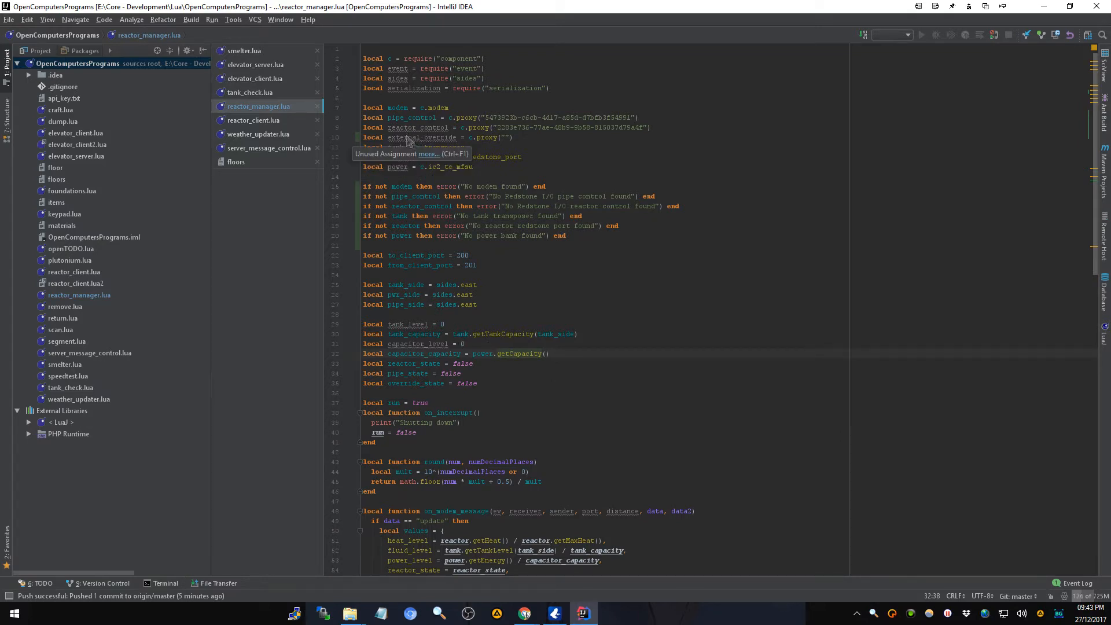
# - Scroll down through the modem handler to the main loop's override_state else branch
pyautogui.scroll(-3)
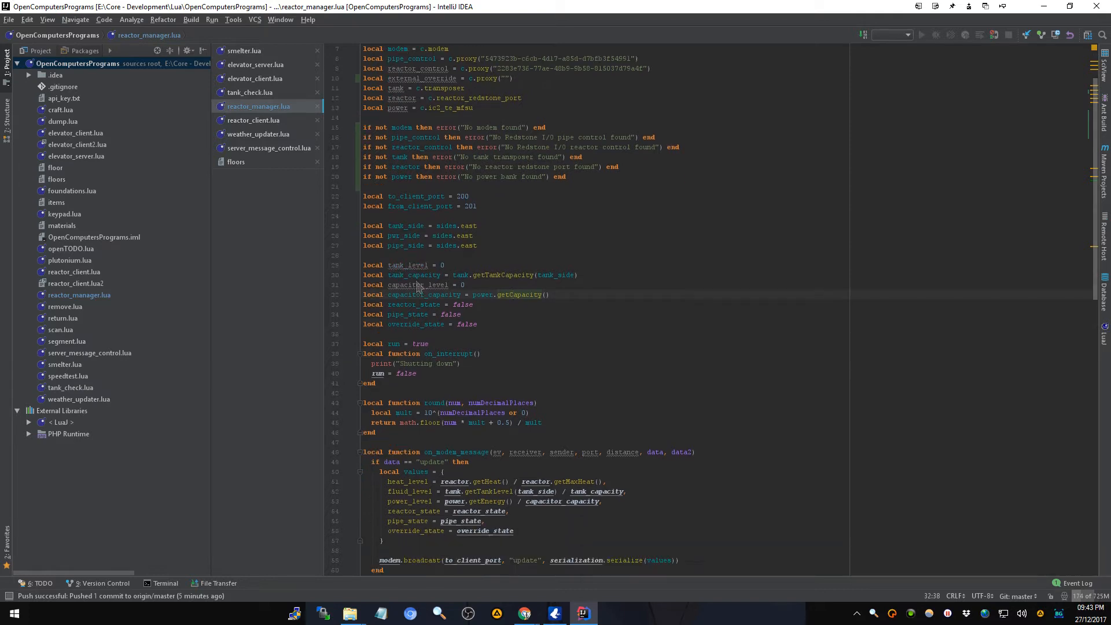
pyautogui.moveTo(424, 239)
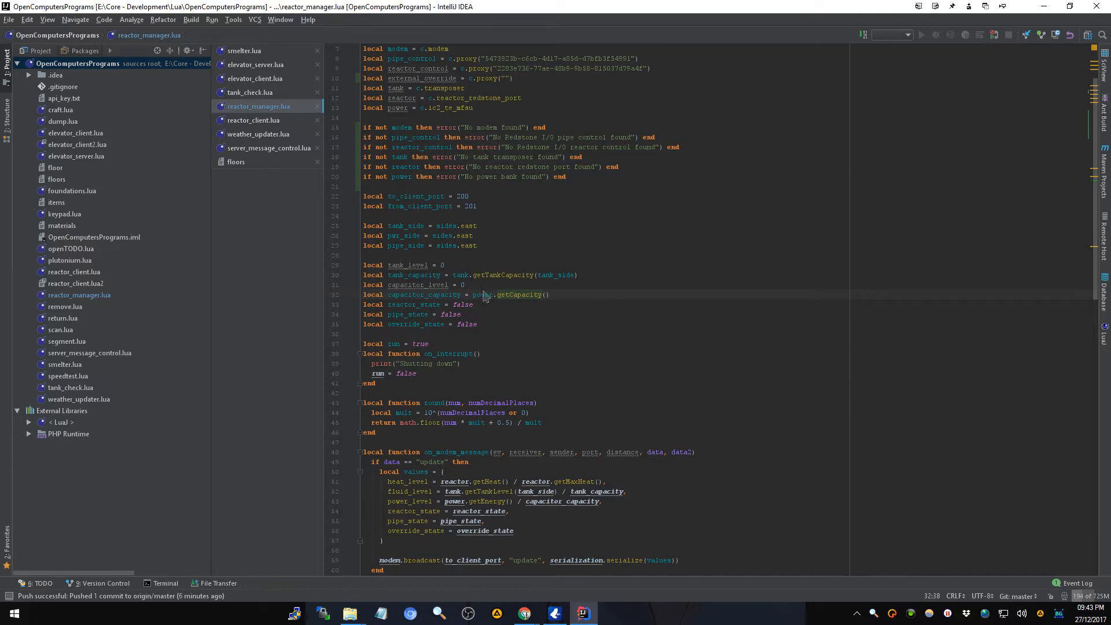
pyautogui.moveTo(486, 296)
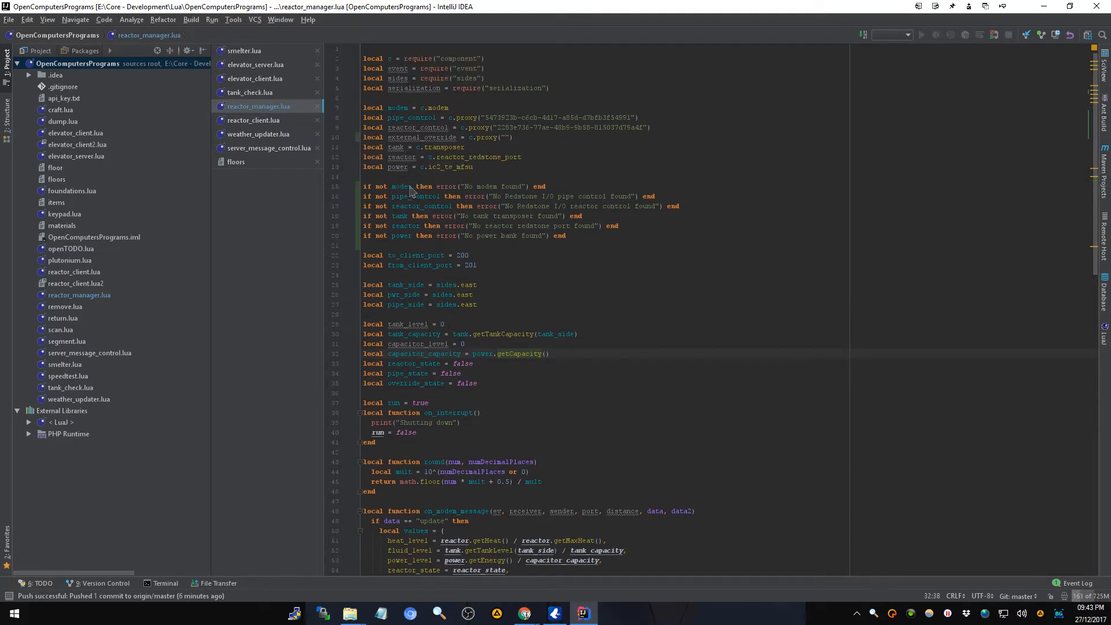
pyautogui.moveTo(441, 265)
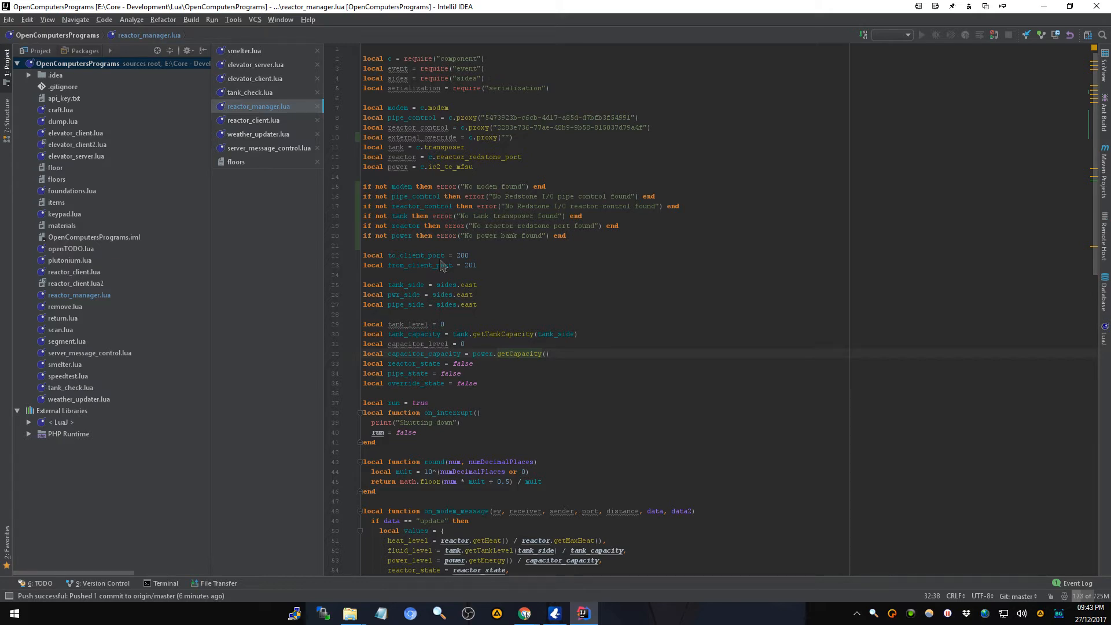
pyautogui.scroll(-3)
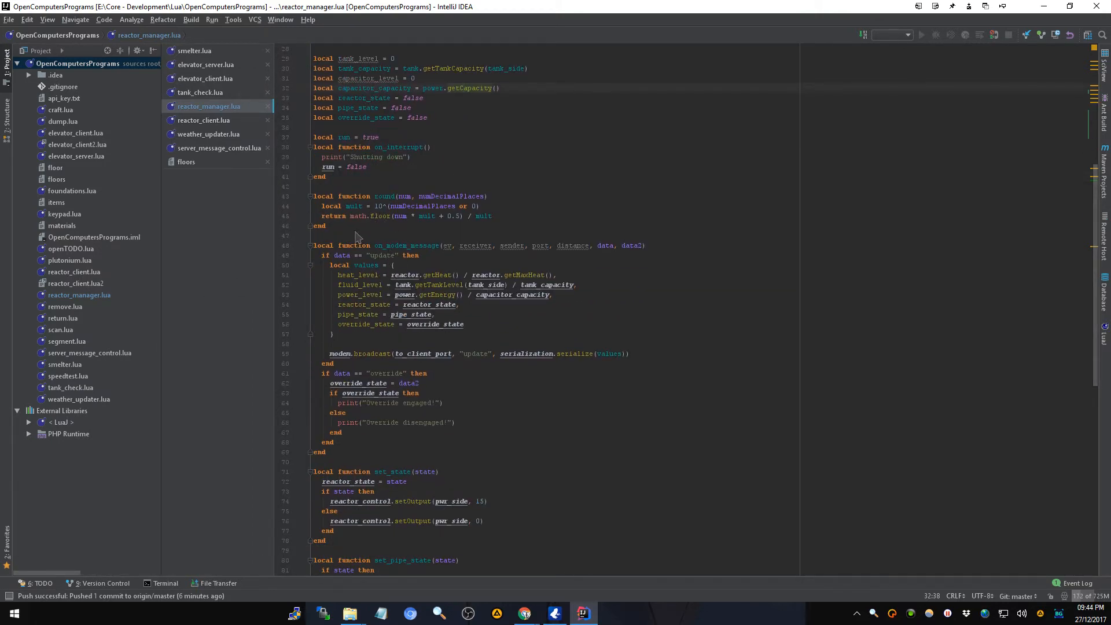
pyautogui.scroll(-3)
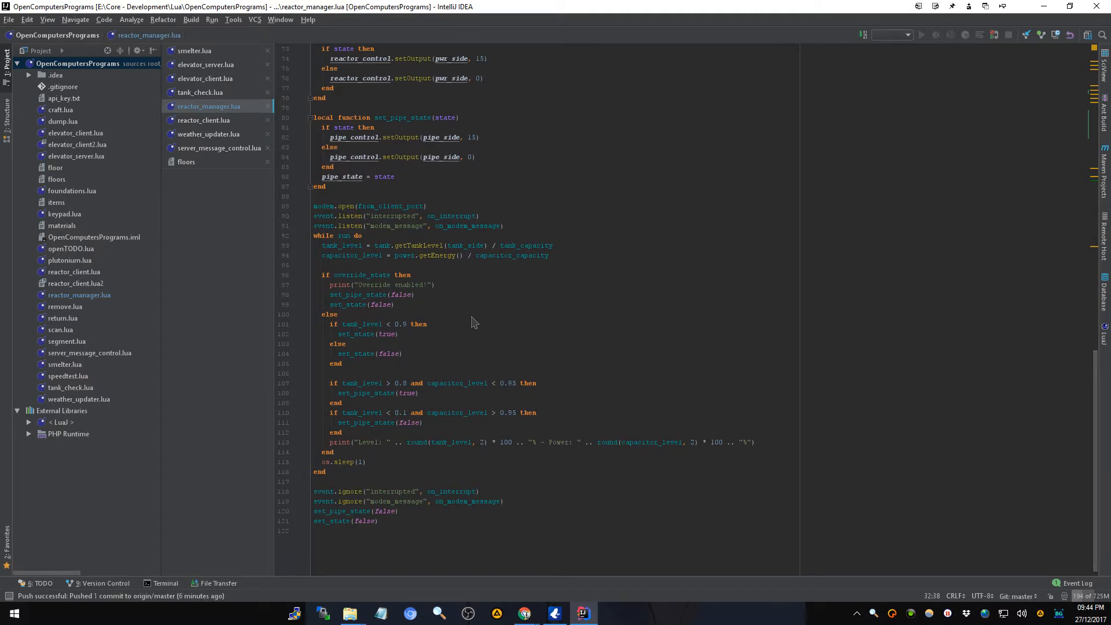
pyautogui.moveTo(379, 410)
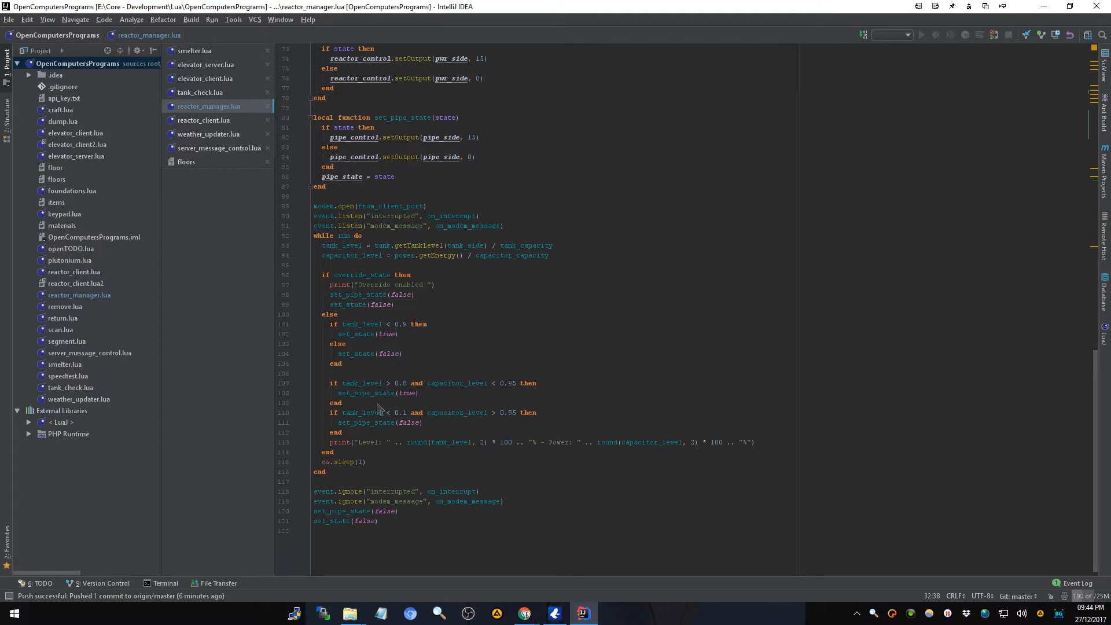
pyautogui.moveTo(381, 411)
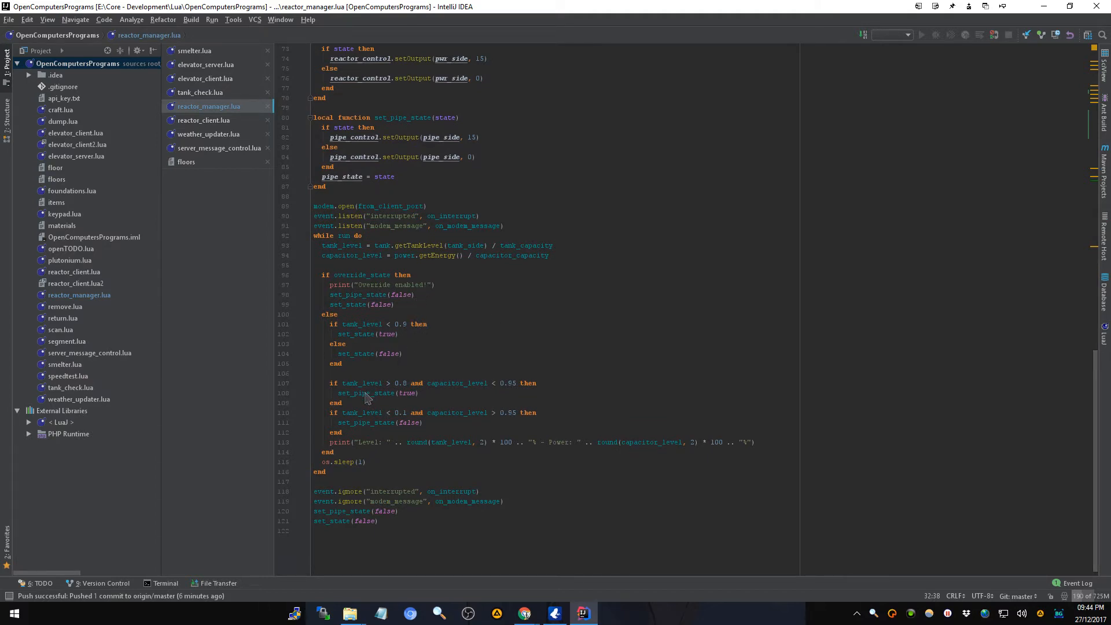
pyautogui.moveTo(355, 307)
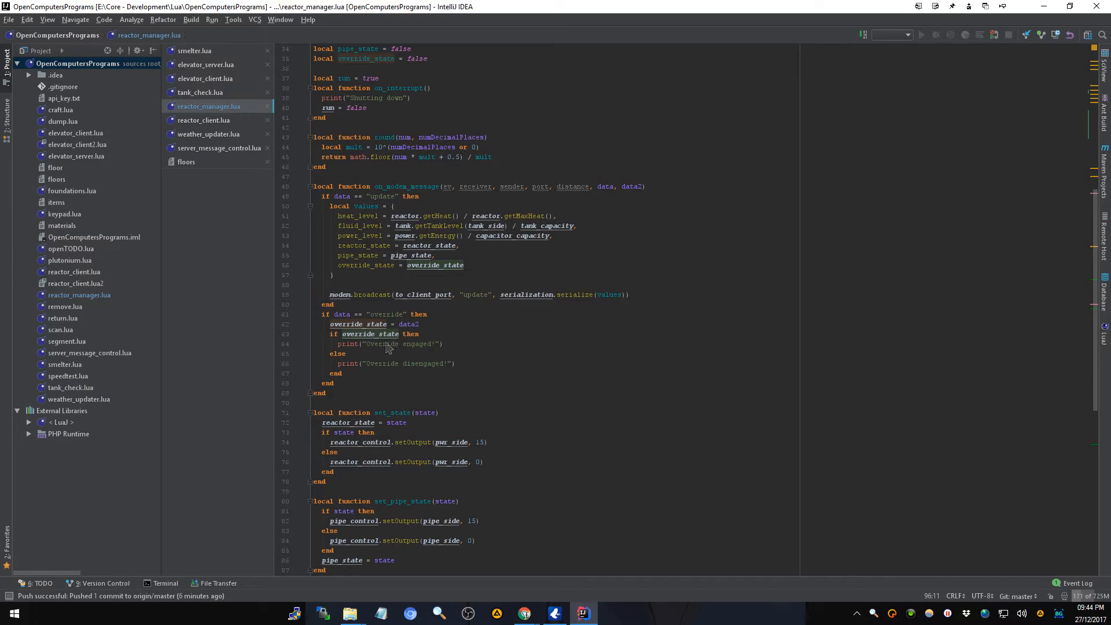
pyautogui.scroll(-3)
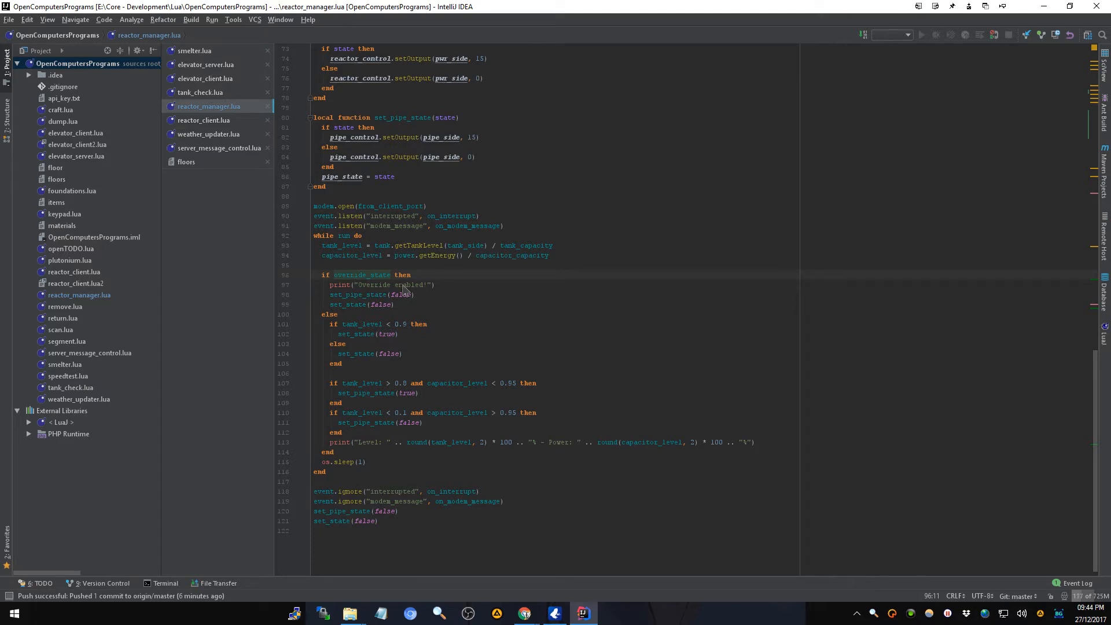
pyautogui.moveTo(354, 283)
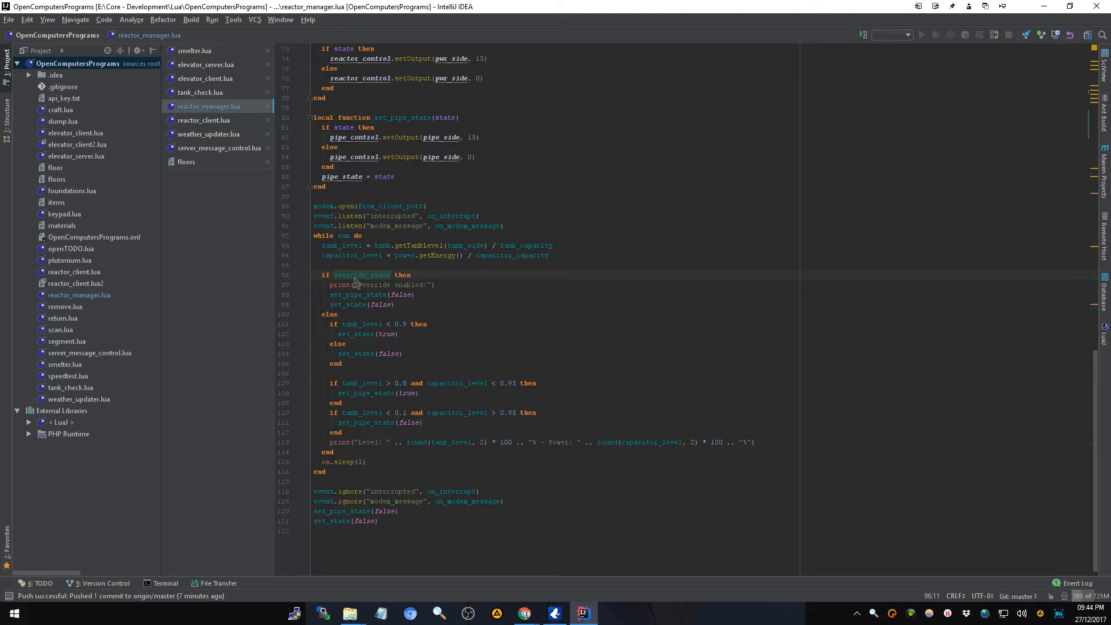
pyautogui.moveTo(354, 323)
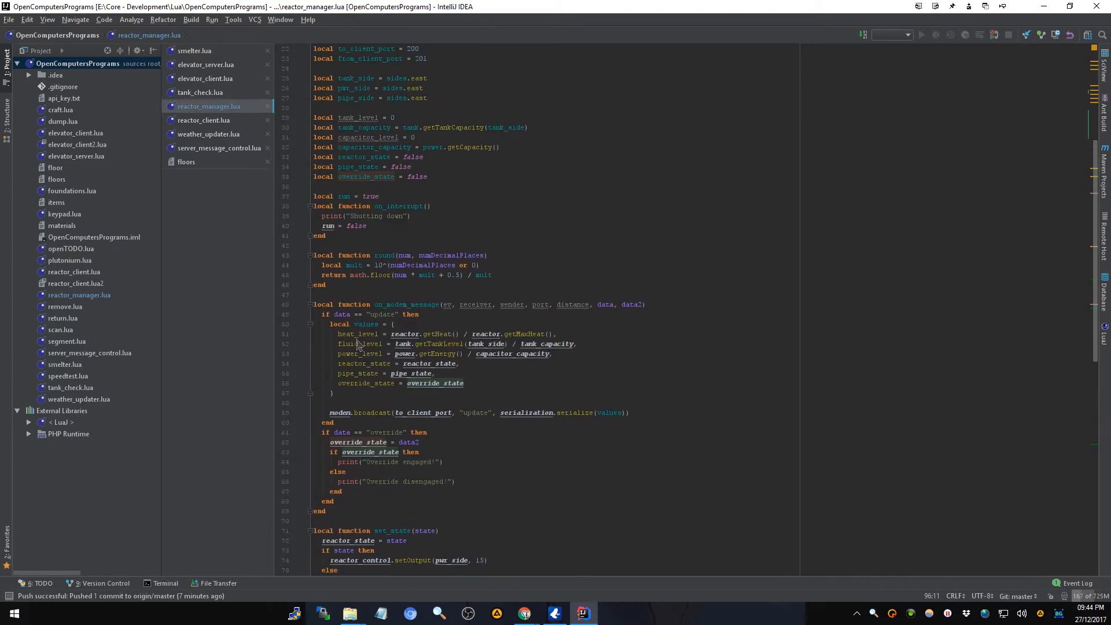
pyautogui.scroll(-3)
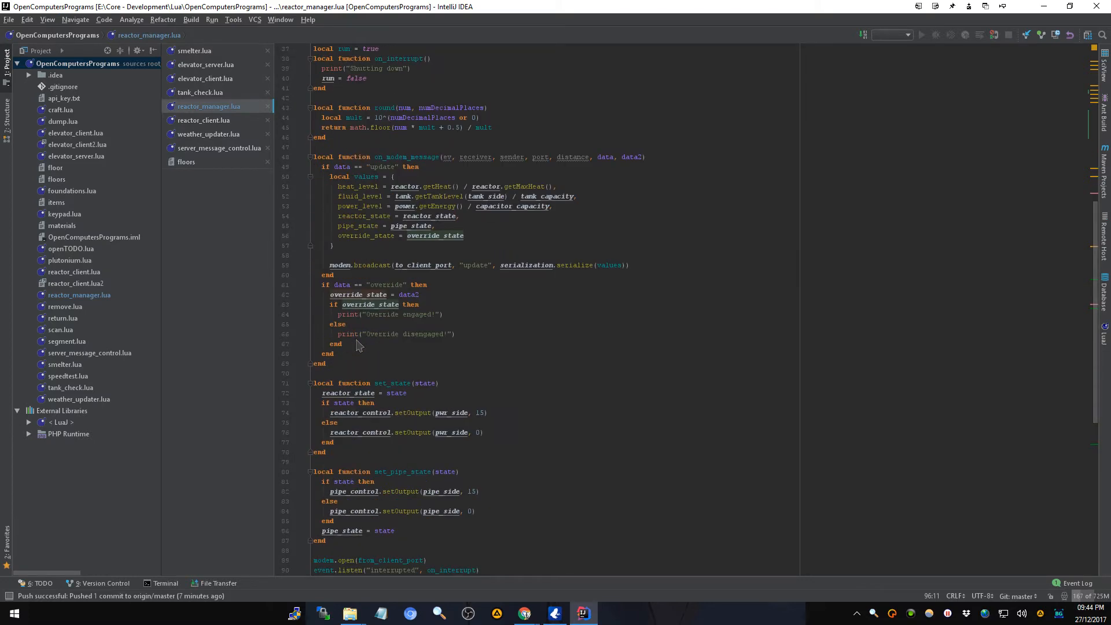
pyautogui.scroll(-3)
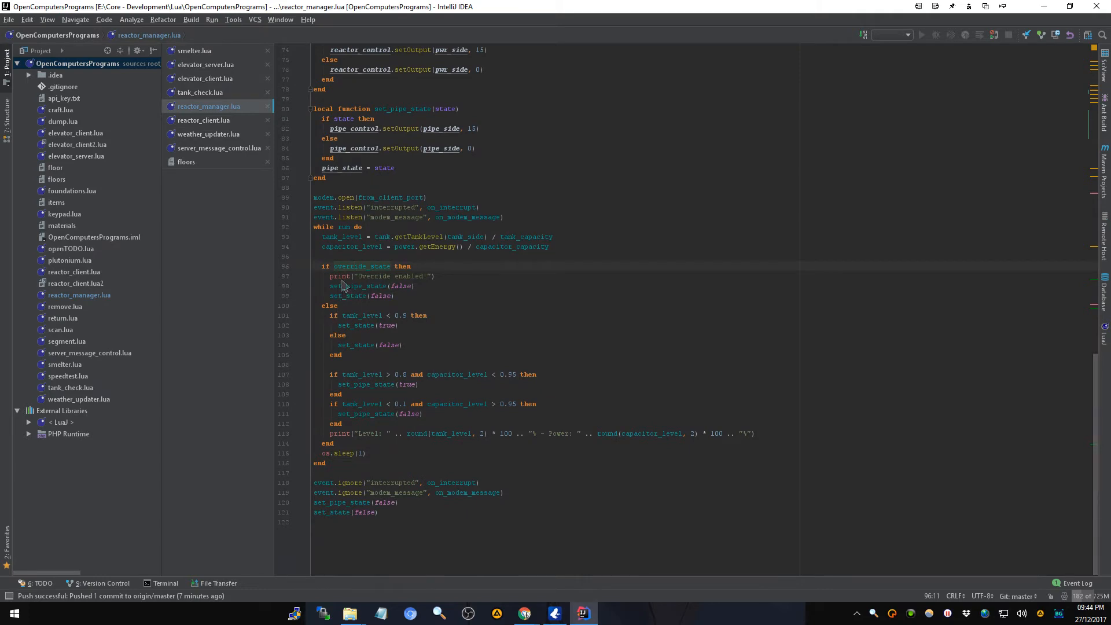
pyautogui.moveTo(403, 304)
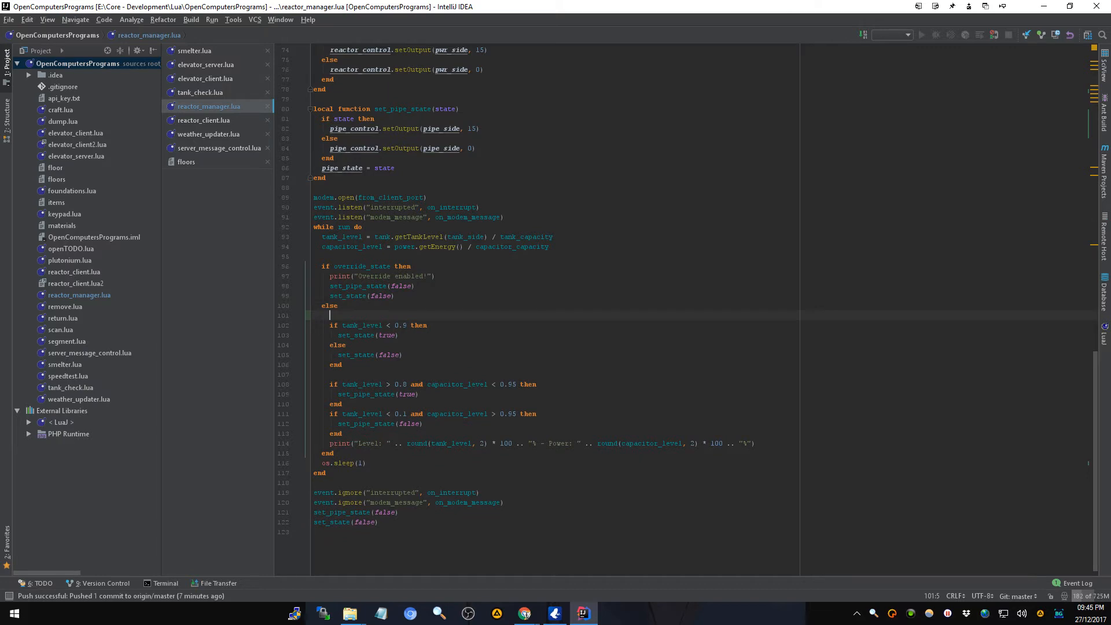
# - Begin 'if external_override then' under else and start typing external_override. inside it
pyautogui.write('i')
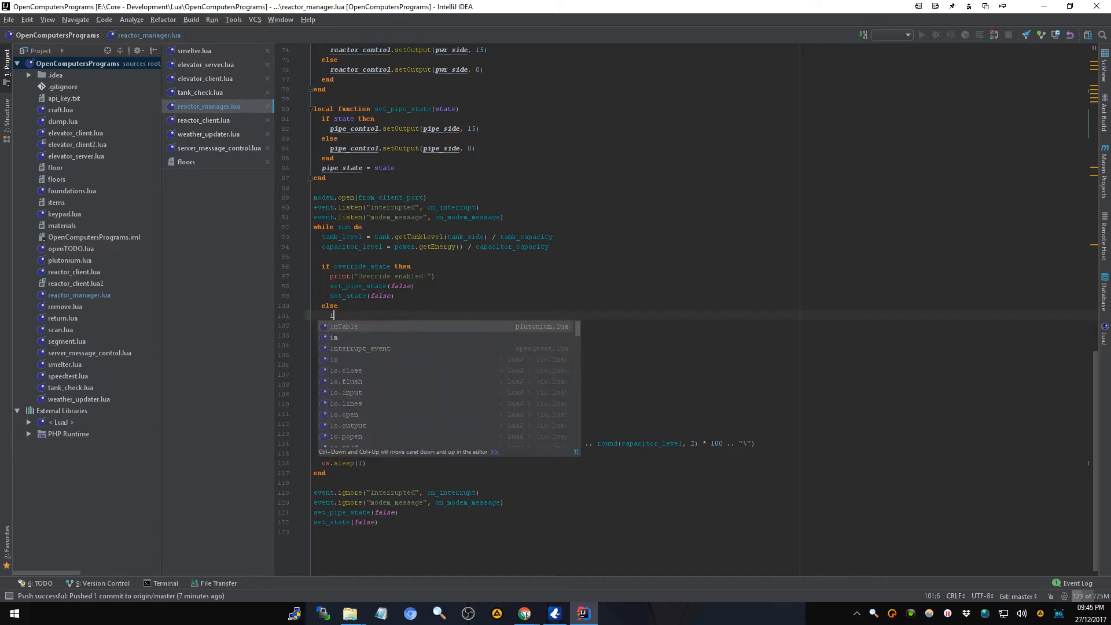
pyautogui.write('if')
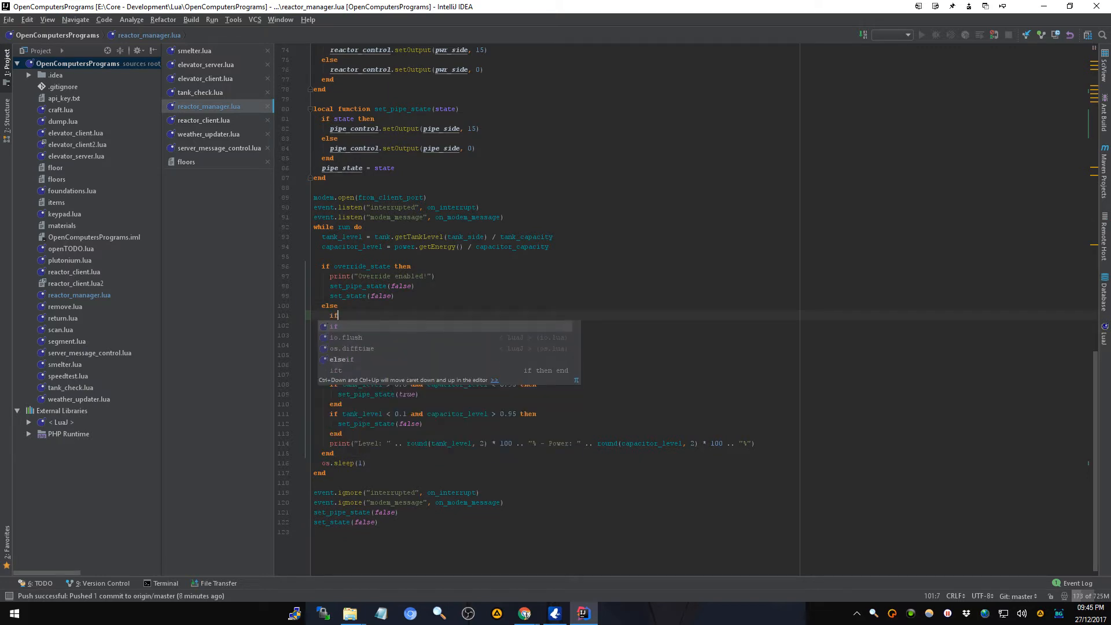
pyautogui.write('o')
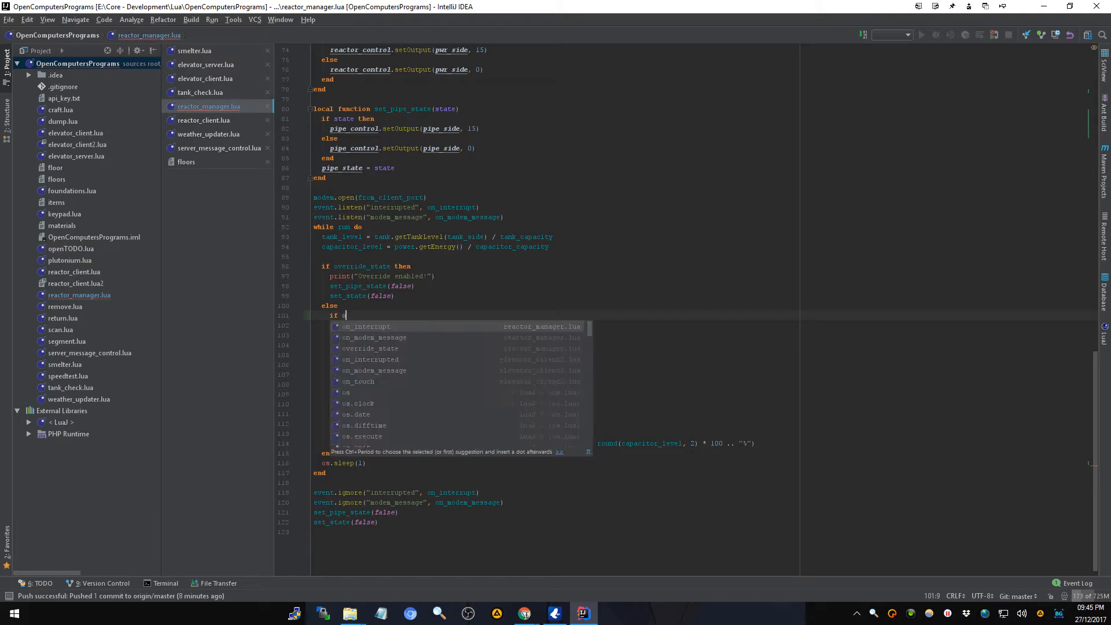
pyautogui.write('verride then')
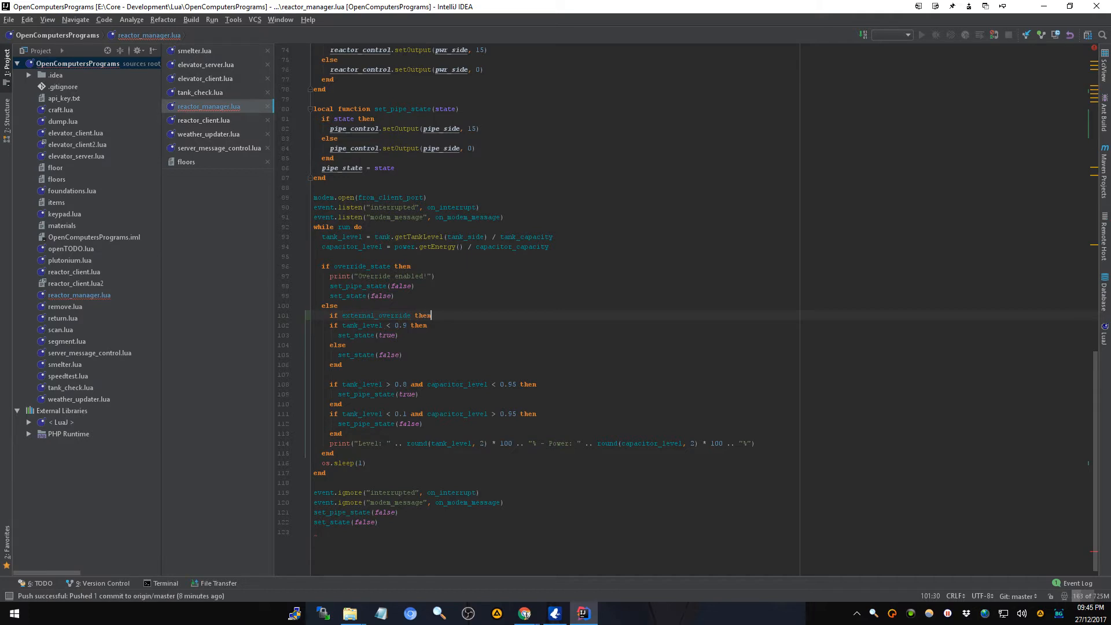
pyautogui.press('enter')
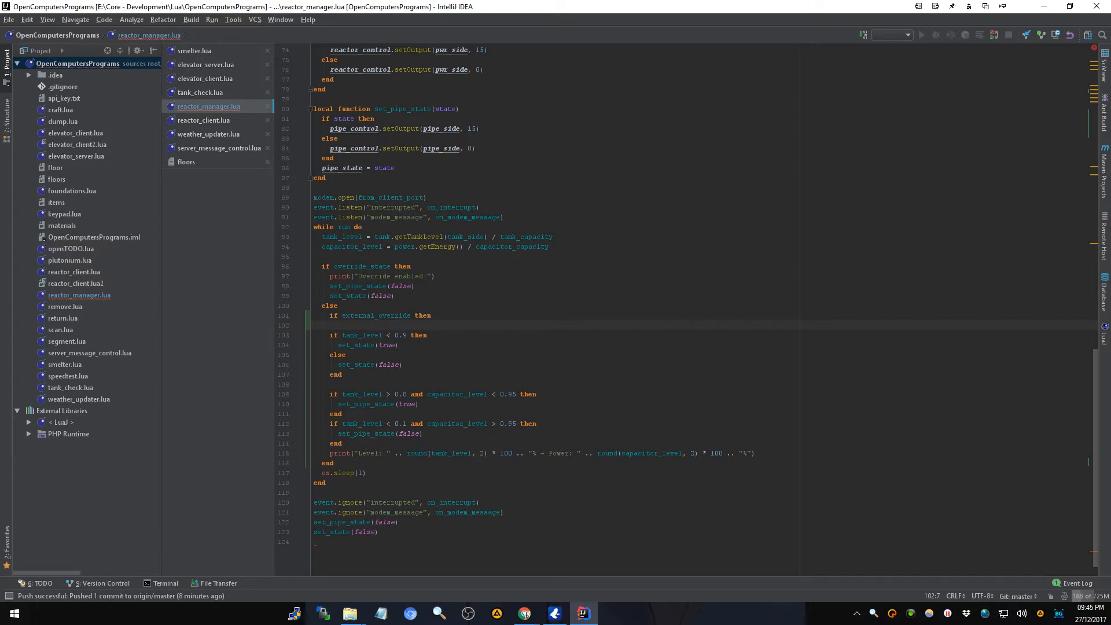
pyautogui.write('external_override')
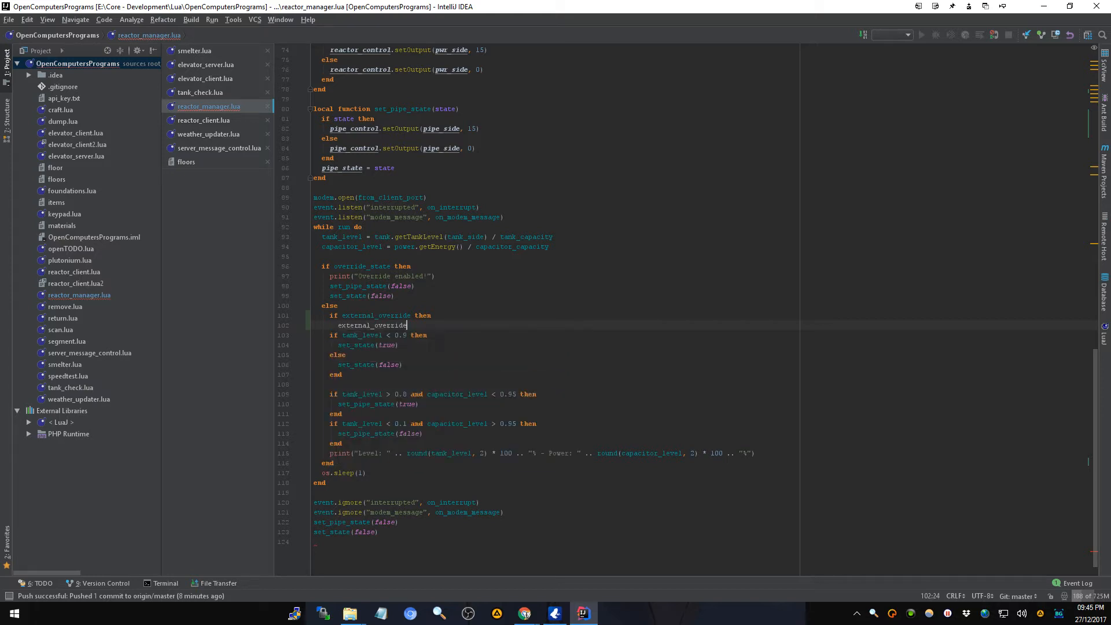
pyautogui.write('.')
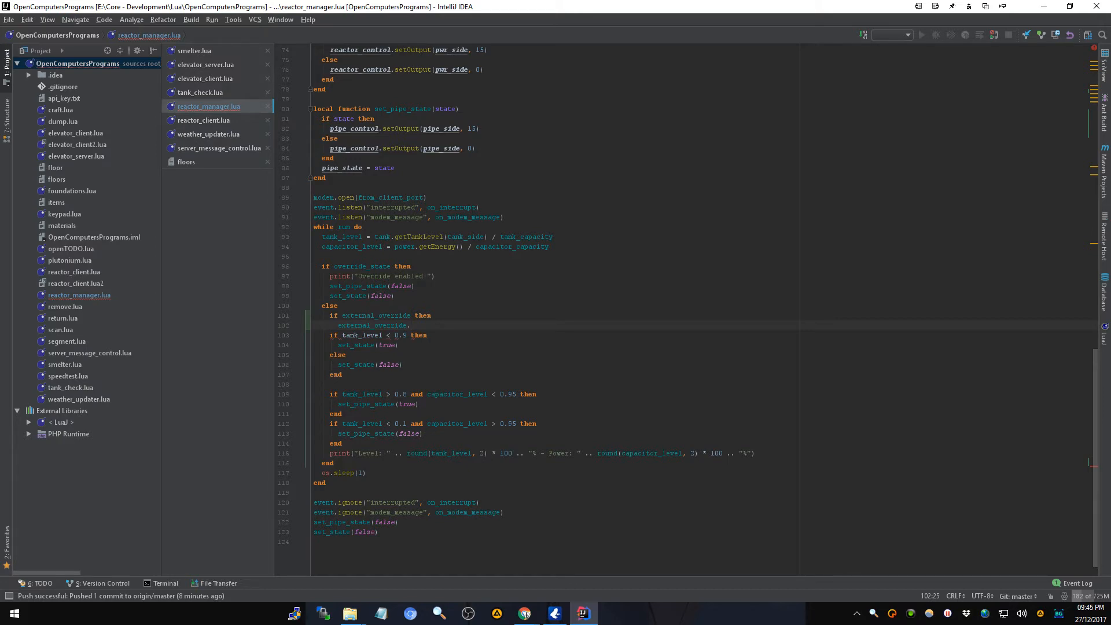
pyautogui.moveTo(659, 368)
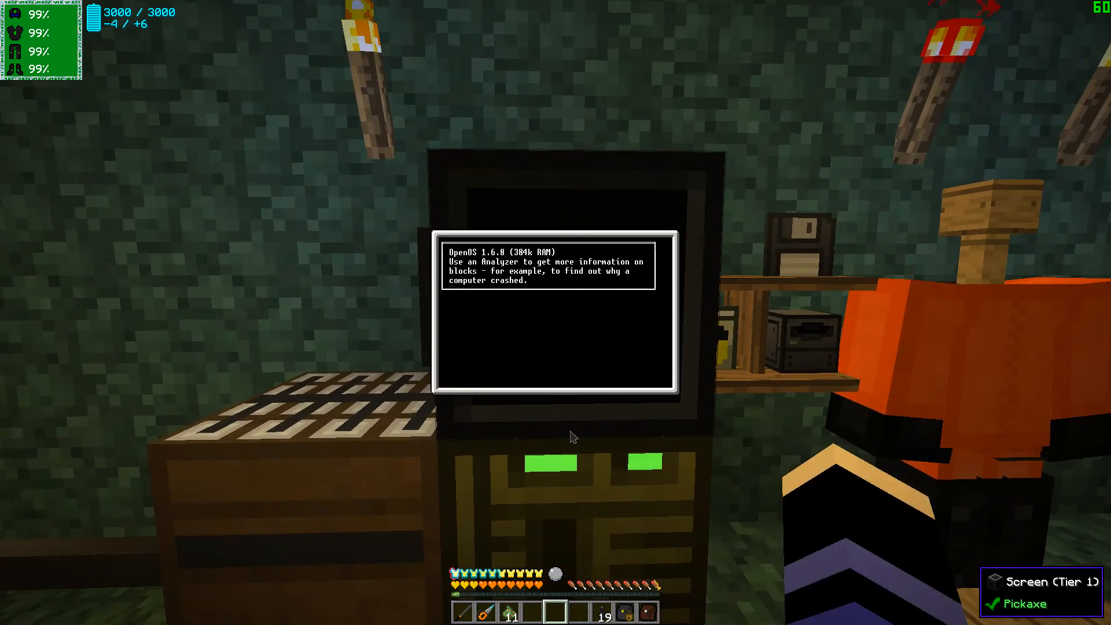
# - Start the Lua interpreter on the OpenOS computer and probe computer and component redstone fields
pyautogui.write('lua')
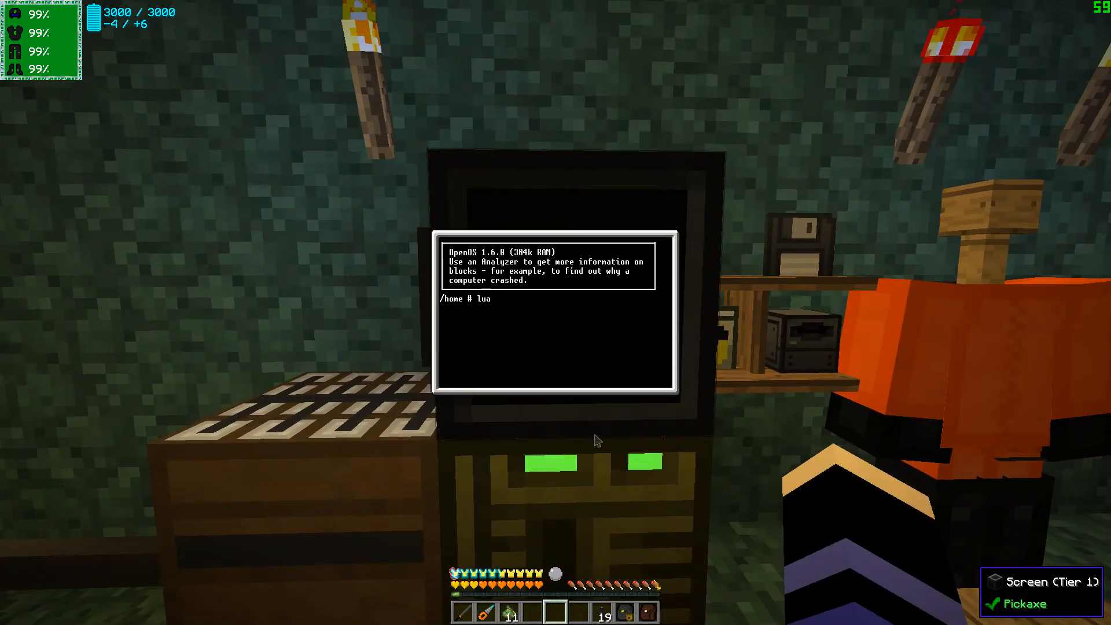
pyautogui.write('=computer.')
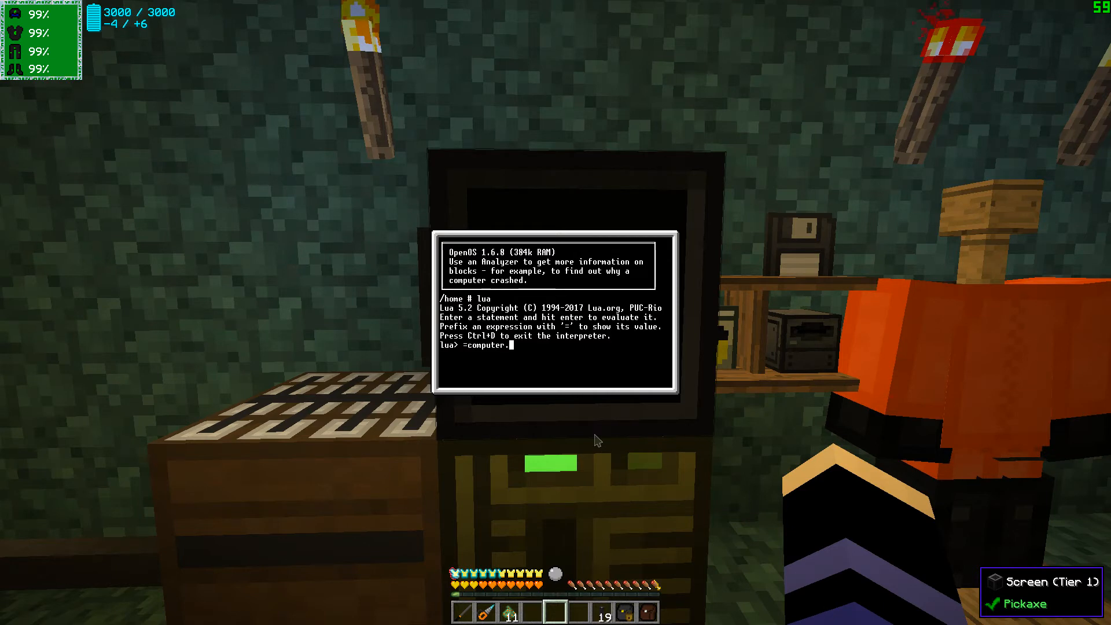
pyautogui.write('red')
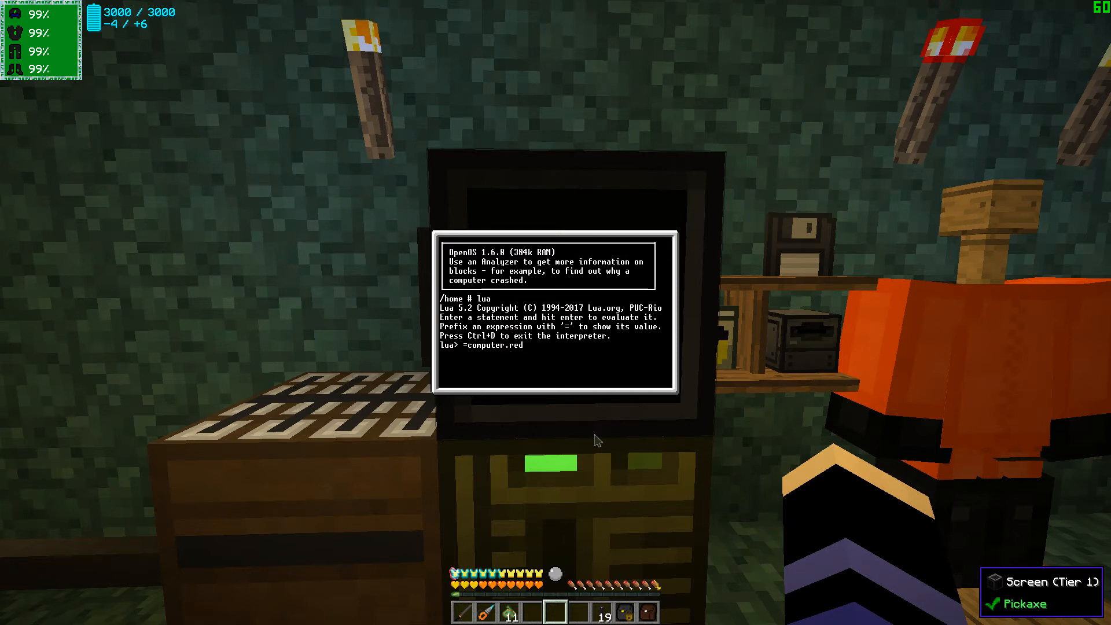
pyautogui.write('sto')
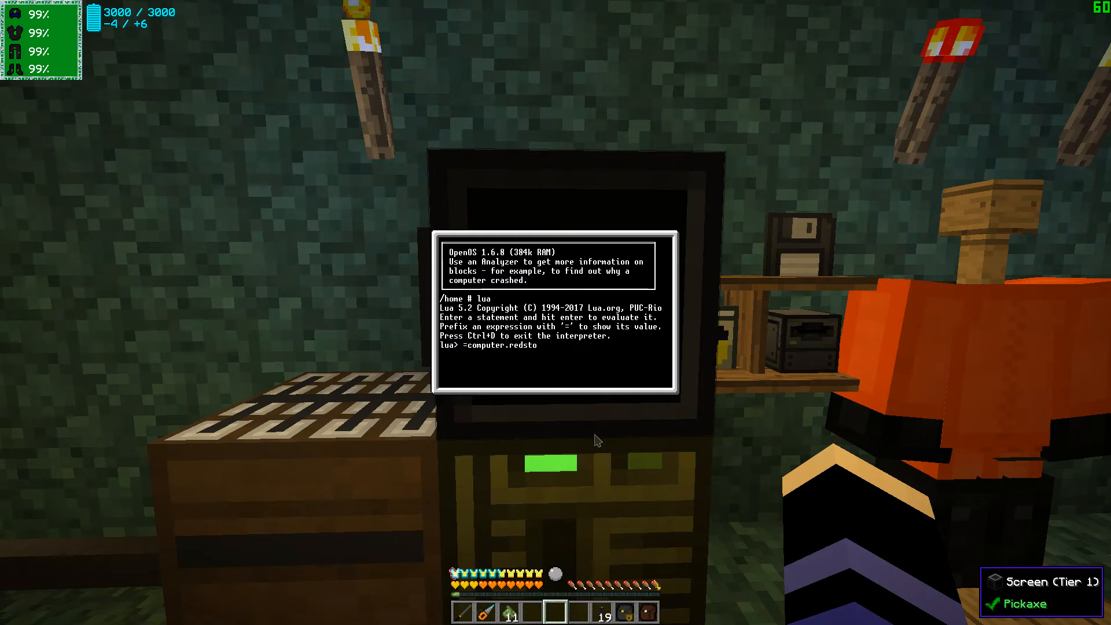
pyautogui.write('n')
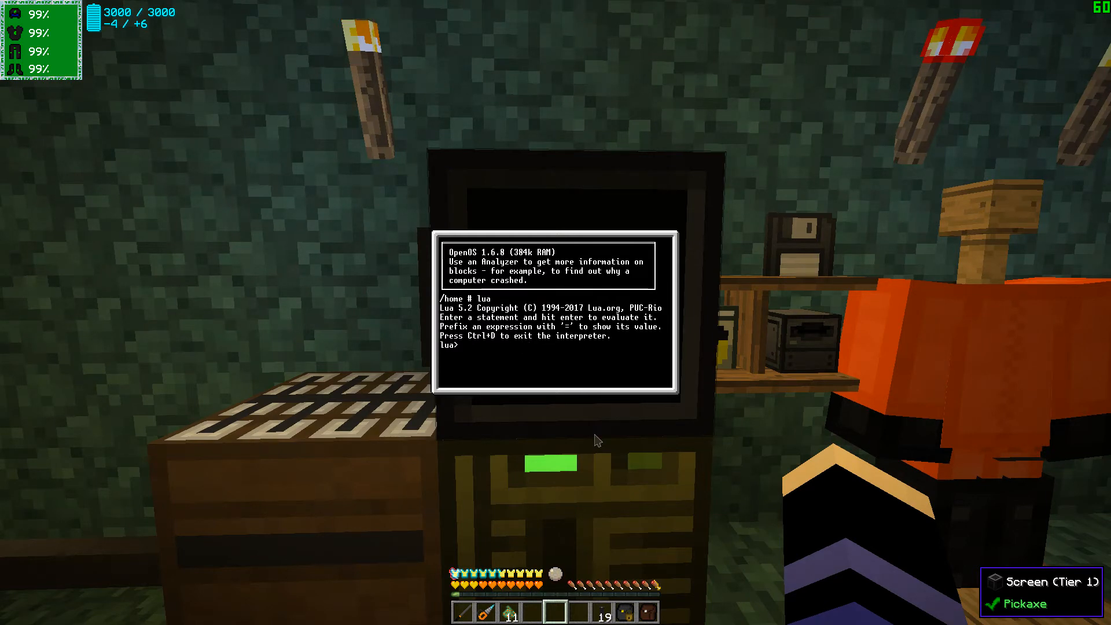
pyautogui.write('=computer.')
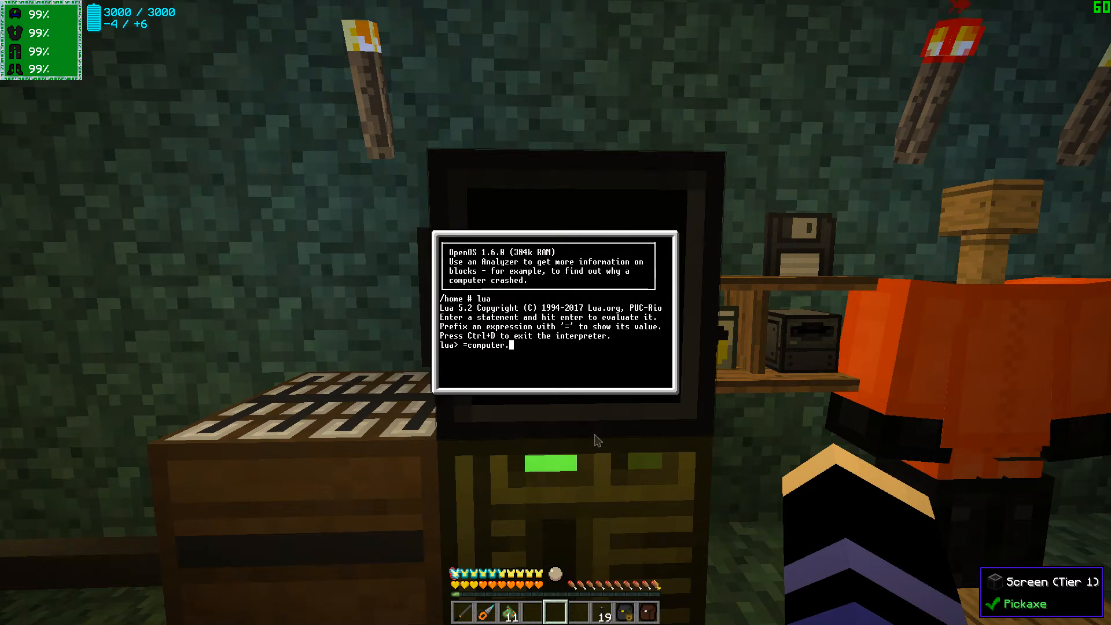
pyautogui.write('component')
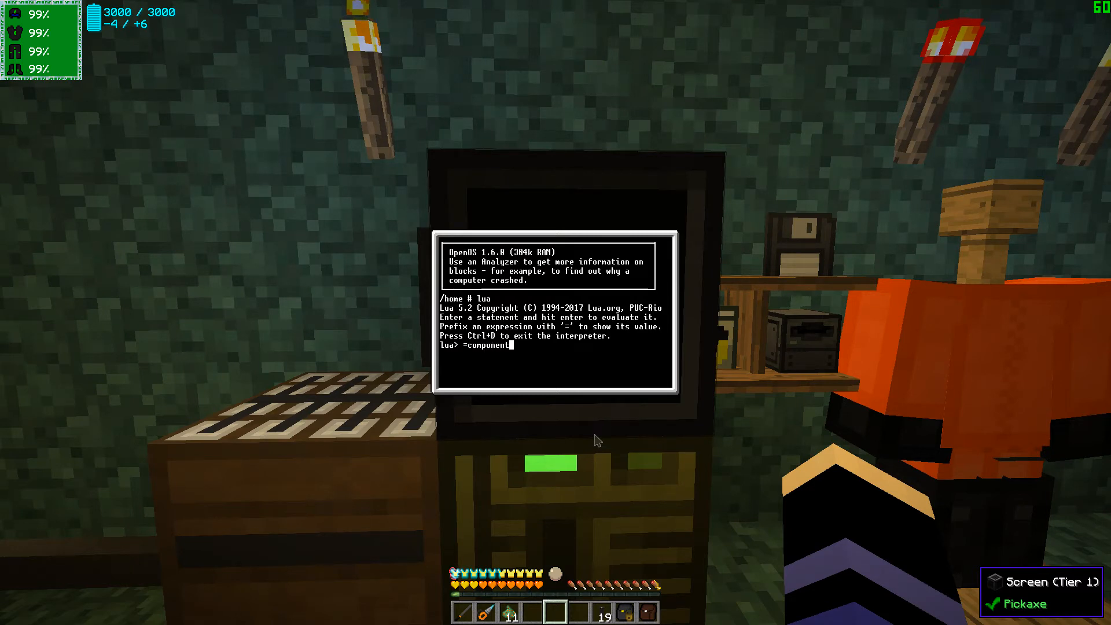
pyautogui.write('.reactor_redstone_port.')
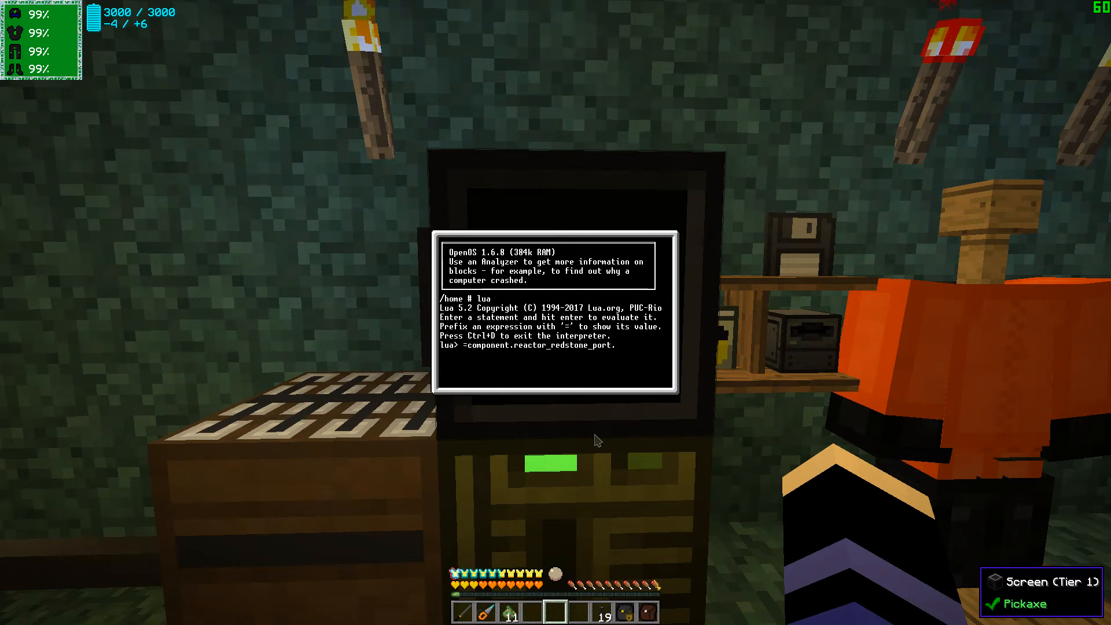
# - Test component.redstone output/input calls, reading north-side input as 0, then return to IntelliJ
pyautogui.write('component.redstone.setBundledOutput()')
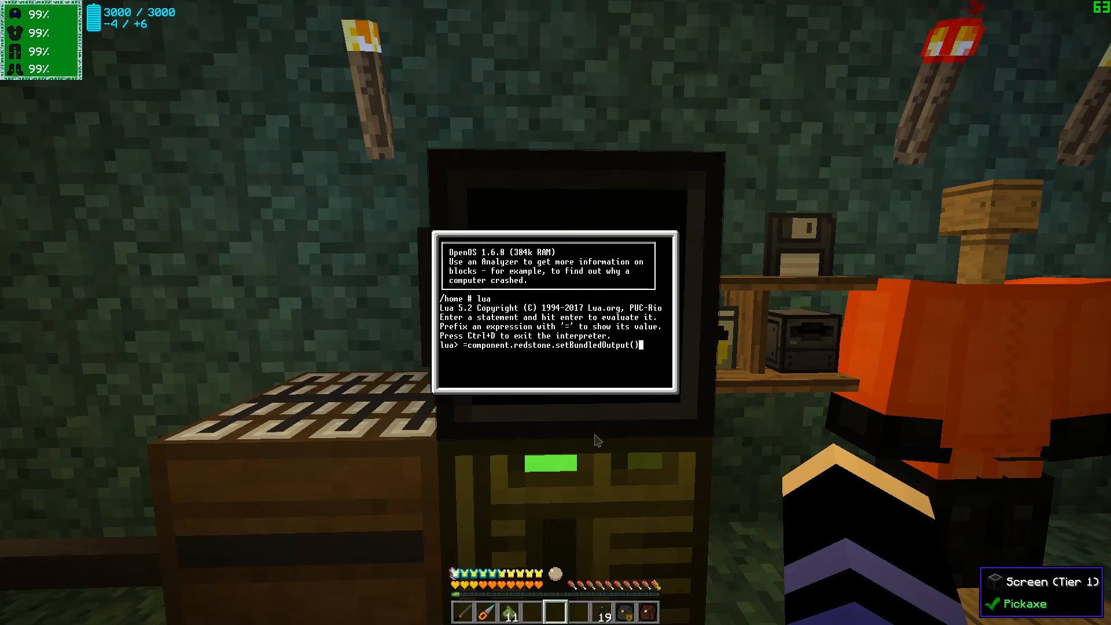
pyautogui.write('=component.redstone.getOutput()')
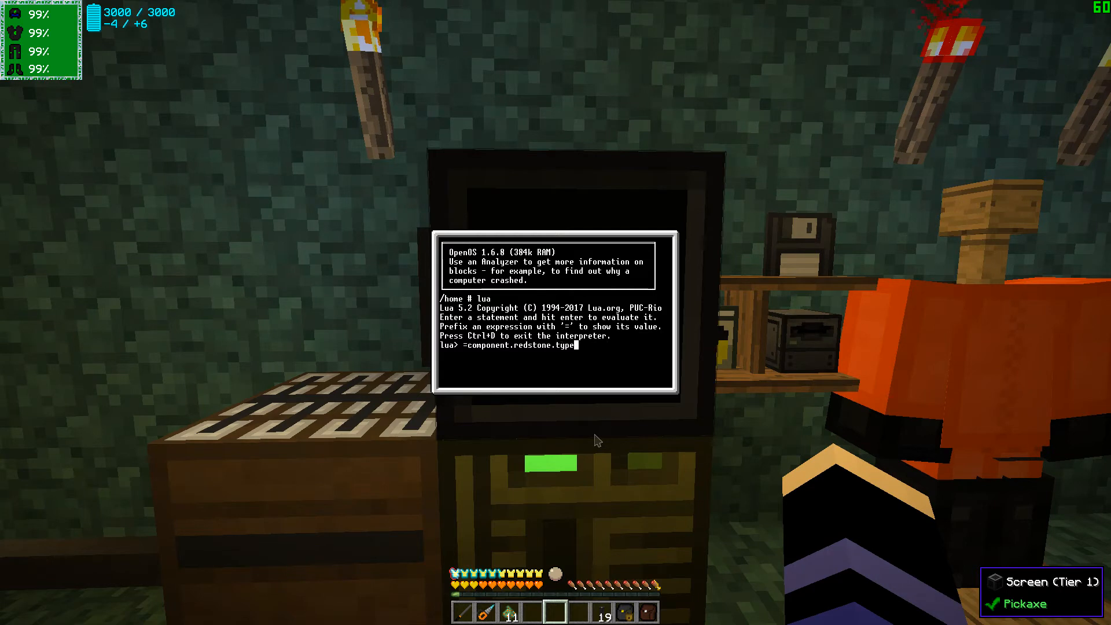
pyautogui.write('getBundledOutput()')
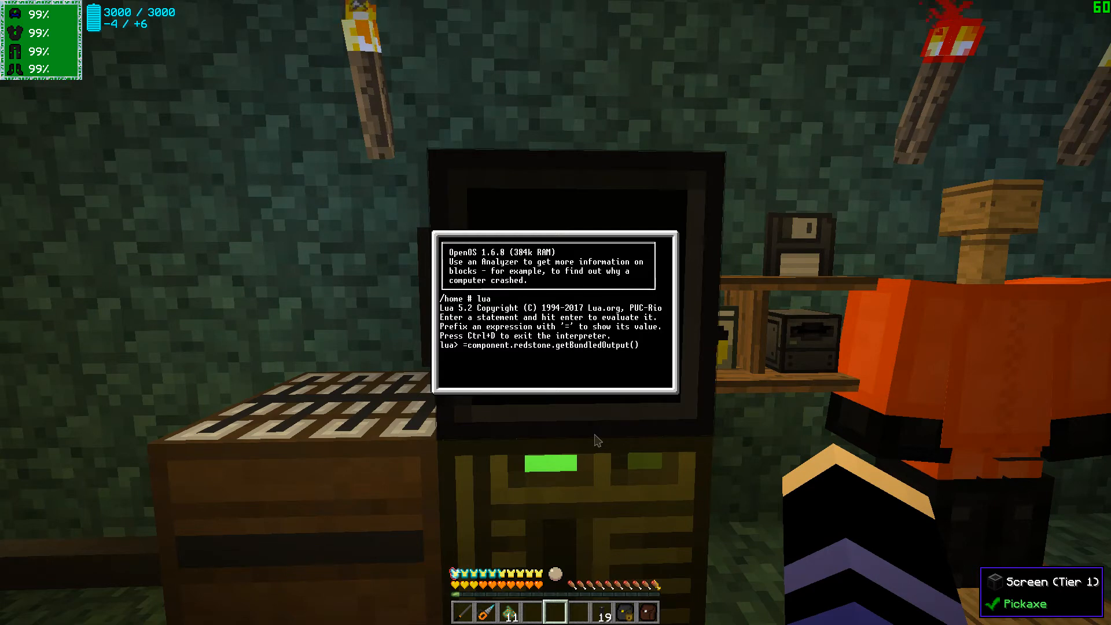
pyautogui.write('=component.redstone.getComparatorInput()')
pyautogui.write('=component.redstone.getInput(sides.north)')
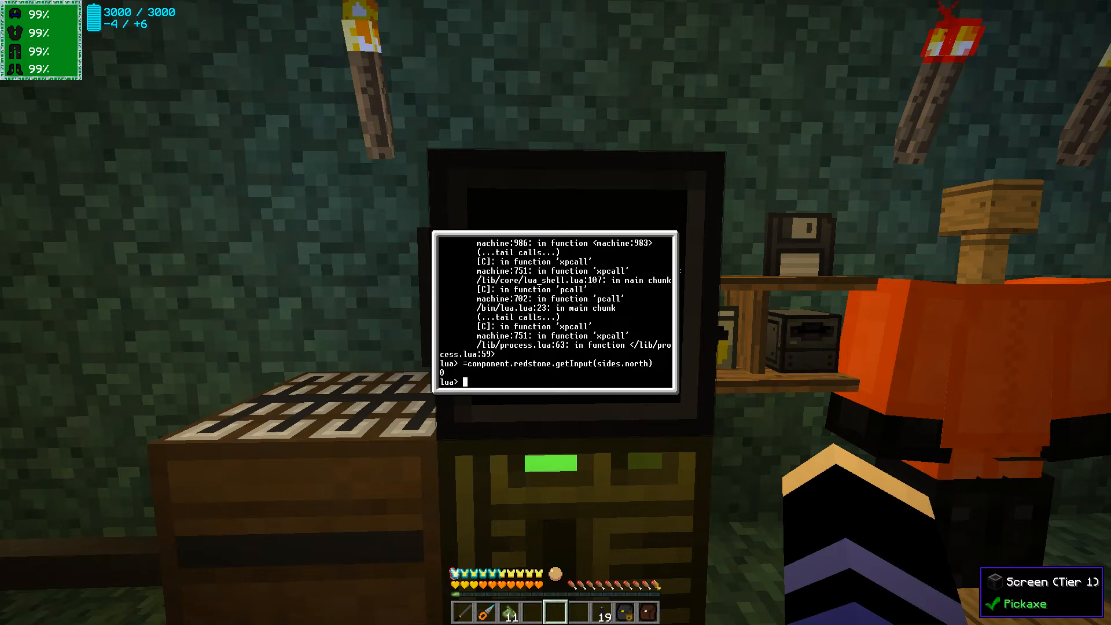
pyautogui.press('alt+tab')
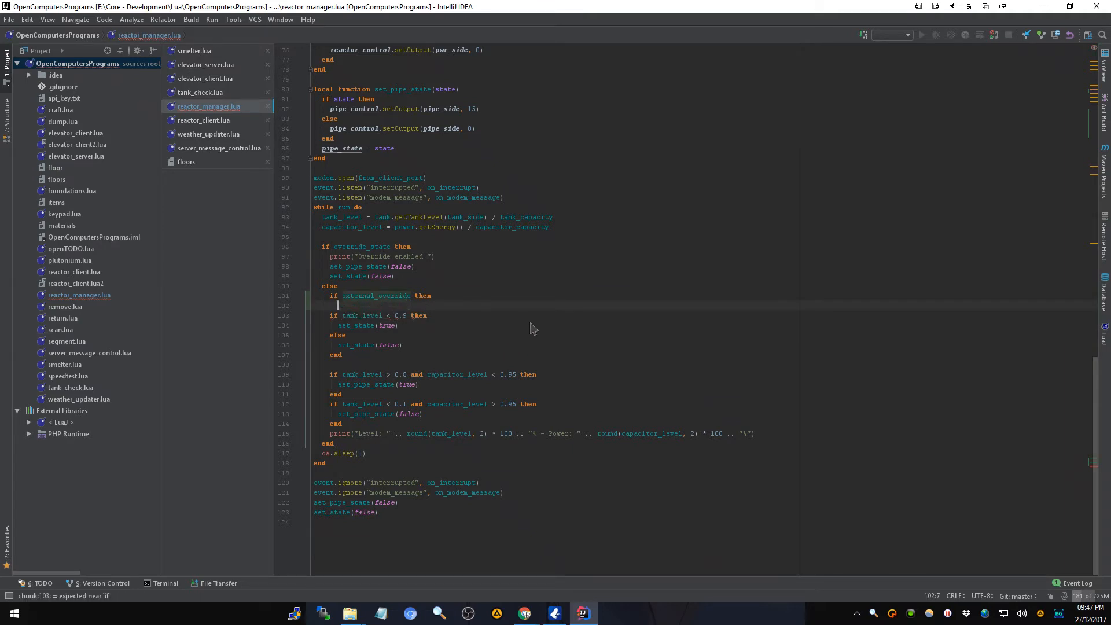
# - Write 'for k,v in pairs(sides) do' with its matching 'end' inside the external_override check
pyautogui.write('end')
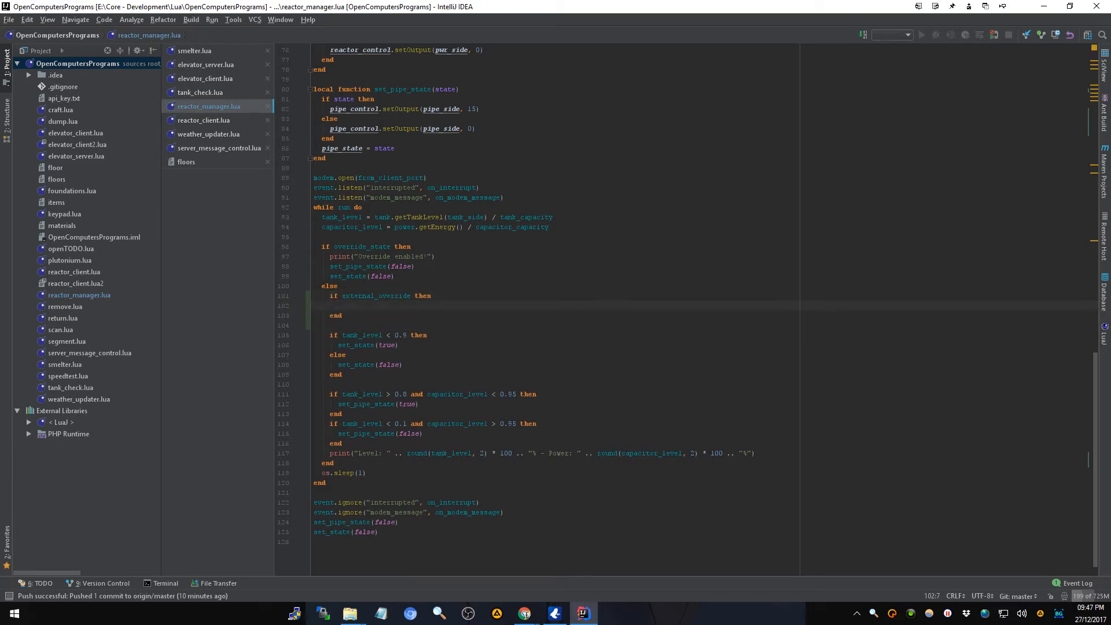
pyautogui.write('for')
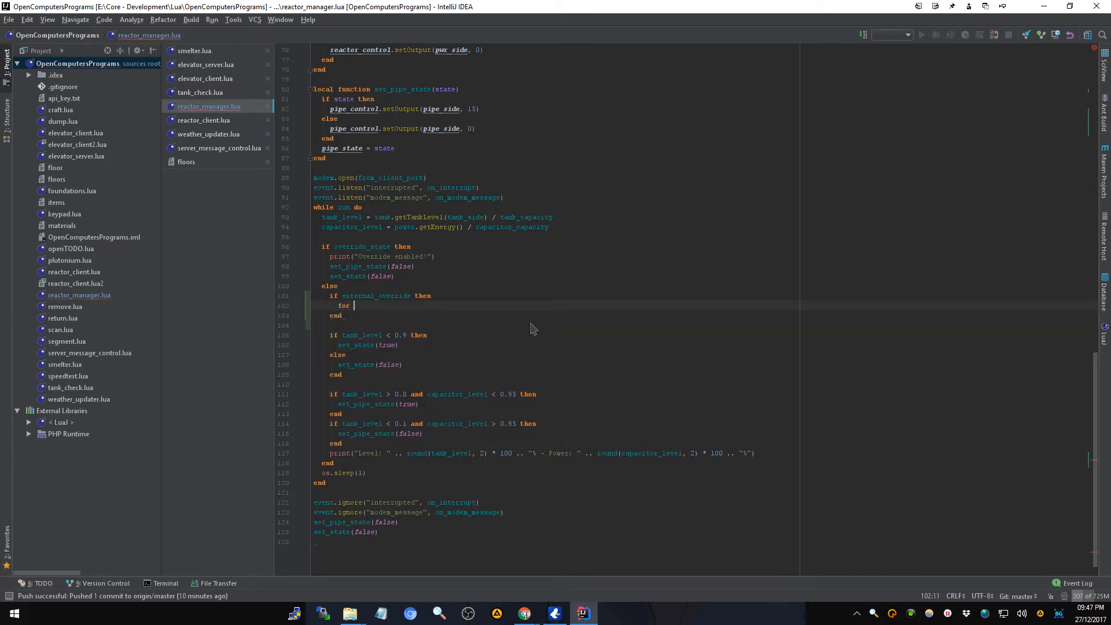
pyautogui.write('k,v in')
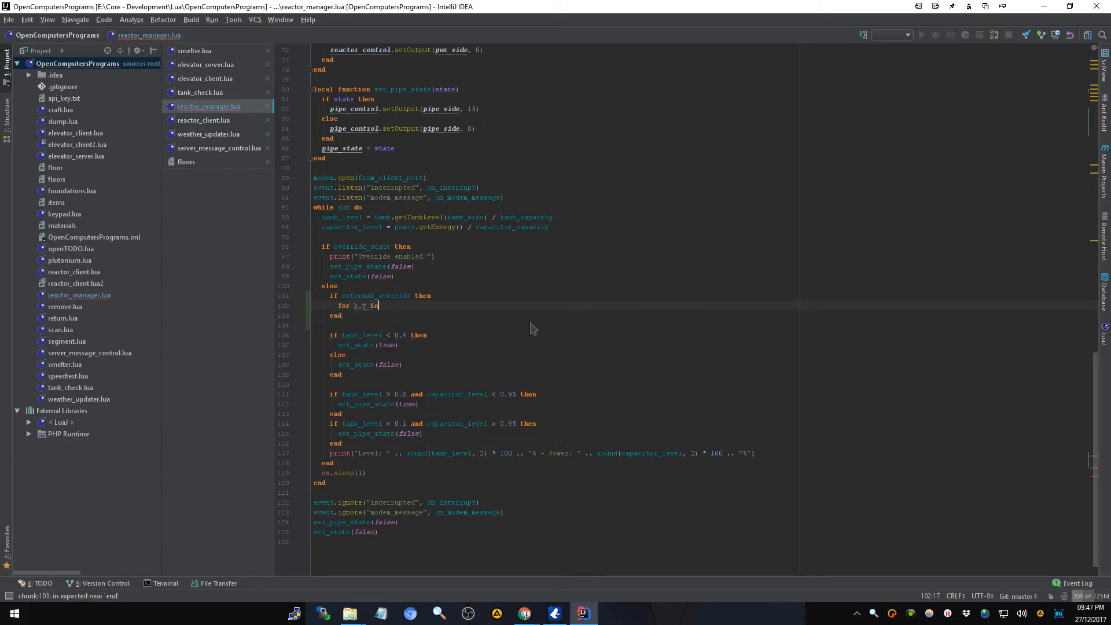
pyautogui.write('pairs(sides) do')
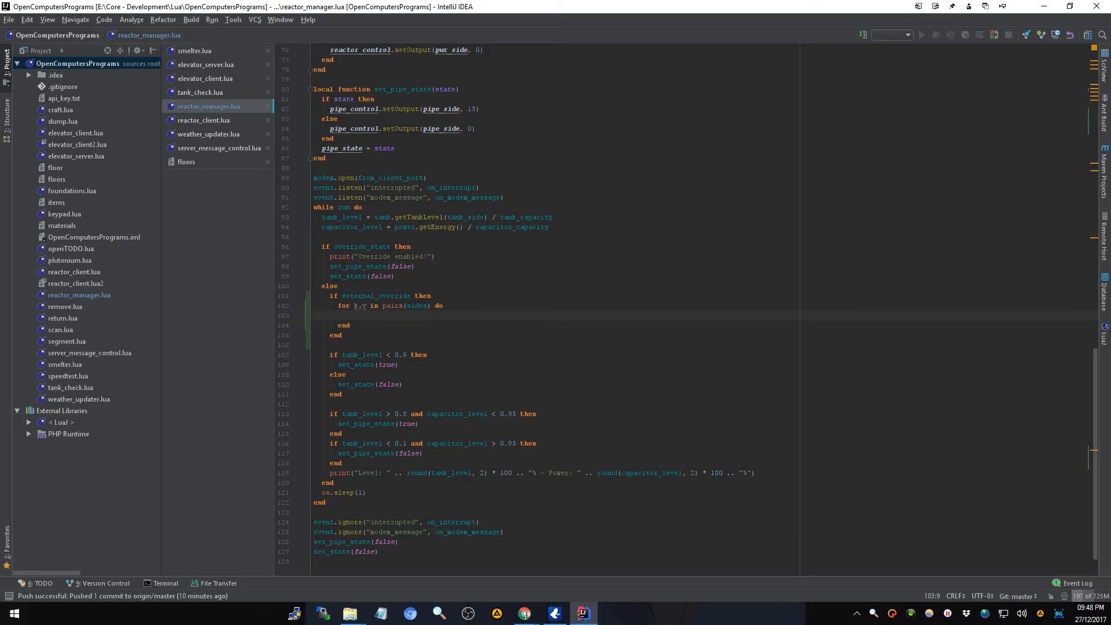
pyautogui.write('ex')
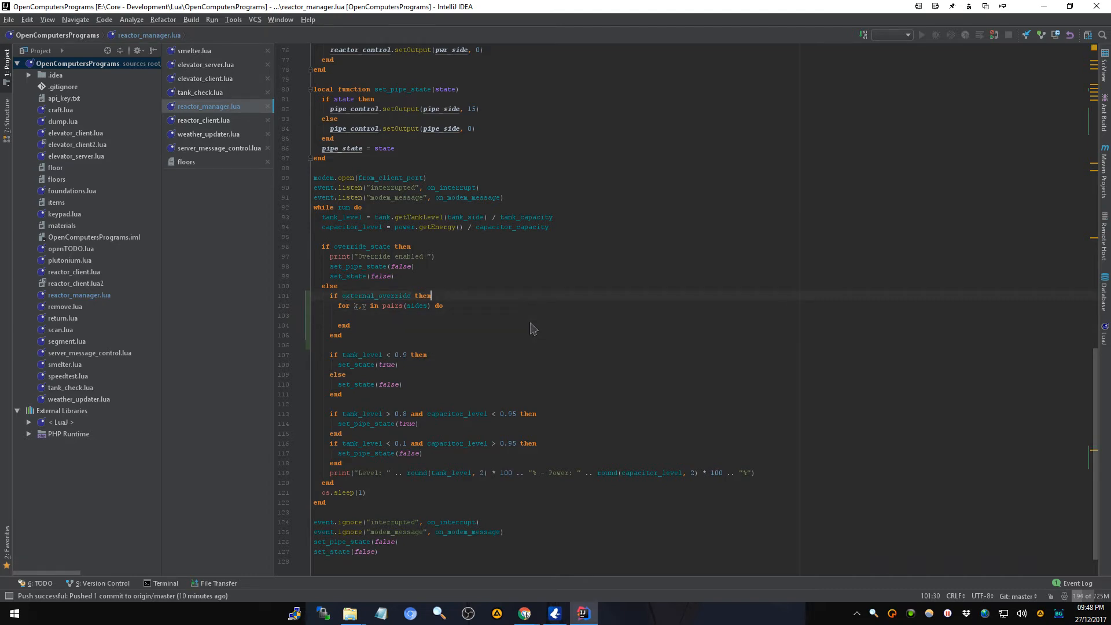
# - Store local input = external_override.getInput(v) inside the for loop
pyautogui.write('local')
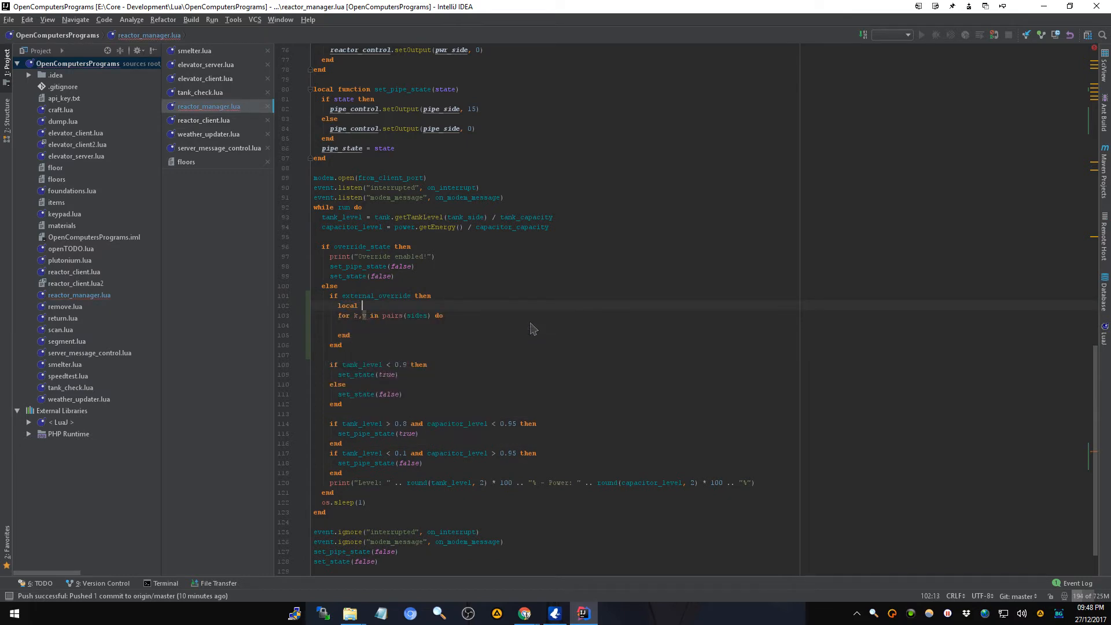
pyautogui.write('input')
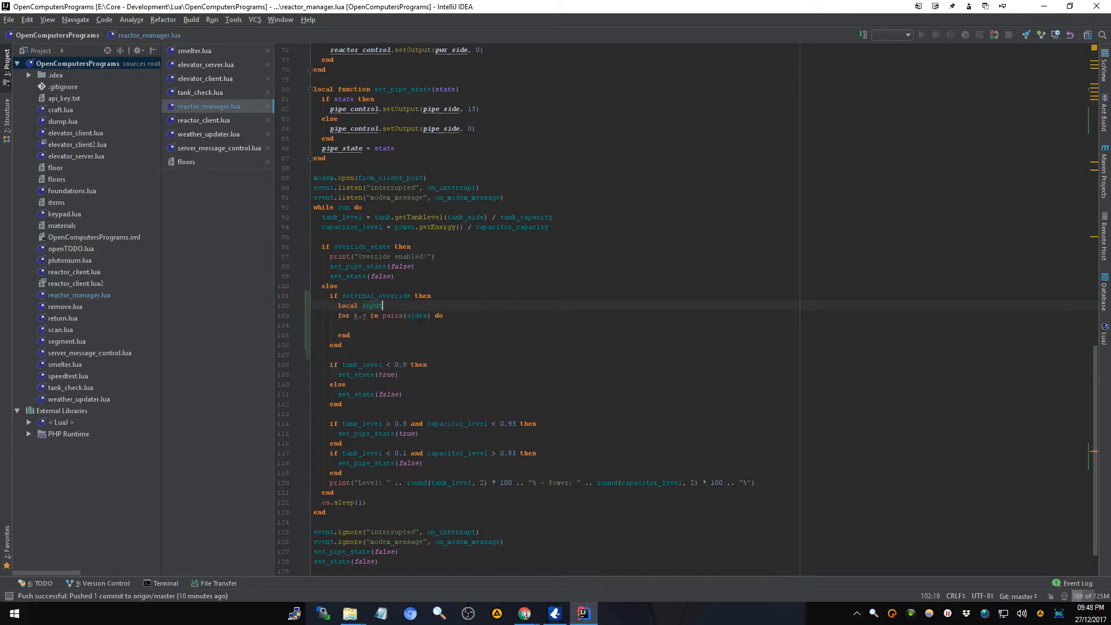
pyautogui.write('= c')
pyautogui.click(556, 325)
pyautogui.write('if')
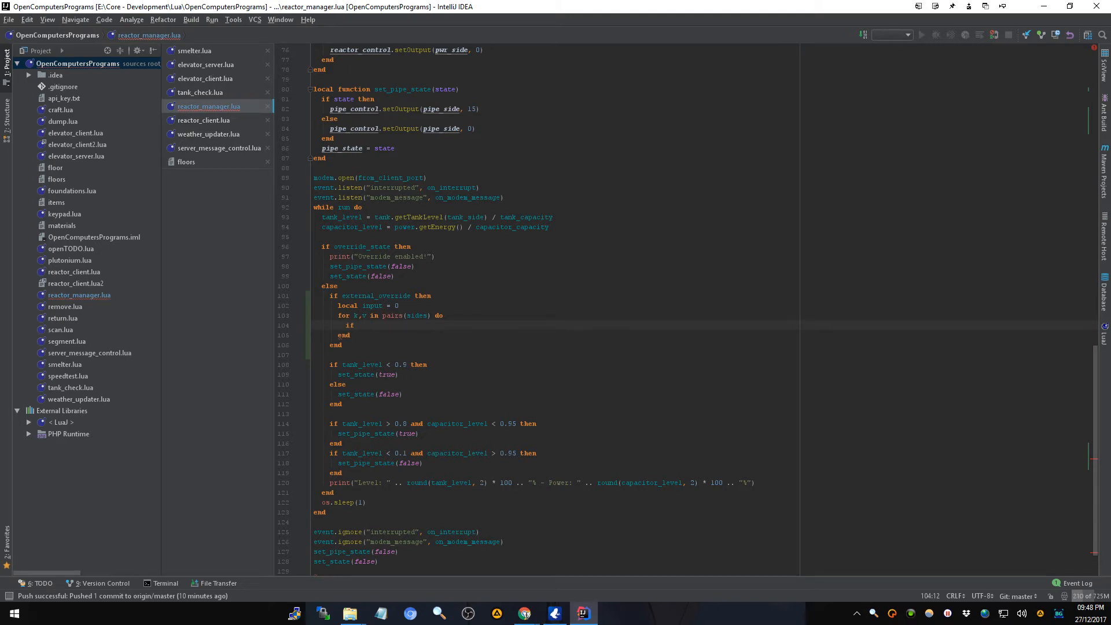
pyautogui.write('external_override.')
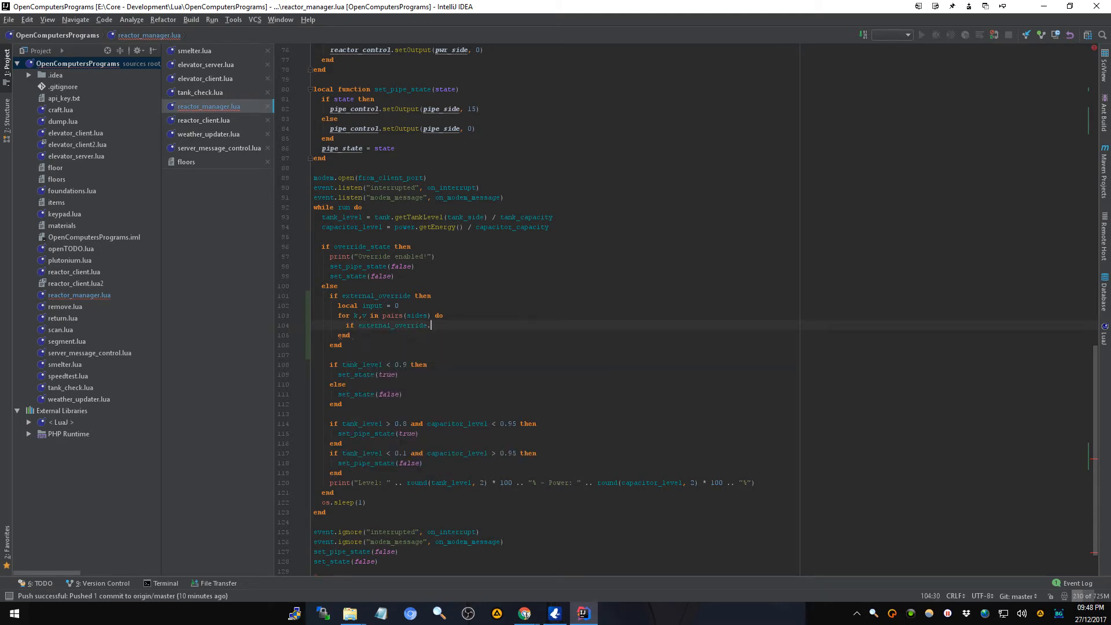
pyautogui.write('g')
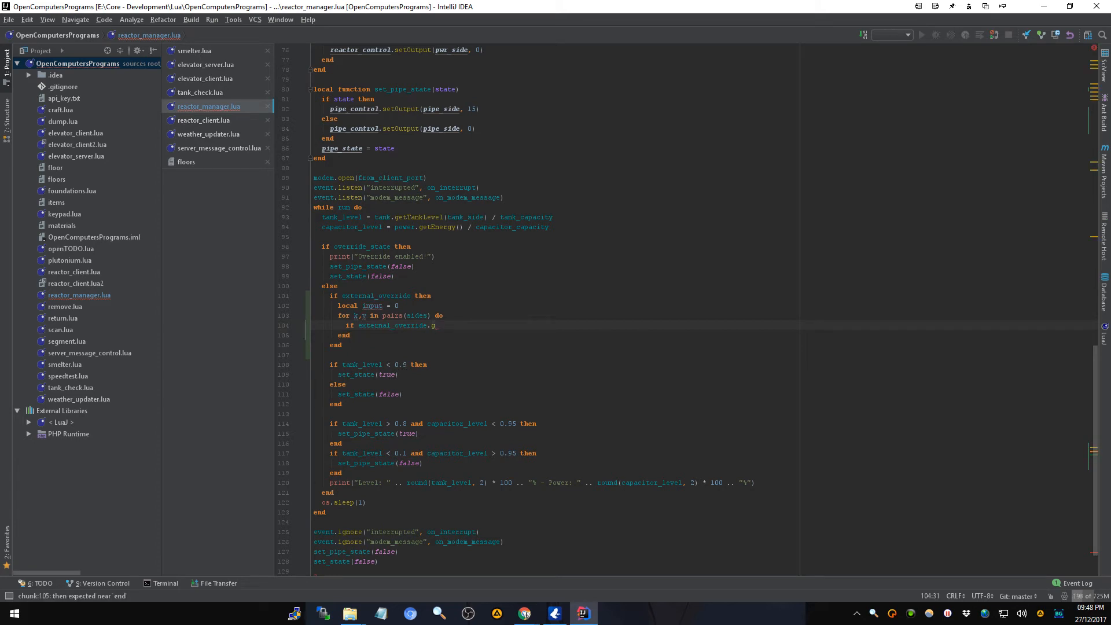
pyautogui.write('etInput(')
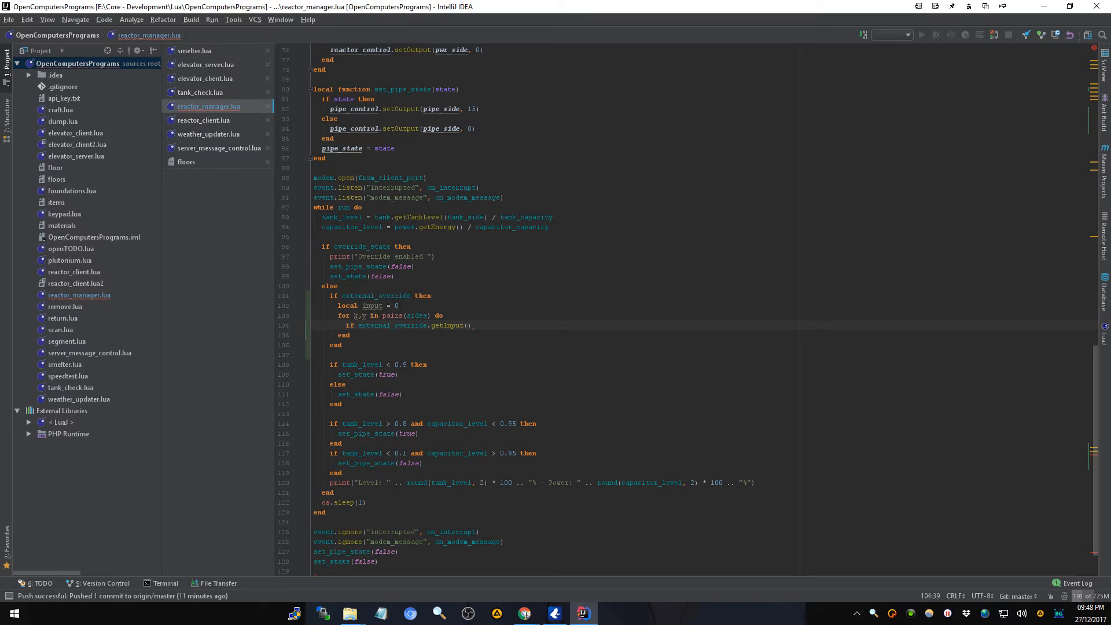
pyautogui.write('v)')
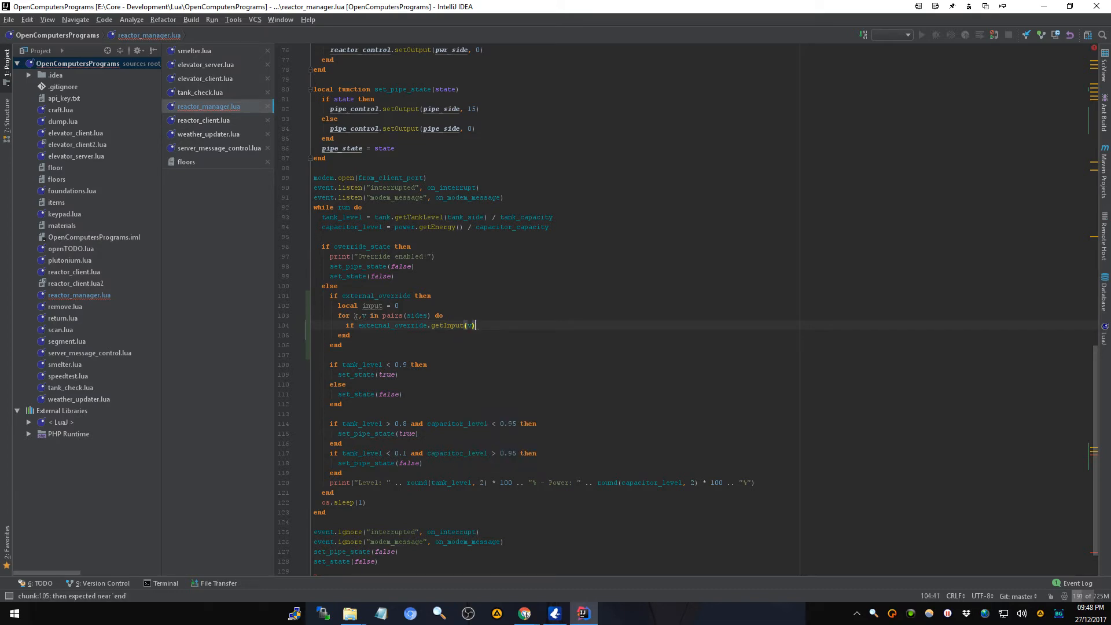
# - Close the loop body and add an 'if input > 0 then' check below it
pyautogui.write('then')
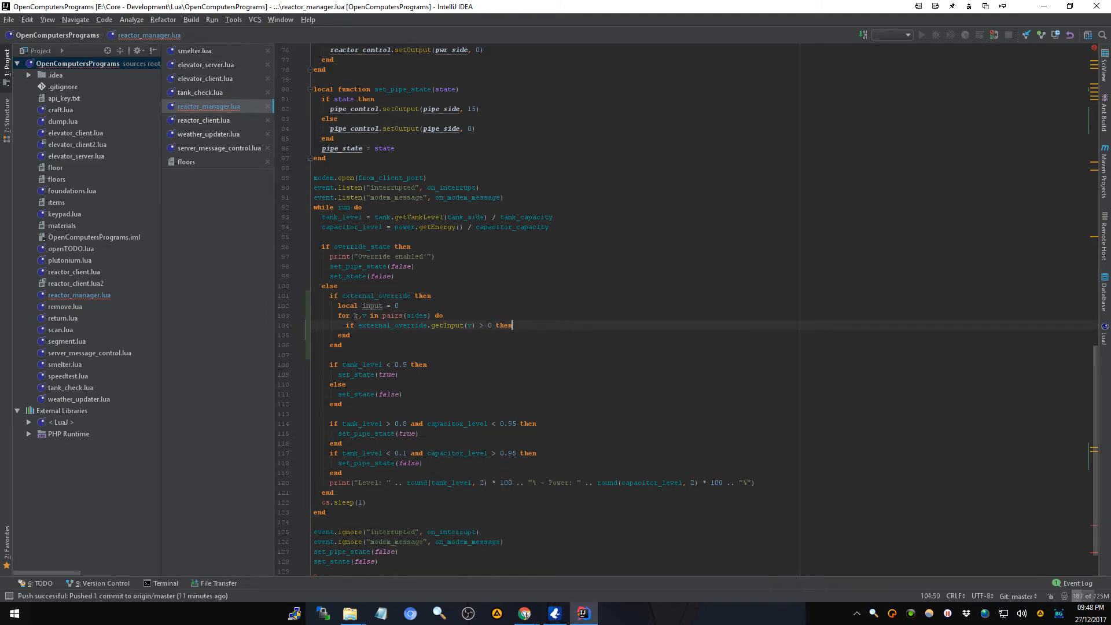
pyautogui.press('enter')
pyautogui.write('input =')
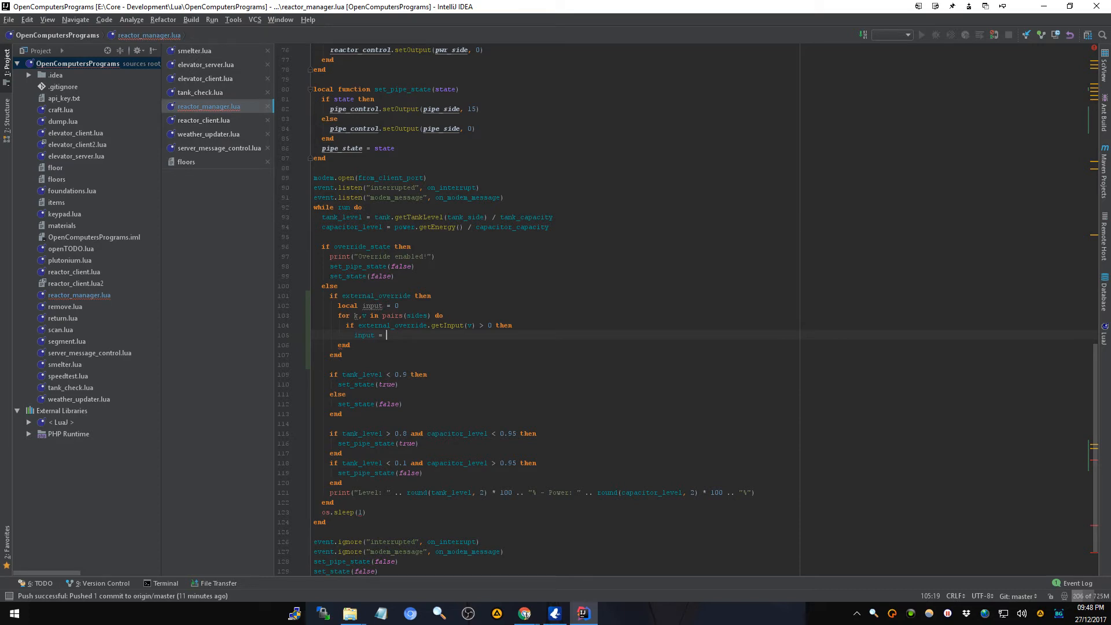
pyautogui.write('external_override.getInput(')
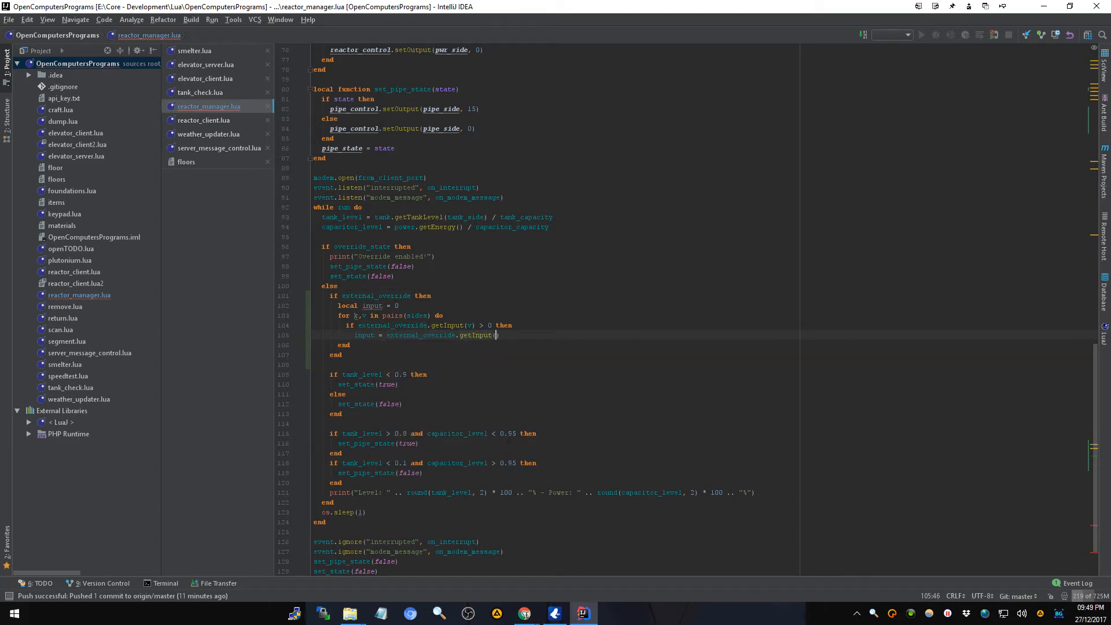
pyautogui.write('v)')
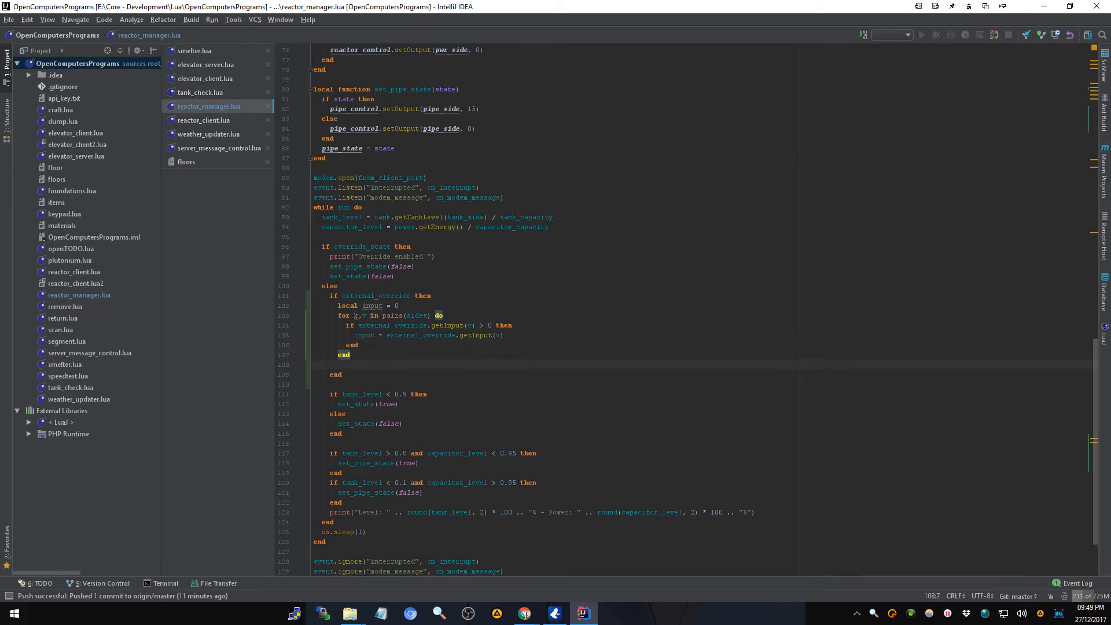
pyautogui.write('if input')
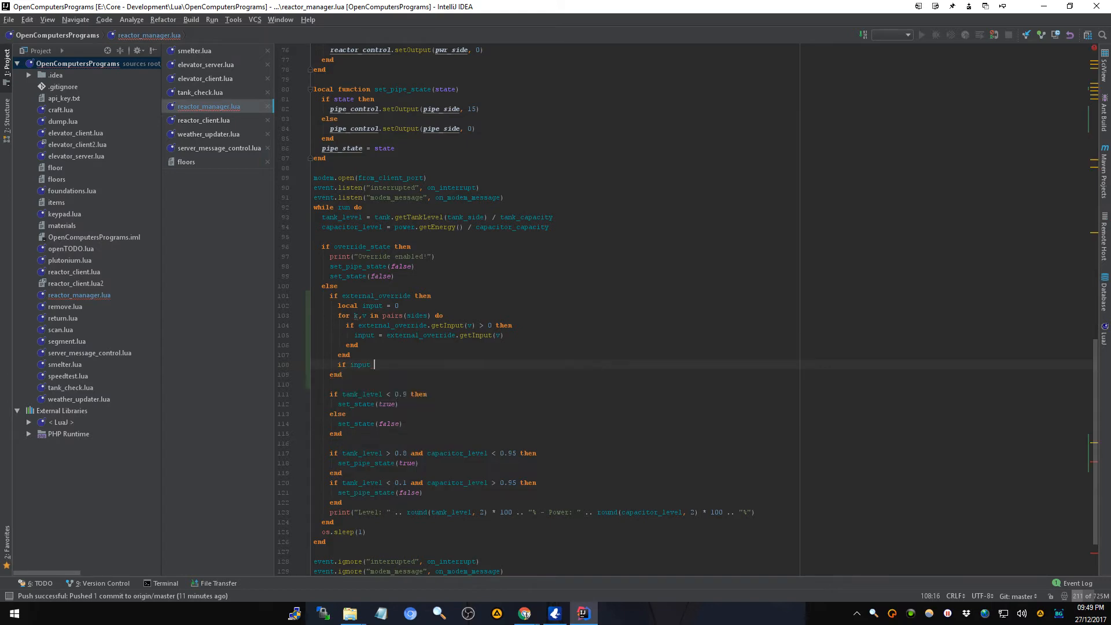
pyautogui.write('> 0 then')
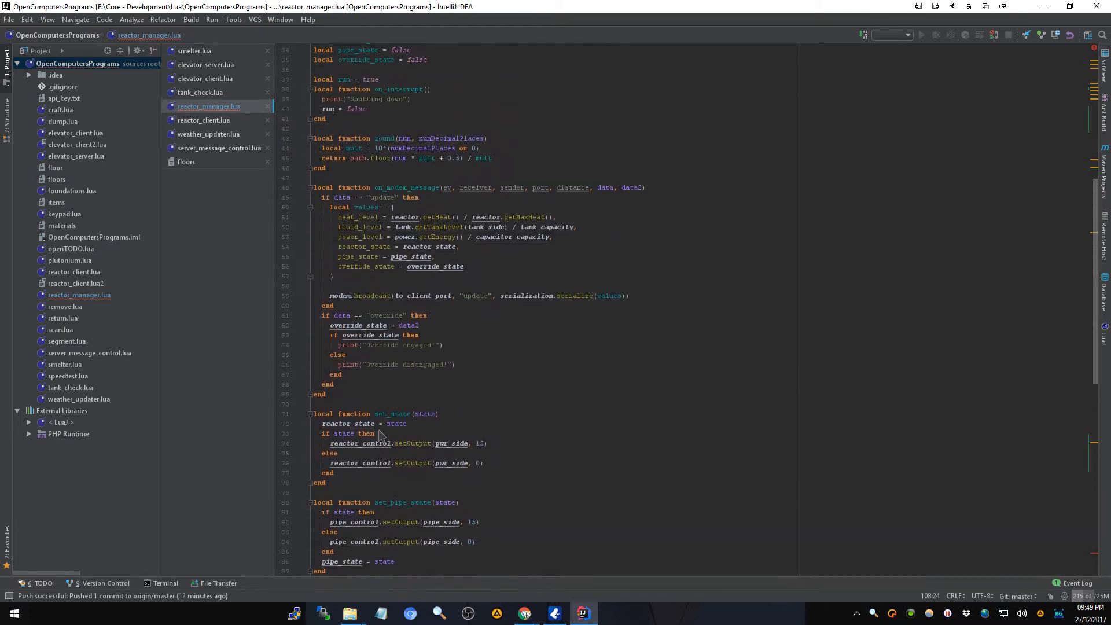
pyautogui.moveTo(418, 235)
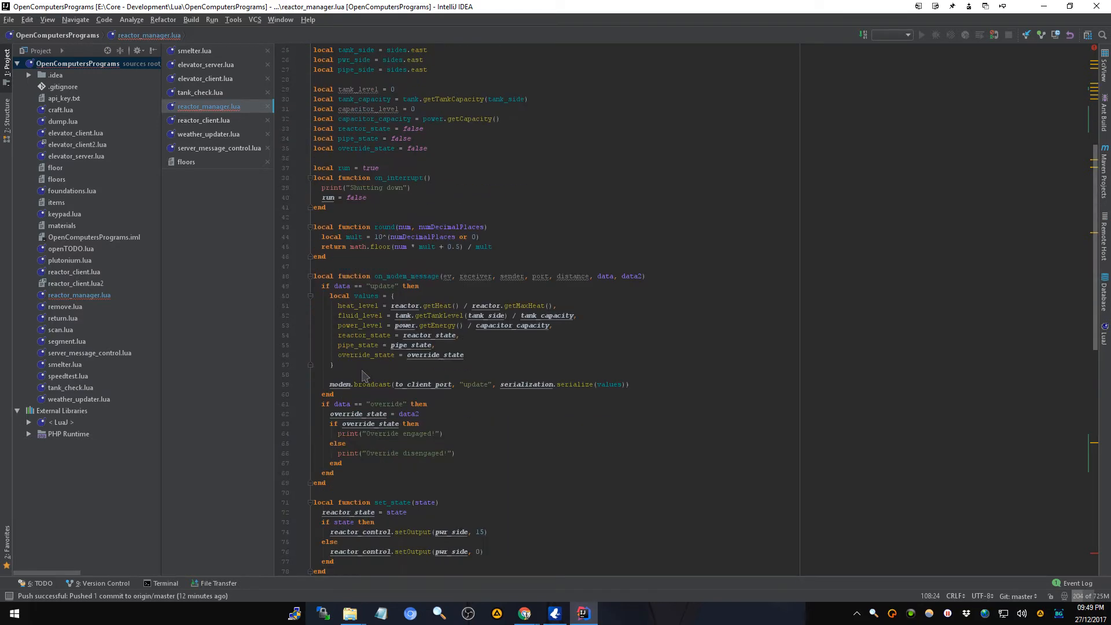
pyautogui.scroll(-3)
pyautogui.write('end')
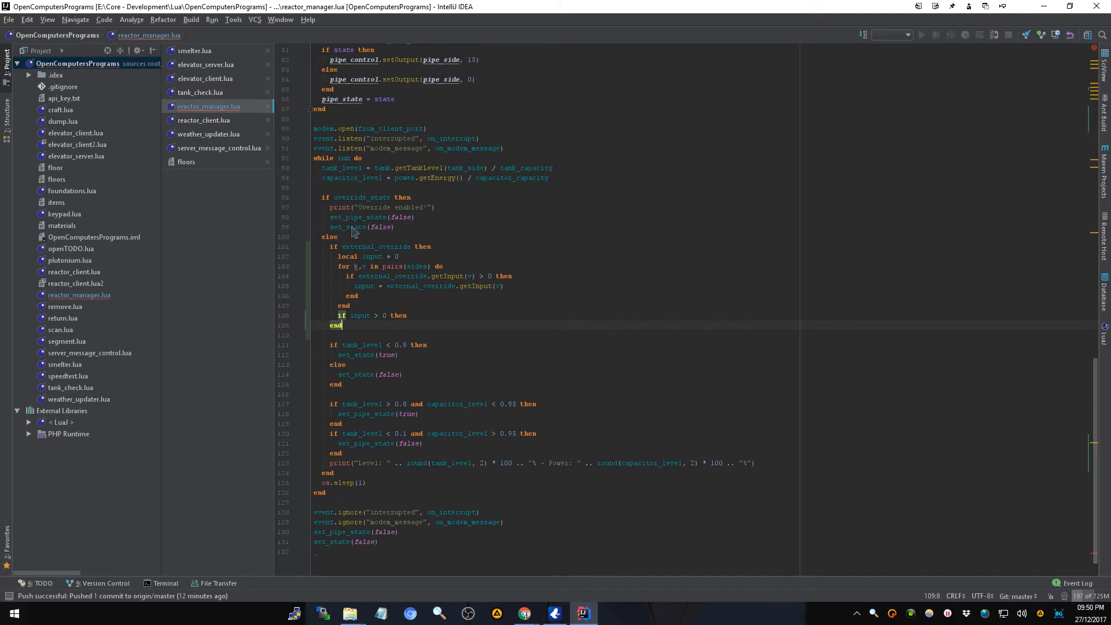
pyautogui.moveTo(344, 485)
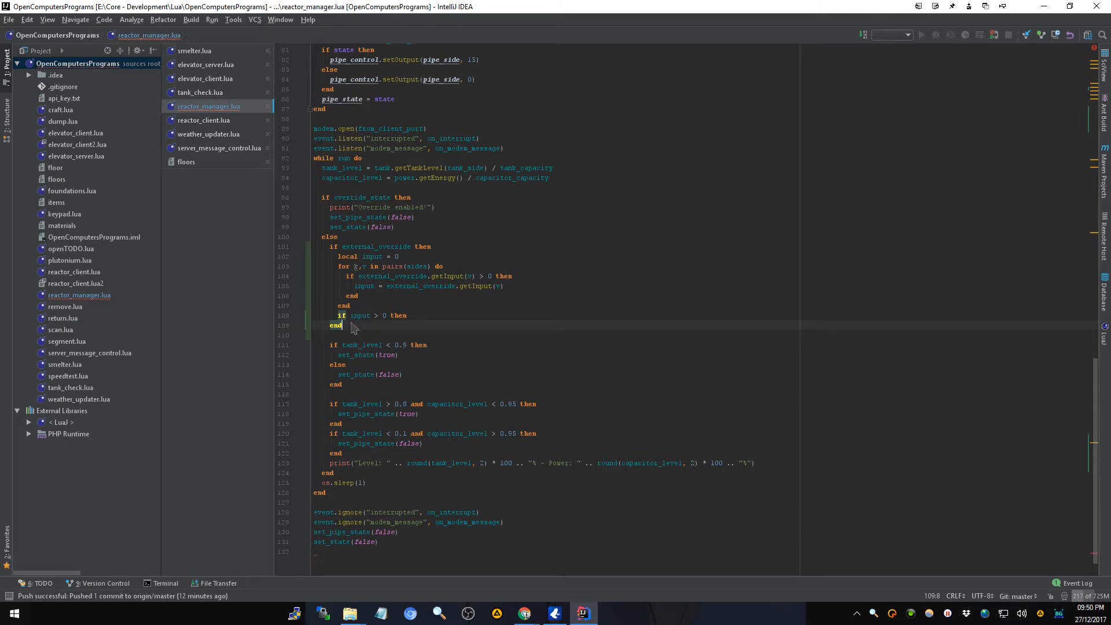
pyautogui.moveTo(349, 310)
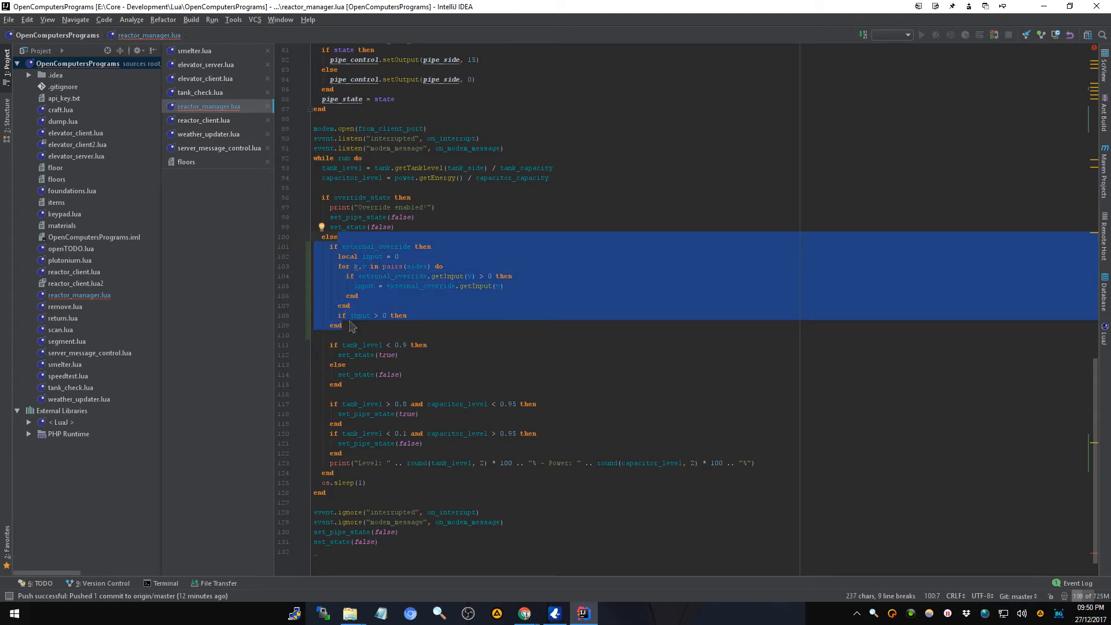
# - Delete the unfinished external_override polling block and place the caret after on_modem_message
pyautogui.press('Delete')
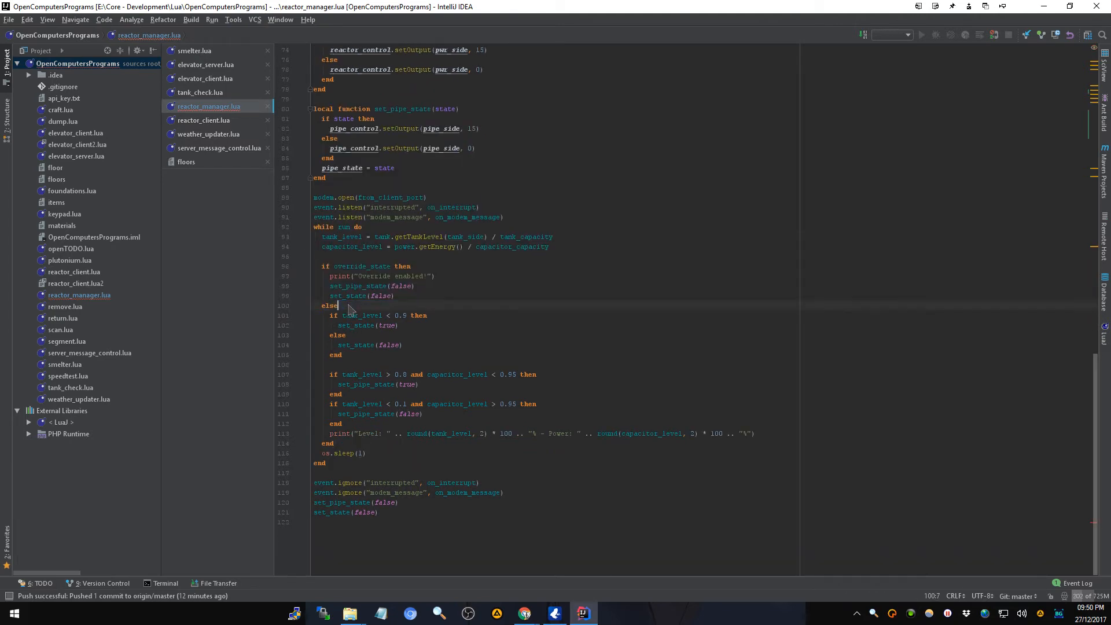
pyautogui.click(355, 315)
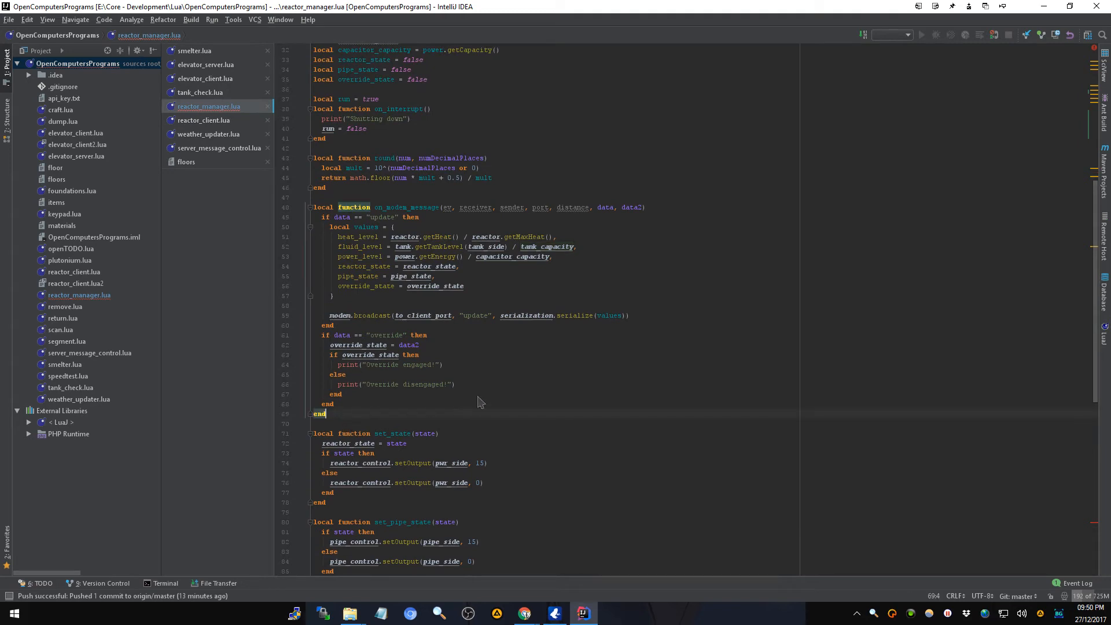
pyautogui.moveTo(602, 397)
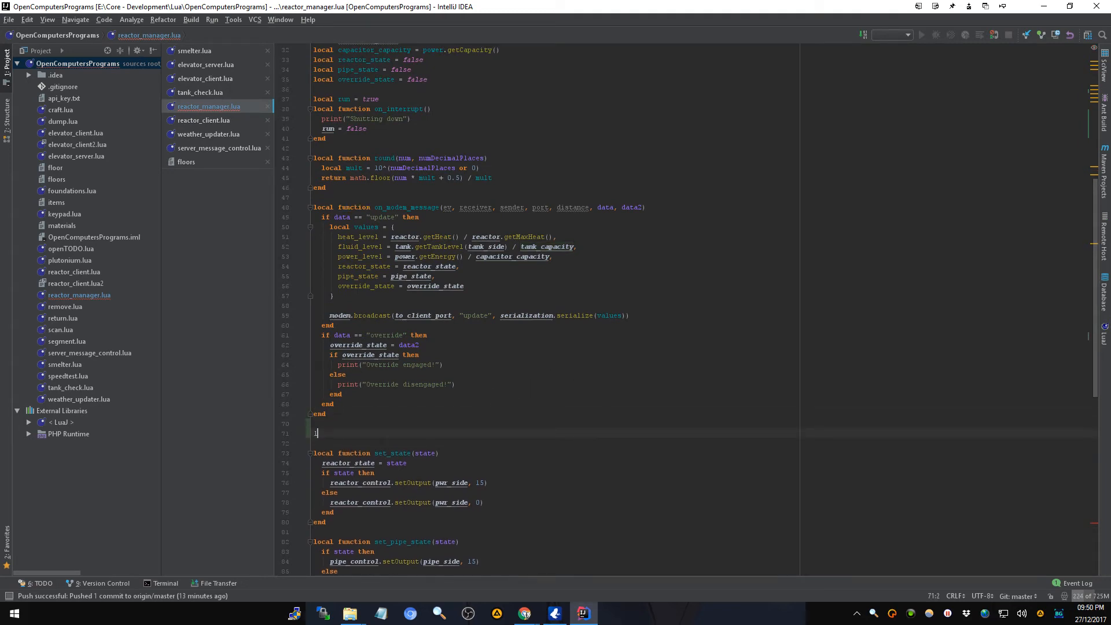
# - Start 'local function on_redstone' below on_modem_message
pyautogui.write('local function on_redstone')
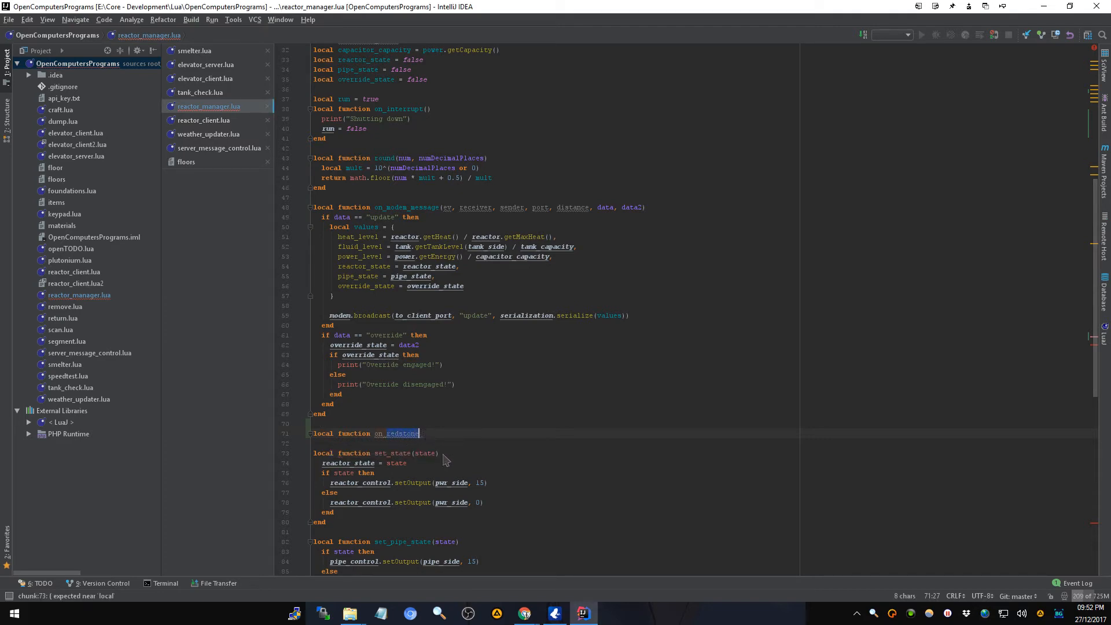
# - Complete on_redstone_changed(address, side, oldValue, newValue) and remove the auto-inserted type annotation
pyautogui.write('_changed(address, side, oldValue, newValue)')
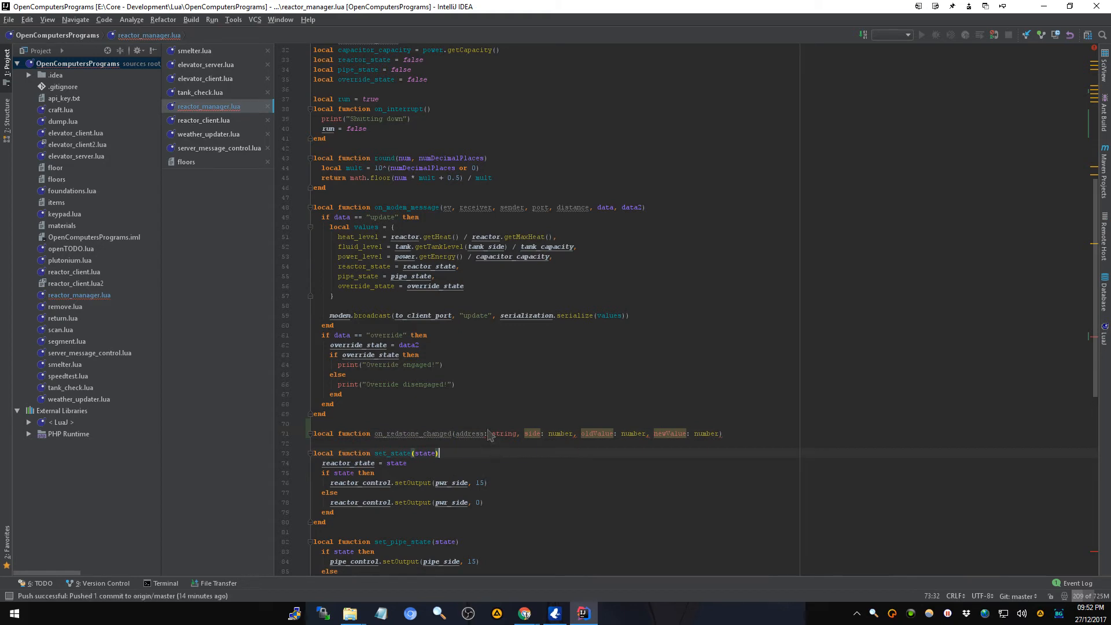
pyautogui.doubleClick(503, 433)
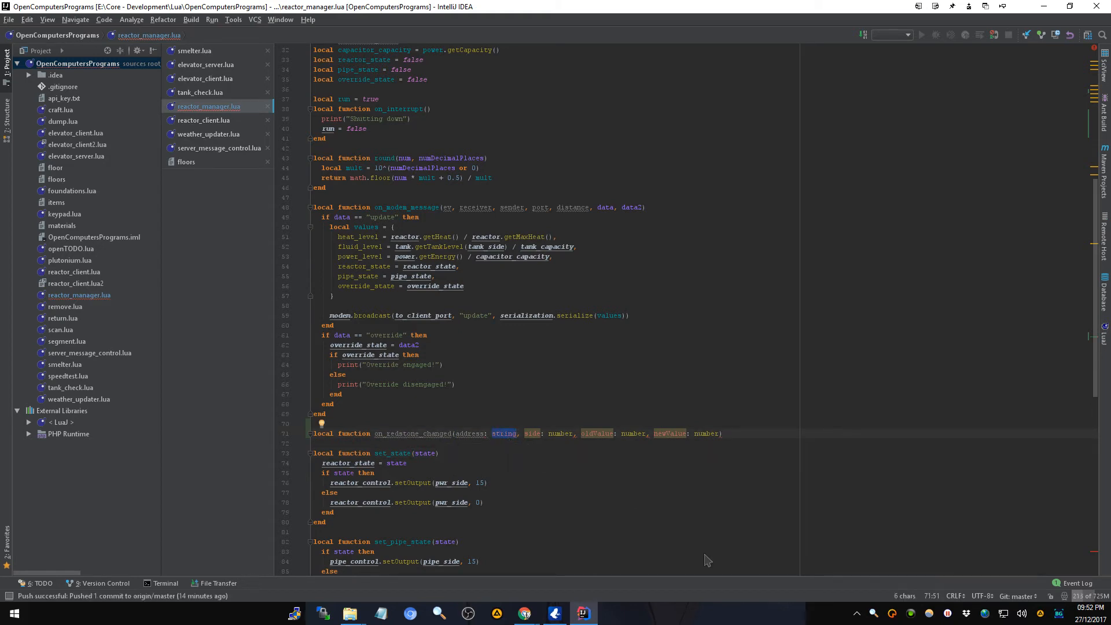
pyautogui.click(517, 433)
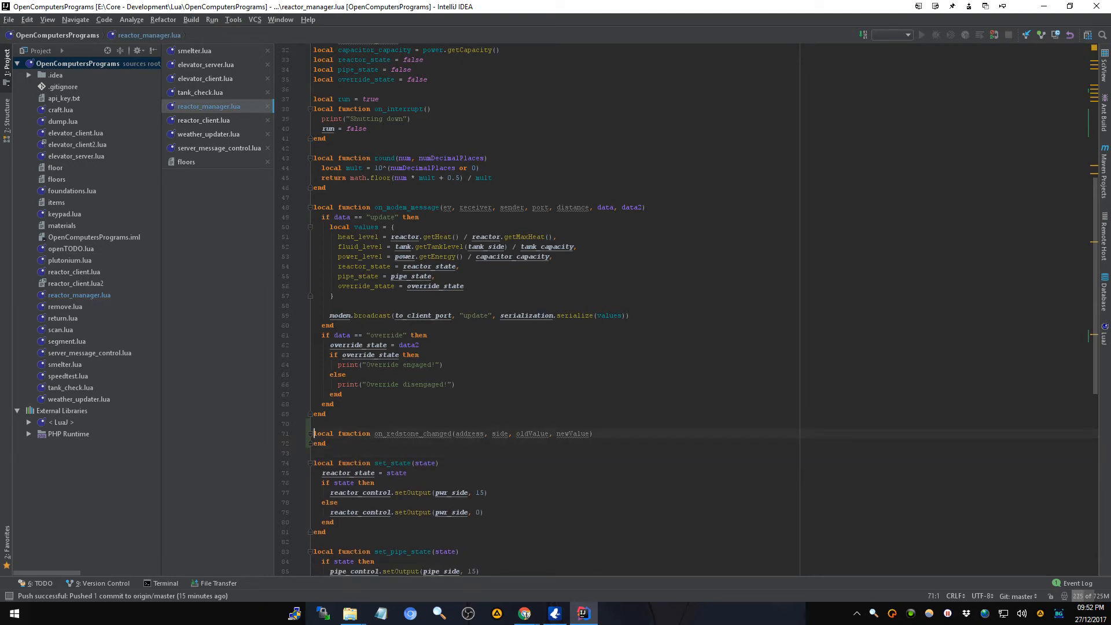
# - Begin the function body with an 'if address ==' comparison
pyautogui.press('enter')
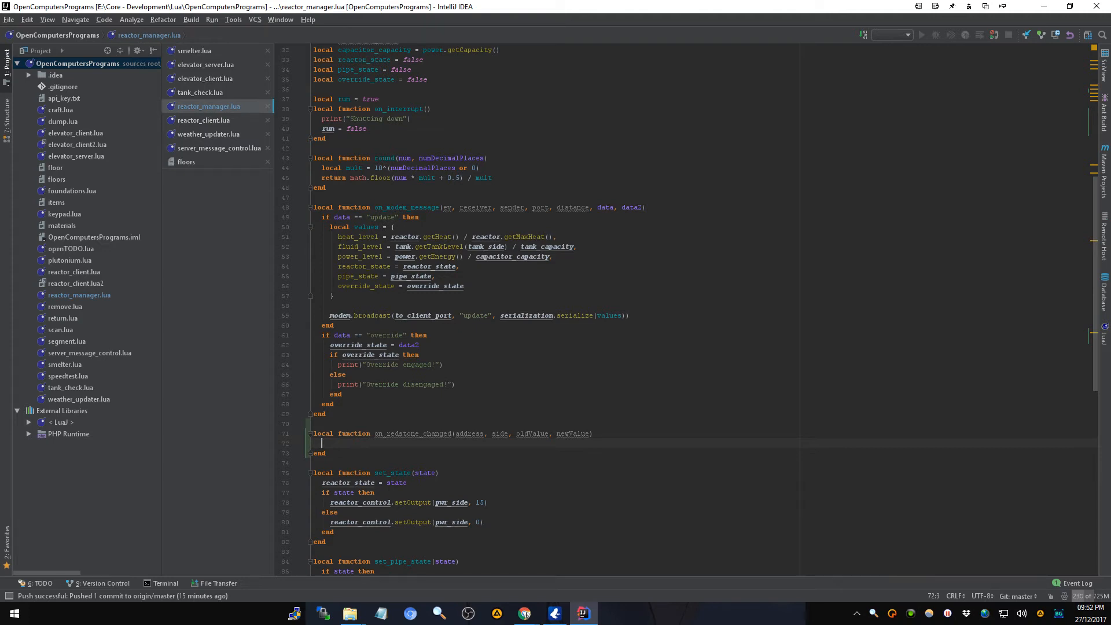
pyautogui.write('if')
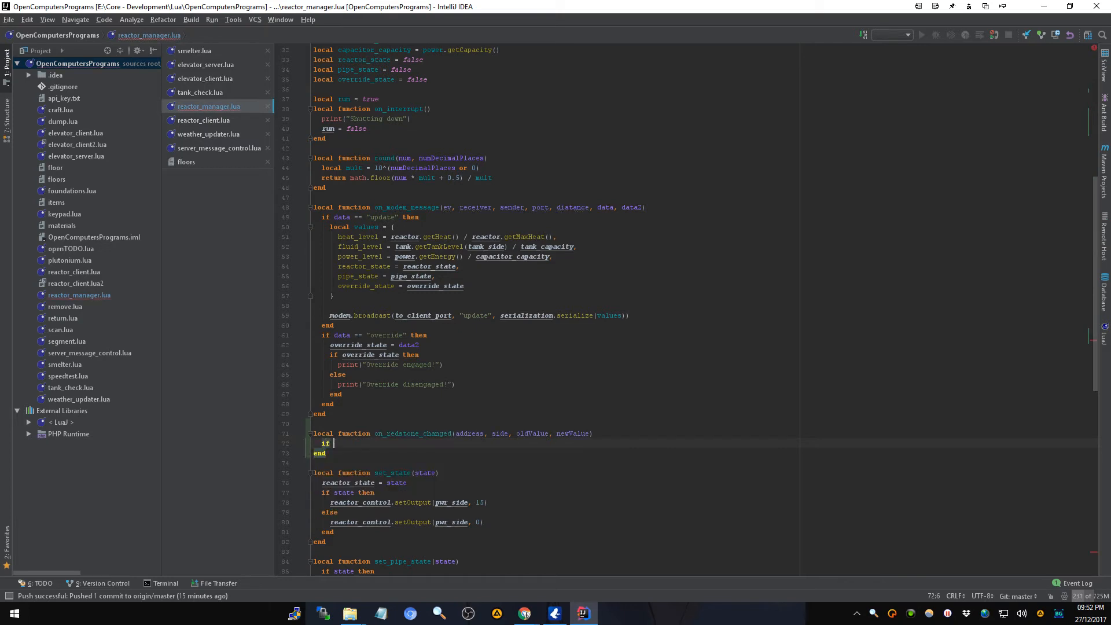
pyautogui.write('address')
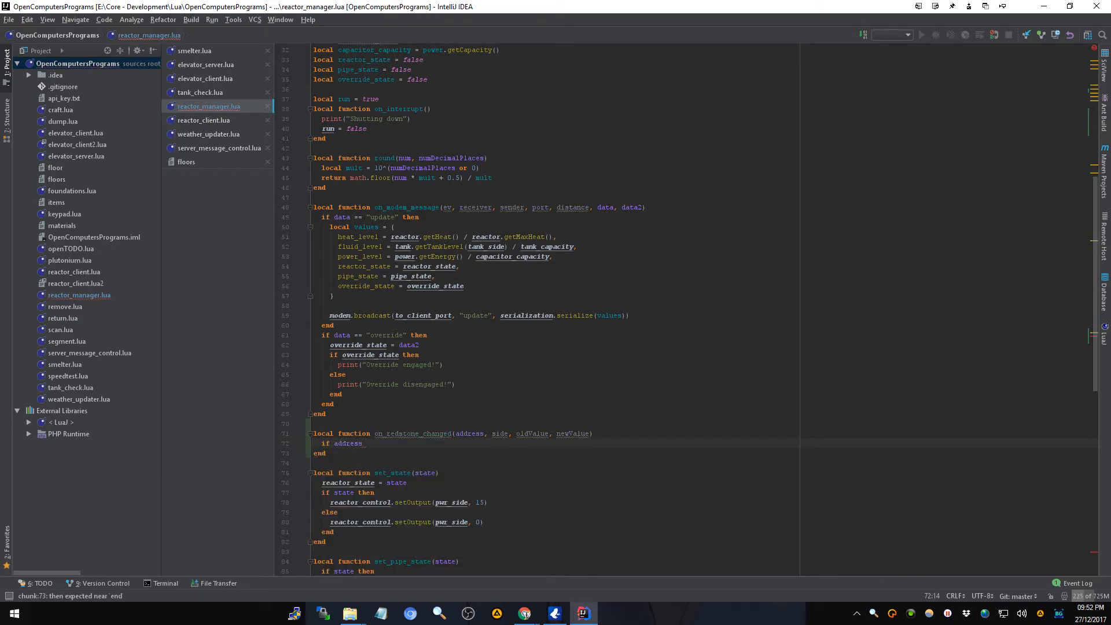
pyautogui.write('==')
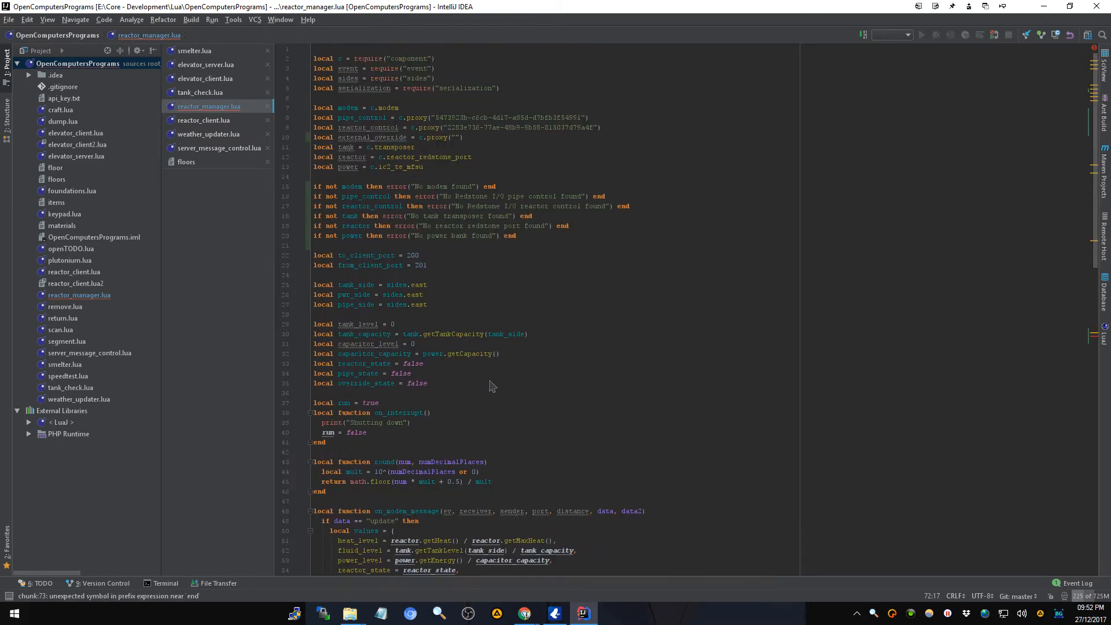
pyautogui.moveTo(351, 137)
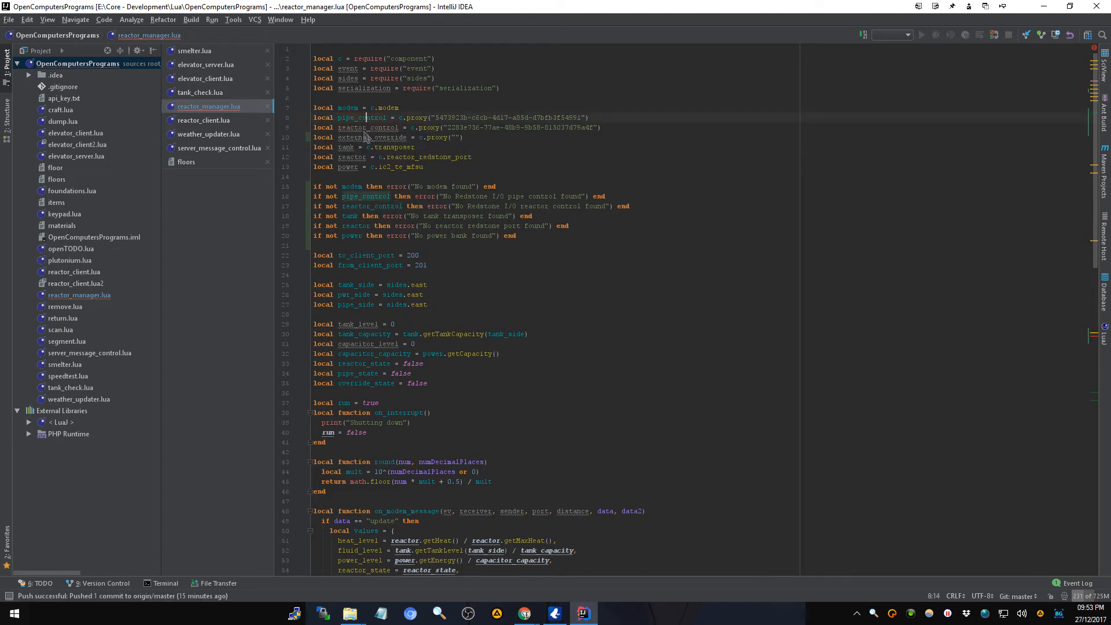
pyautogui.moveTo(365, 137)
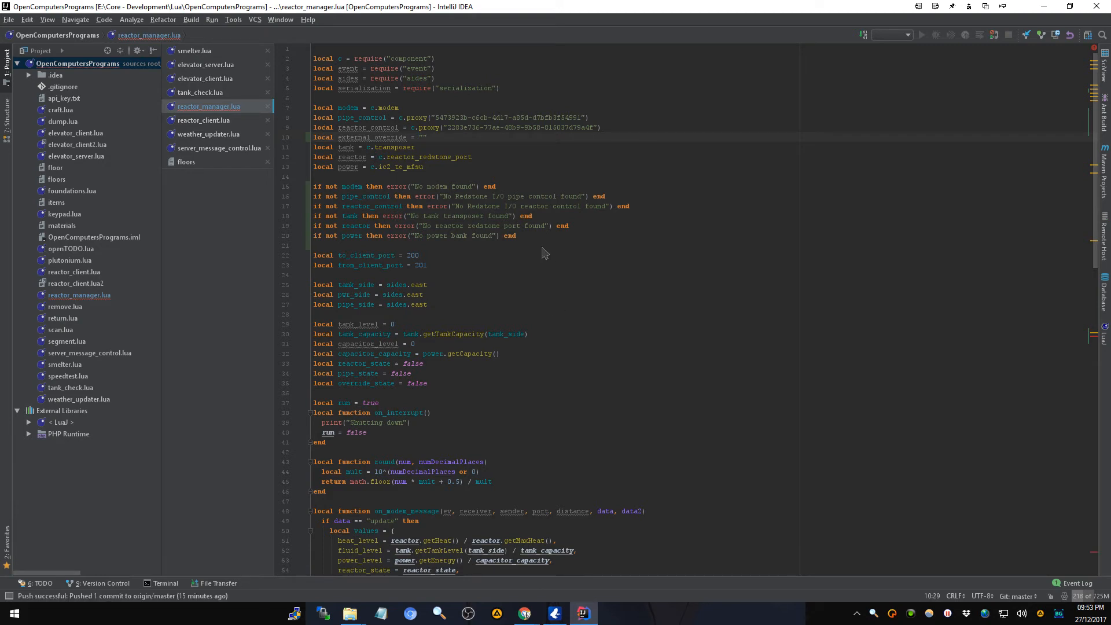
pyautogui.moveTo(414, 140)
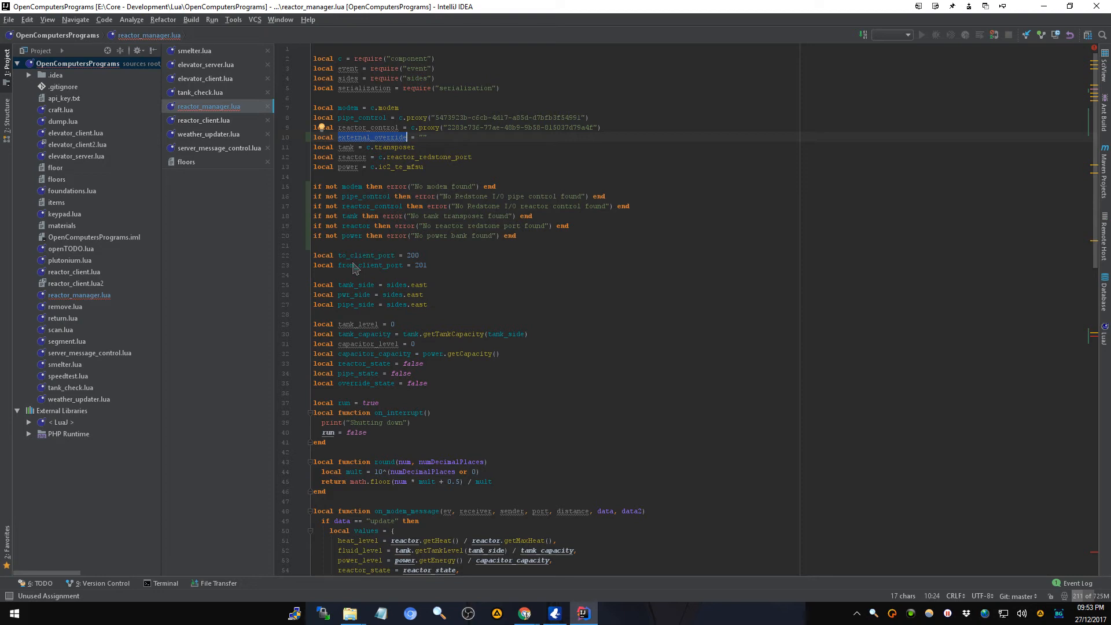
# - Scroll back down after changing external_override to an empty string ""
pyautogui.scroll(-3)
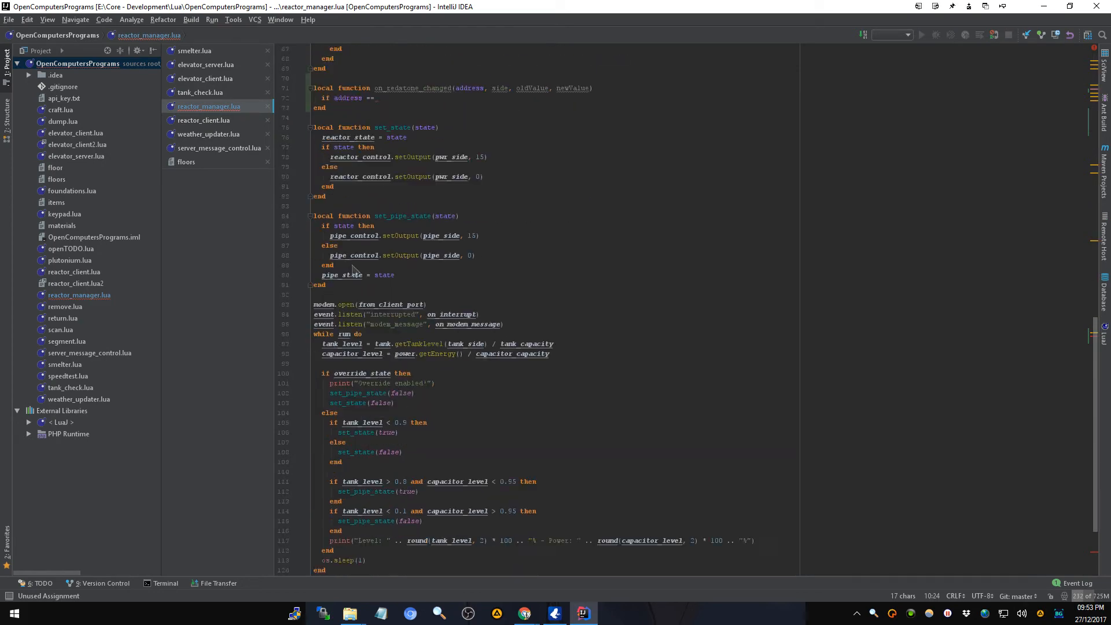
# - Complete the check as 'if address == external_override then' in on_redstone_changed
pyautogui.scroll(3)
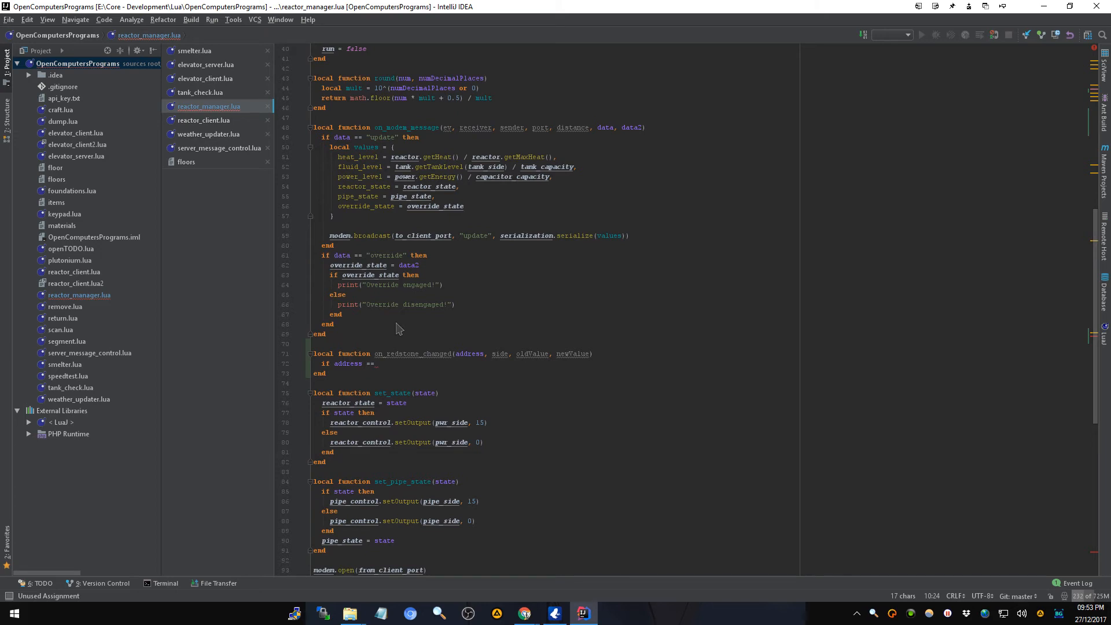
pyautogui.scroll(-3)
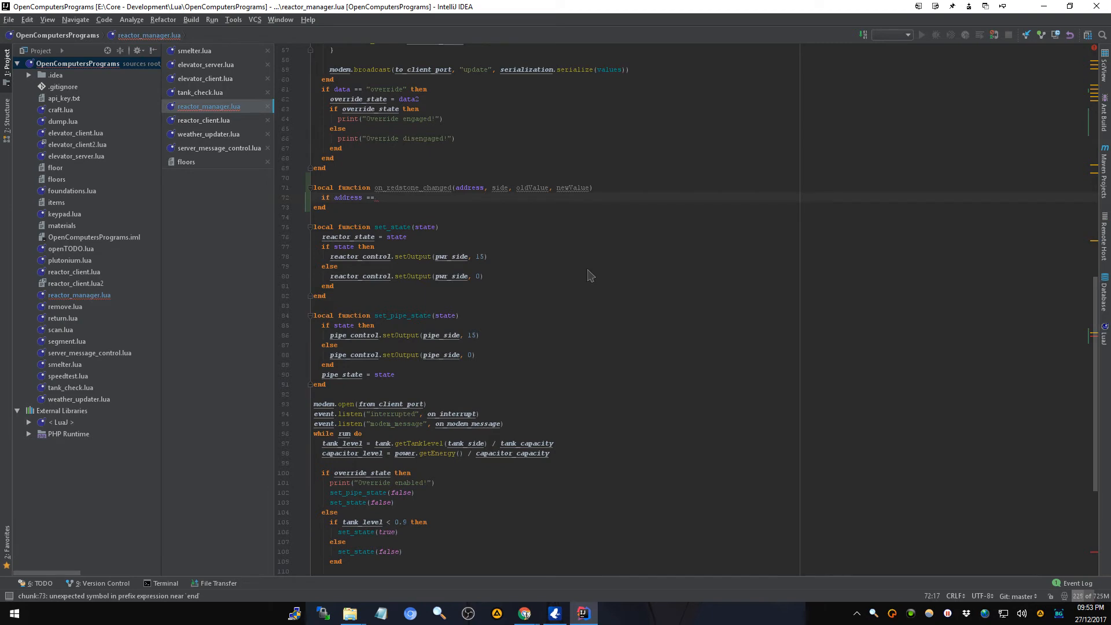
pyautogui.write('external_override t')
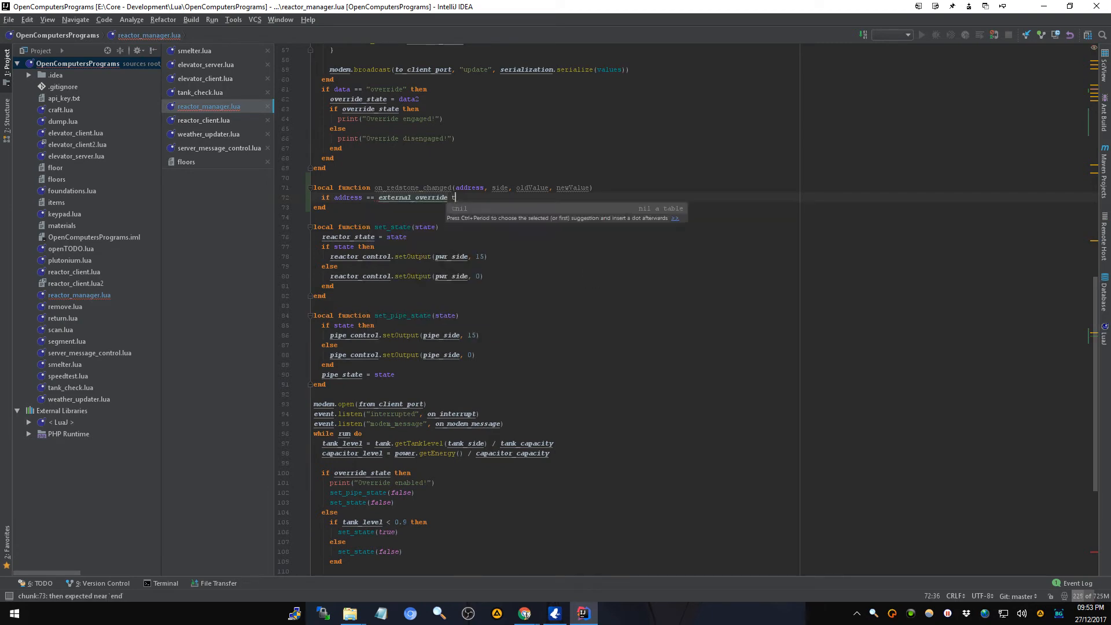
pyautogui.write('hen')
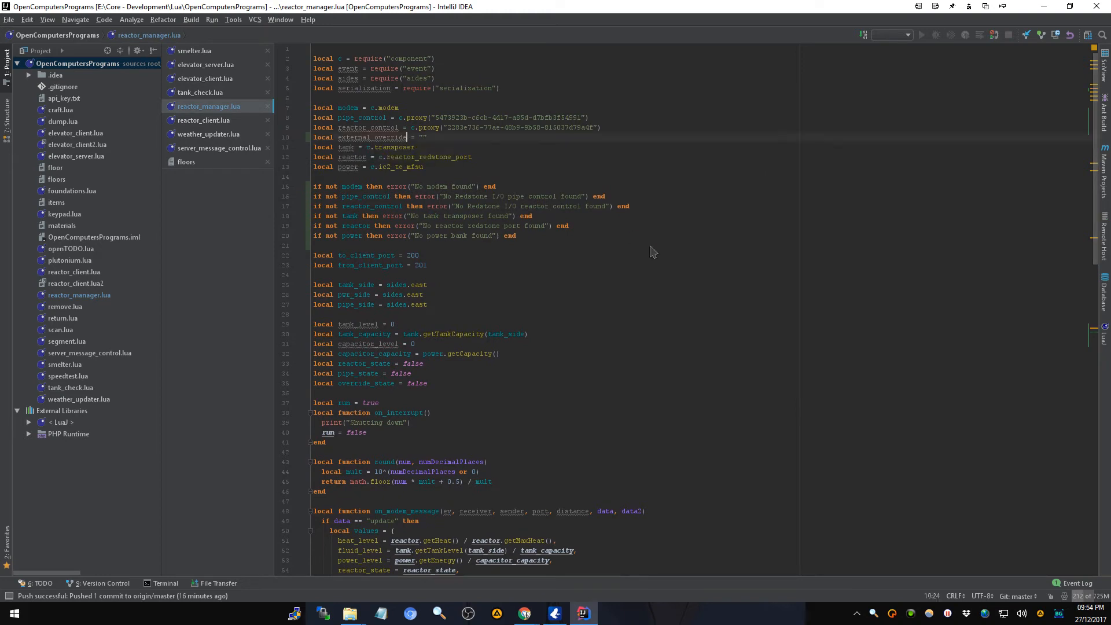
# - Start renaming external_override with Shift+F6, then cancel the Rename dialog
pyautogui.click(404, 137)
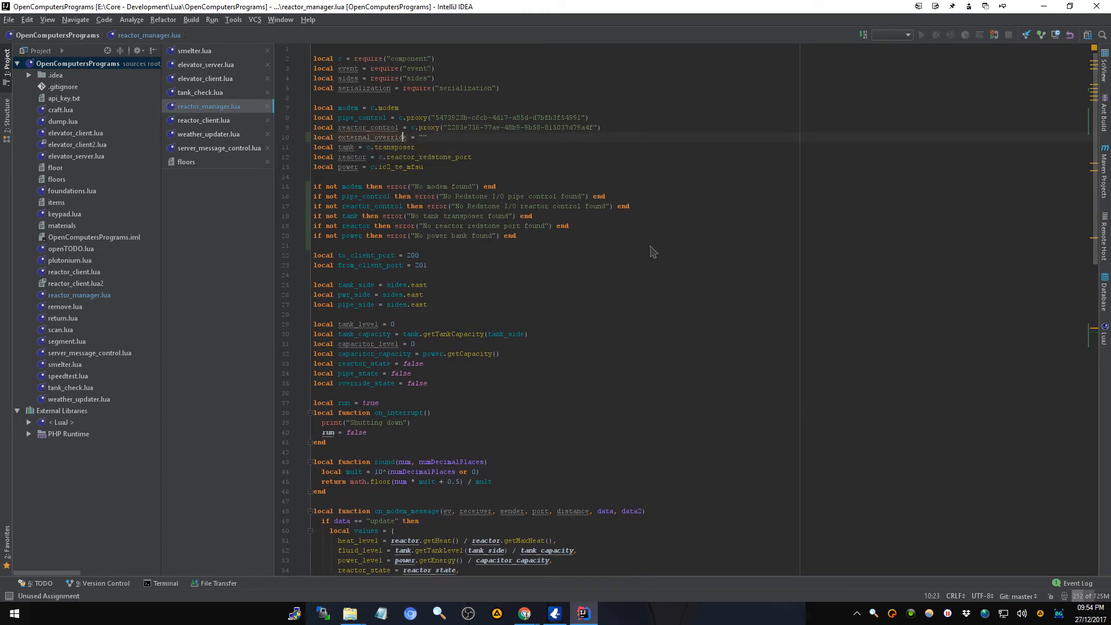
pyautogui.press('shift+F6')
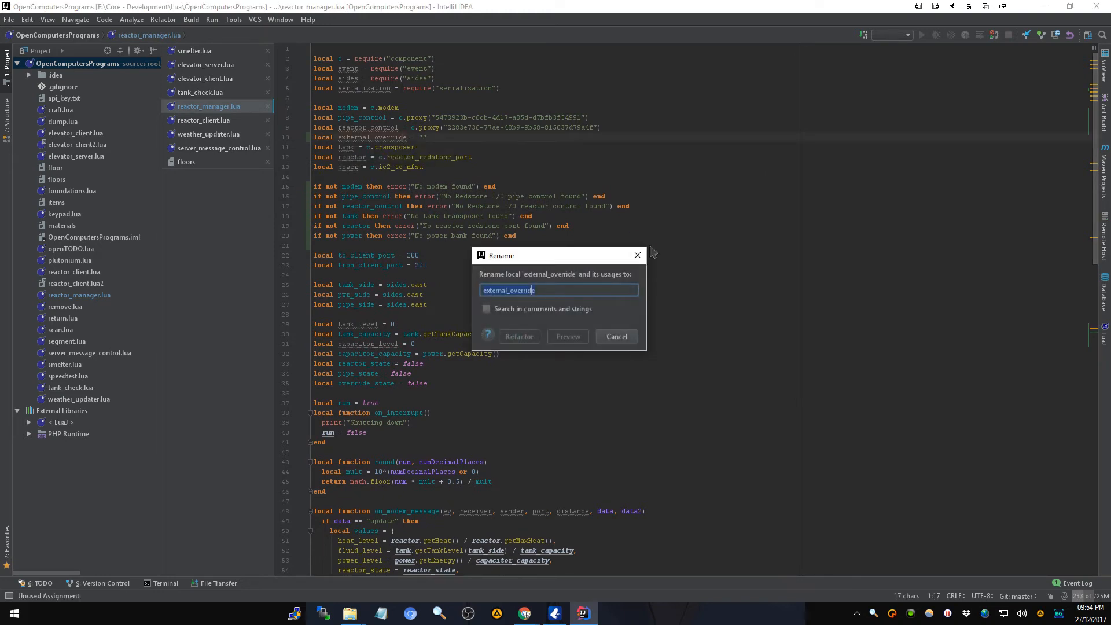
pyautogui.click(615, 335)
pyautogui.write('local')
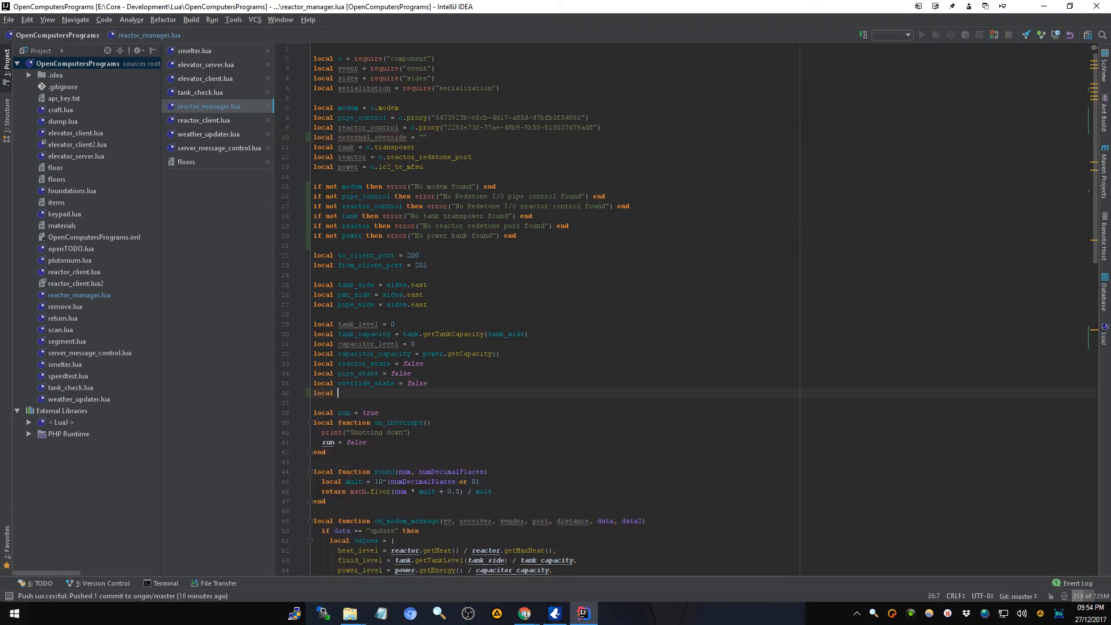
# - Declare 'local external_override_state = false' right after override_state
pyautogui.write('external_ov')
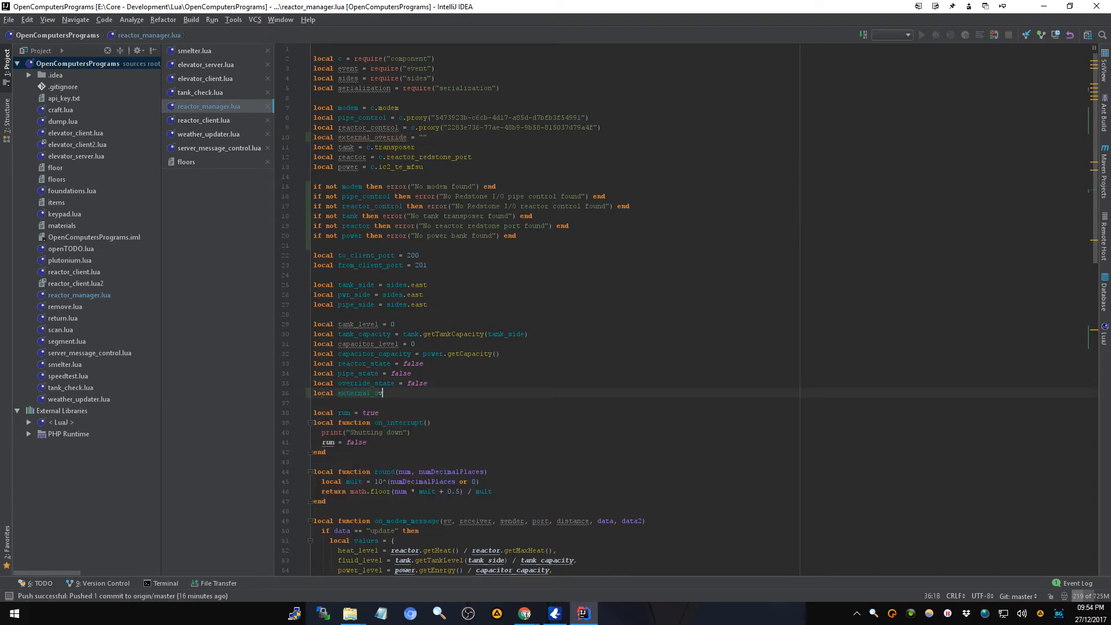
pyautogui.write('override_state =')
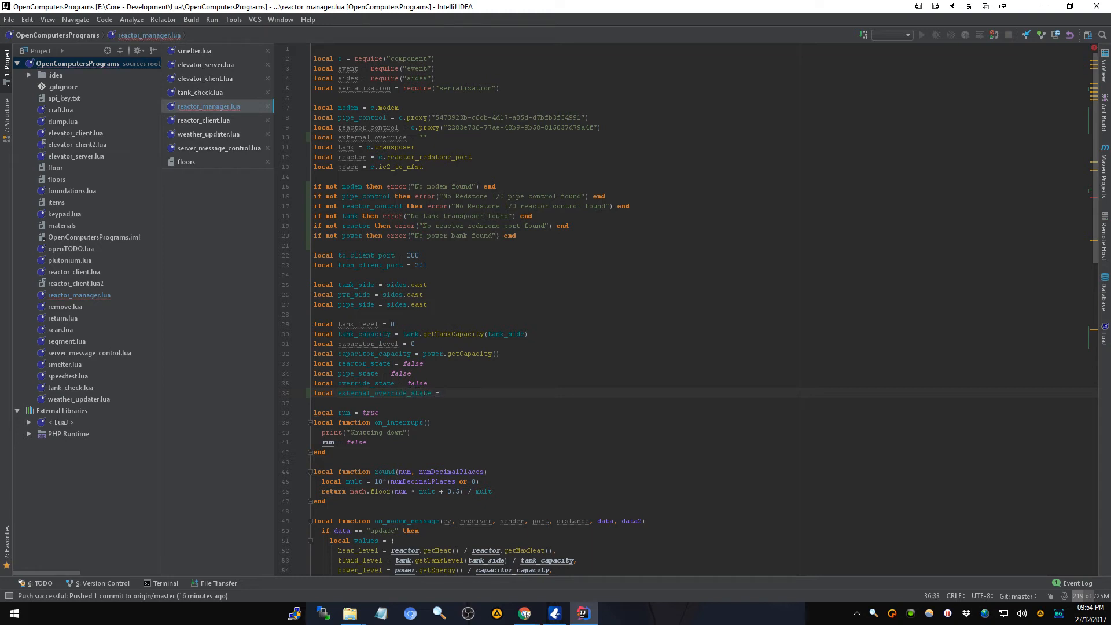
pyautogui.write('false')
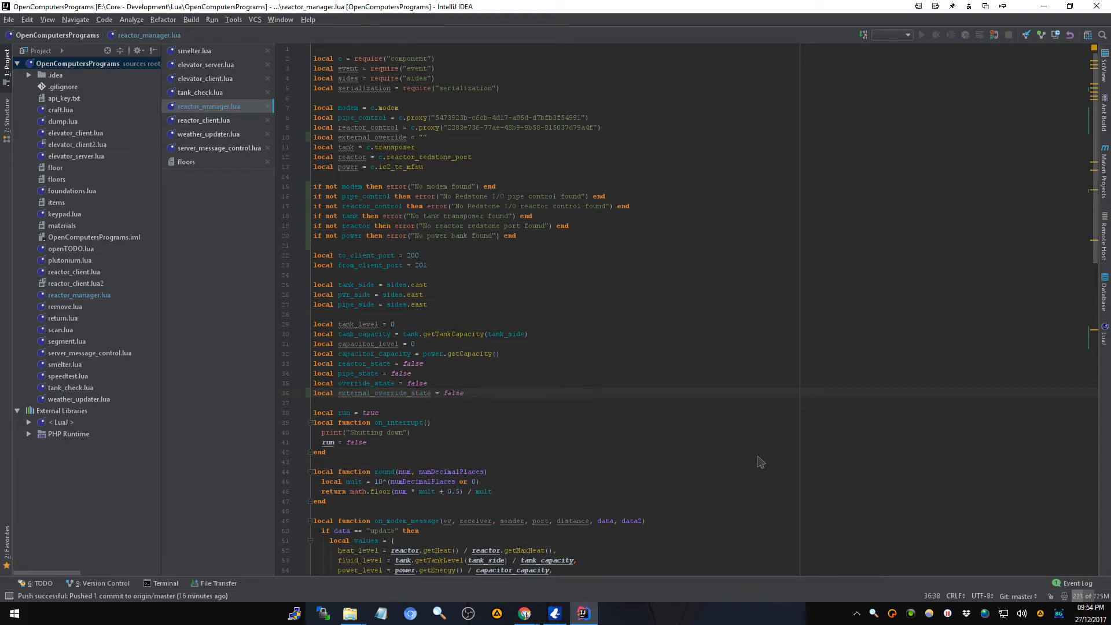
pyautogui.scroll(-3)
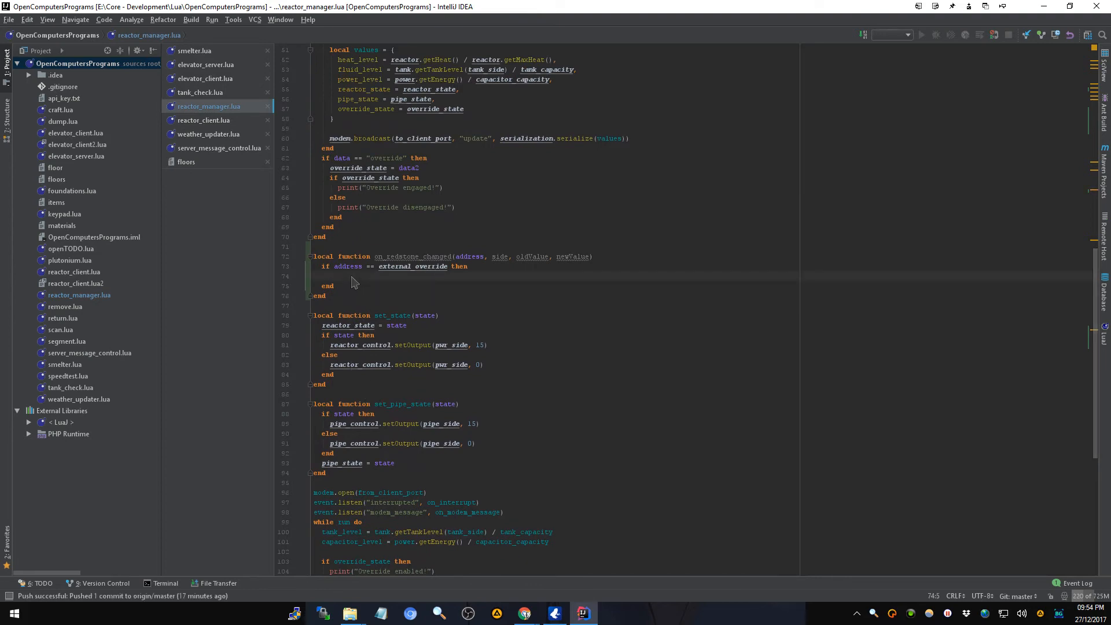
# - Begin an 'external_override_state =' assignment inside the external_override check
pyautogui.write('external_override_state =')
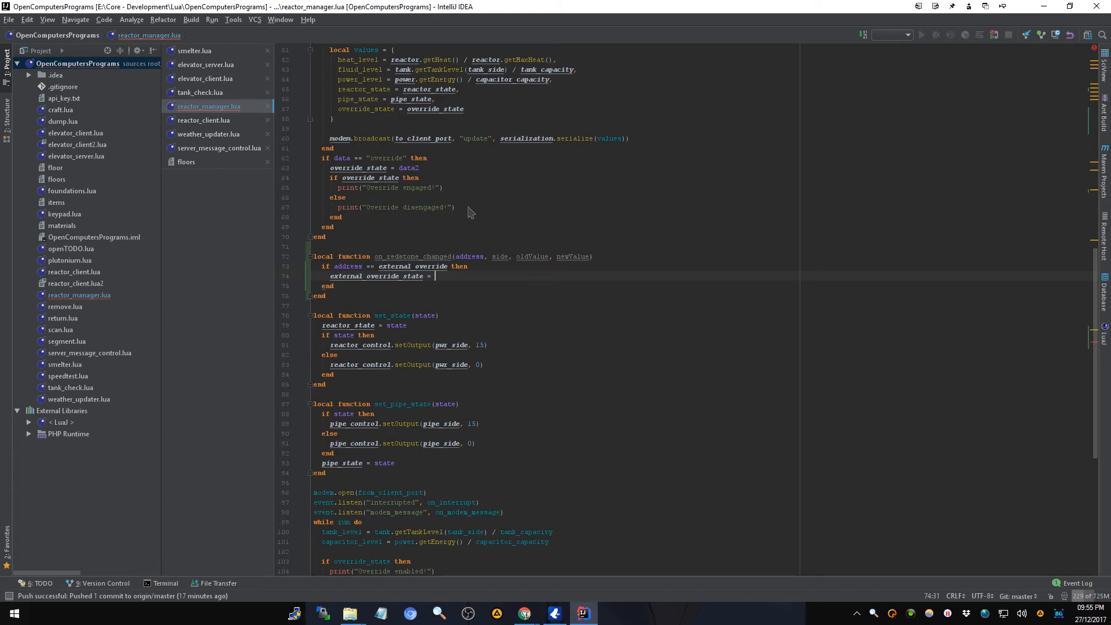
pyautogui.moveTo(521, 261)
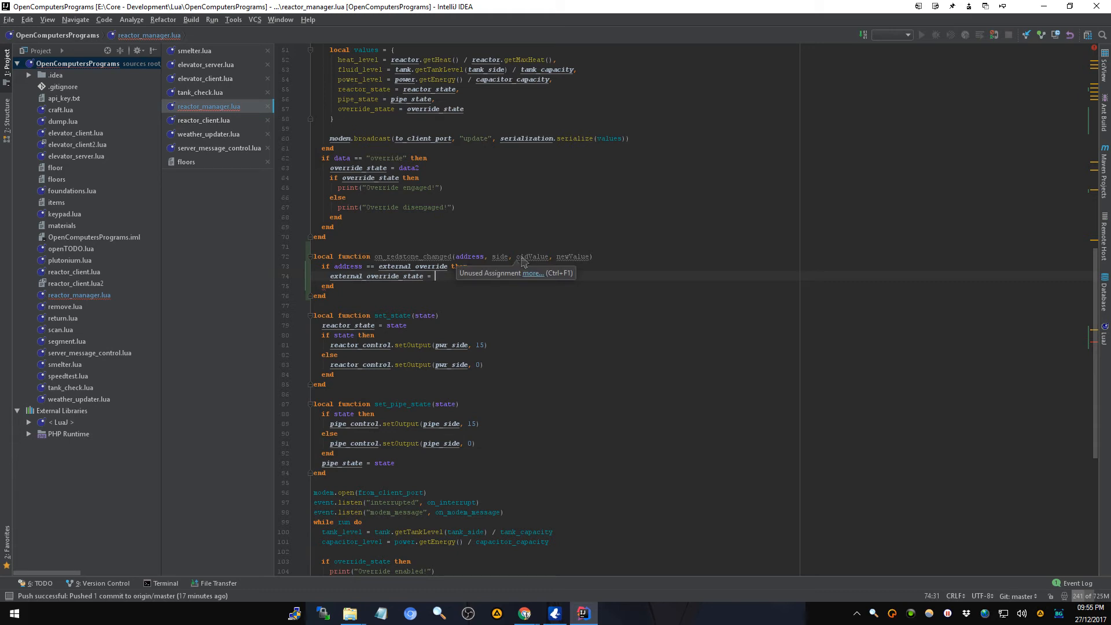
pyautogui.moveTo(532, 260)
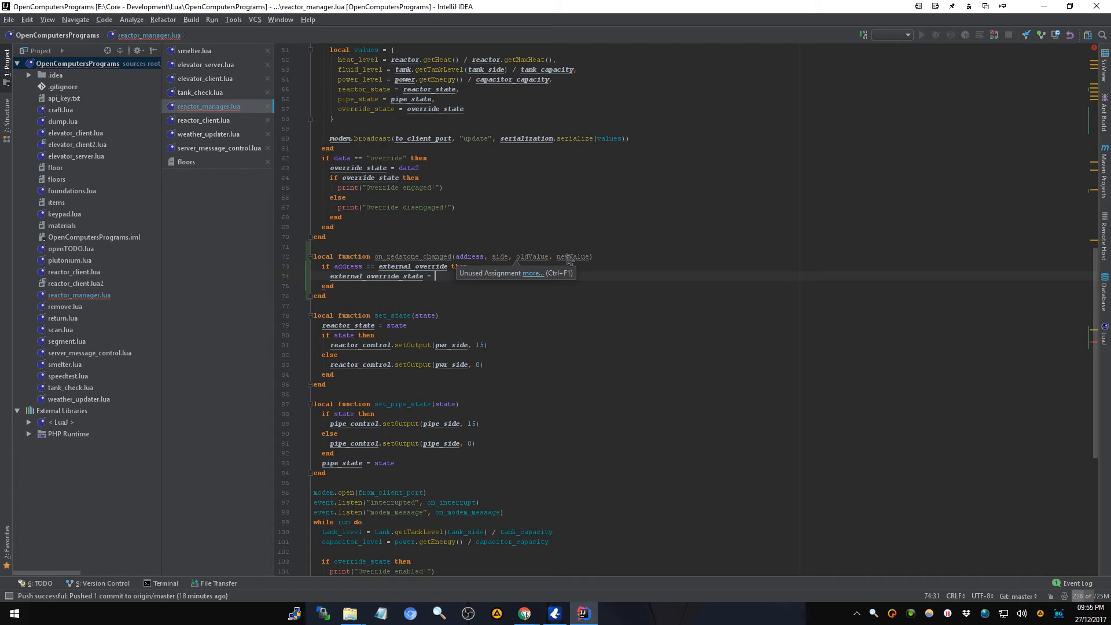
pyautogui.moveTo(580, 207)
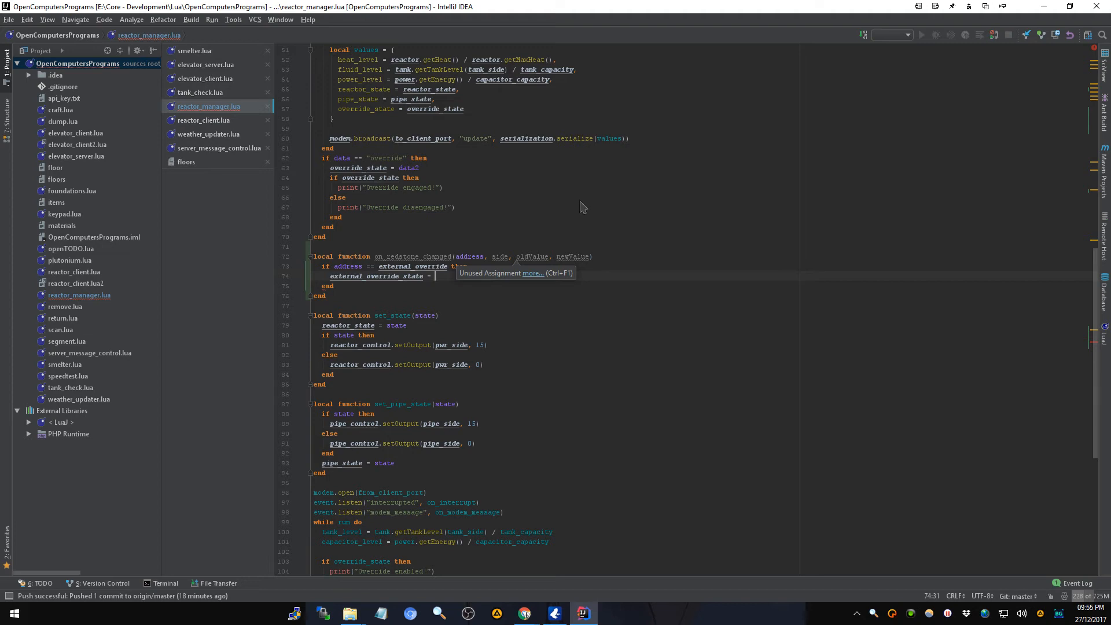
pyautogui.moveTo(476, 194)
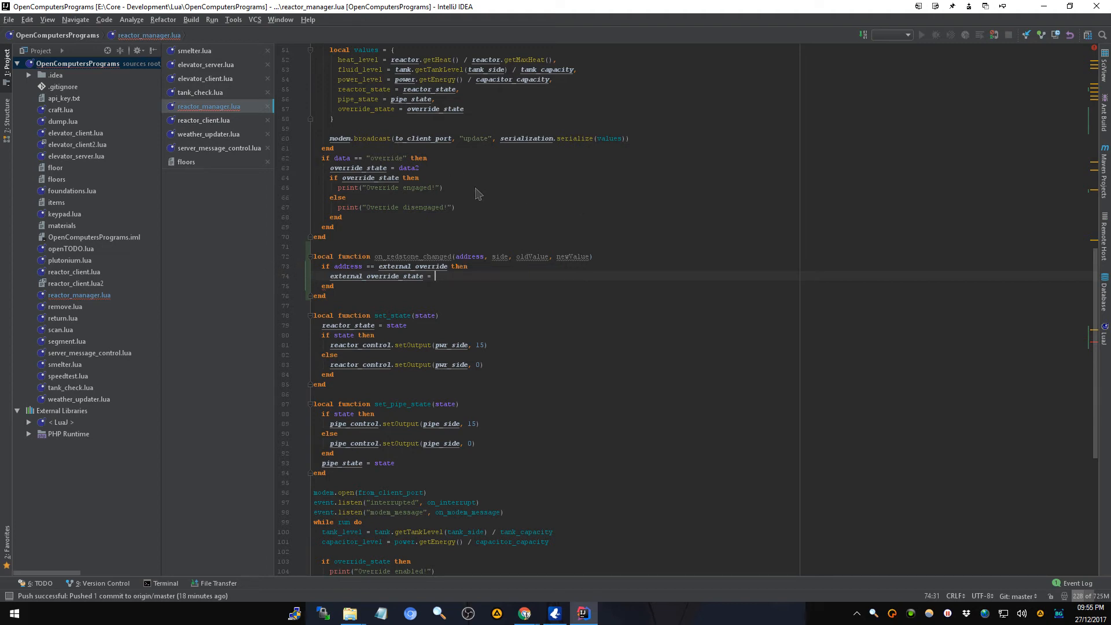
pyautogui.moveTo(500, 260)
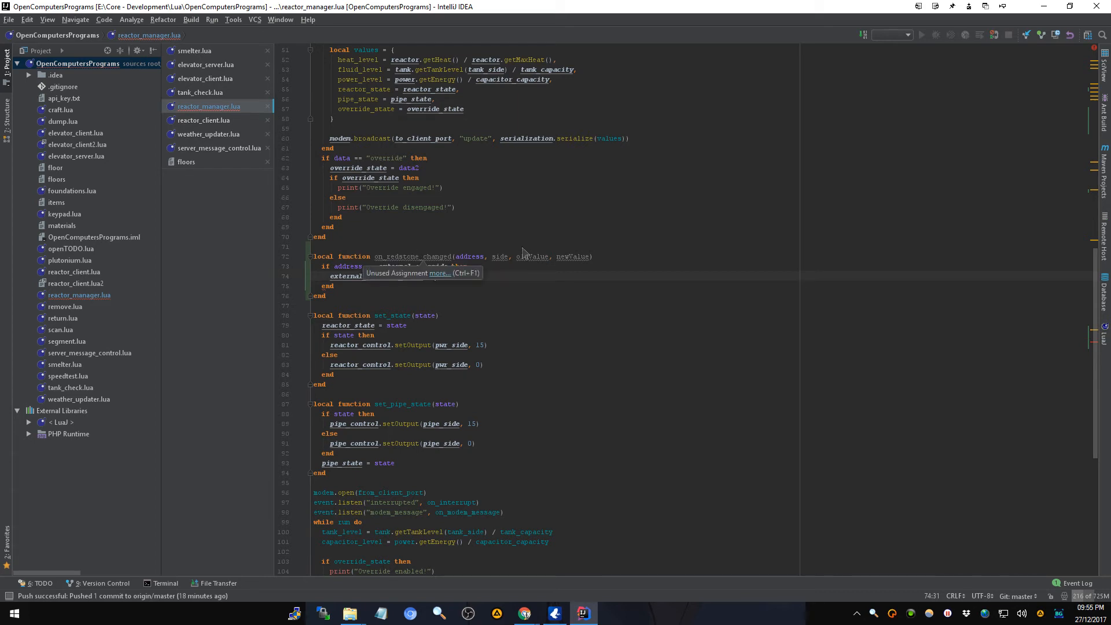
pyautogui.moveTo(532, 260)
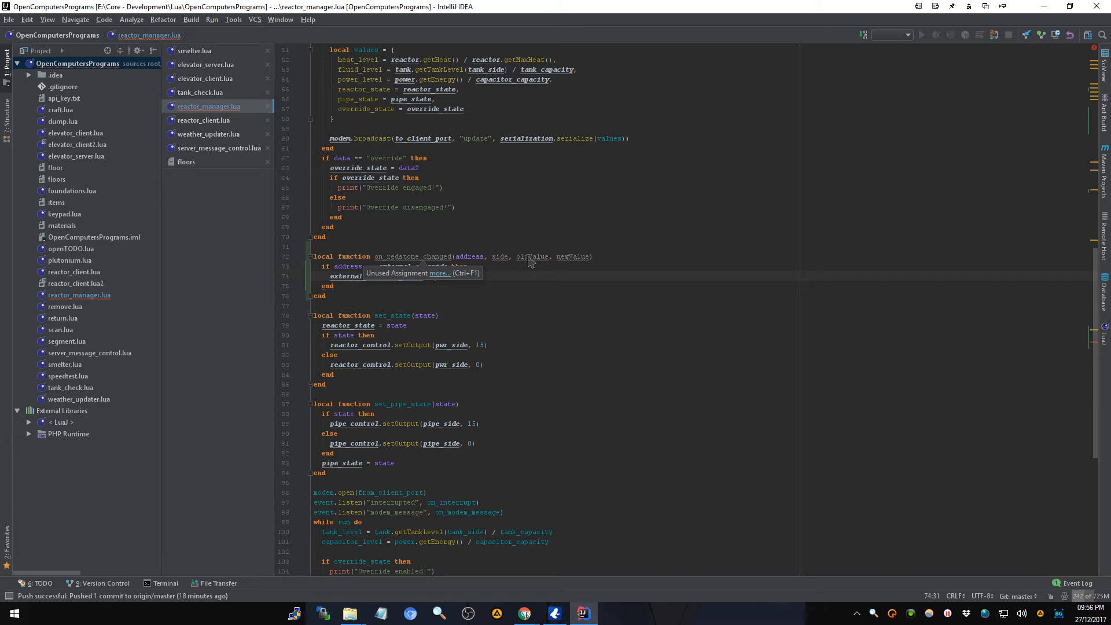
pyautogui.moveTo(577, 261)
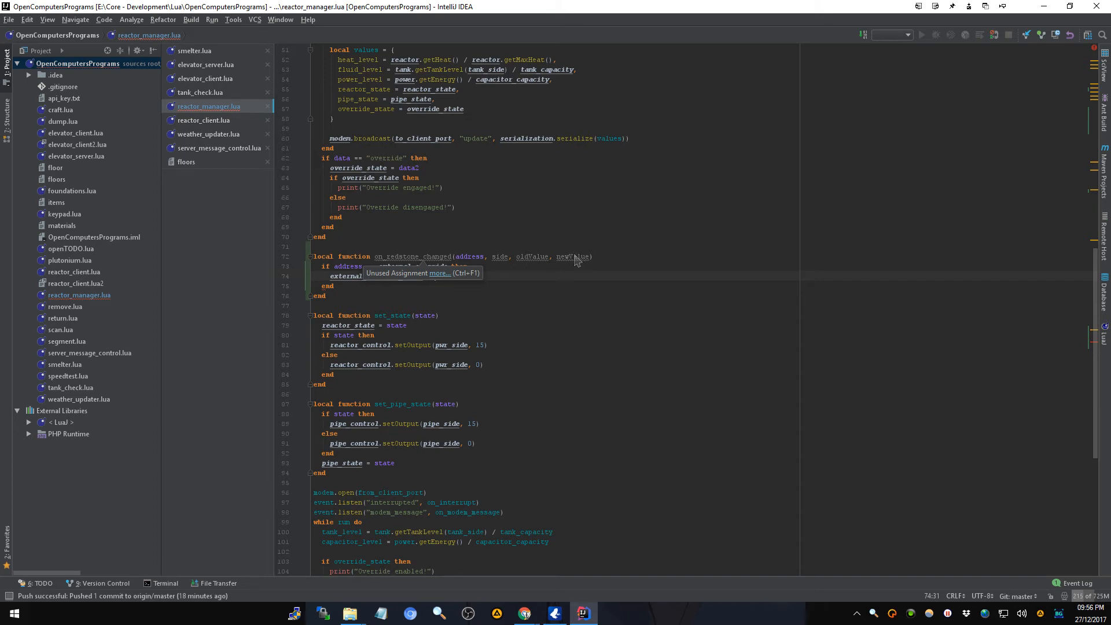
pyautogui.moveTo(502, 257)
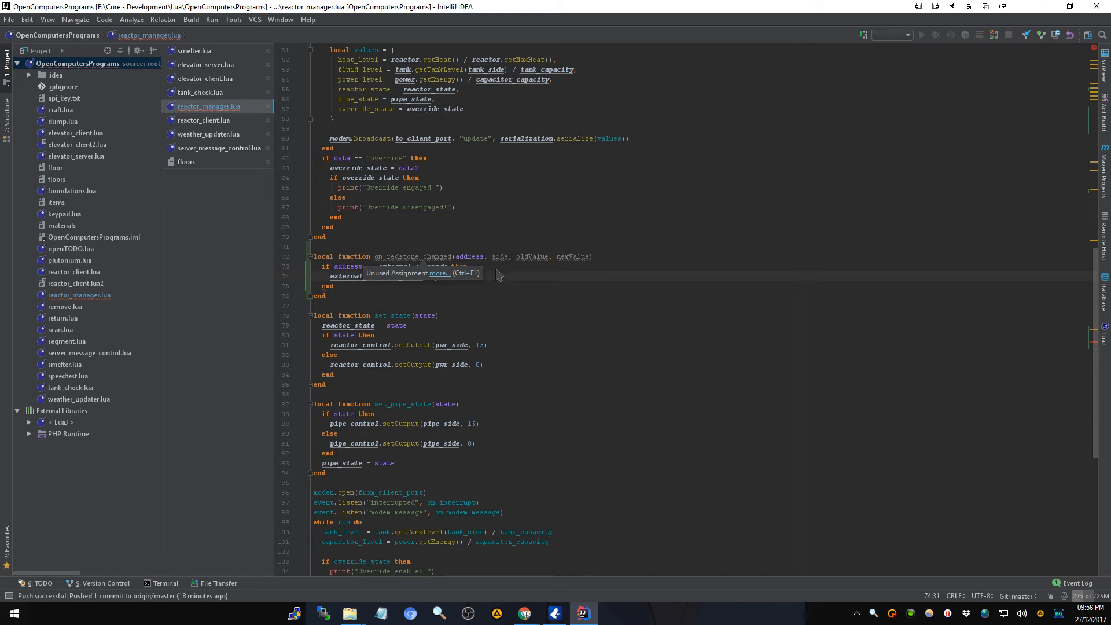
pyautogui.moveTo(679, 215)
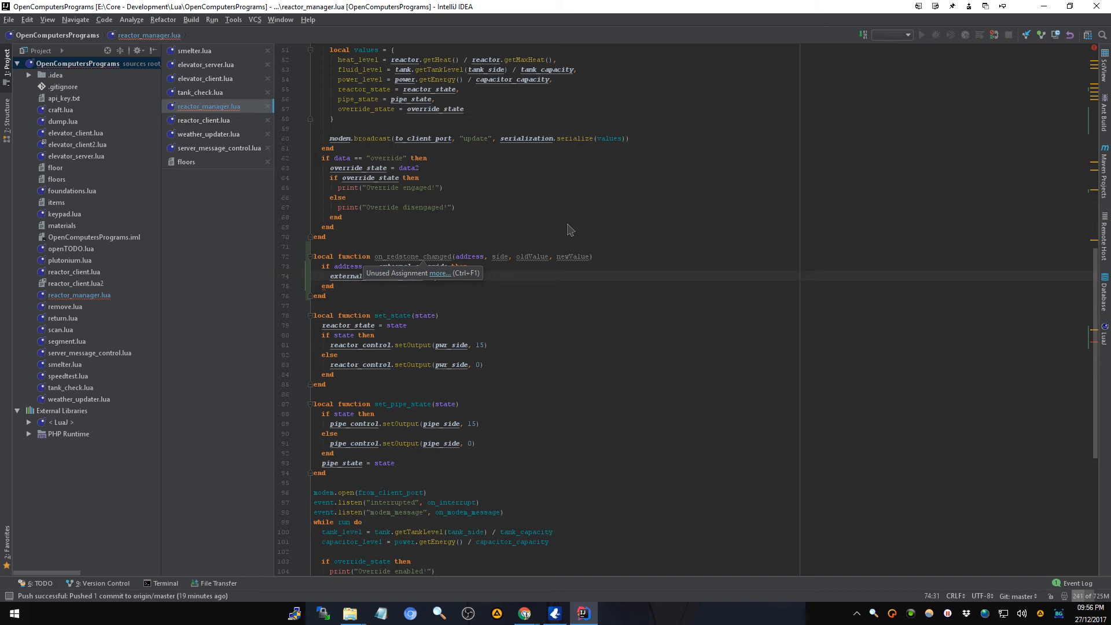
pyautogui.moveTo(546, 346)
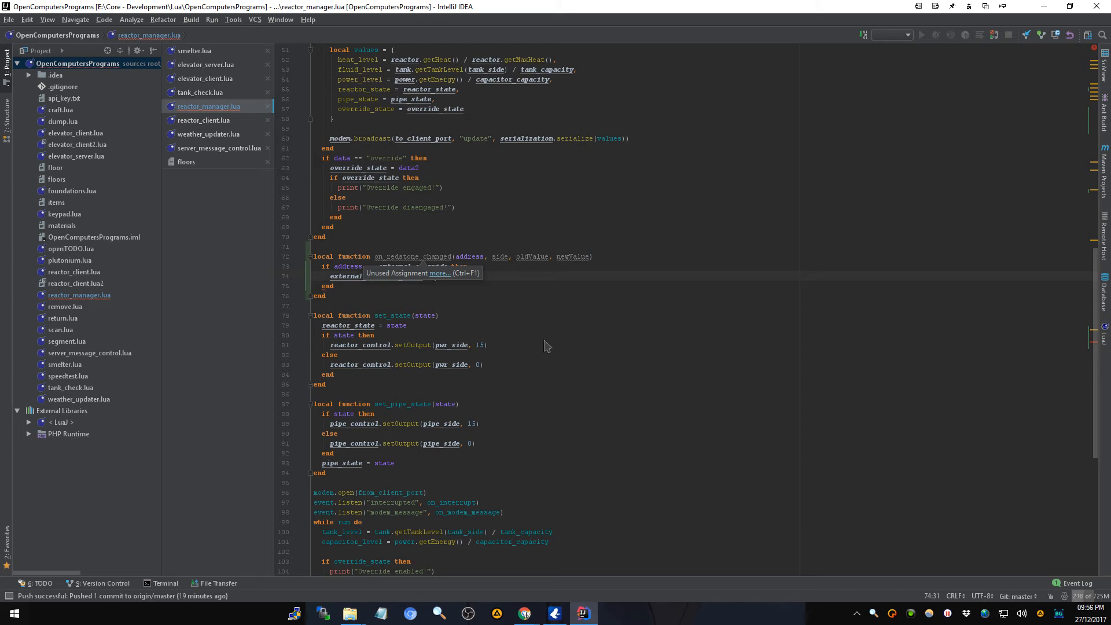
pyautogui.moveTo(401, 286)
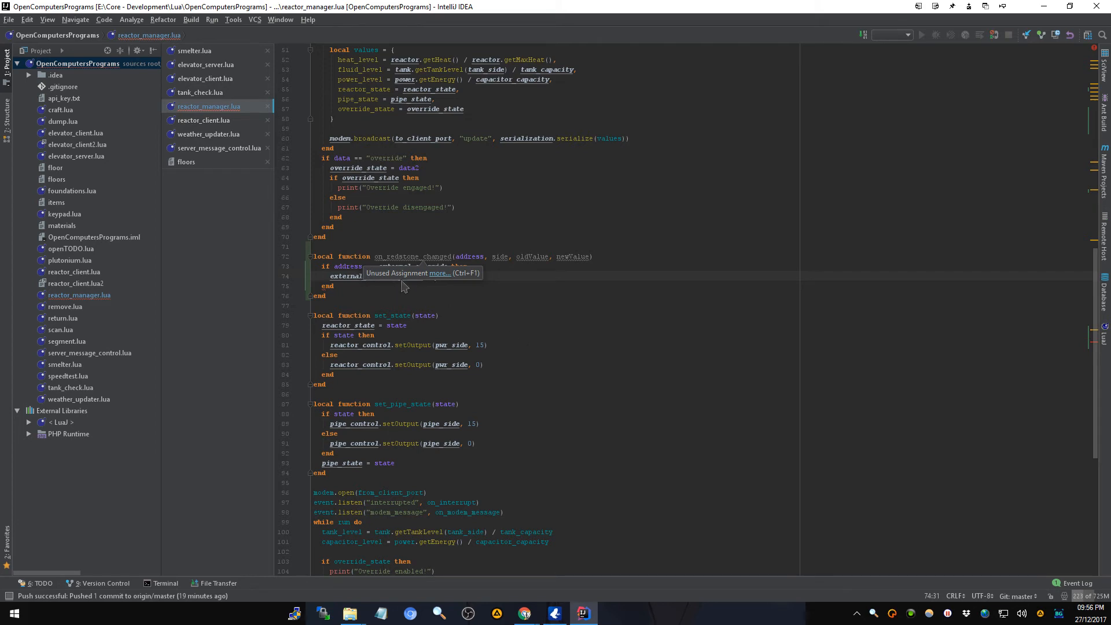
pyautogui.moveTo(397, 286)
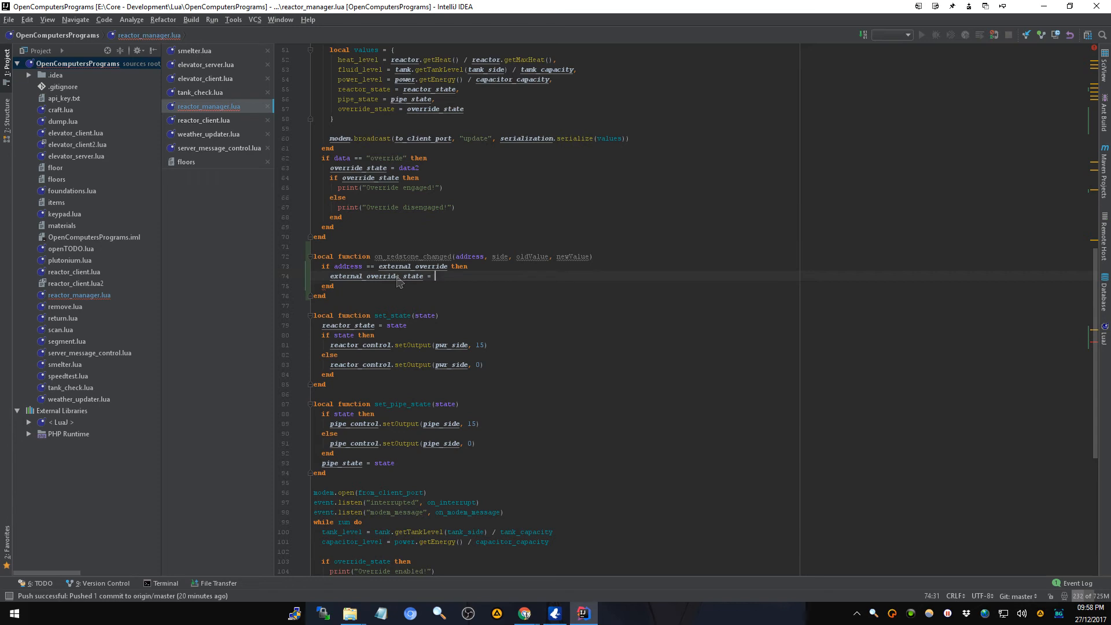
pyautogui.moveTo(441, 278)
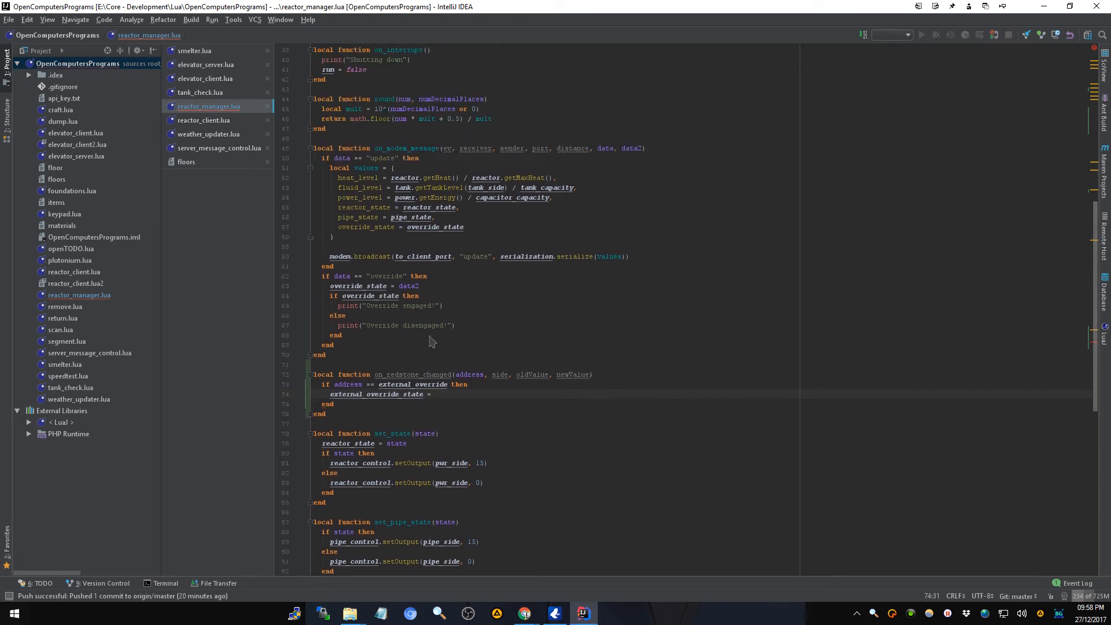
# - Add 'local rs = c.proxy(address)' as the first line of on_redstone_changed
pyautogui.scroll(-3)
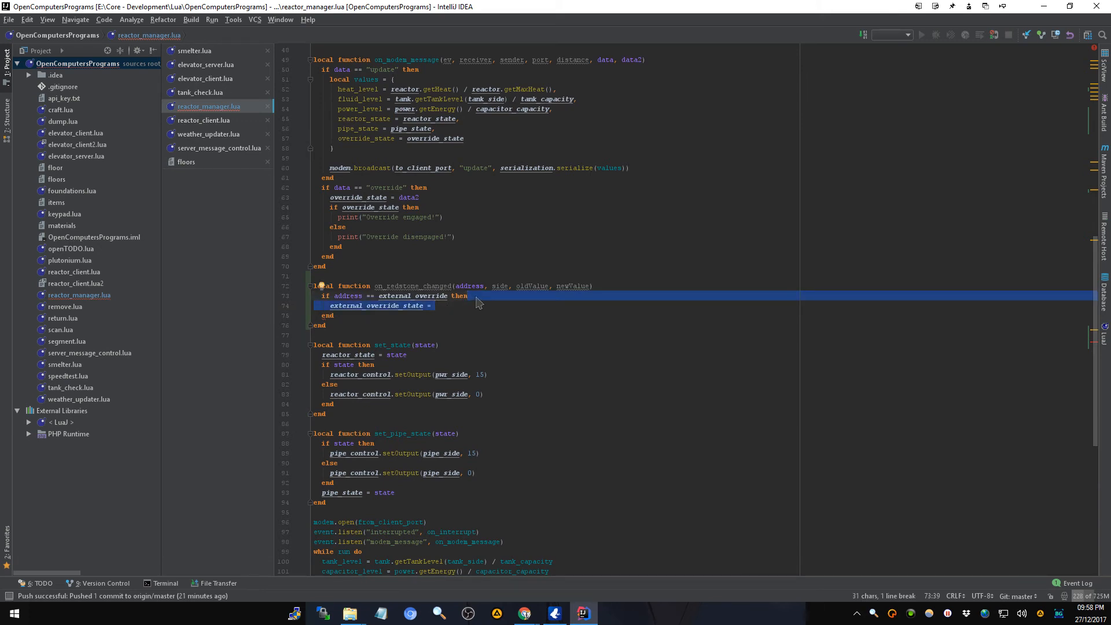
pyautogui.click(593, 286)
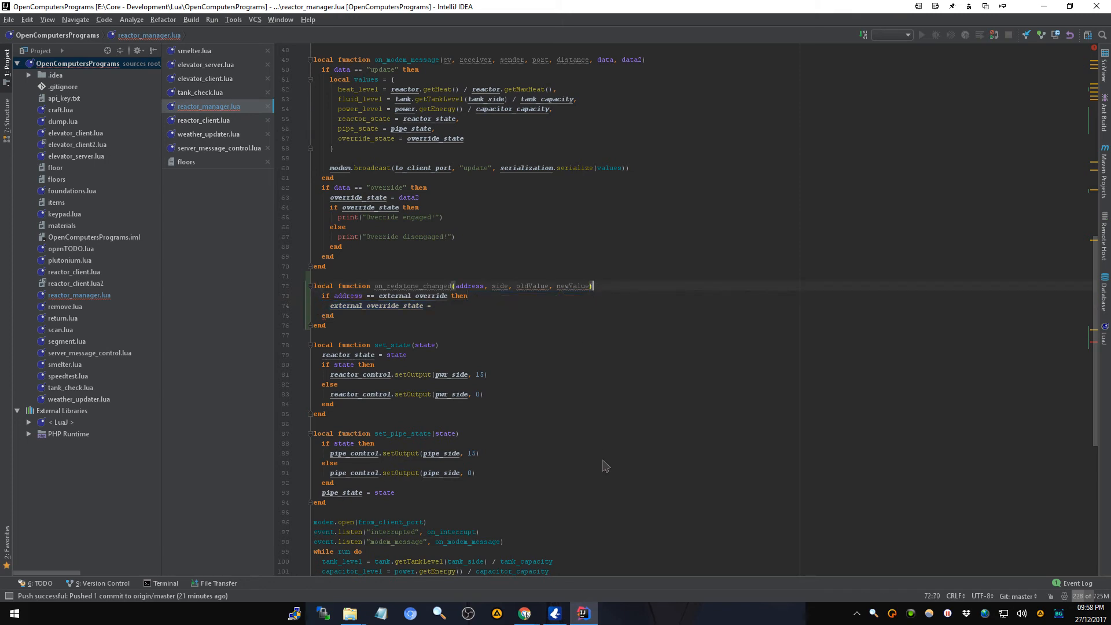
pyautogui.write('local')
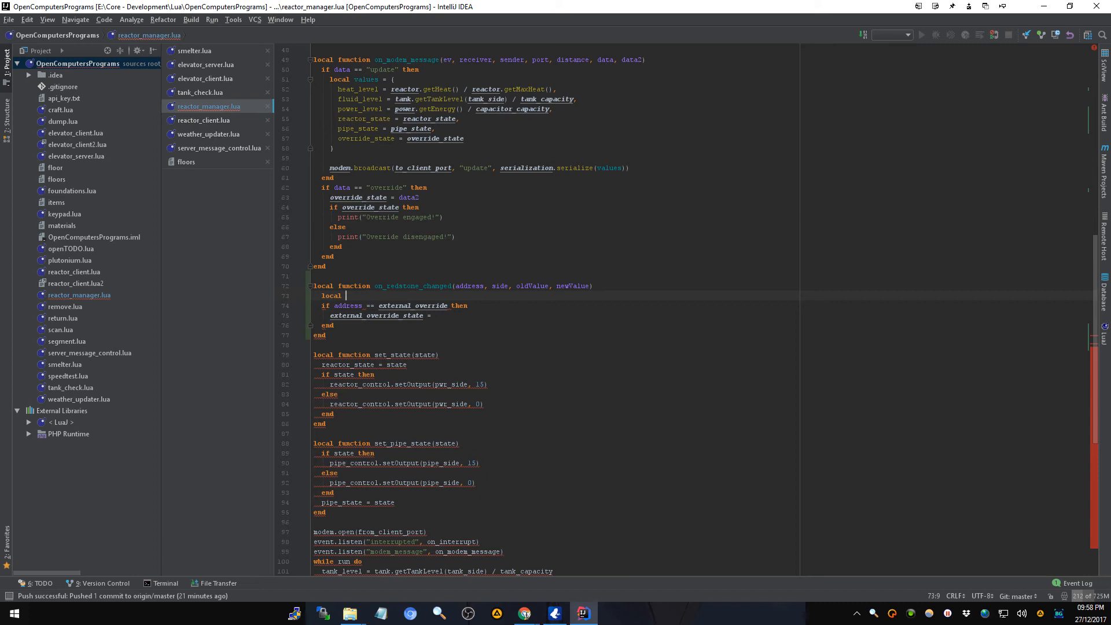
pyautogui.write('rs = c.proxy')
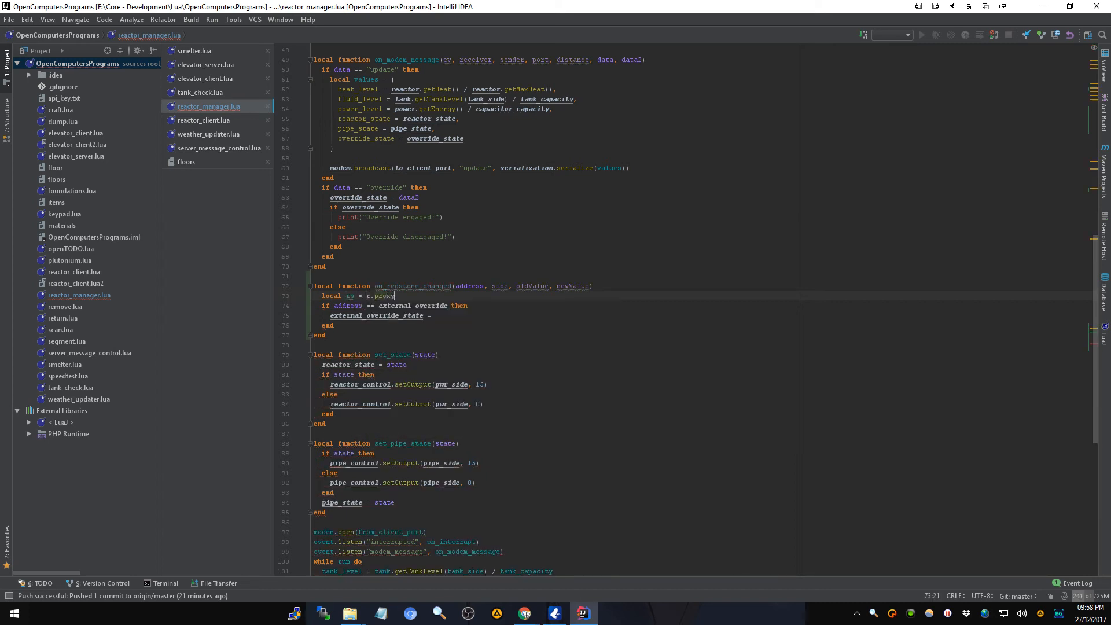
pyautogui.write('(address)')
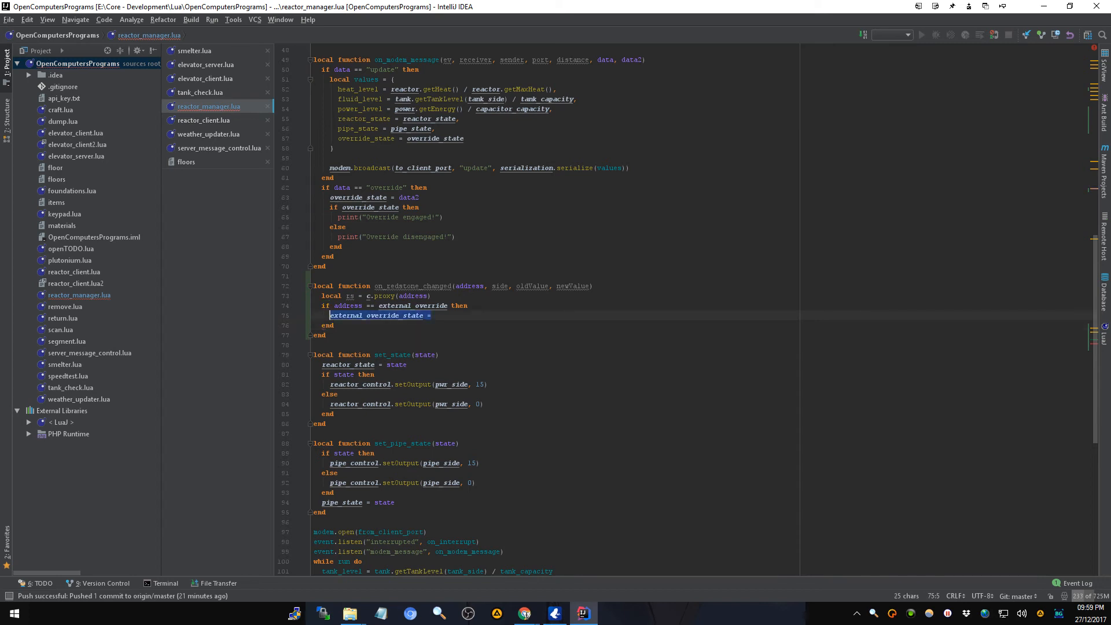
# - Clear the unfinished external_override_state assignment, leaving the check body blank
pyautogui.press('Delete')
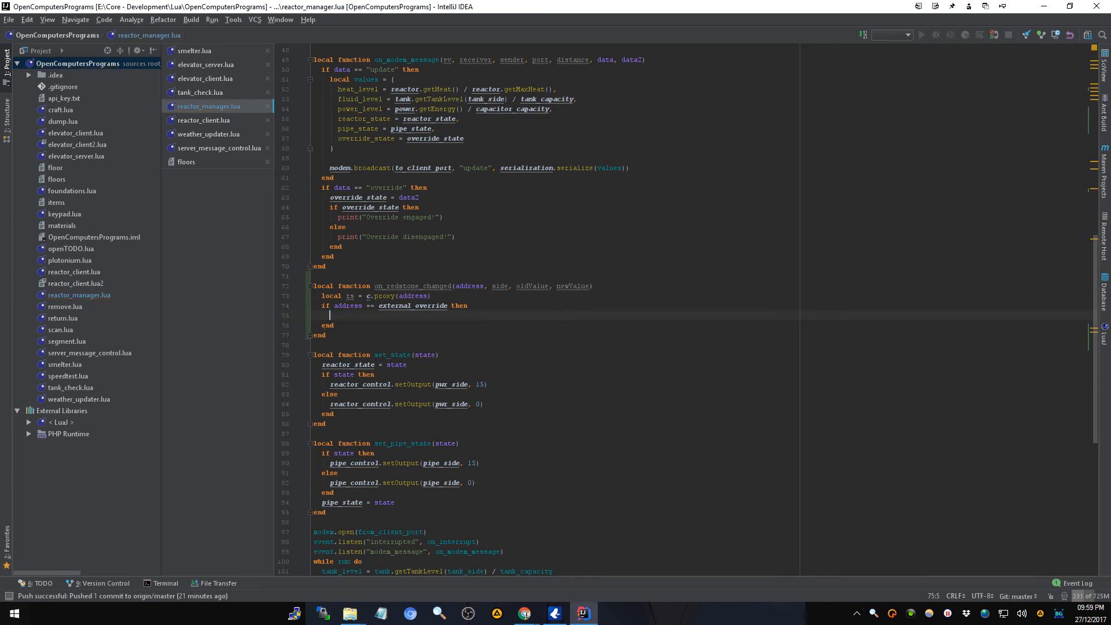
pyautogui.moveTo(604, 467)
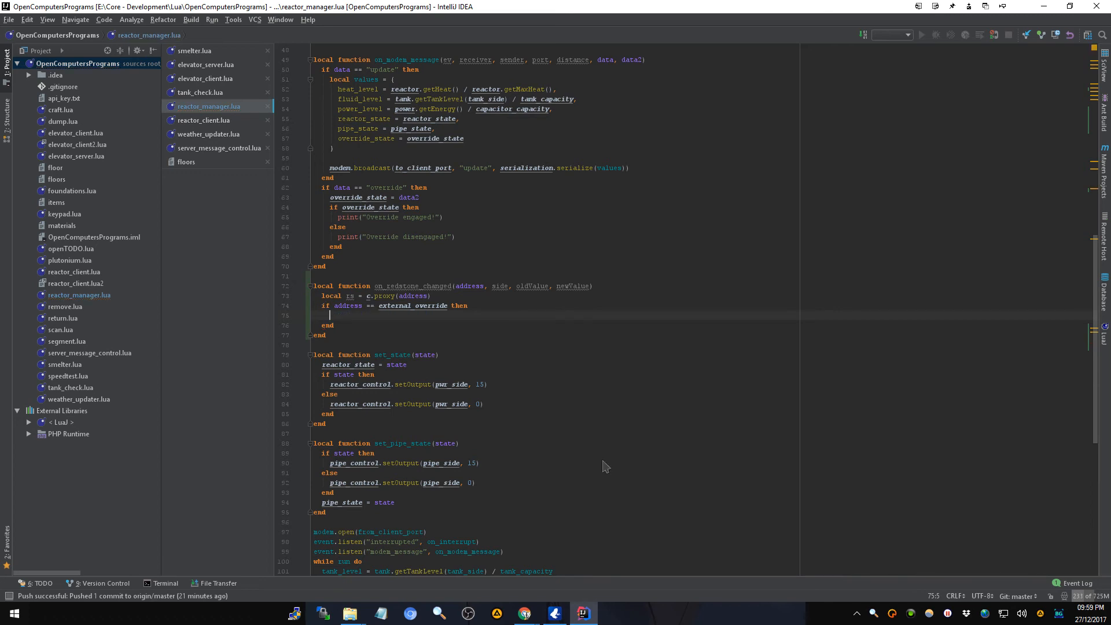
pyautogui.write('external_override_state =')
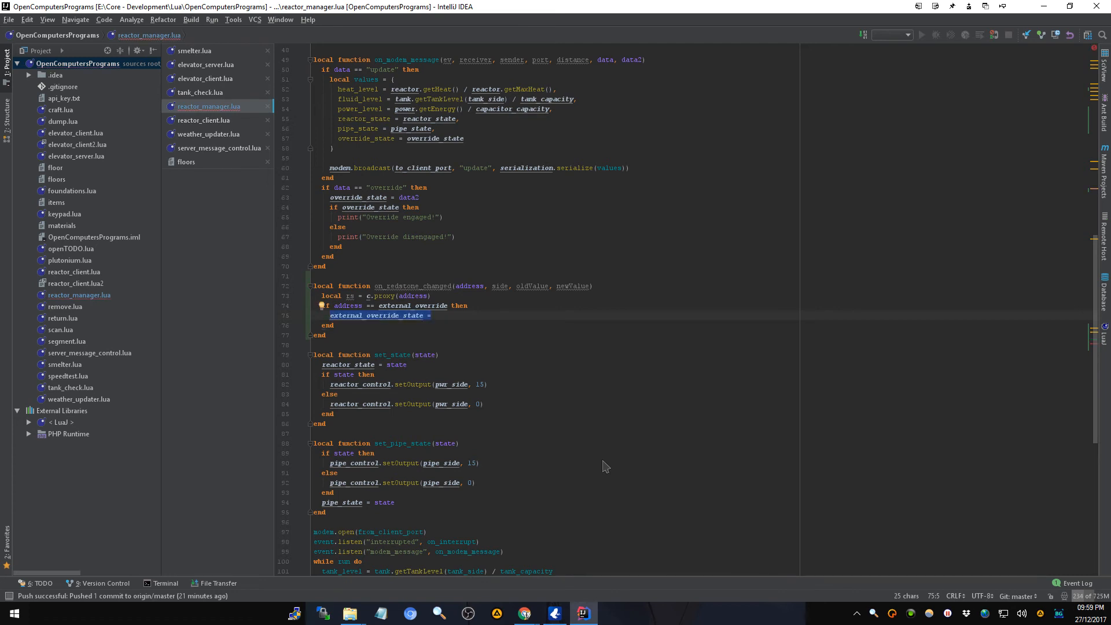
pyautogui.press('Delete')
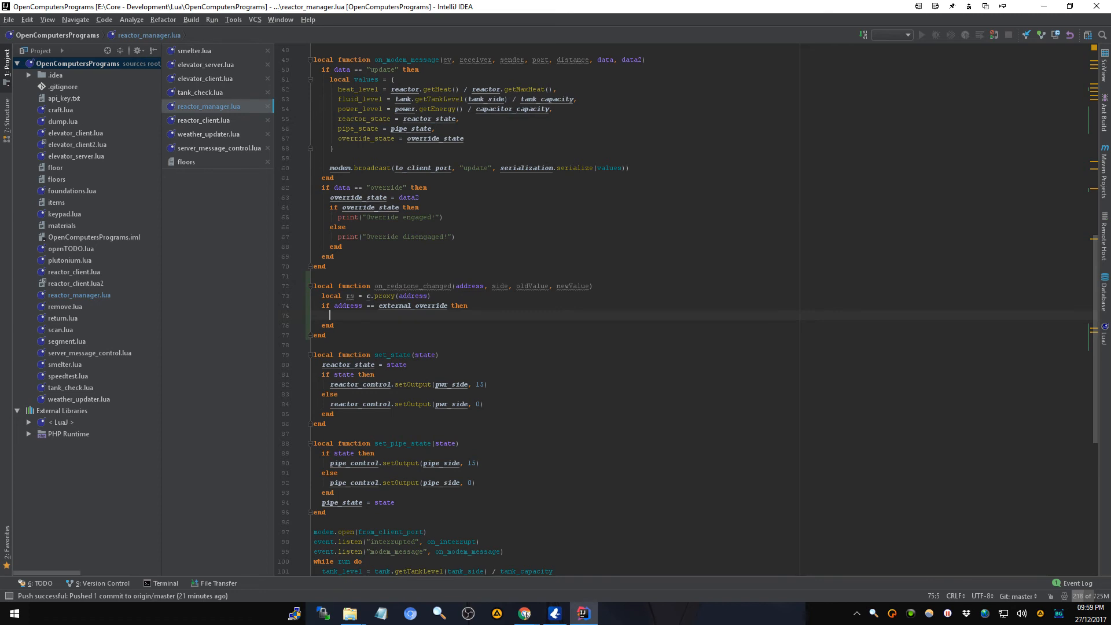
pyautogui.write('r')
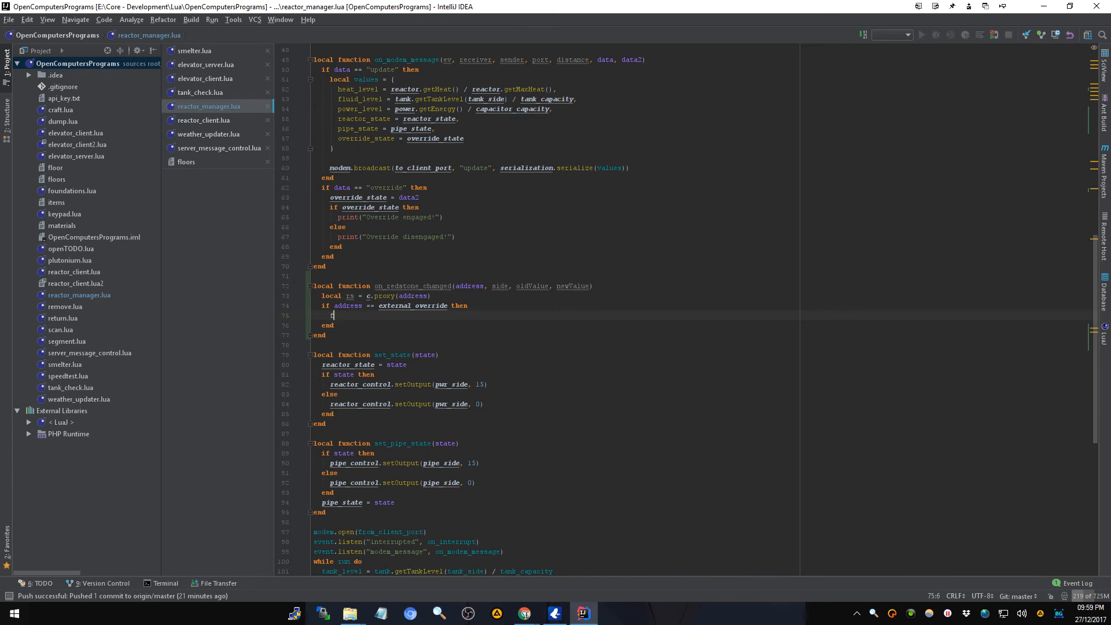
# - Write 'for k,v in pairs(sides) do' containing 'if rs.getInput(v) > 0 then'
pyautogui.write('for k,v in pairs(sides) do')
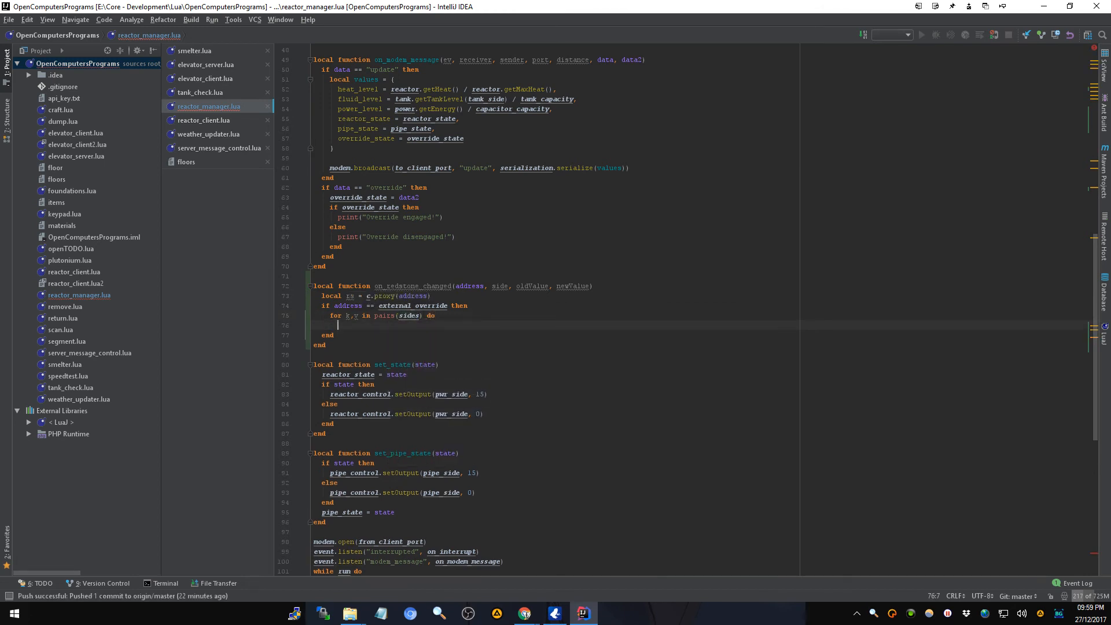
pyautogui.write('end')
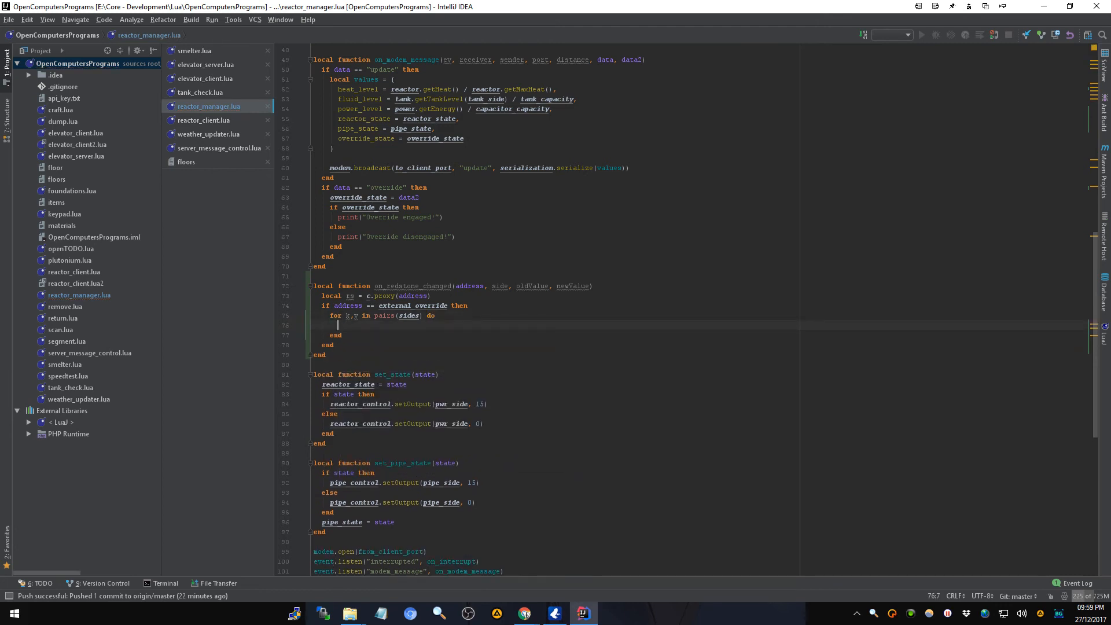
pyautogui.write(';')
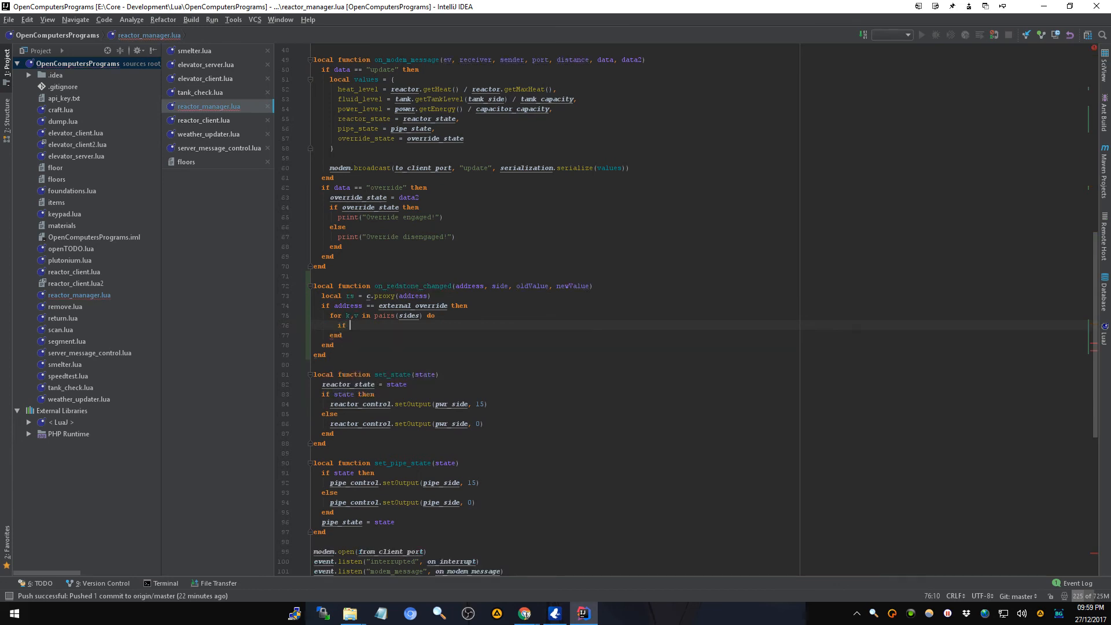
pyautogui.write('rs.')
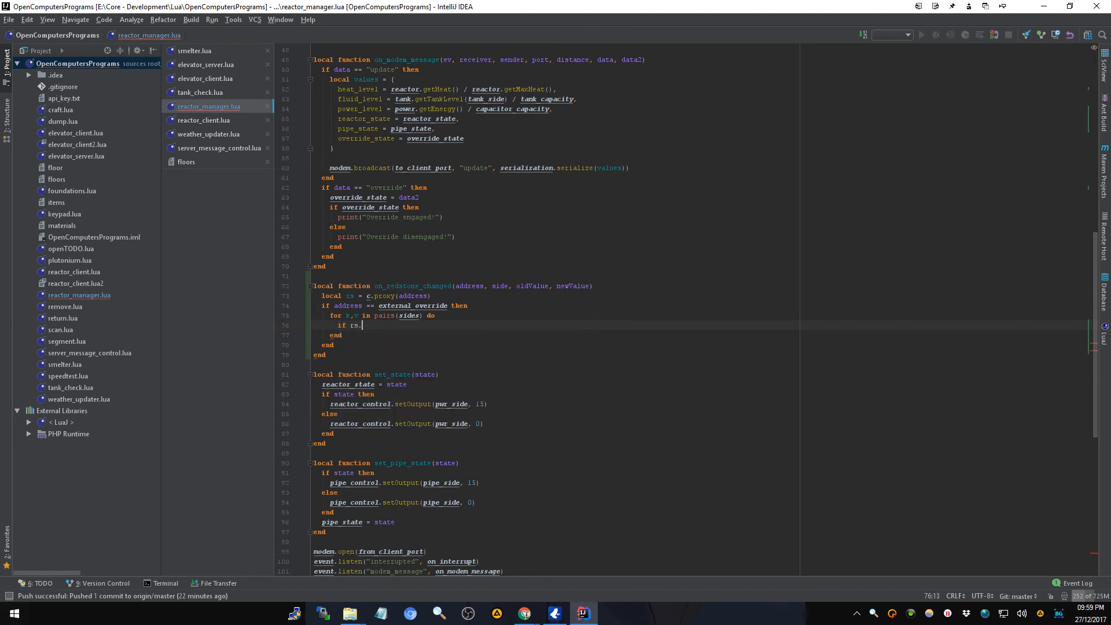
pyautogui.write('getIn')
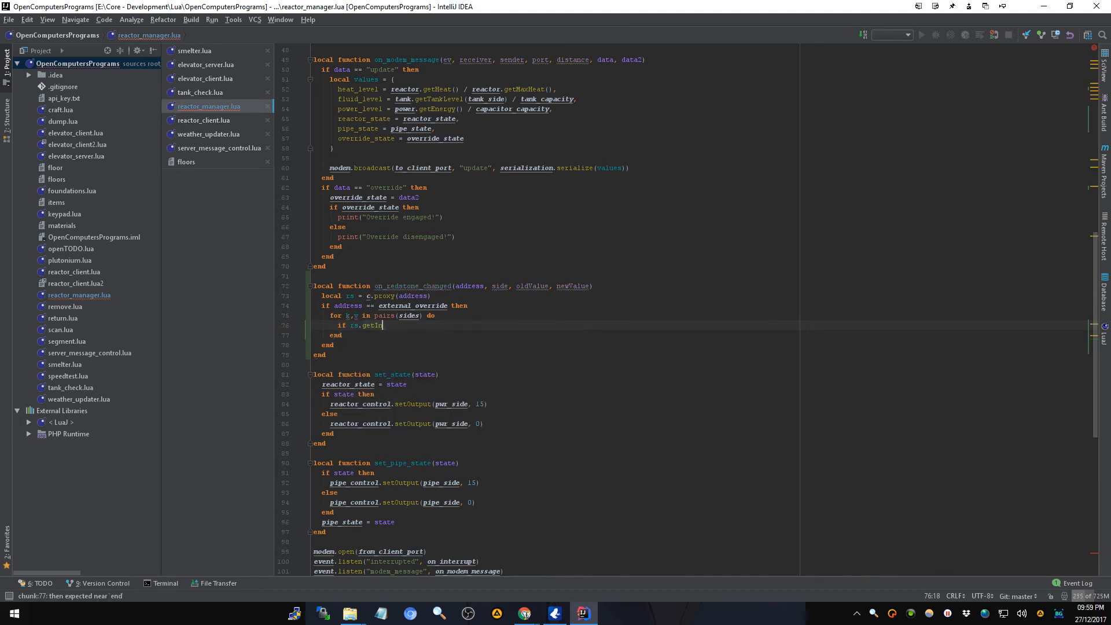
pyautogui.write('put()')
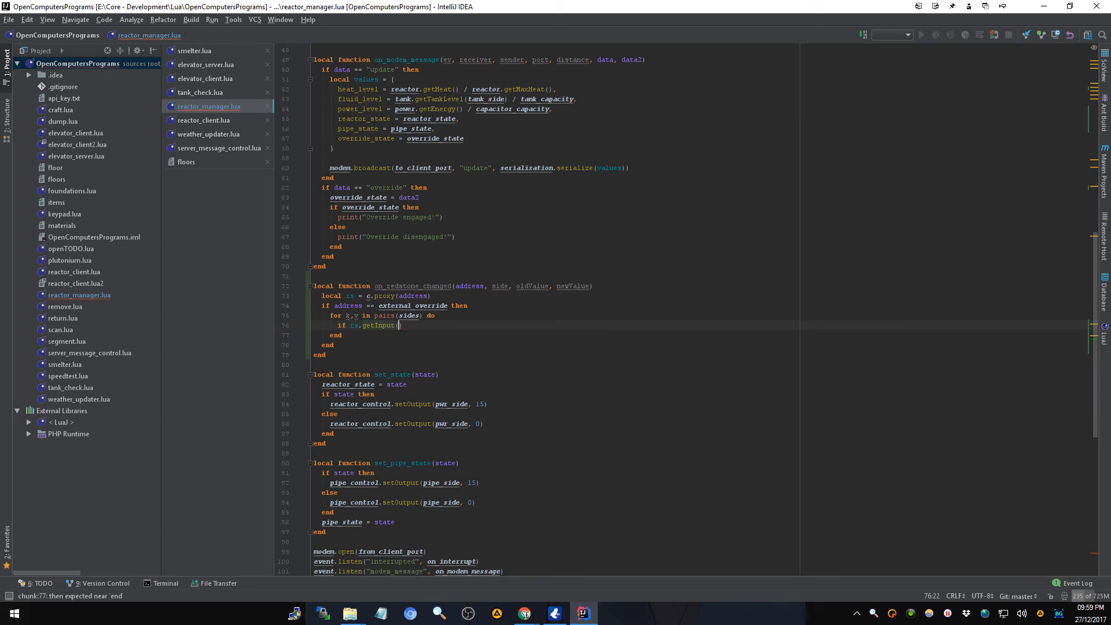
pyautogui.write('(v)')
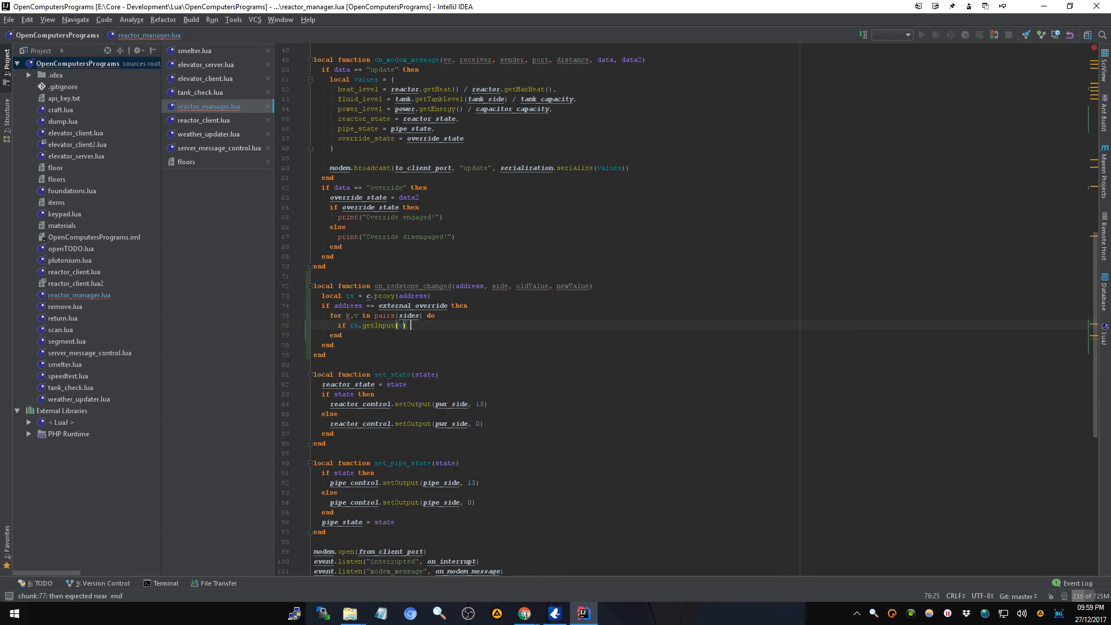
pyautogui.write('> 0 then')
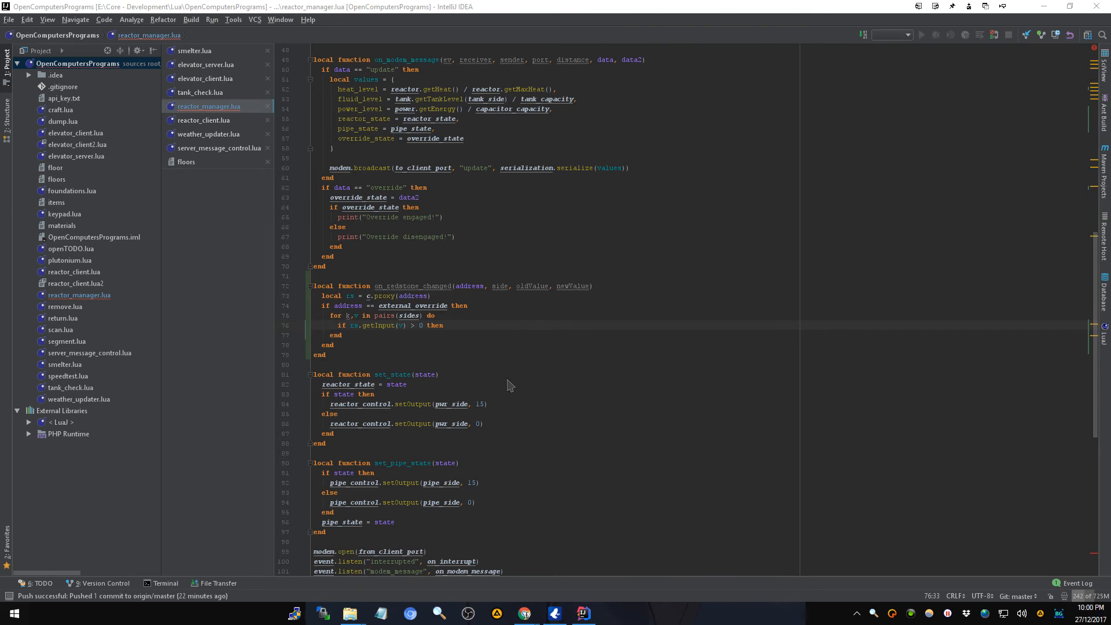
pyautogui.moveTo(460, 305)
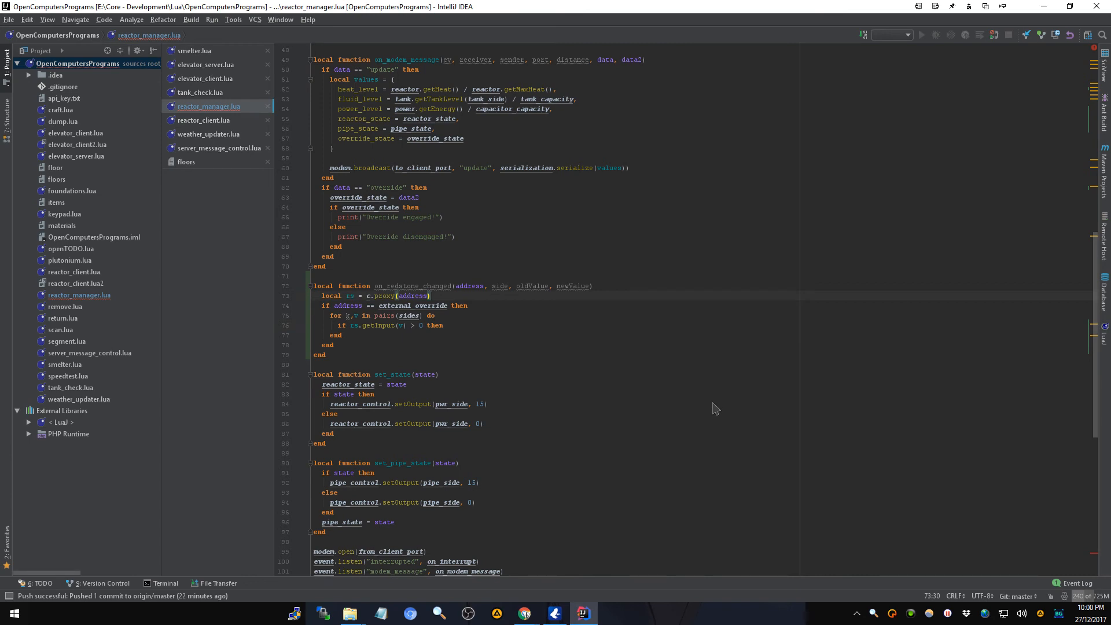
# - Add 'local value = 0' and assign 'value = rs.getInput(v)' in the loop
pyautogui.press('enter')
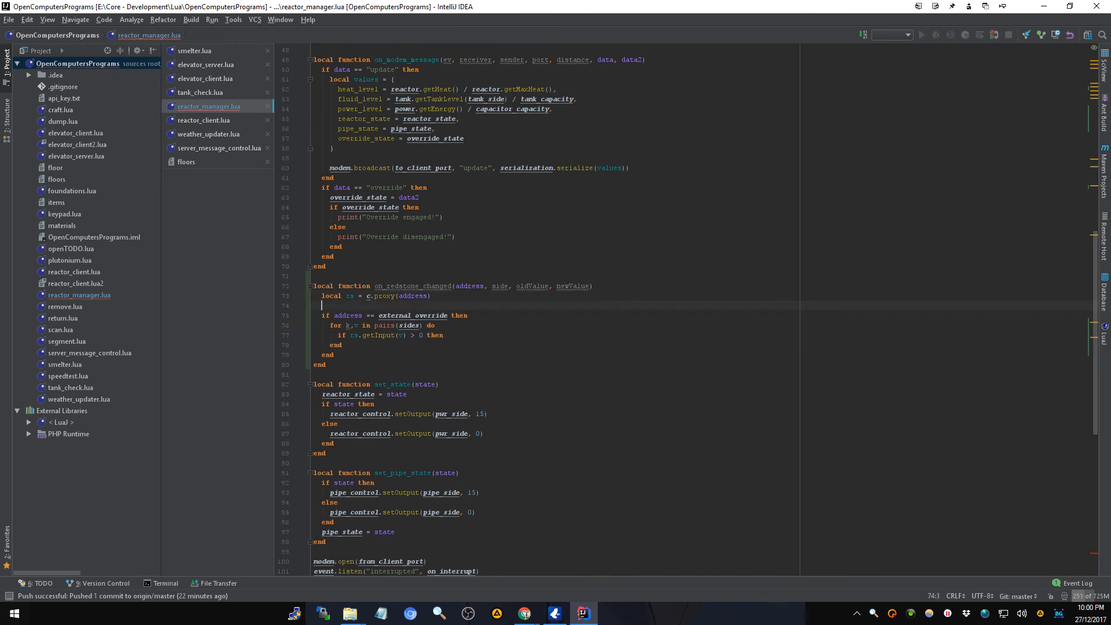
pyautogui.write('local')
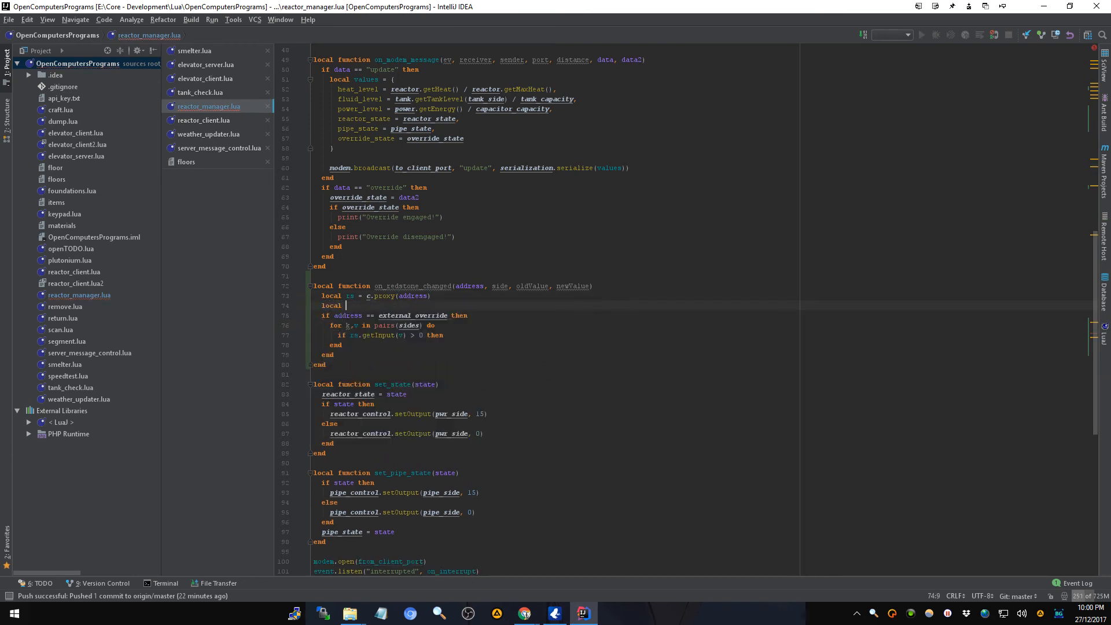
pyautogui.write('value')
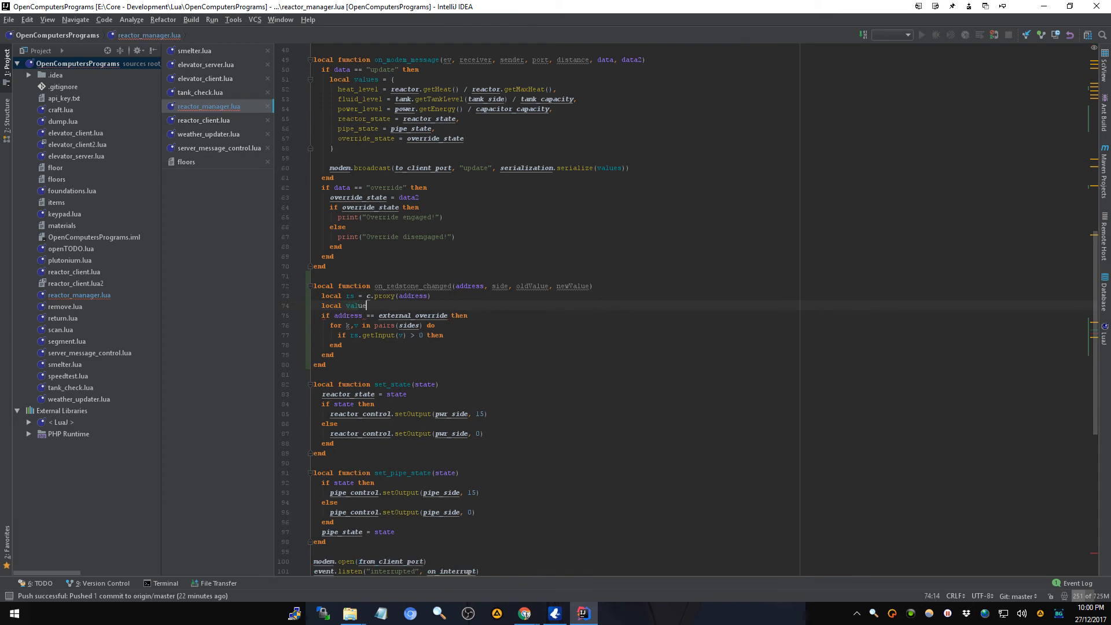
pyautogui.write('= 0')
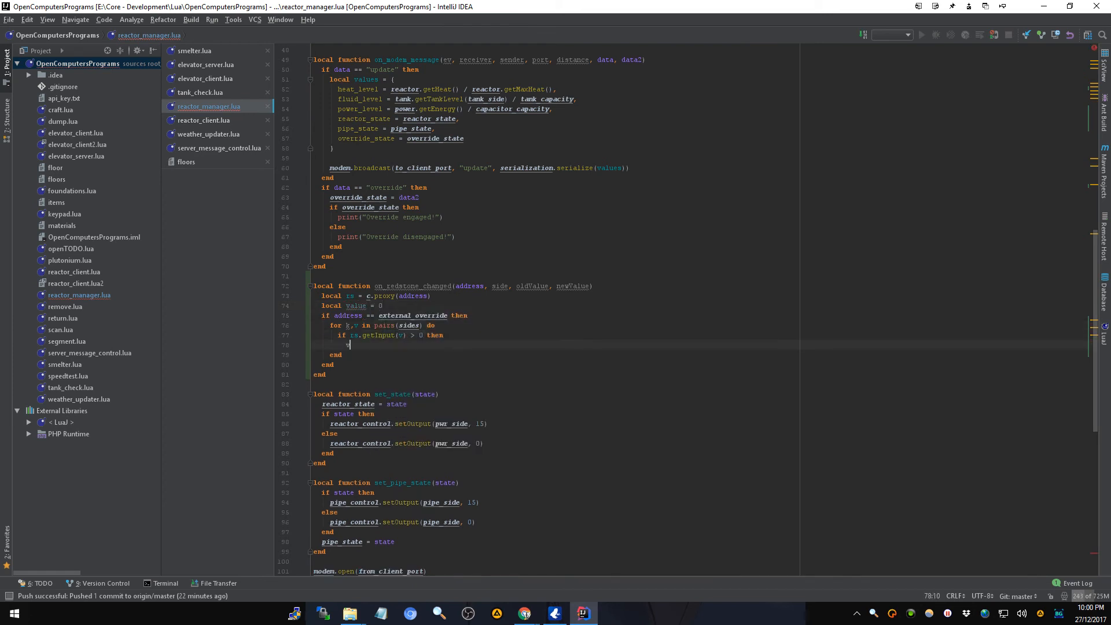
pyautogui.write('value =')
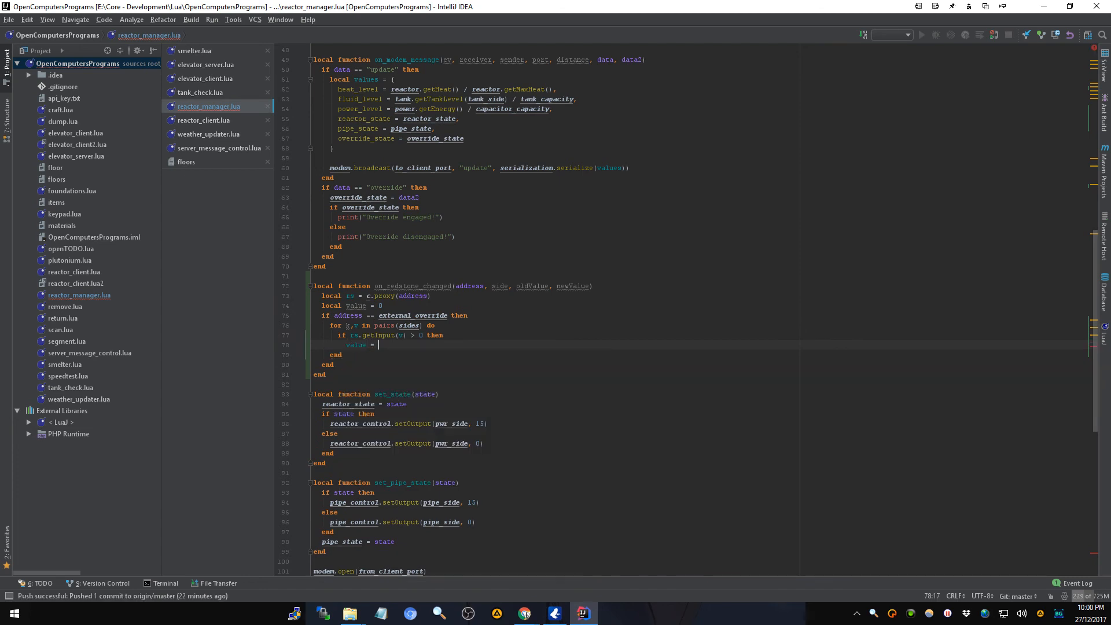
pyautogui.write('rs.getIn')
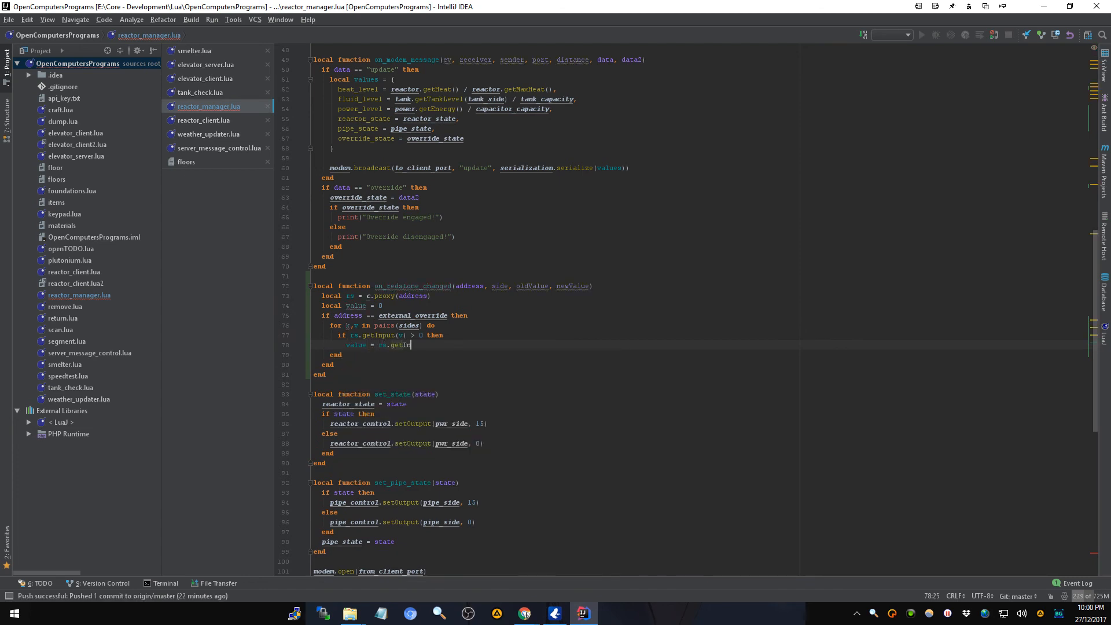
pyautogui.write('(v')
pyautogui.write('end')
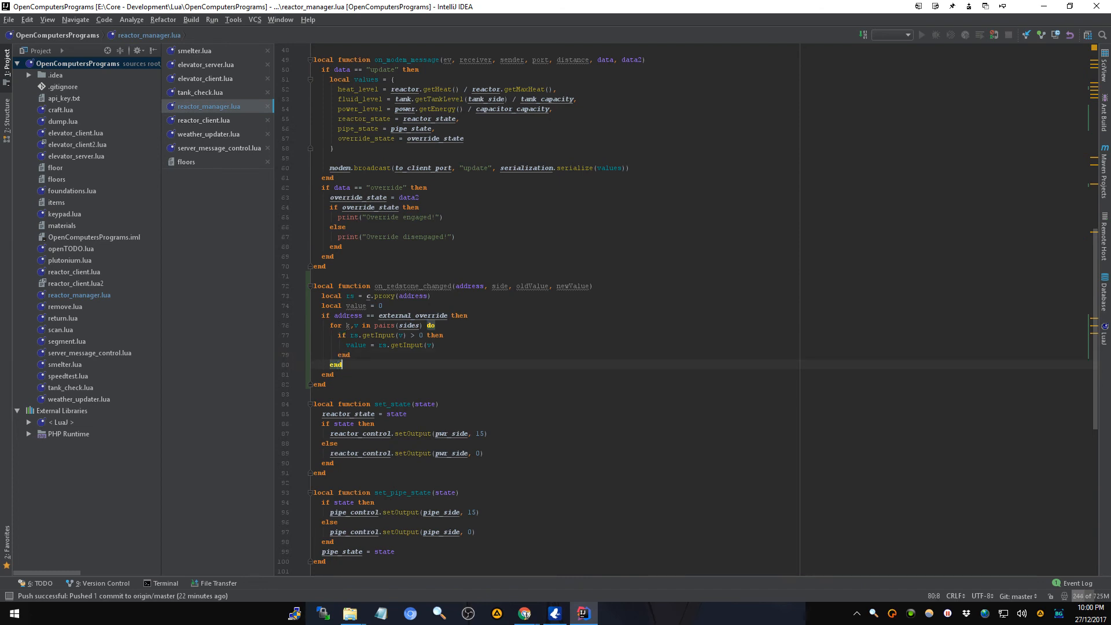
# - Set external_override_state true if value > 0, else false
pyautogui.write('if')
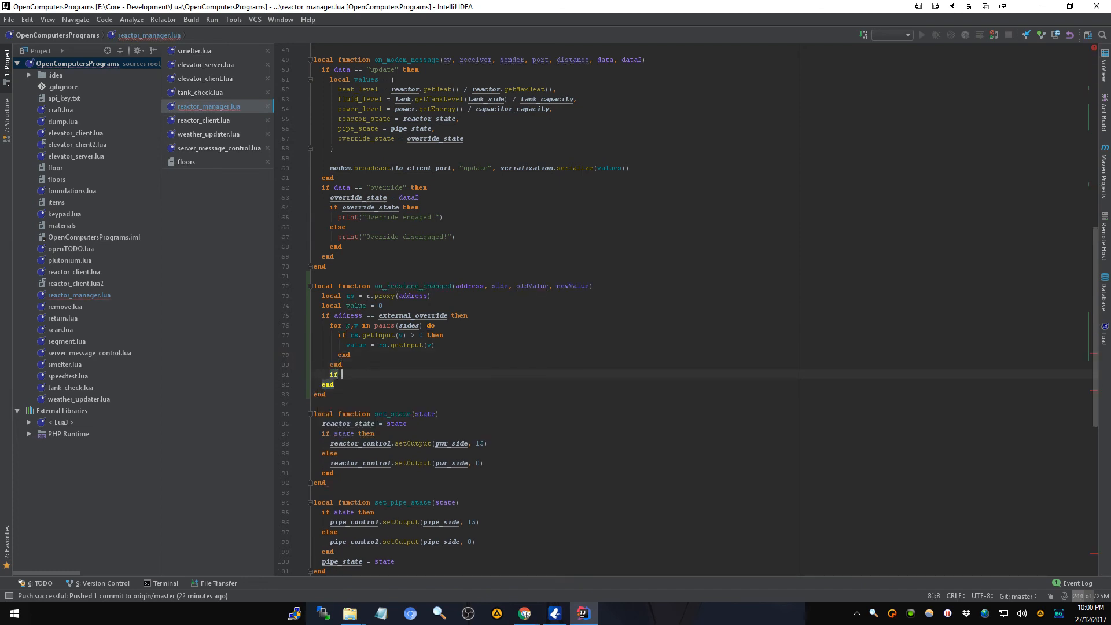
pyautogui.write('value > 0 then')
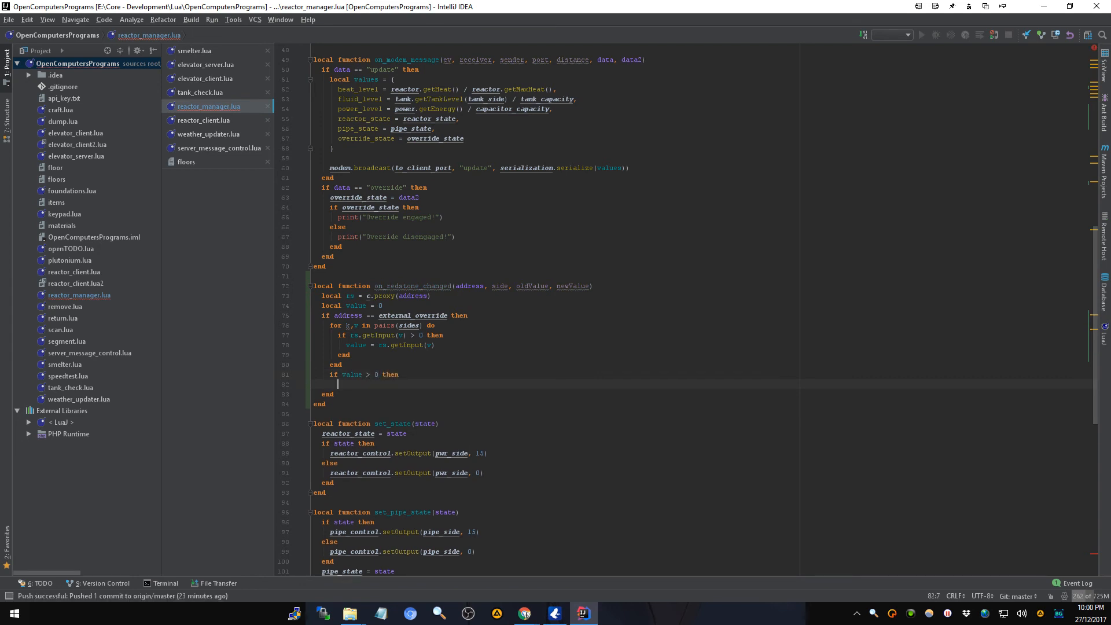
pyautogui.write('external_override_state = tru')
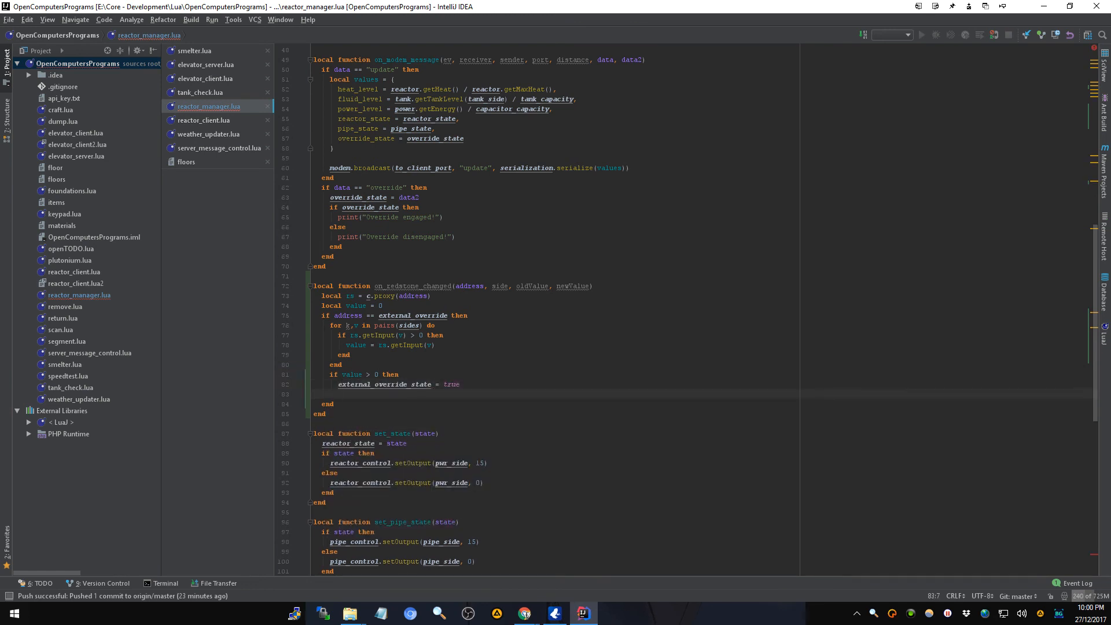
pyautogui.write('else')
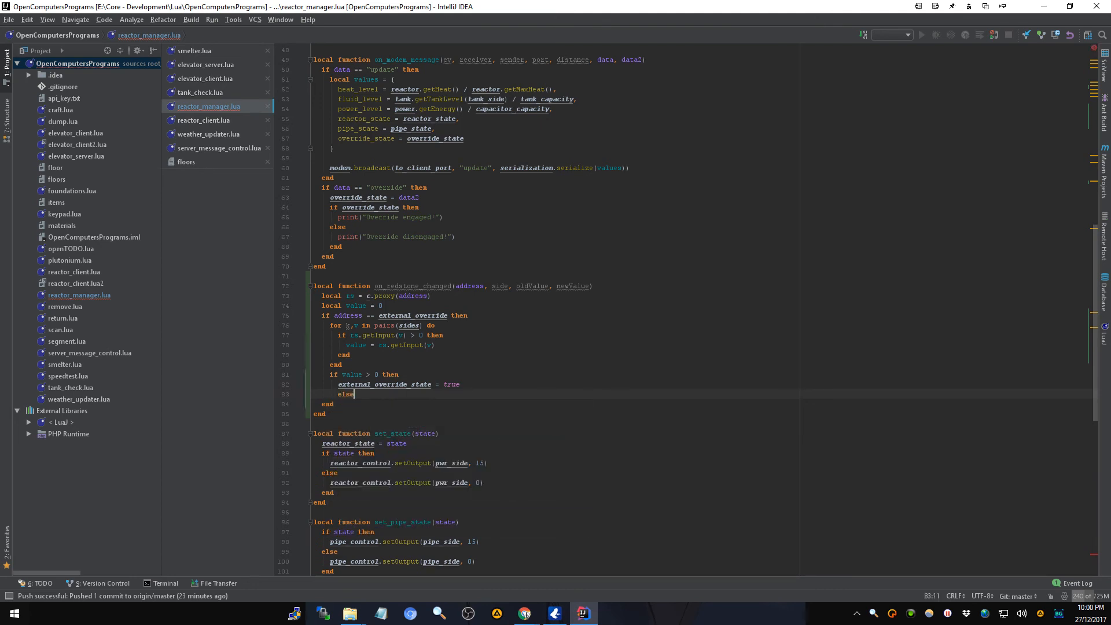
pyautogui.write('external_override_state =')
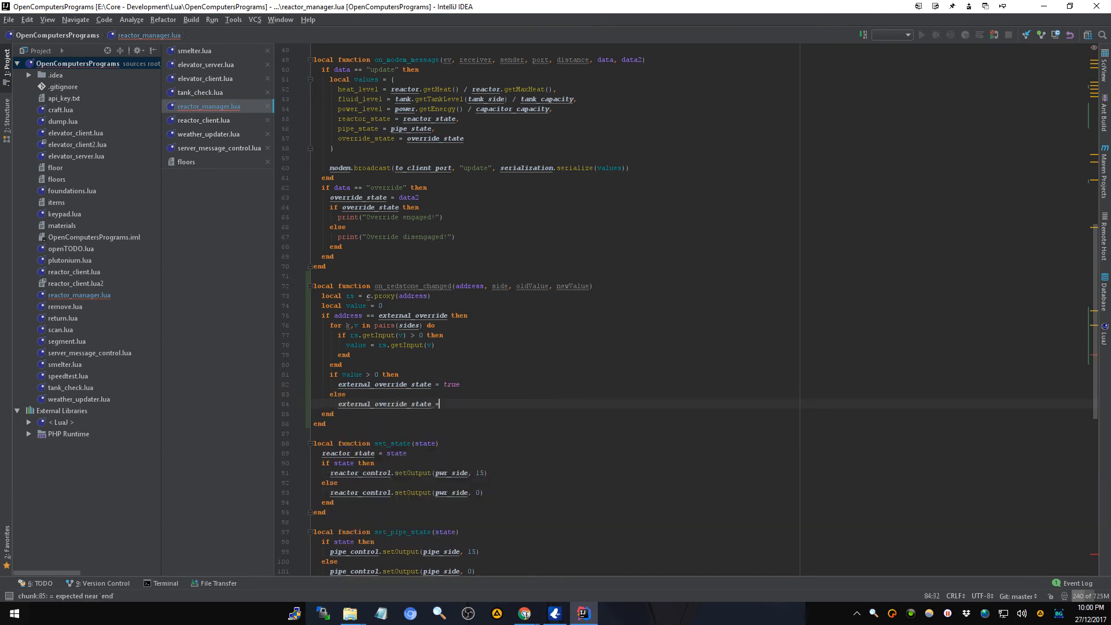
pyautogui.write('false')
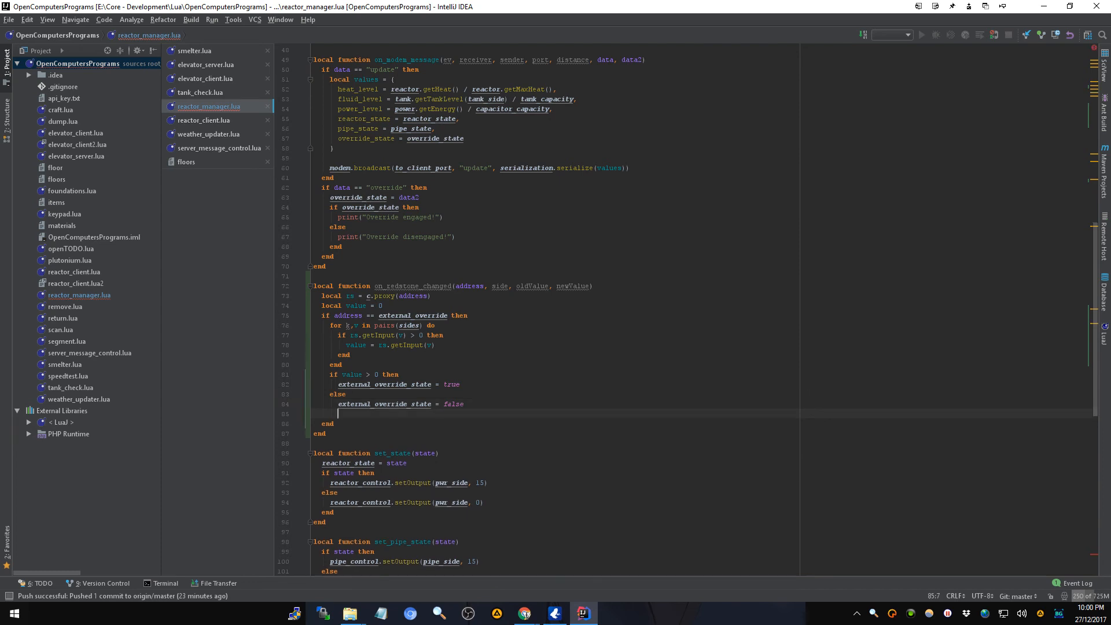
pyautogui.press('enter')
pyautogui.write('end')
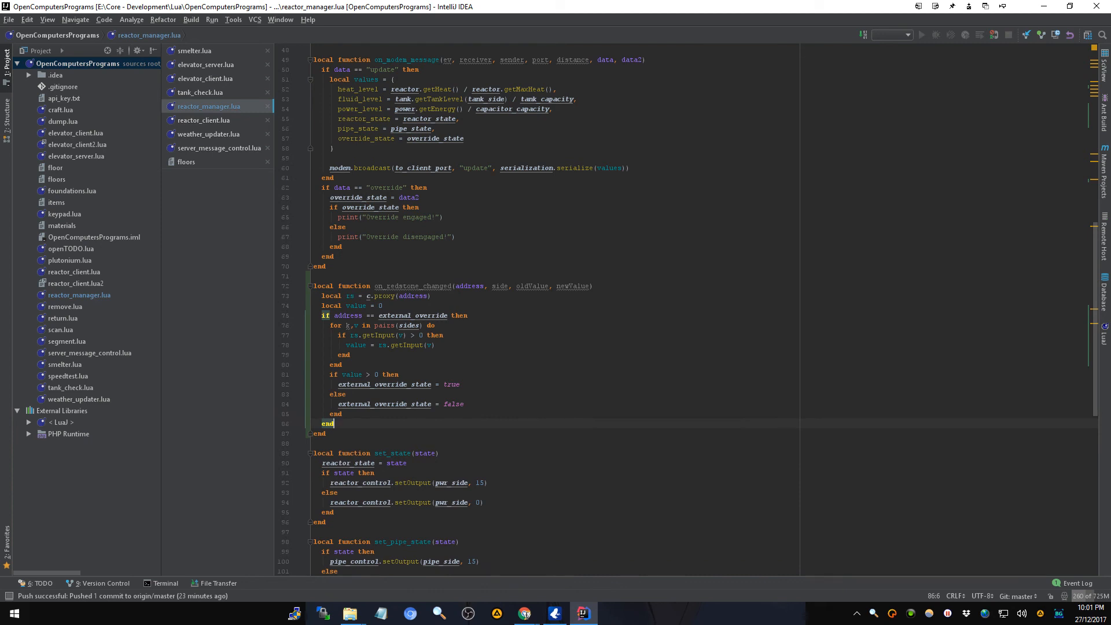
pyautogui.moveTo(844, 93)
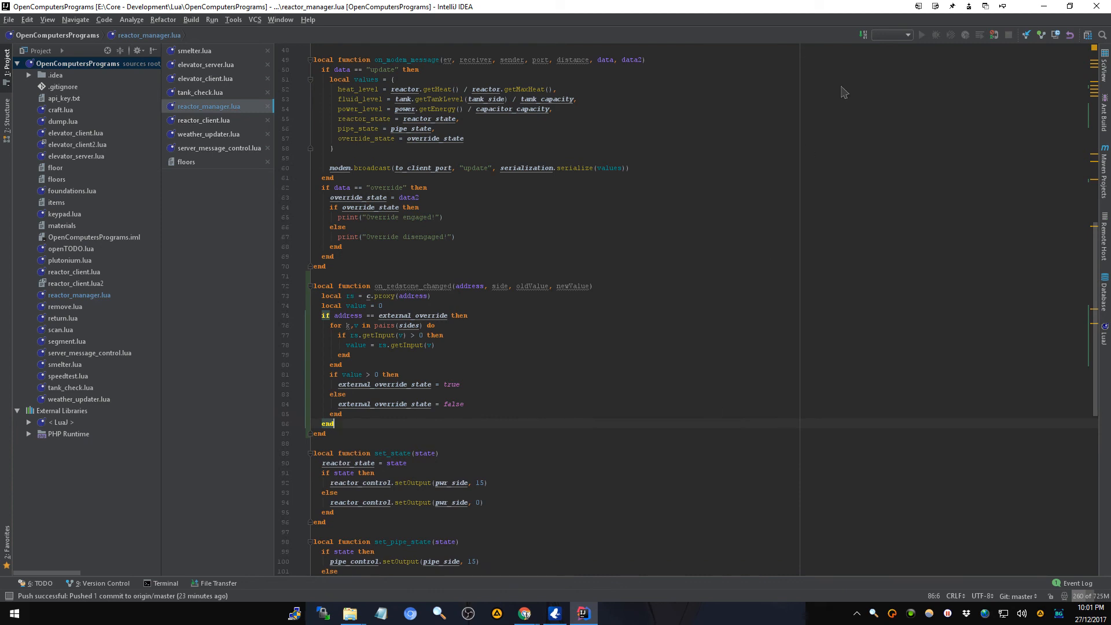
# - Add event.listen("redstone_changed", on_redstone_changed) from a duplicated modem_message line
pyautogui.scroll(-3)
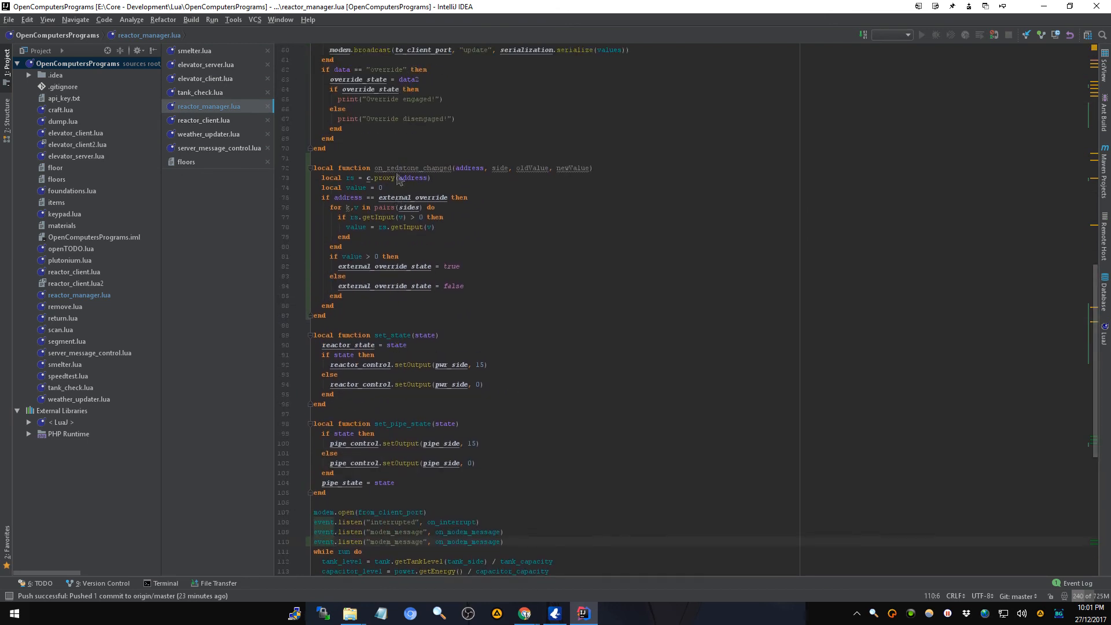
pyautogui.click(391, 168)
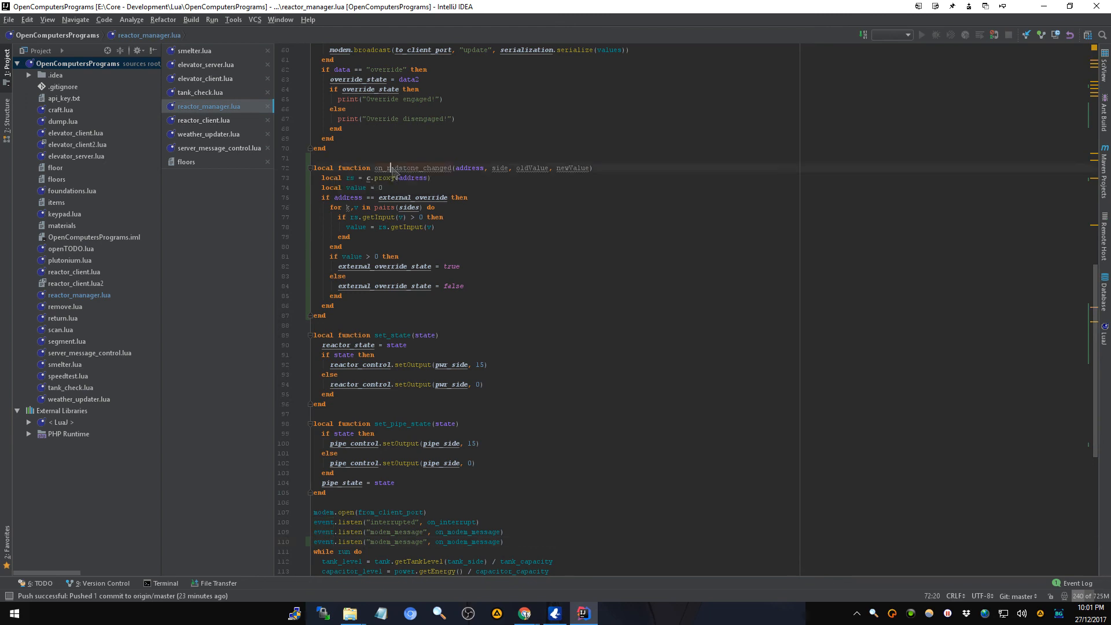
pyautogui.doubleClick(401, 168)
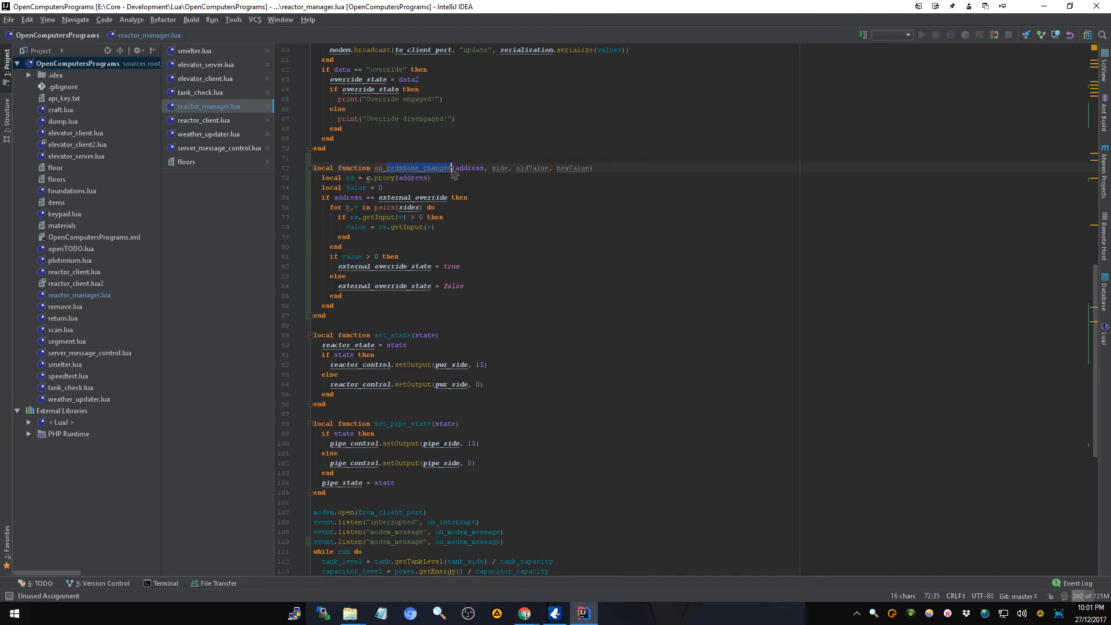
pyautogui.scroll(-3)
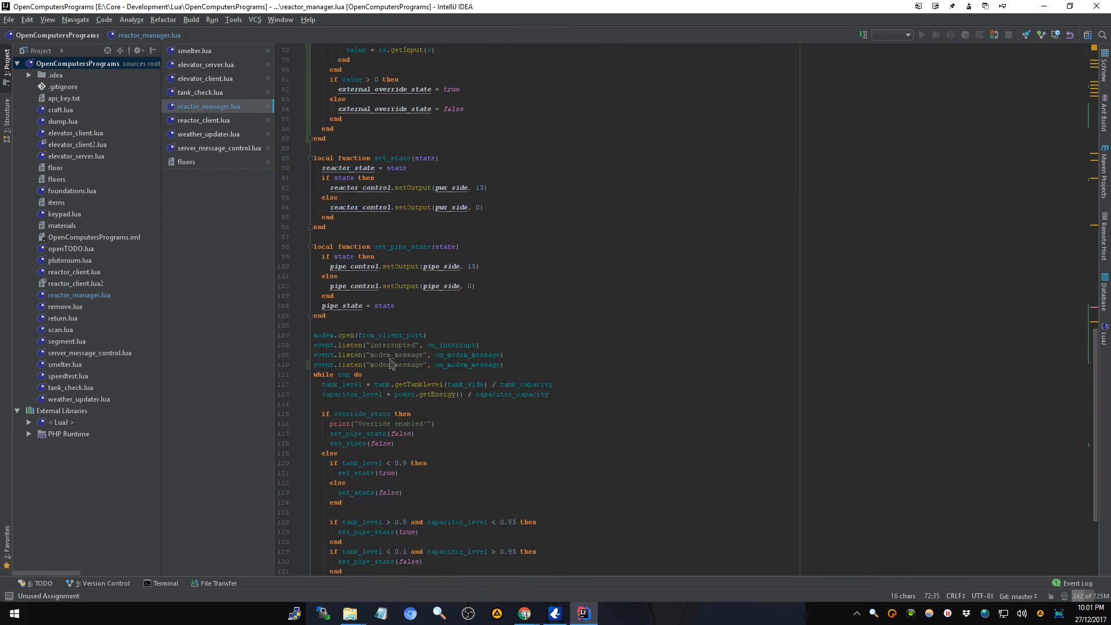
pyautogui.write('redstone_changed')
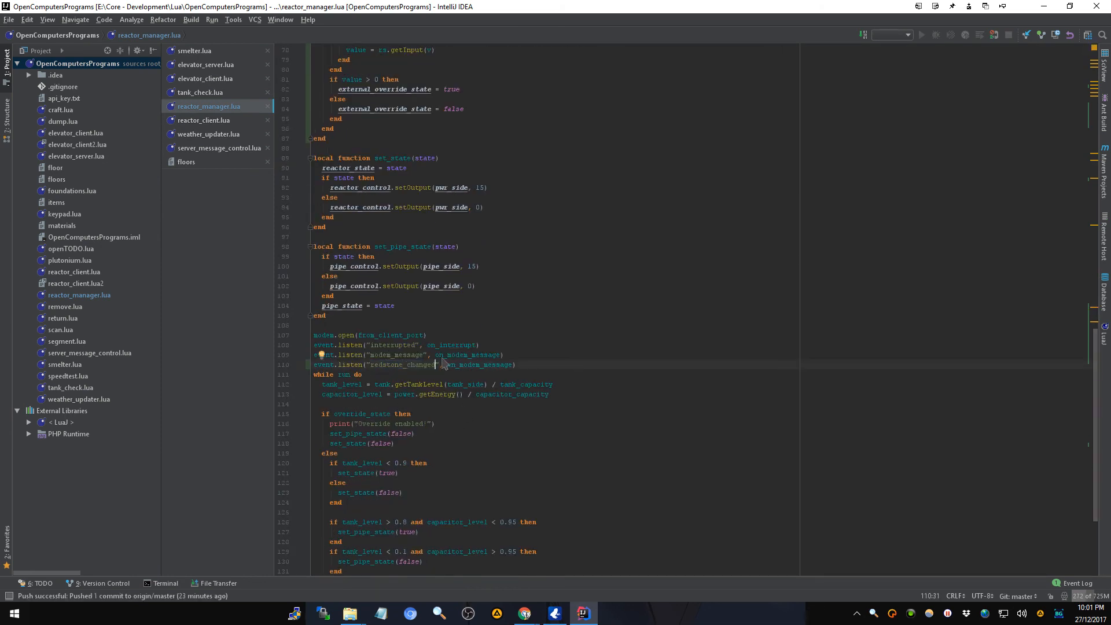
pyautogui.doubleClick(479, 364)
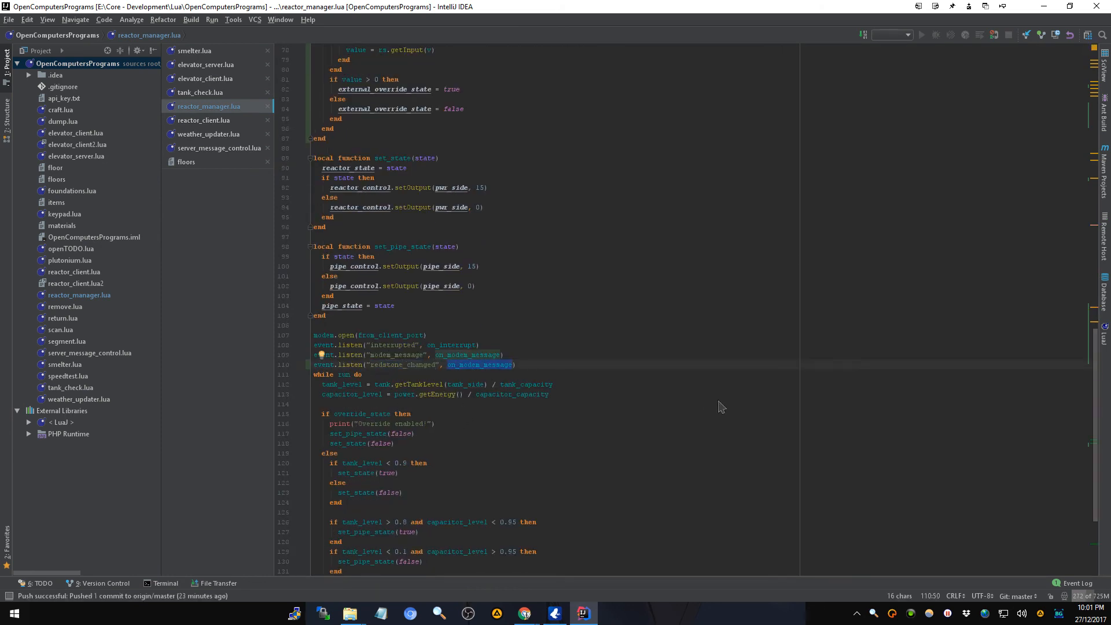
pyautogui.write('on_')
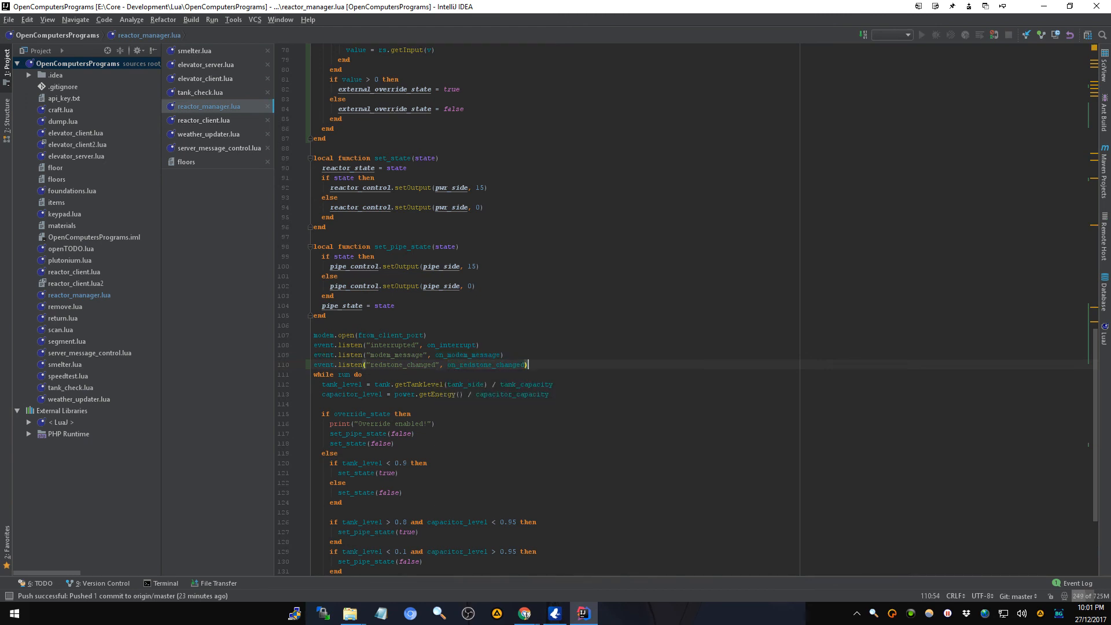
# - Add the matching event.ignore("redstone_changed", on_redstone_changed) line at shutdown
pyautogui.scroll(-3)
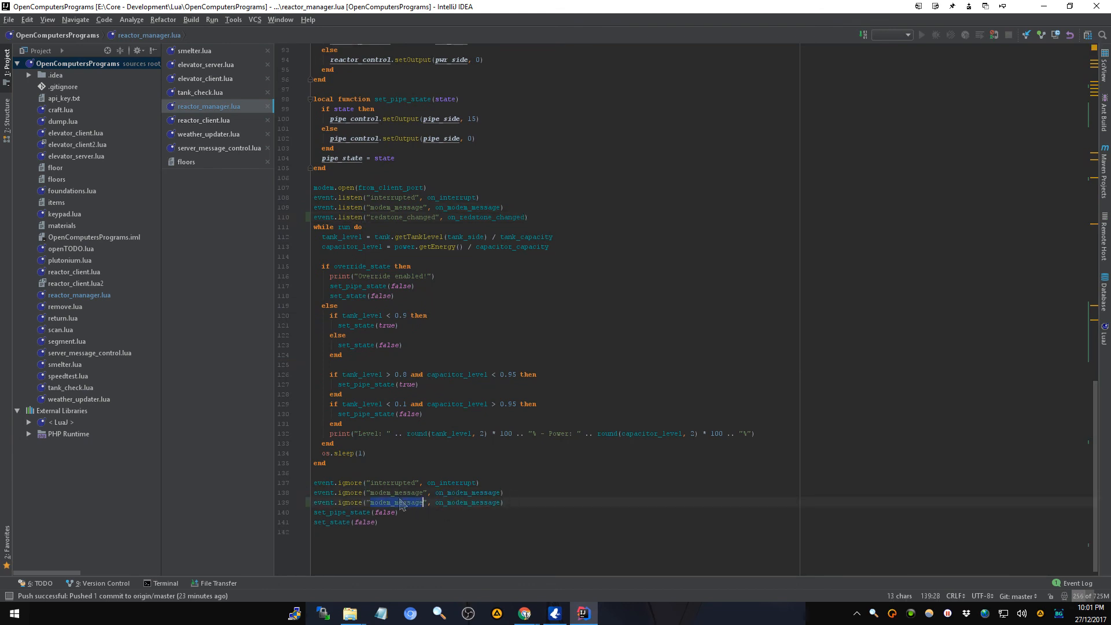
pyautogui.write('redstone_changed')
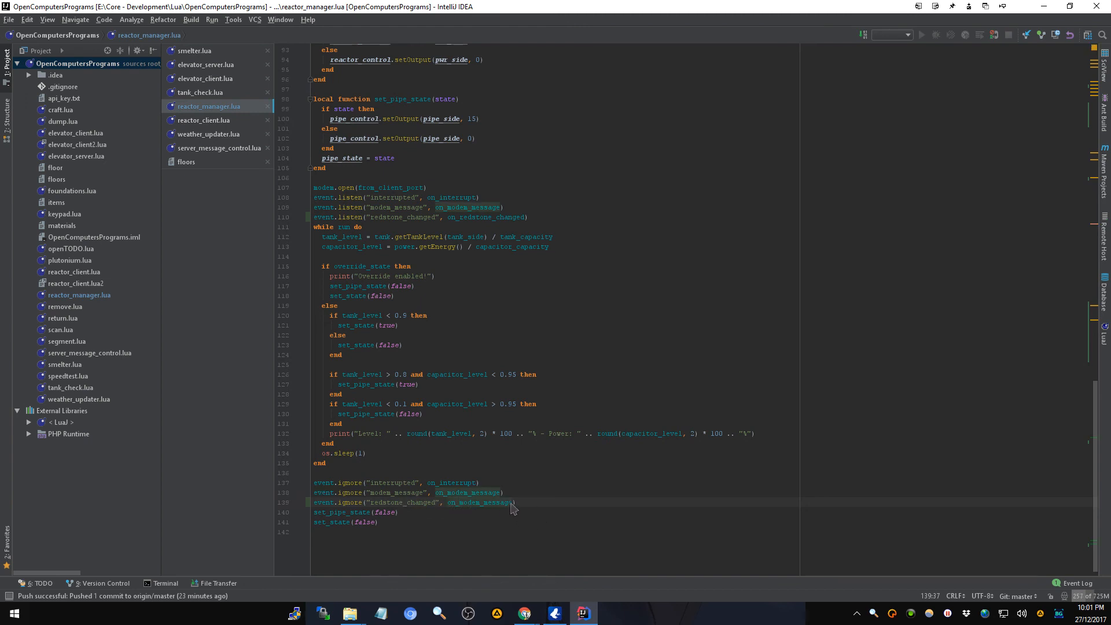
pyautogui.doubleClick(482, 502)
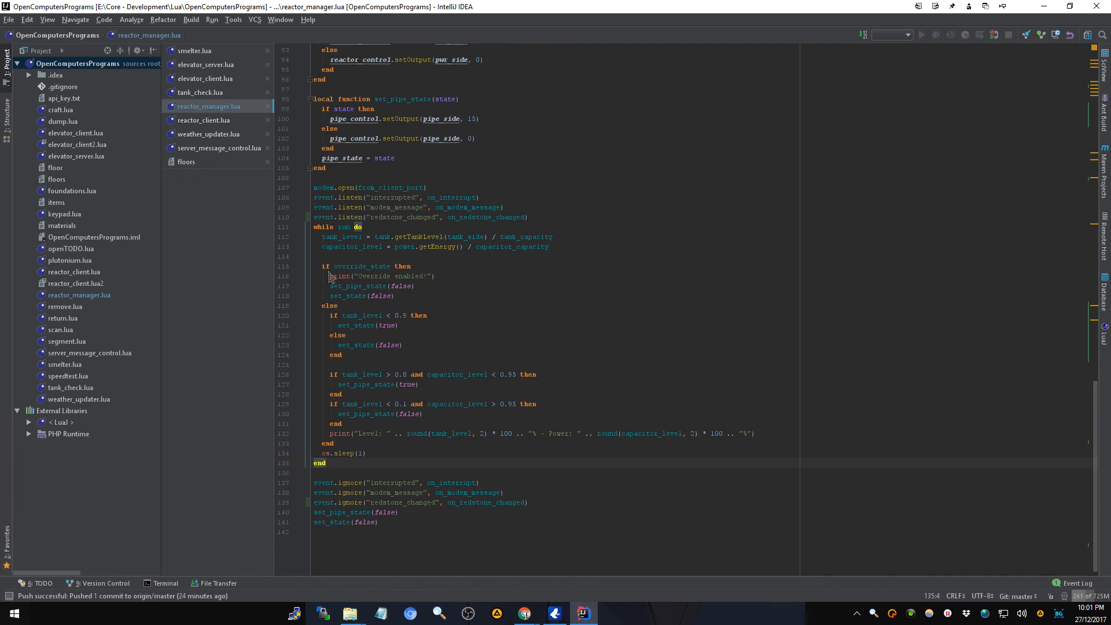
pyautogui.moveTo(334, 299)
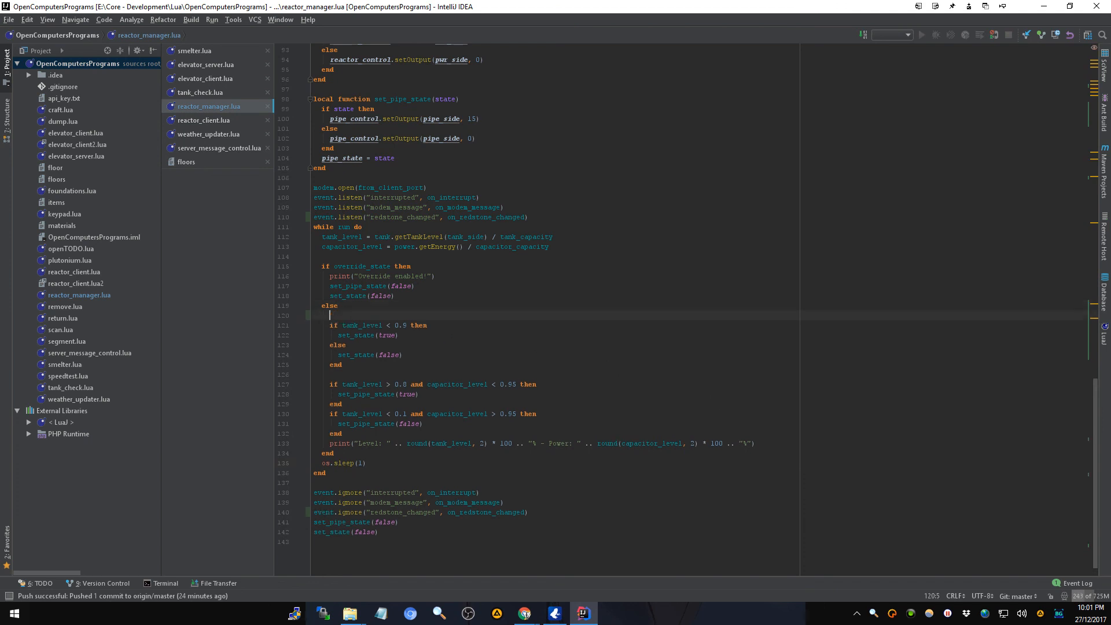
# - Open an 'if external_override_state then' branch in the main loop's else
pyautogui.write('if')
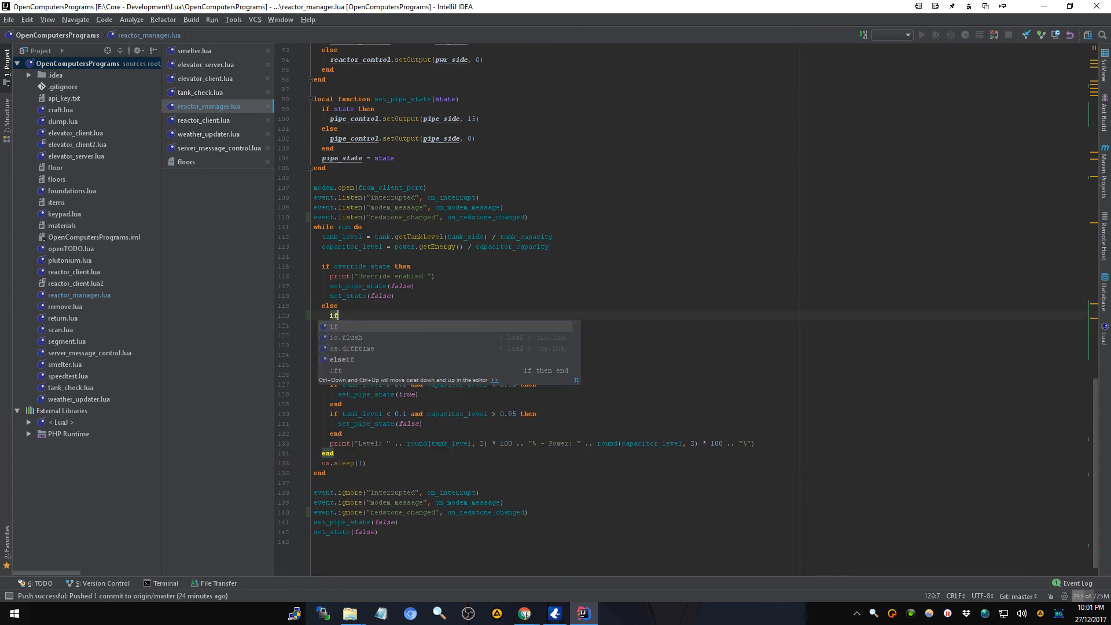
pyautogui.write('external_override_state')
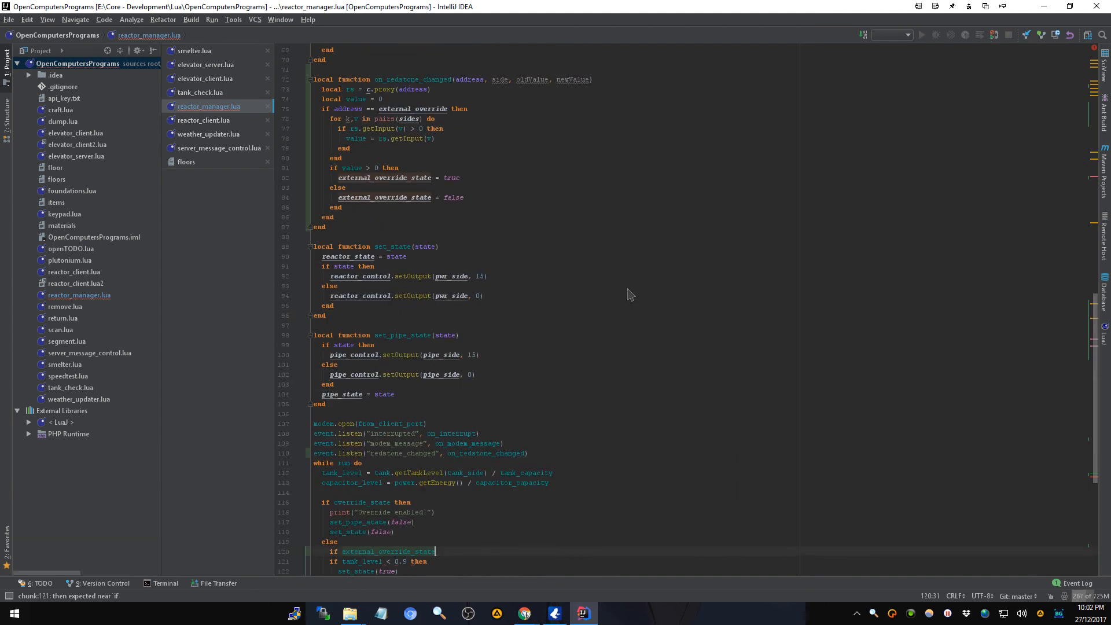
pyautogui.scroll(3)
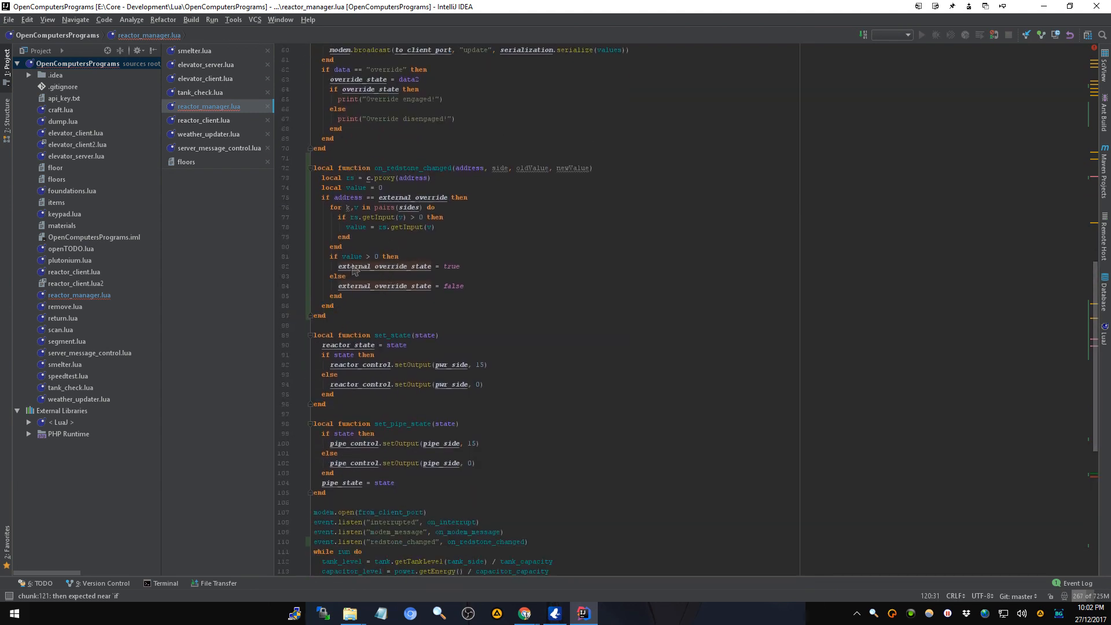
pyautogui.moveTo(451, 267)
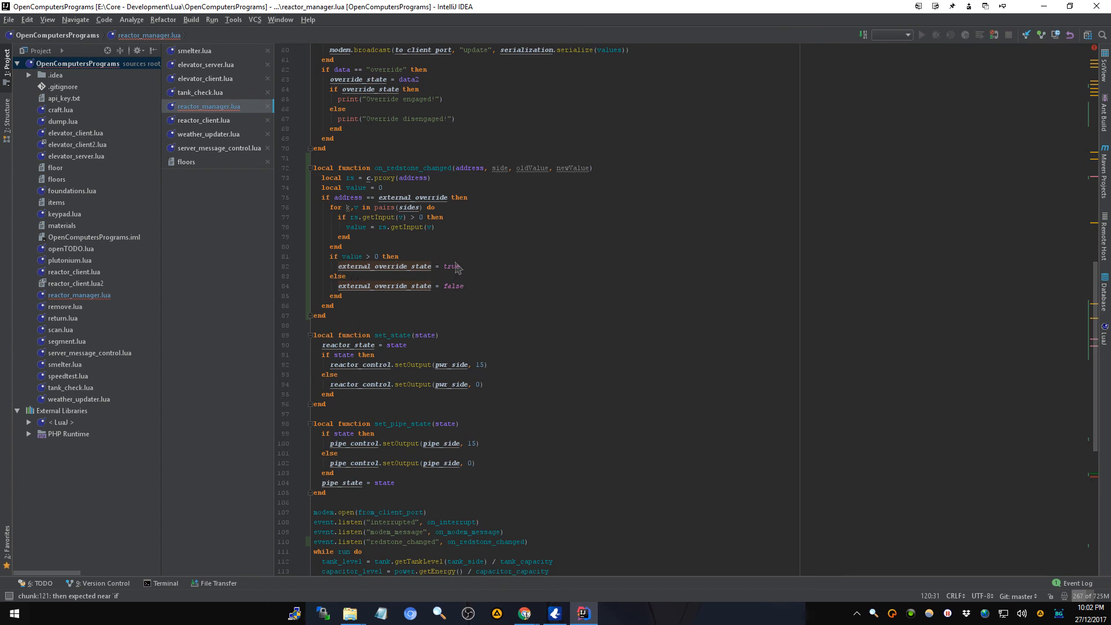
pyautogui.moveTo(374, 275)
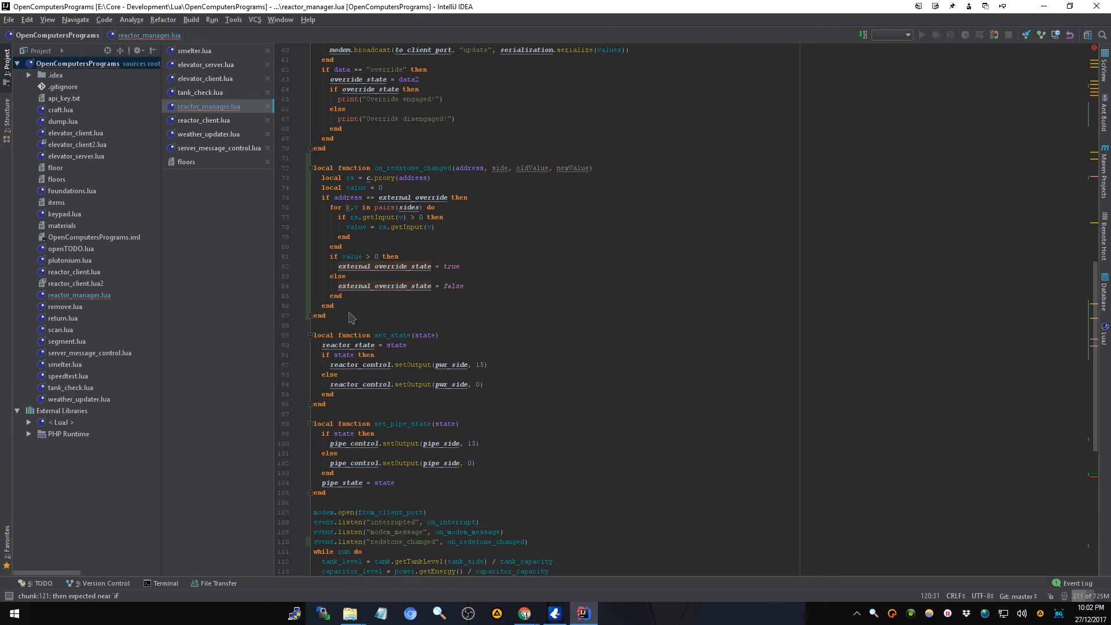
pyautogui.scroll(-3)
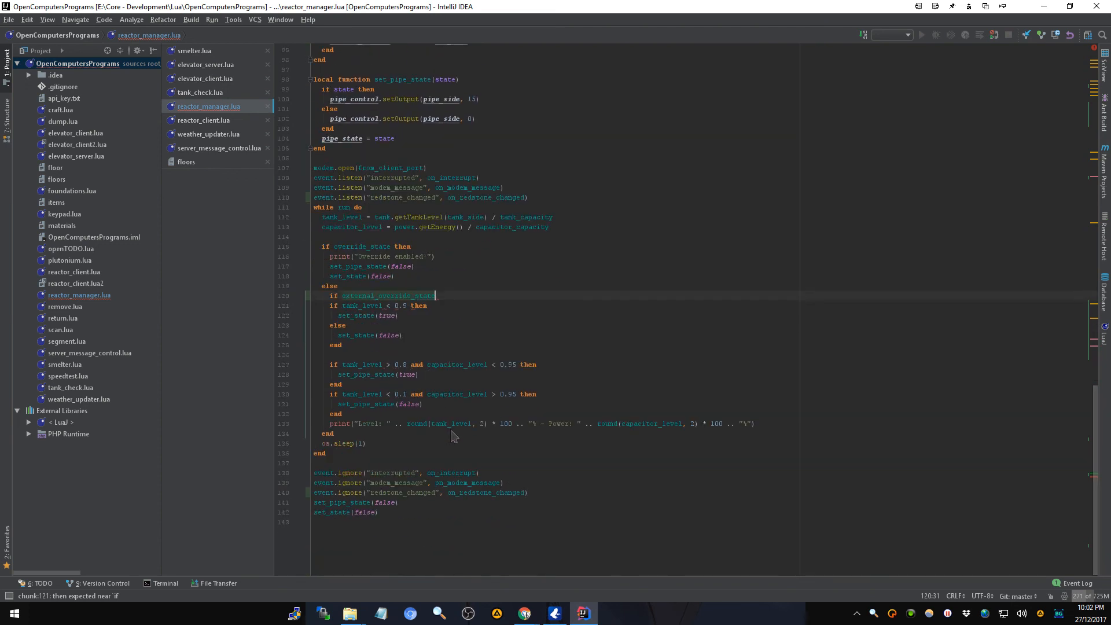
pyautogui.write('t')
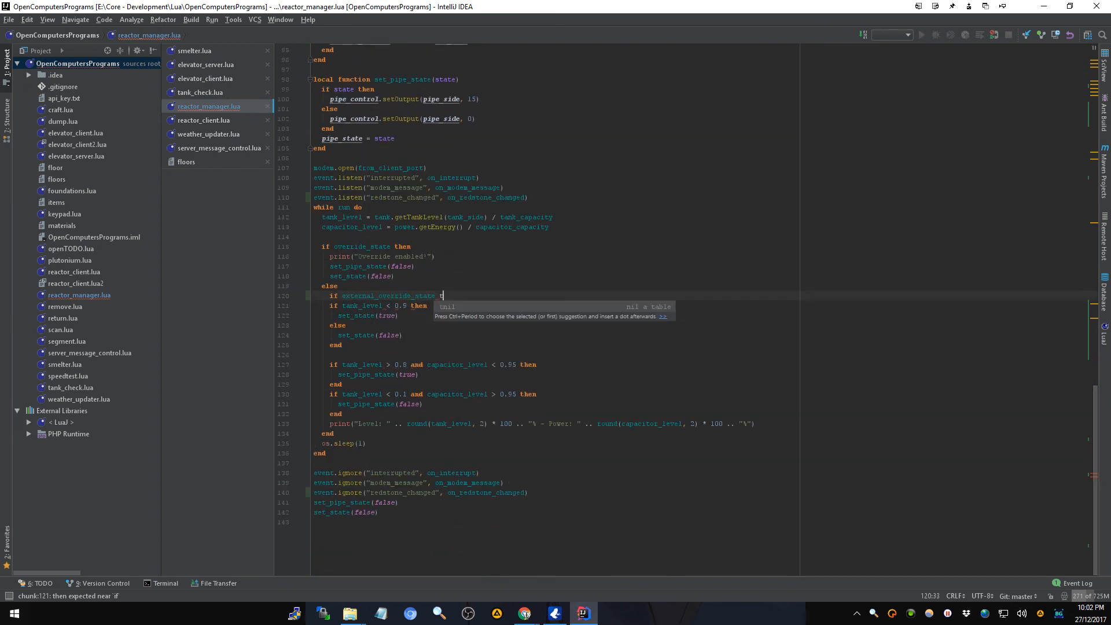
pyautogui.write('then')
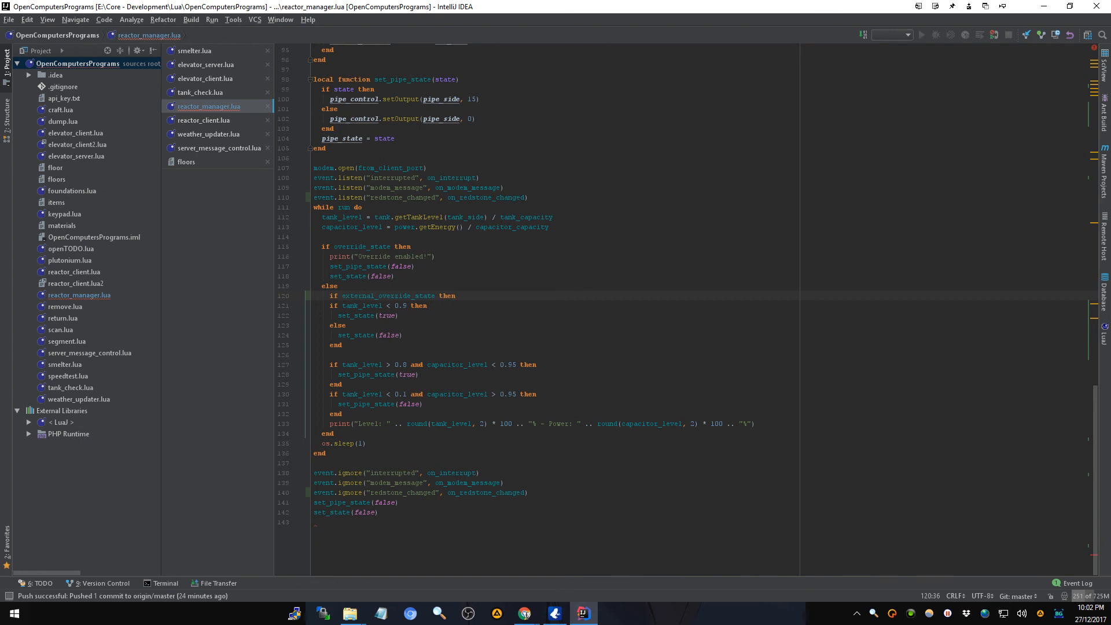
# - Call set_pipe_state(false) and set_state(false), else run the tank checks, and reindent
pyautogui.write('set_pipe_state(false')
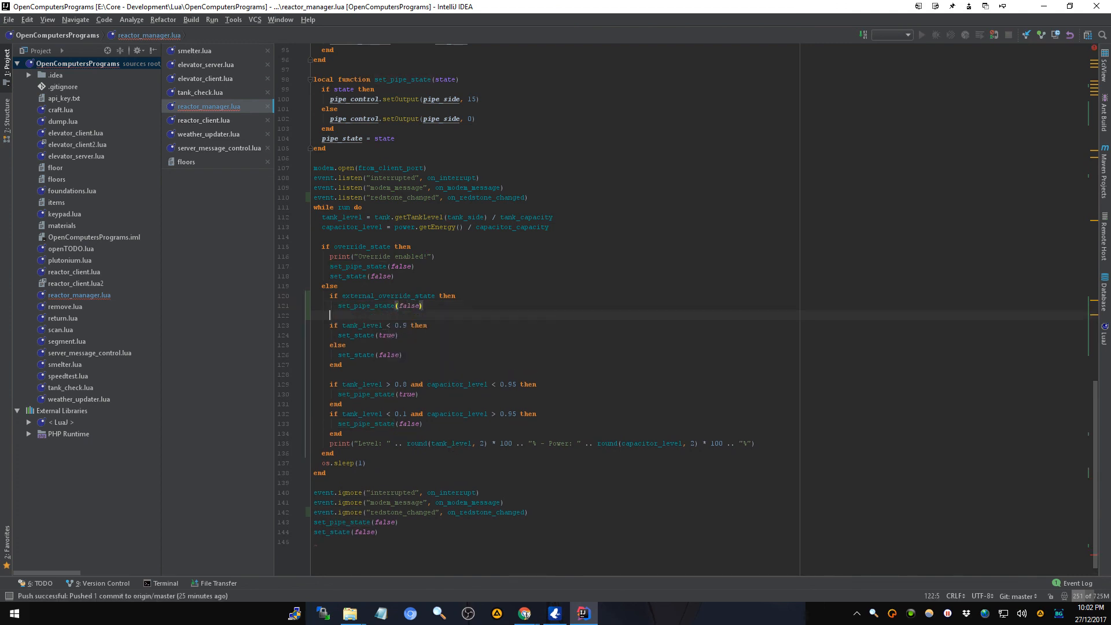
pyautogui.write('set_s')
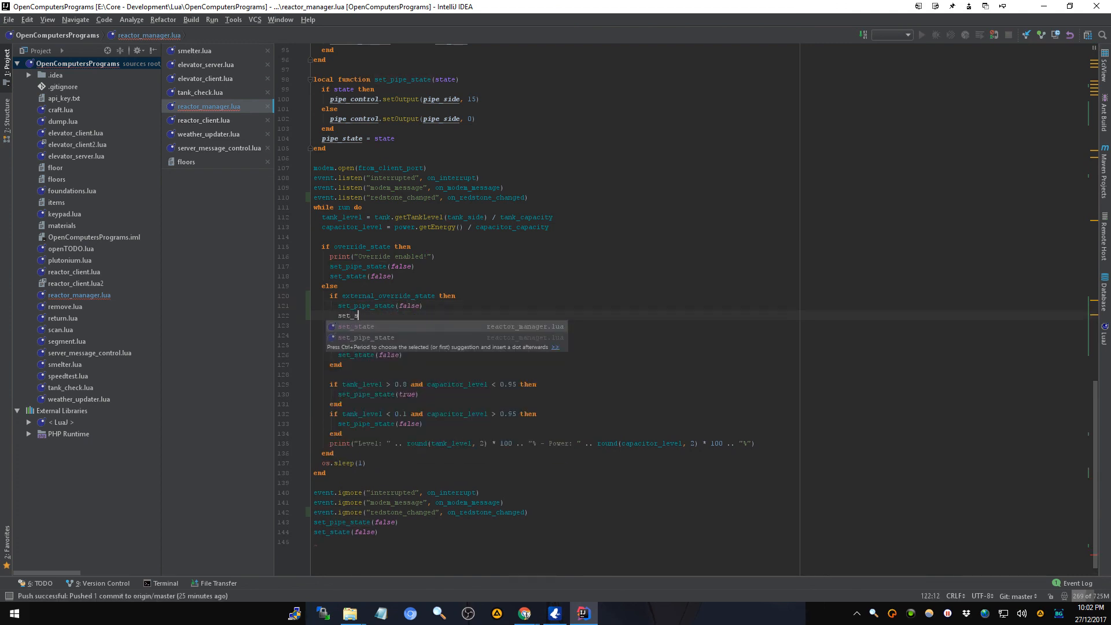
pyautogui.write('tate(false')
pyautogui.write('end')
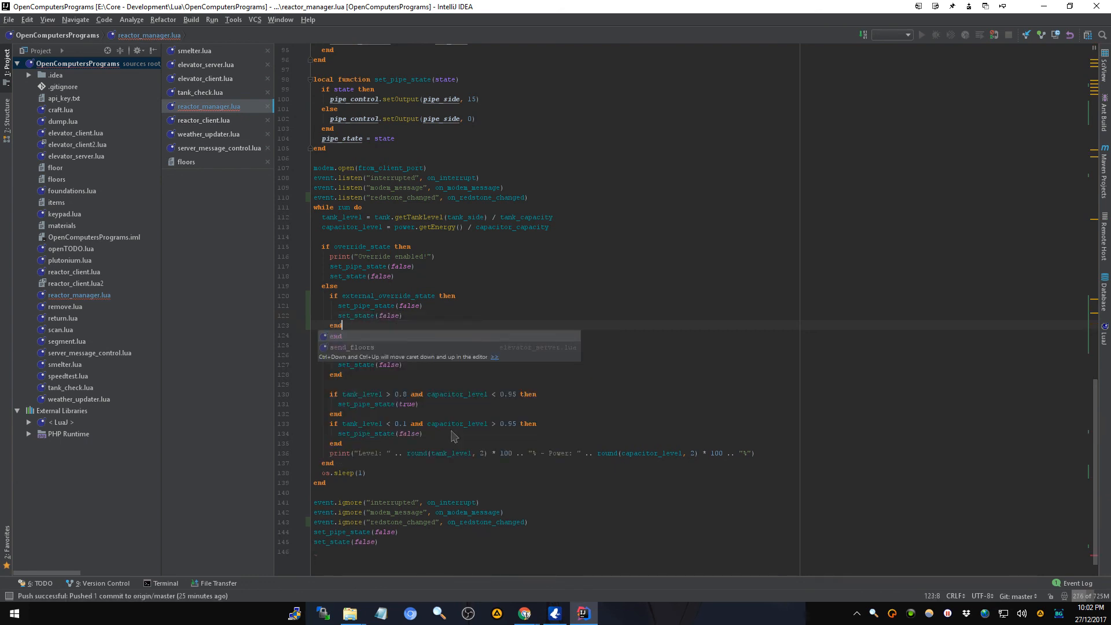
pyautogui.write('else')
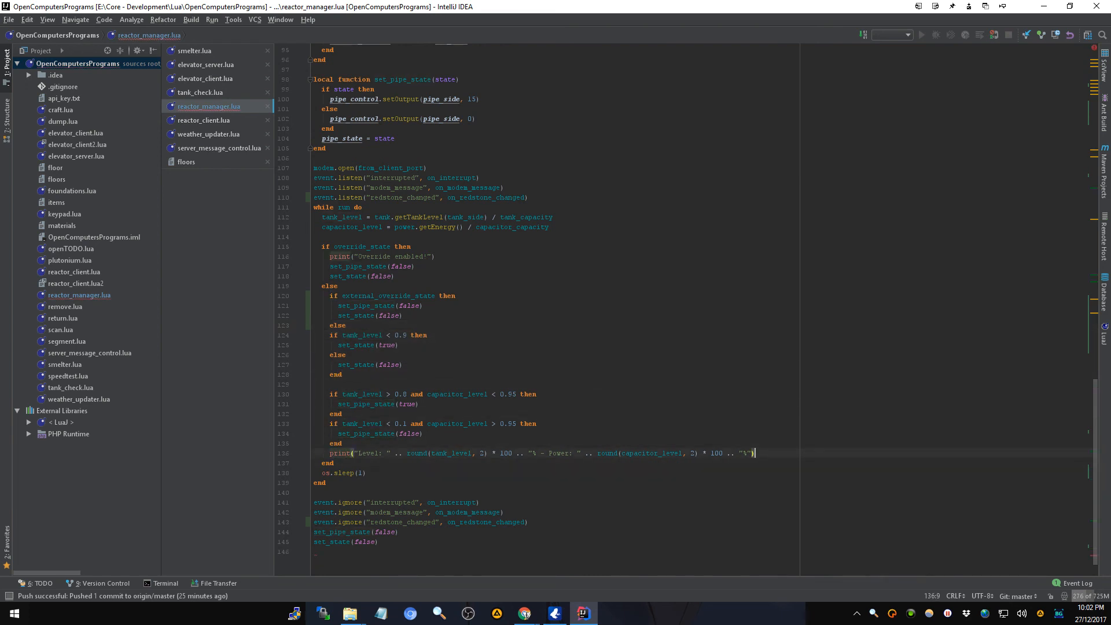
pyautogui.press('enter')
pyautogui.write('end')
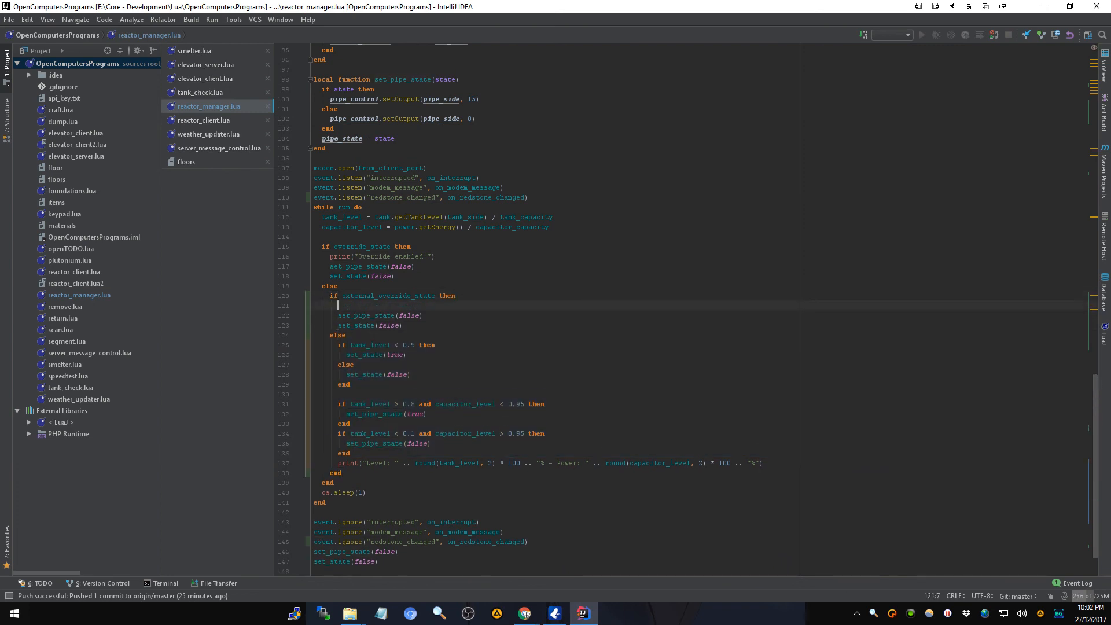
# - Insert print("External override enabled!") first inside the external_override_state branch
pyautogui.write('print("")')
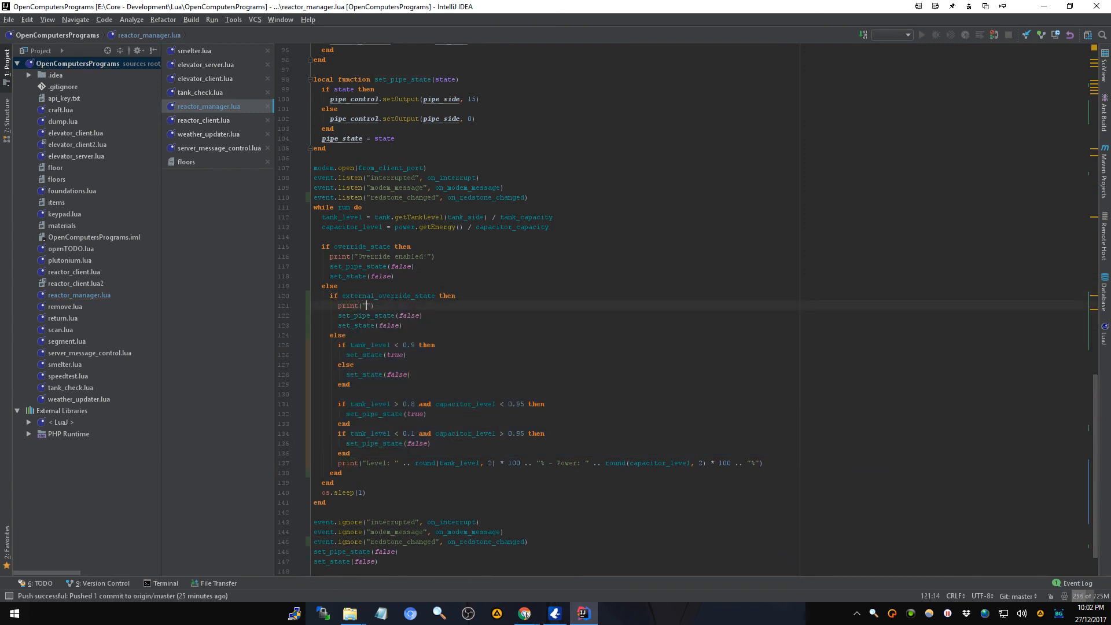
pyautogui.write('External override enabled!')
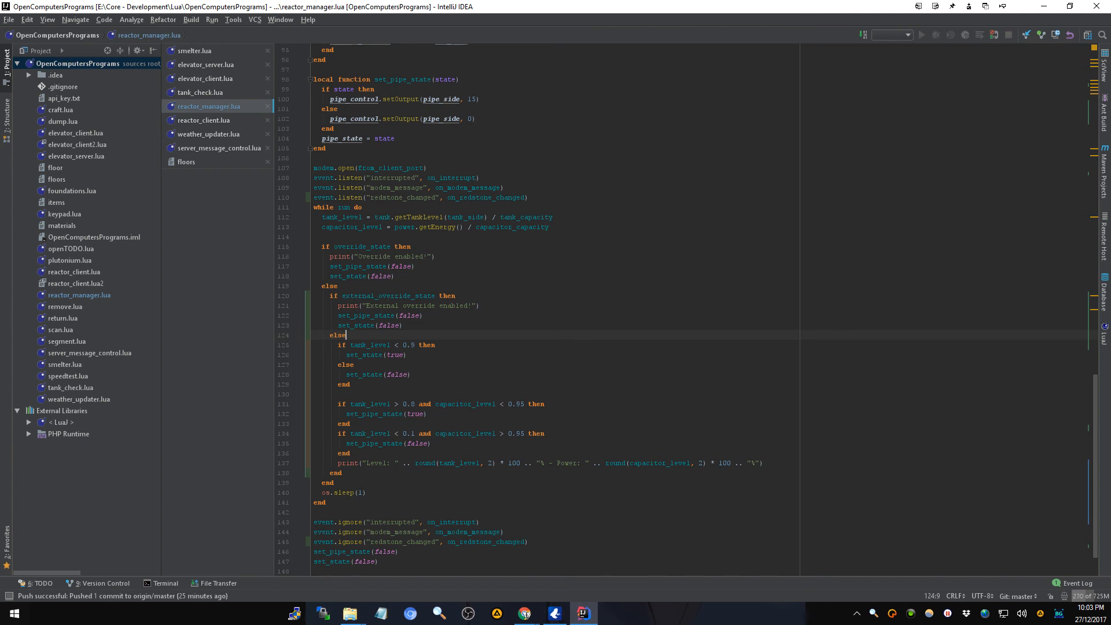
pyautogui.moveTo(496, 397)
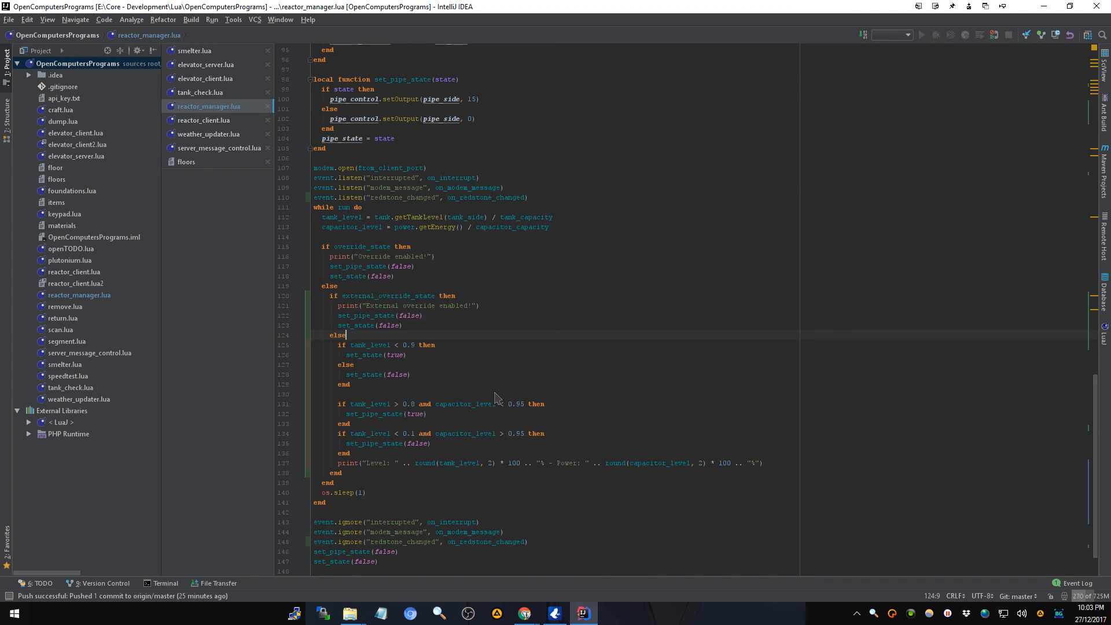
pyautogui.scroll(-3)
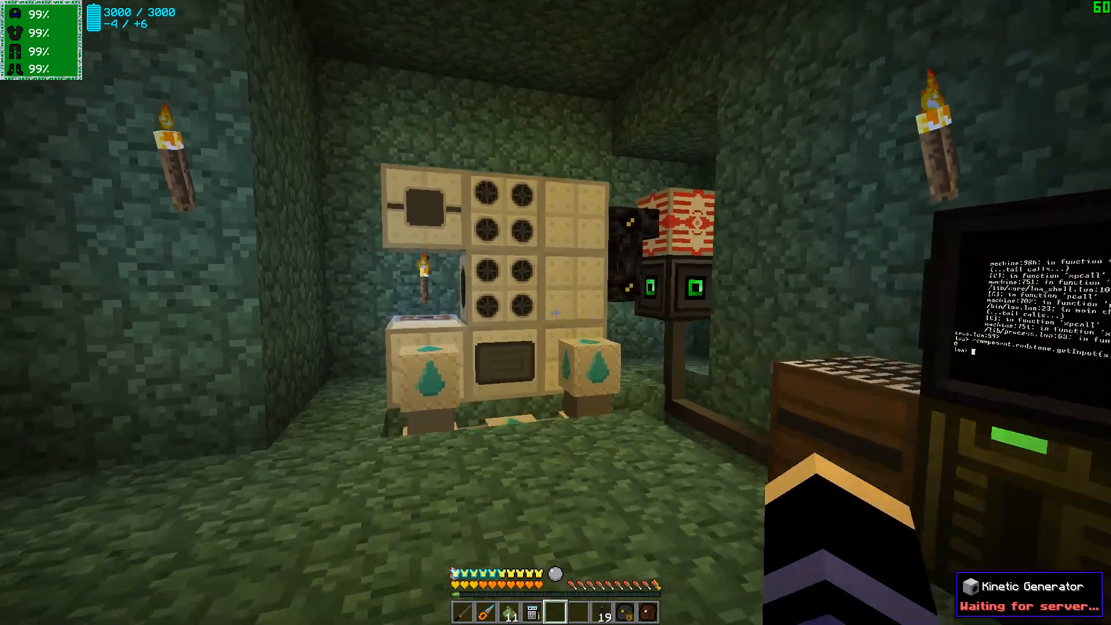
pyautogui.moveTo(556, 312)
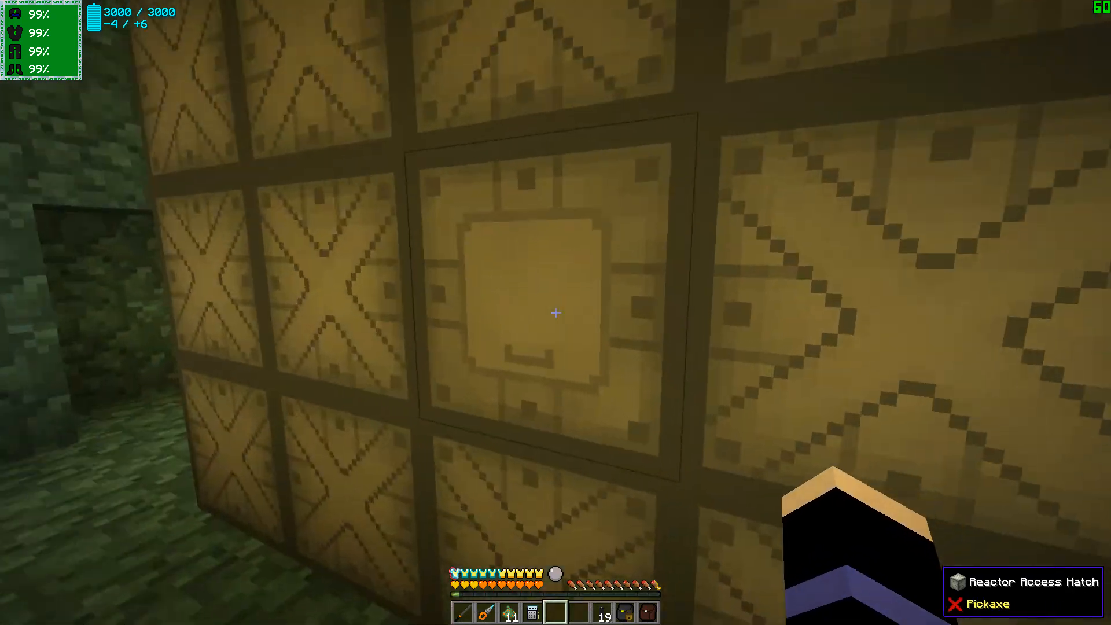
# - Open the Nuclear Reactor's inventory via the Reactor Access Hatch
pyautogui.rightClick(555, 314)
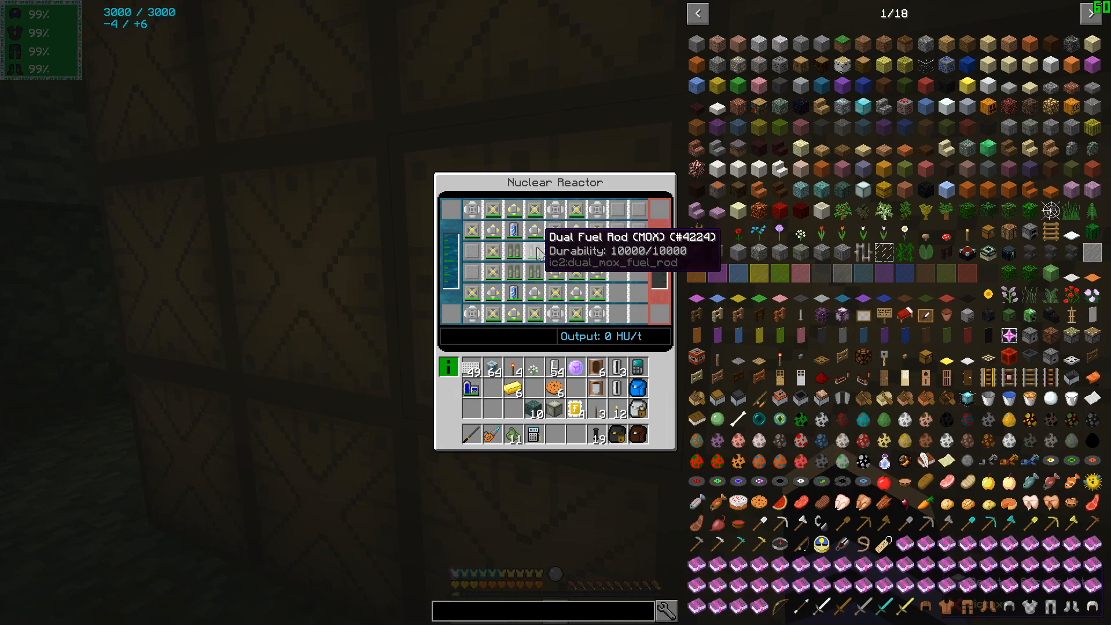